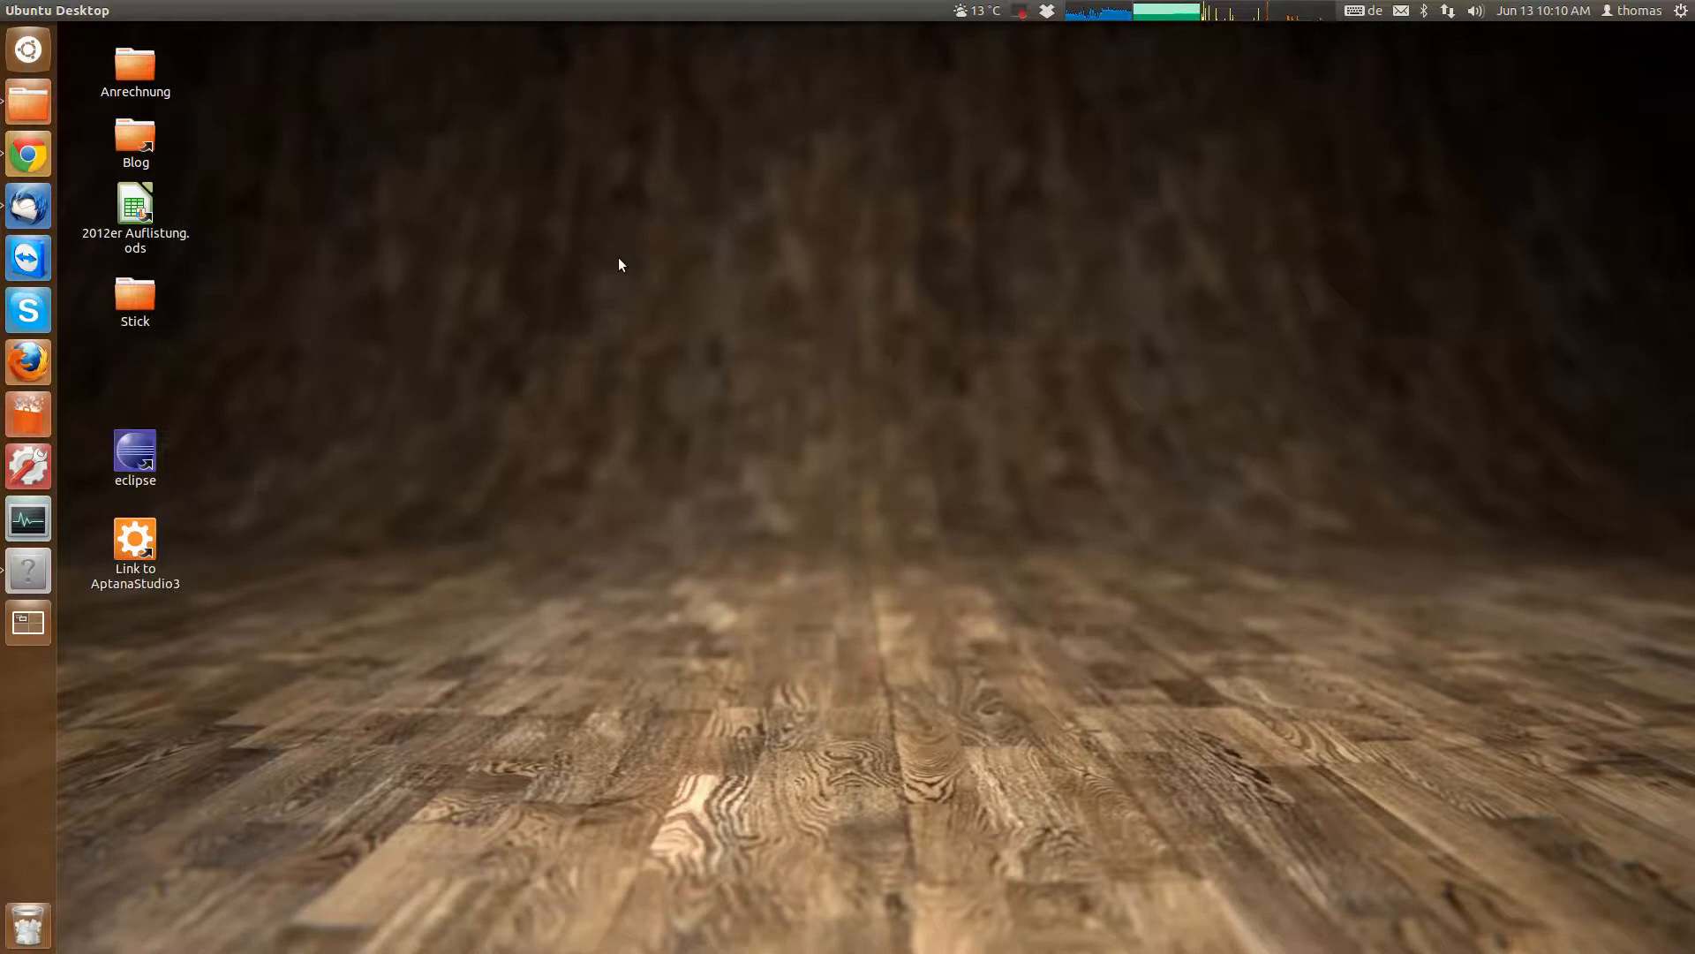
pyautogui.moveTo(820, 261)
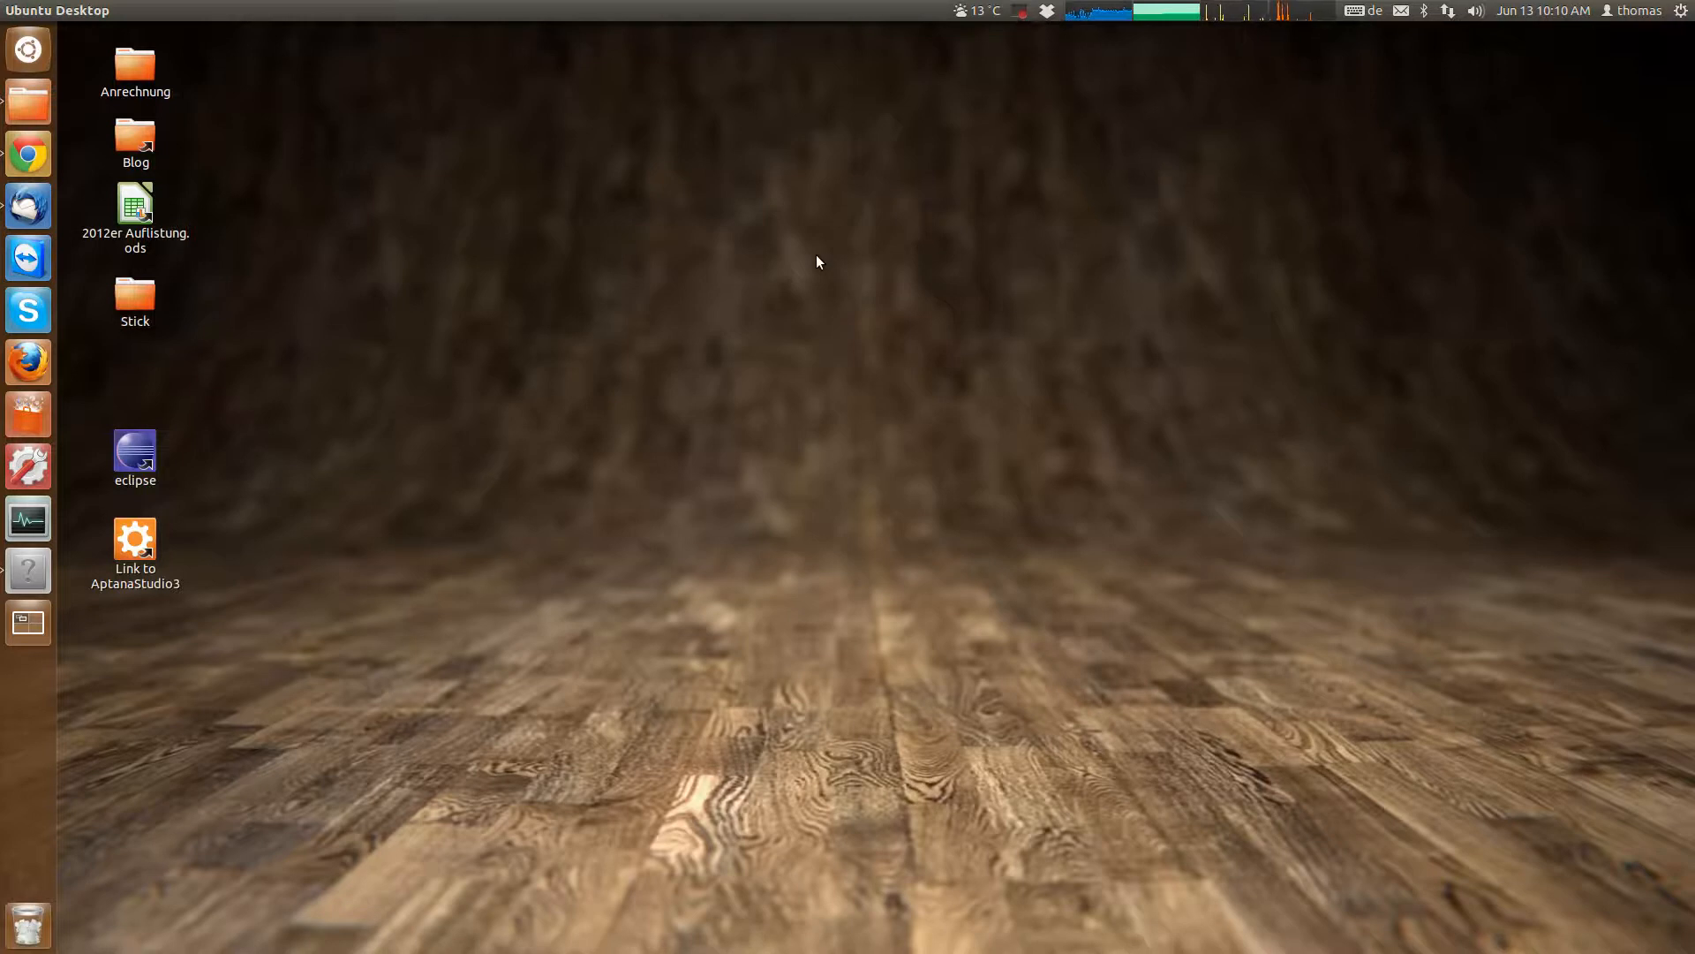
# Search 'myunity' in Ubuntu Software Center, confirm MyUnity is installed, then close the window.
pyautogui.write('m')
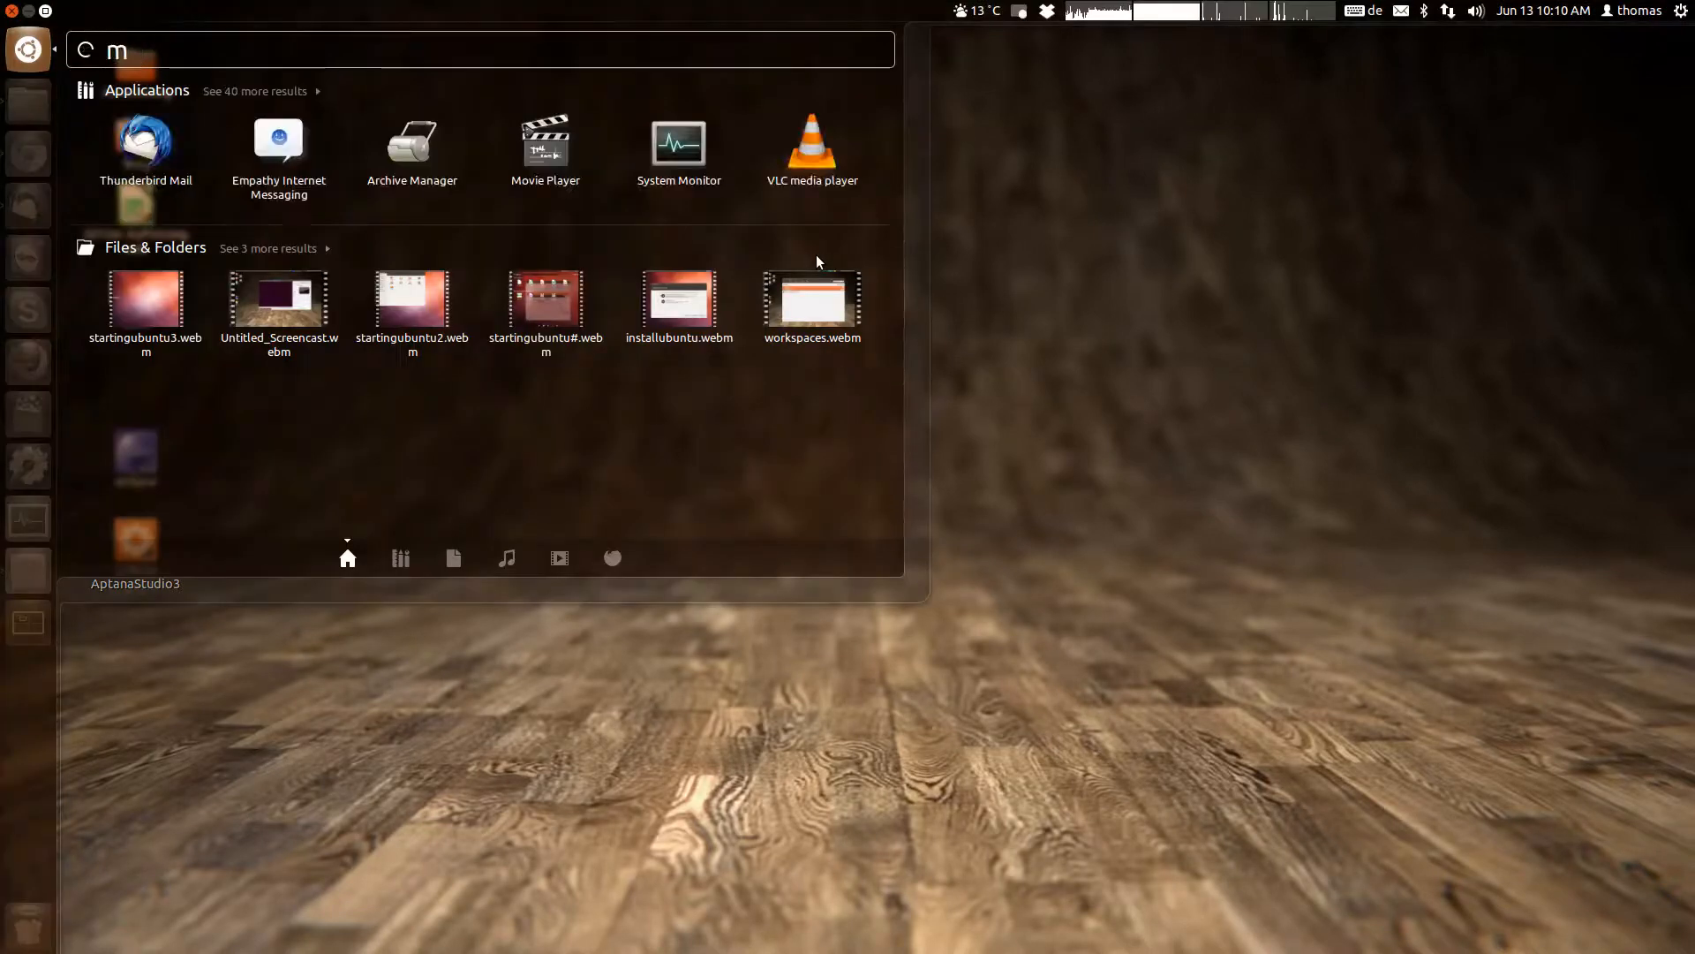
pyautogui.write('ubu')
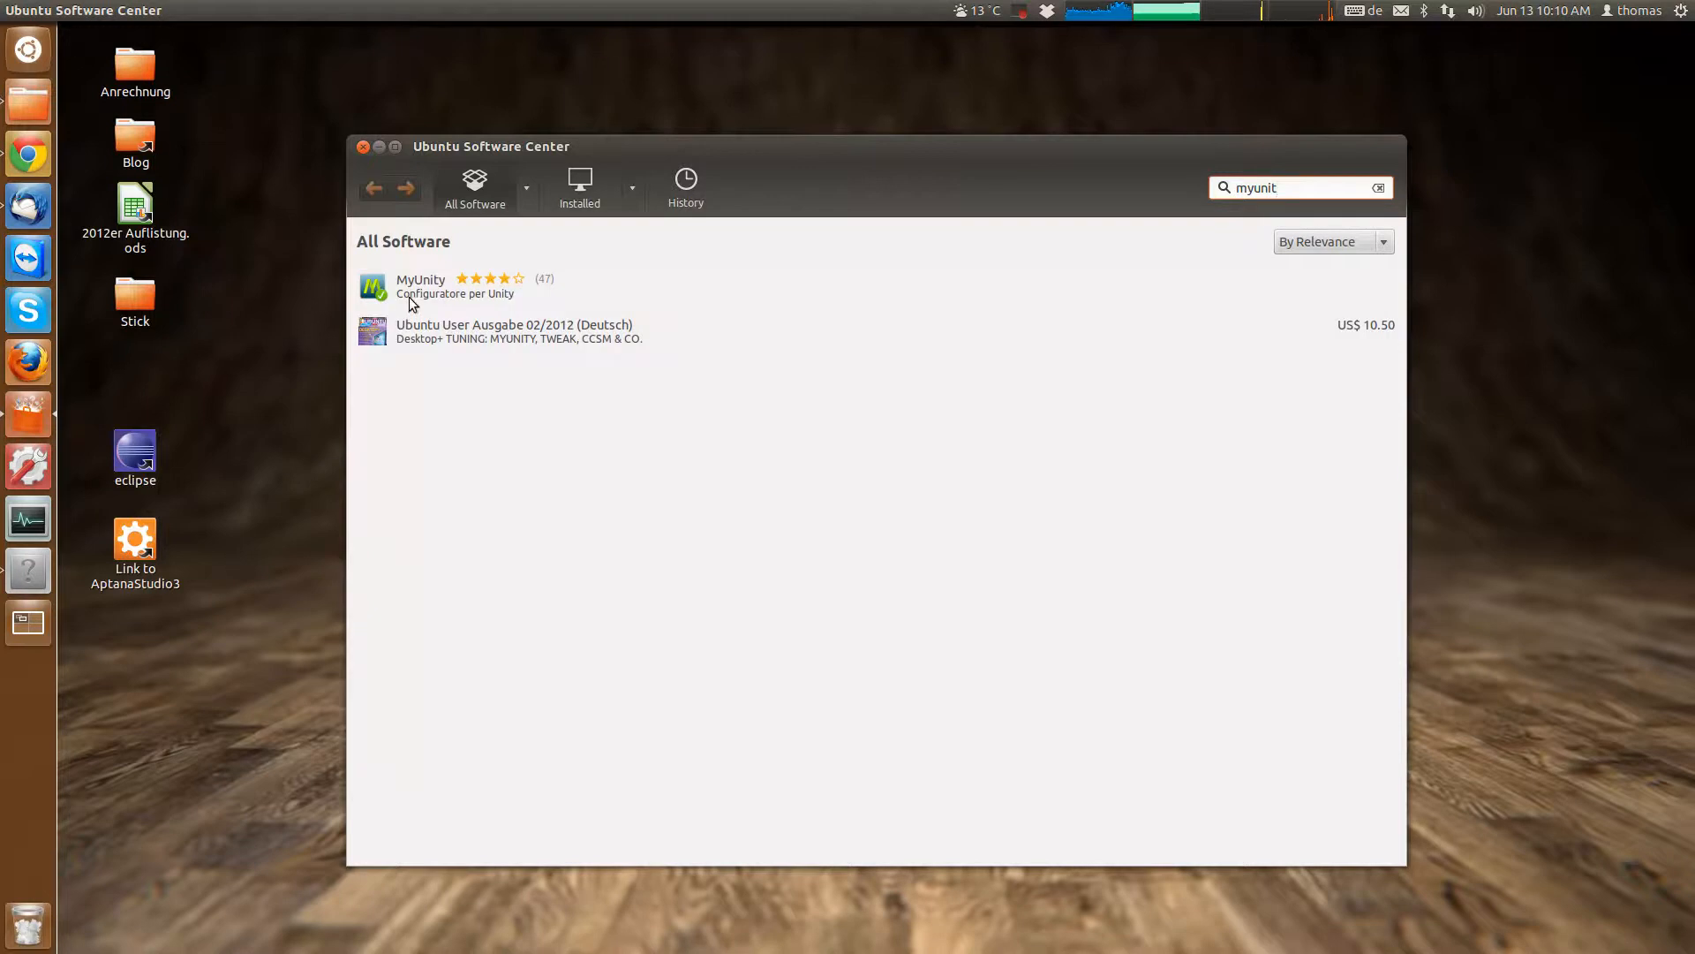
pyautogui.click(454, 286)
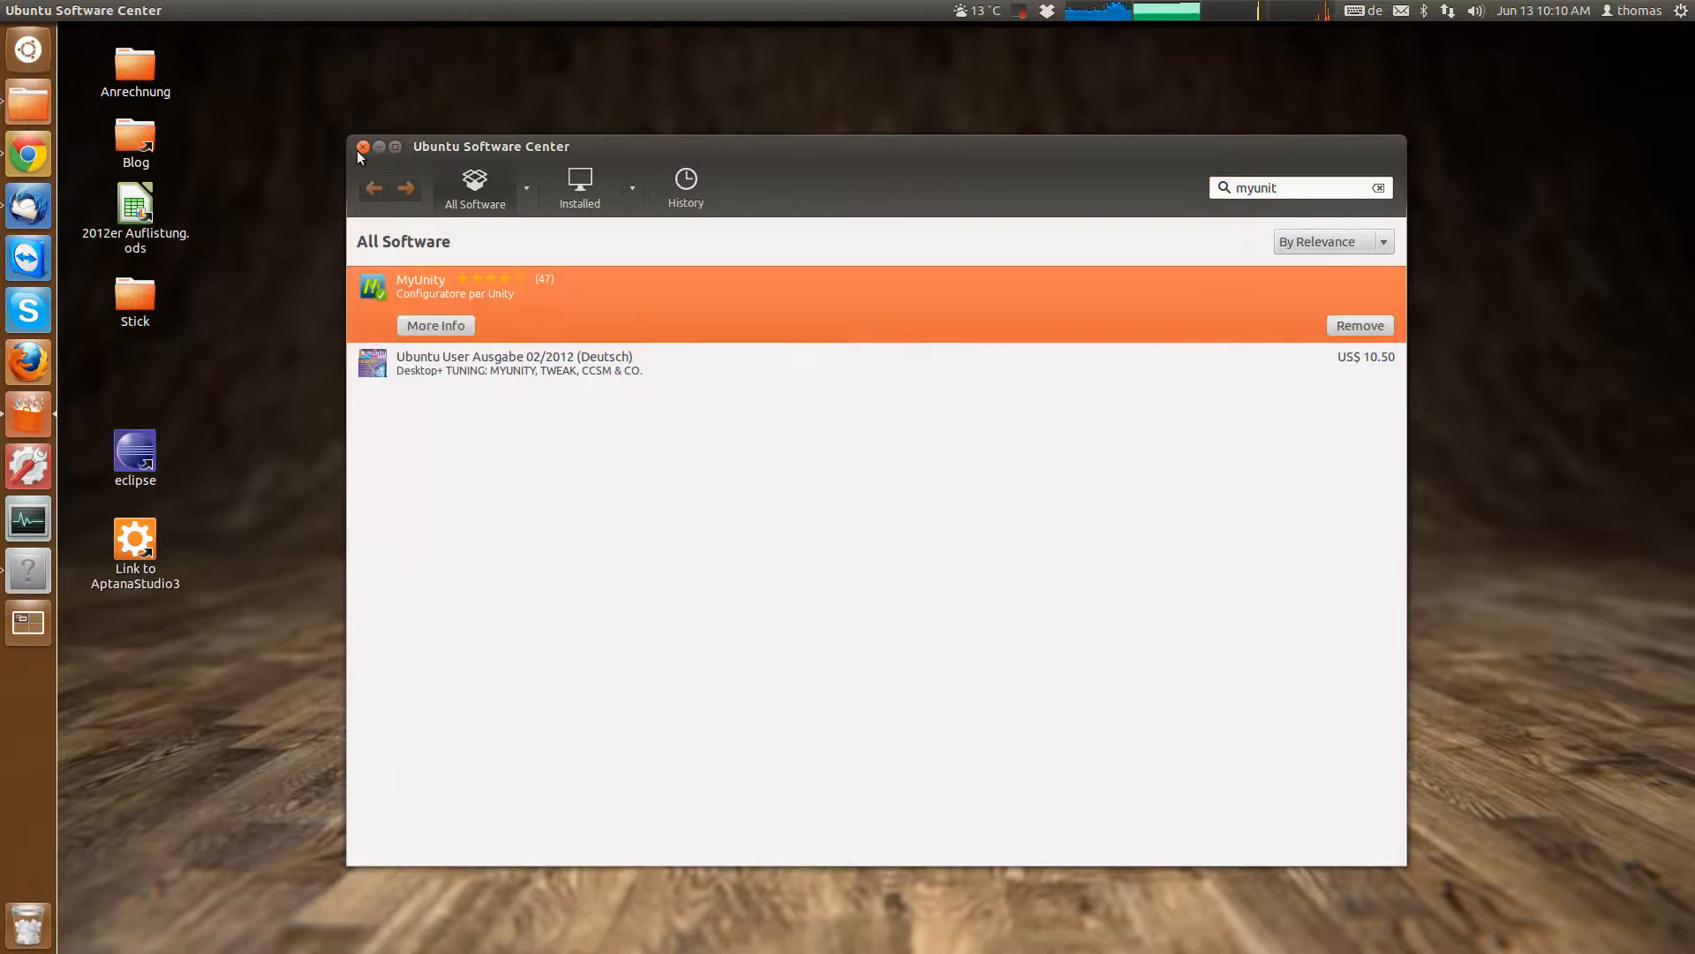
pyautogui.click(364, 146)
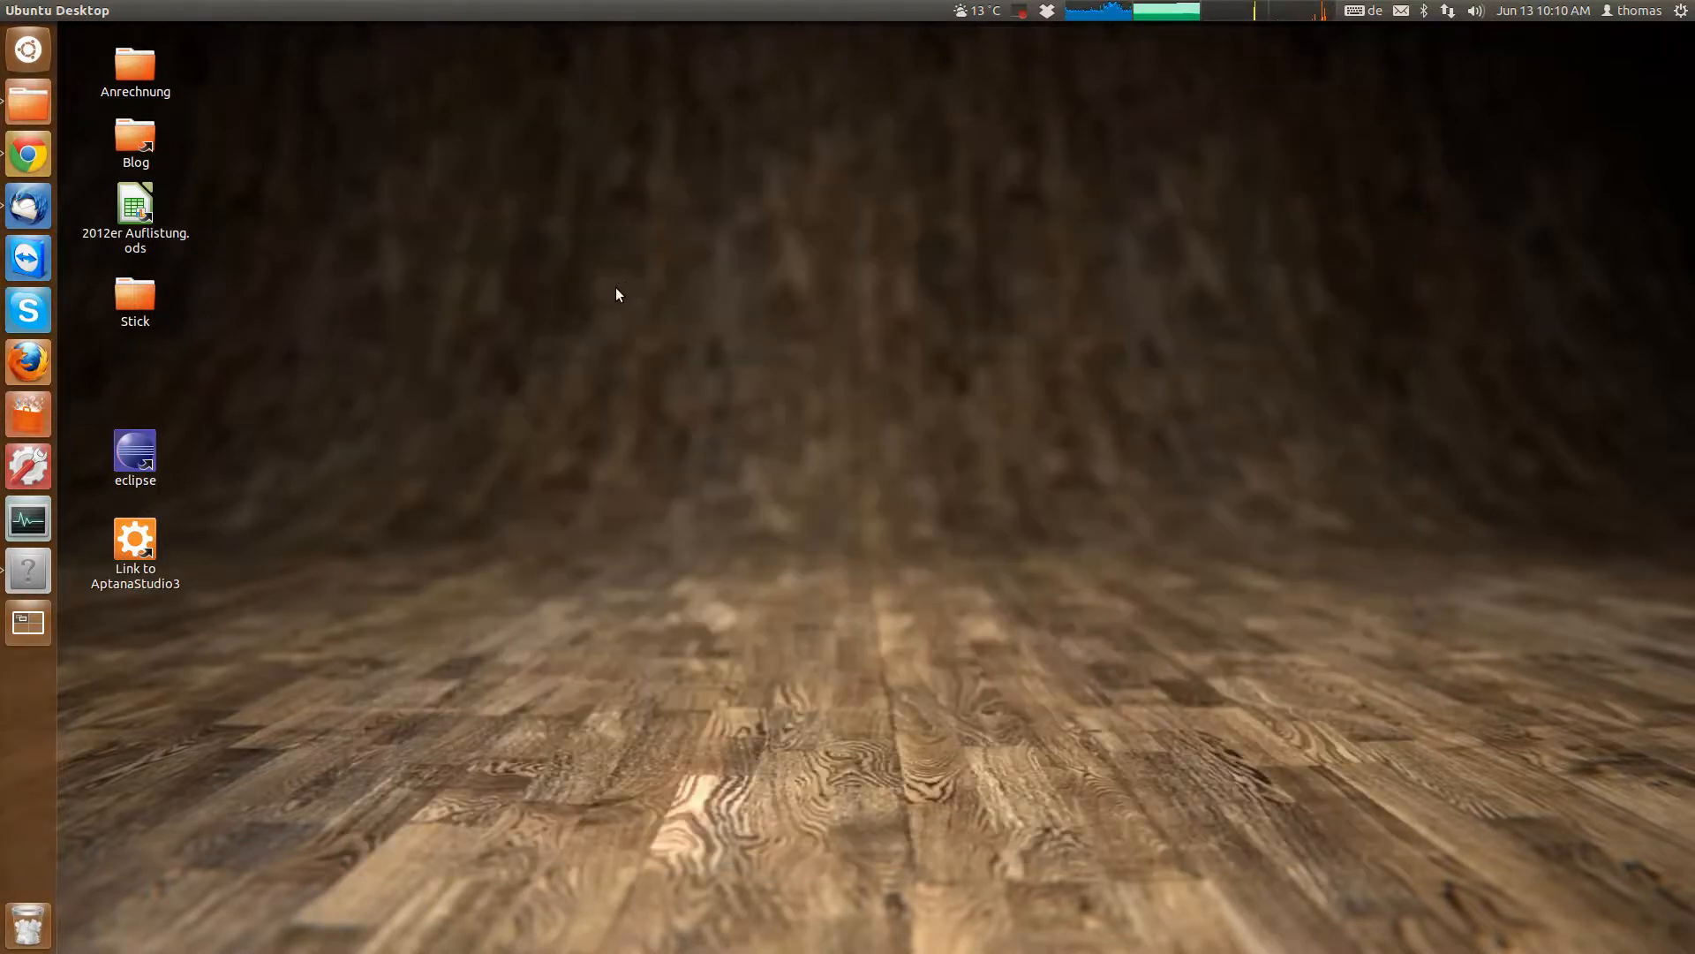
# Launch MyUnity from the Dash, landing on its launcher settings page.
pyautogui.write('my')
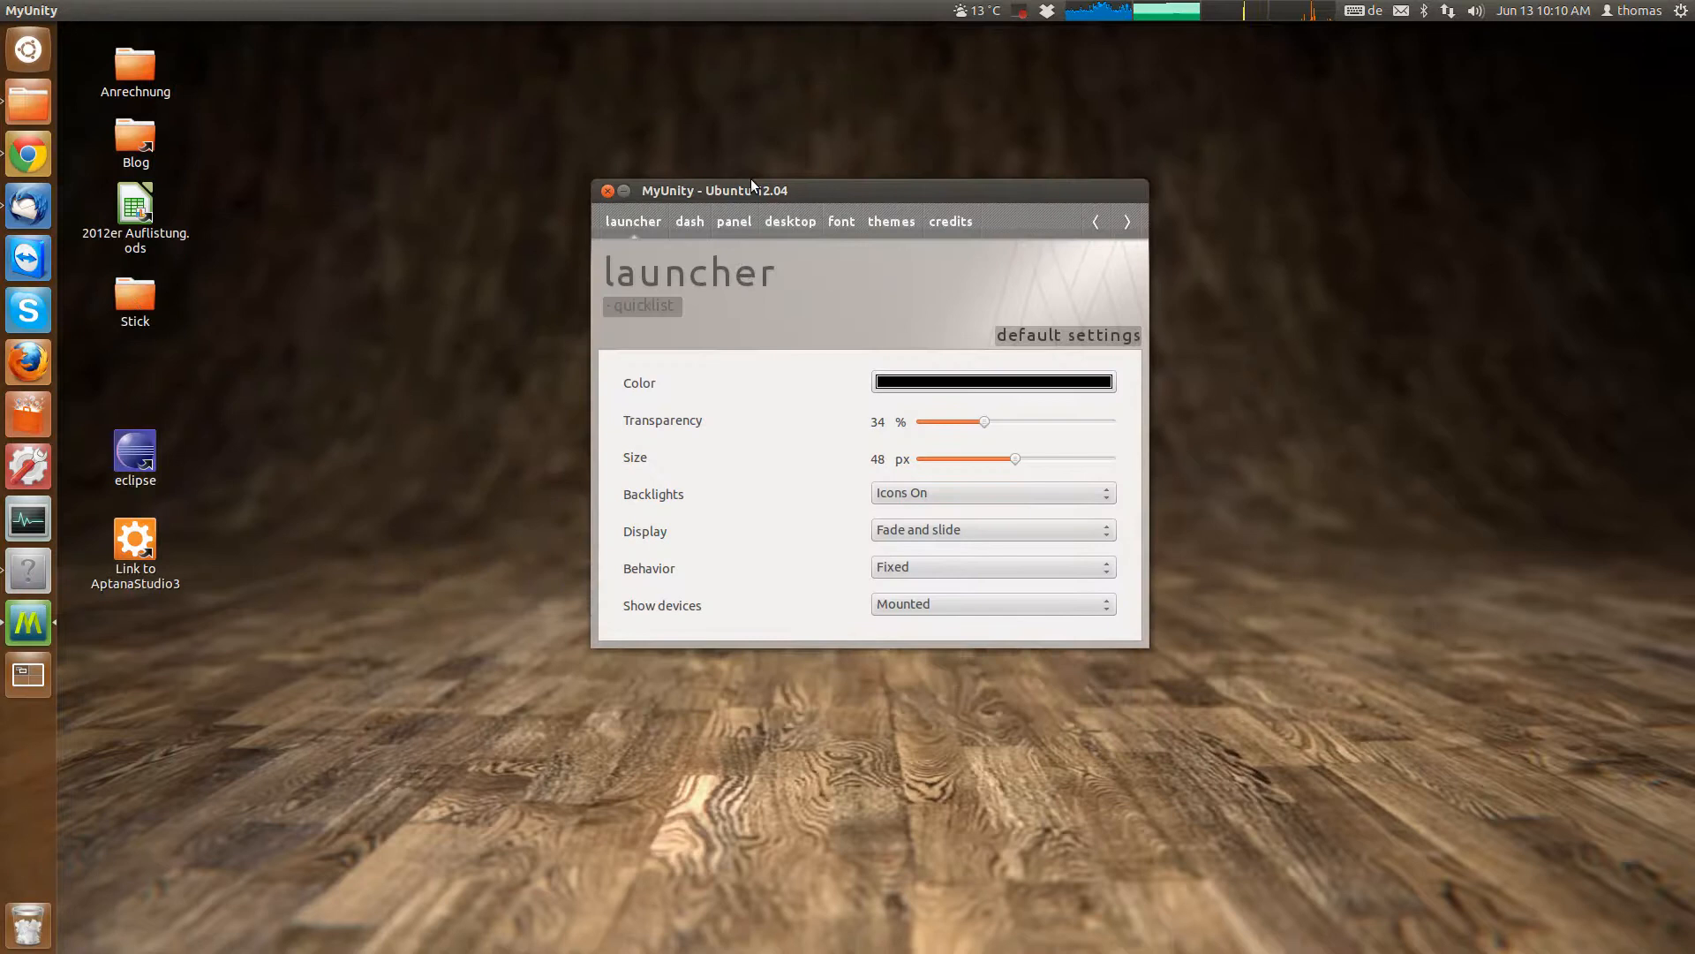
pyautogui.moveTo(509, 222)
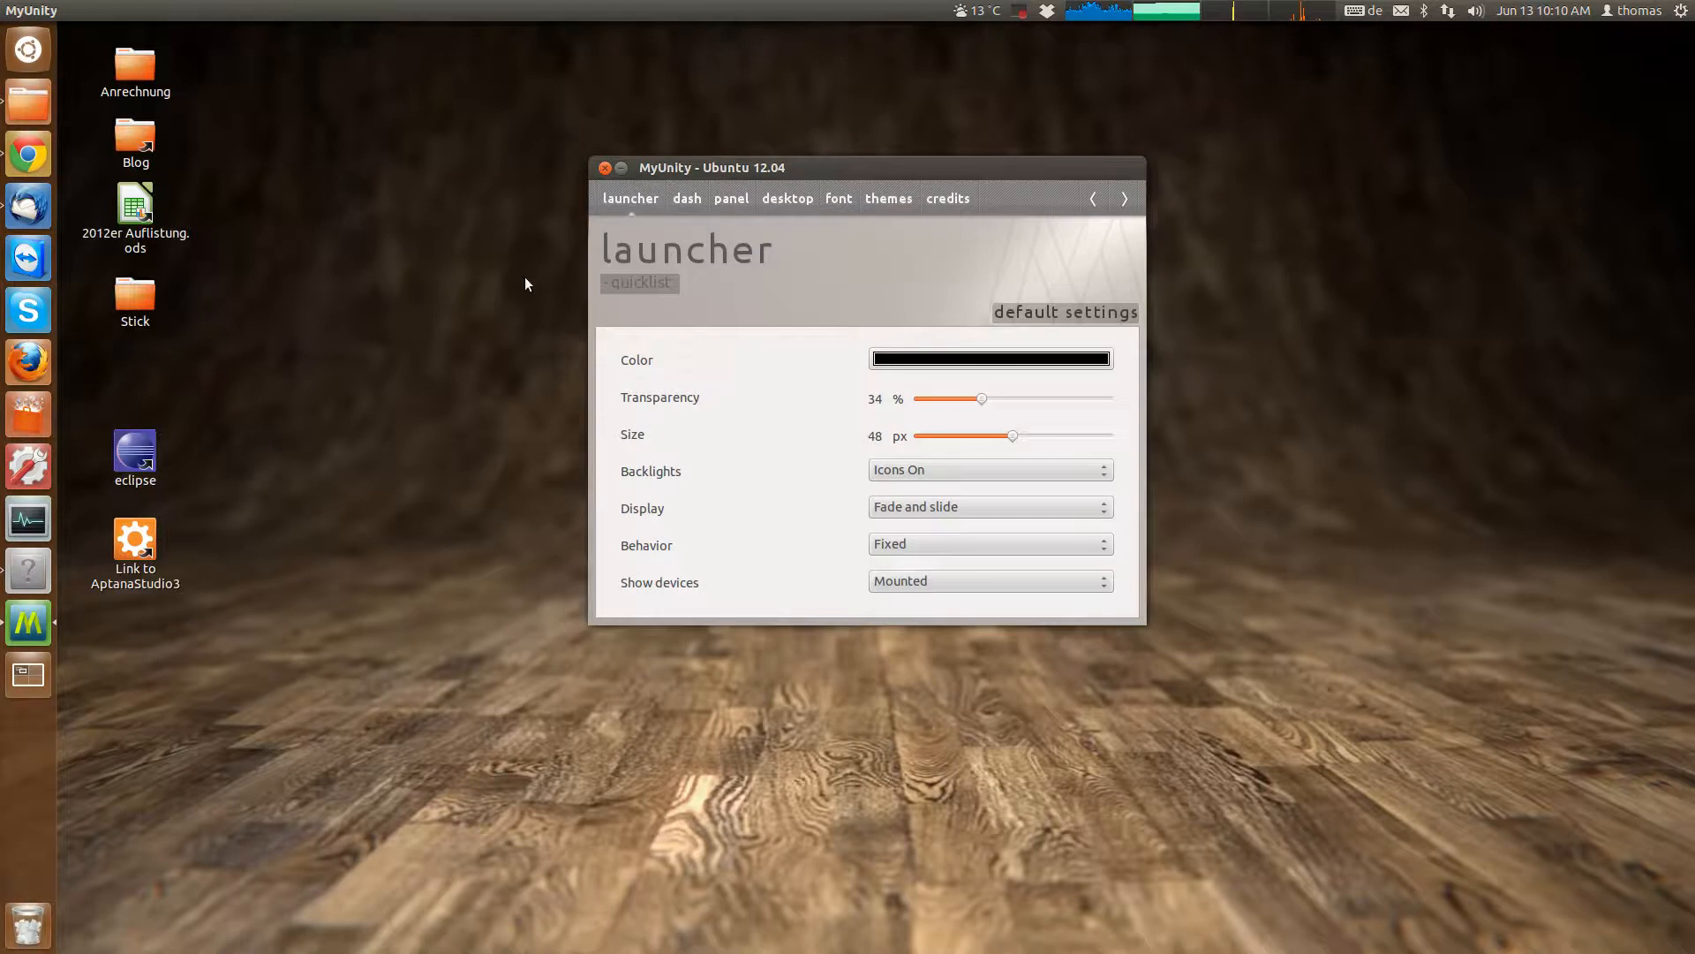
pyautogui.moveTo(754, 403)
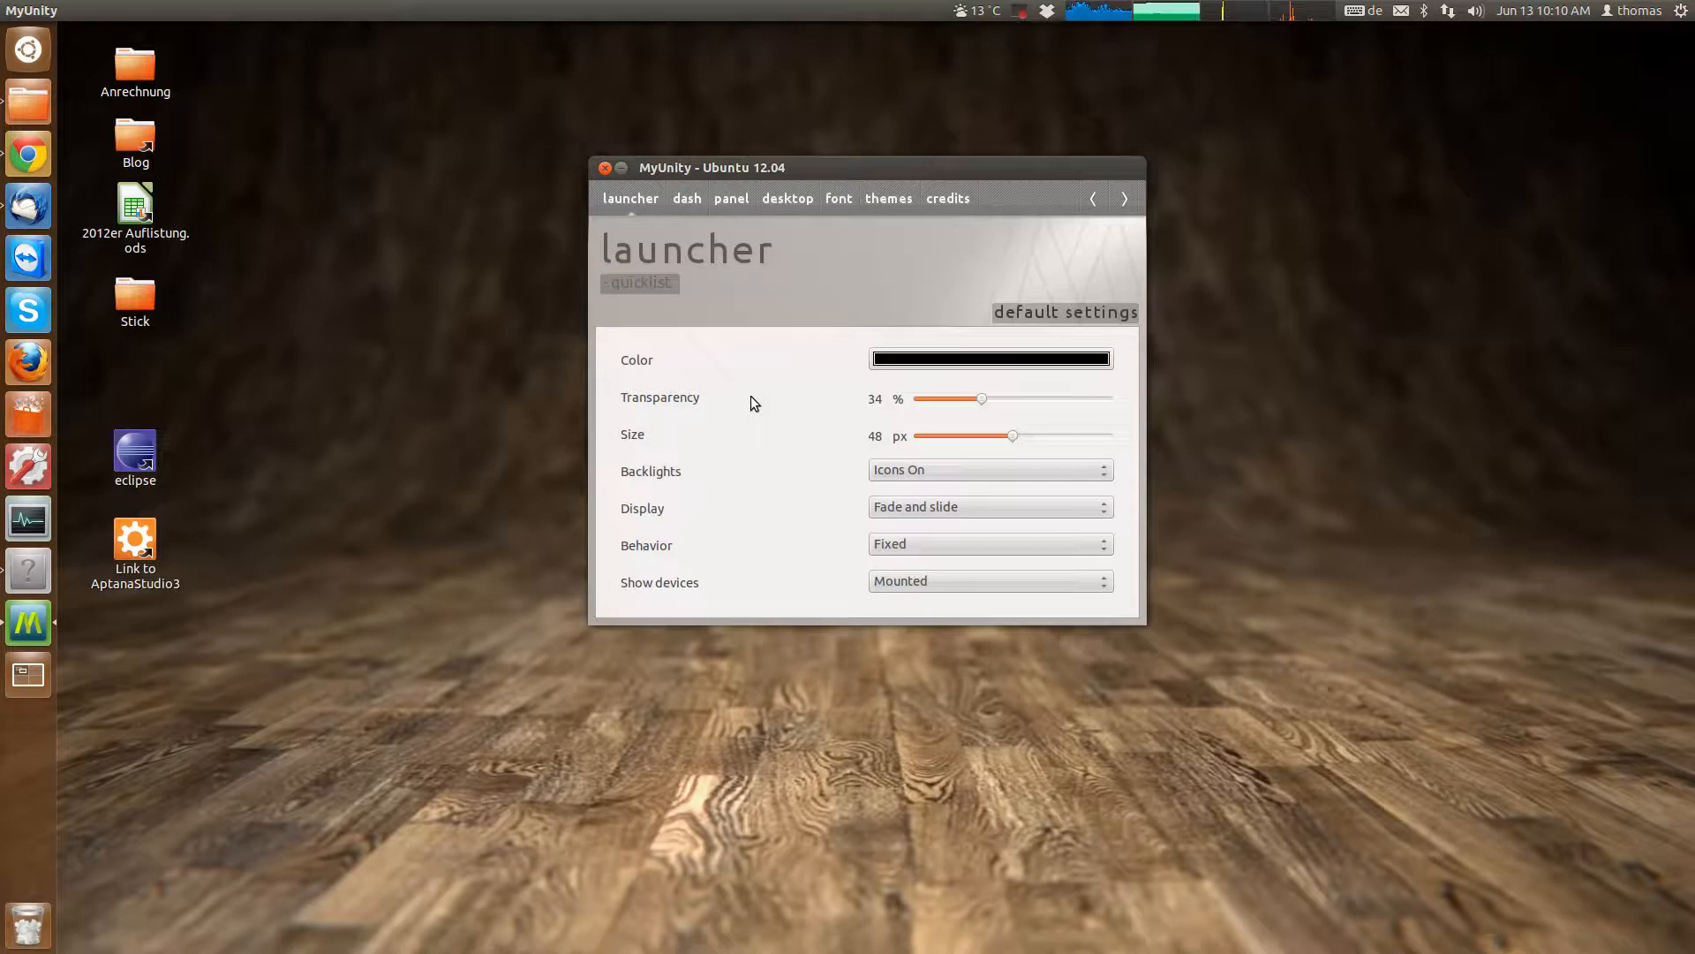
pyautogui.moveTo(635, 215)
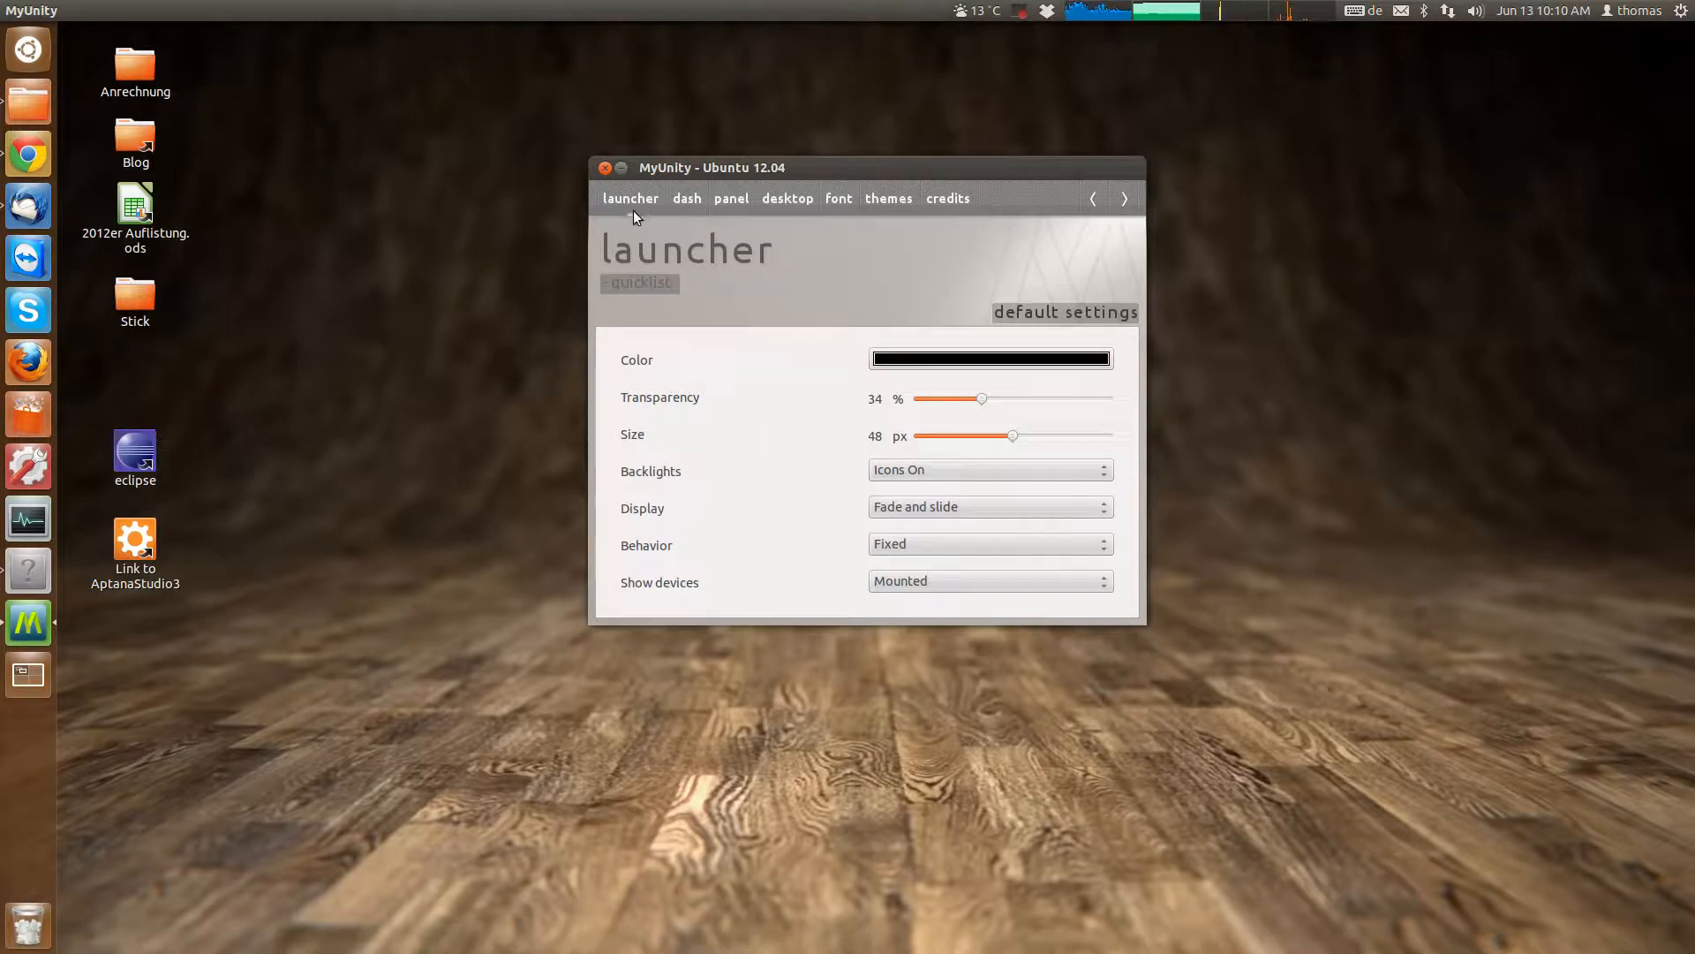
pyautogui.moveTo(692, 445)
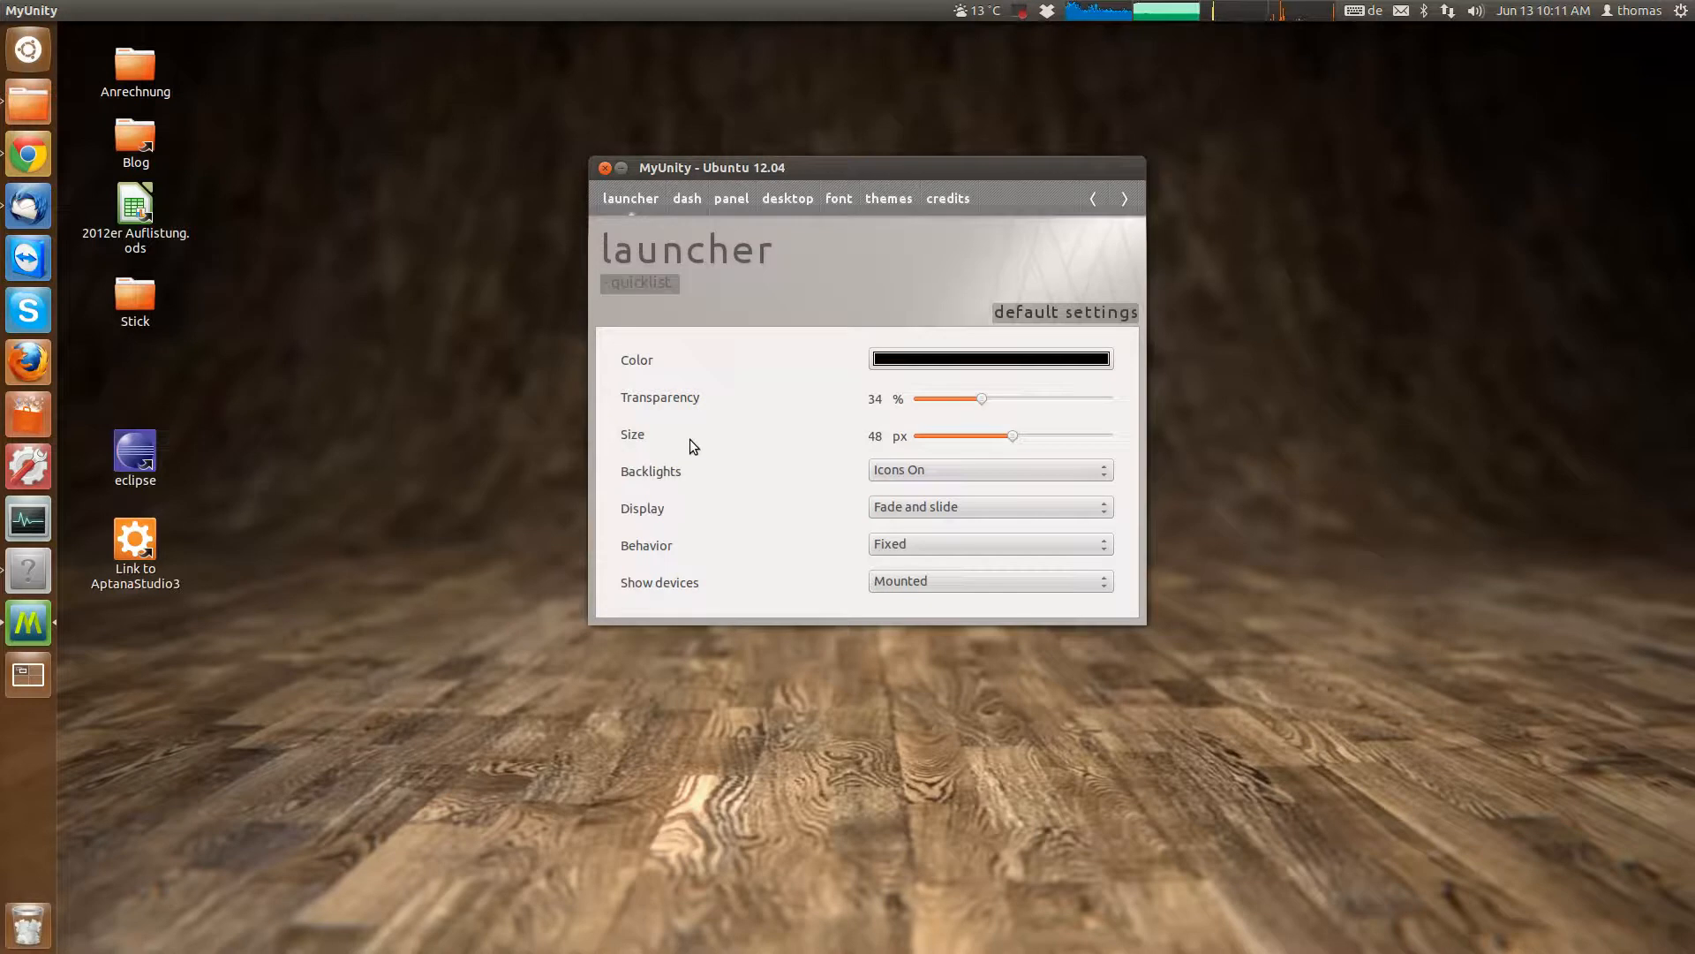
pyautogui.moveTo(864, 371)
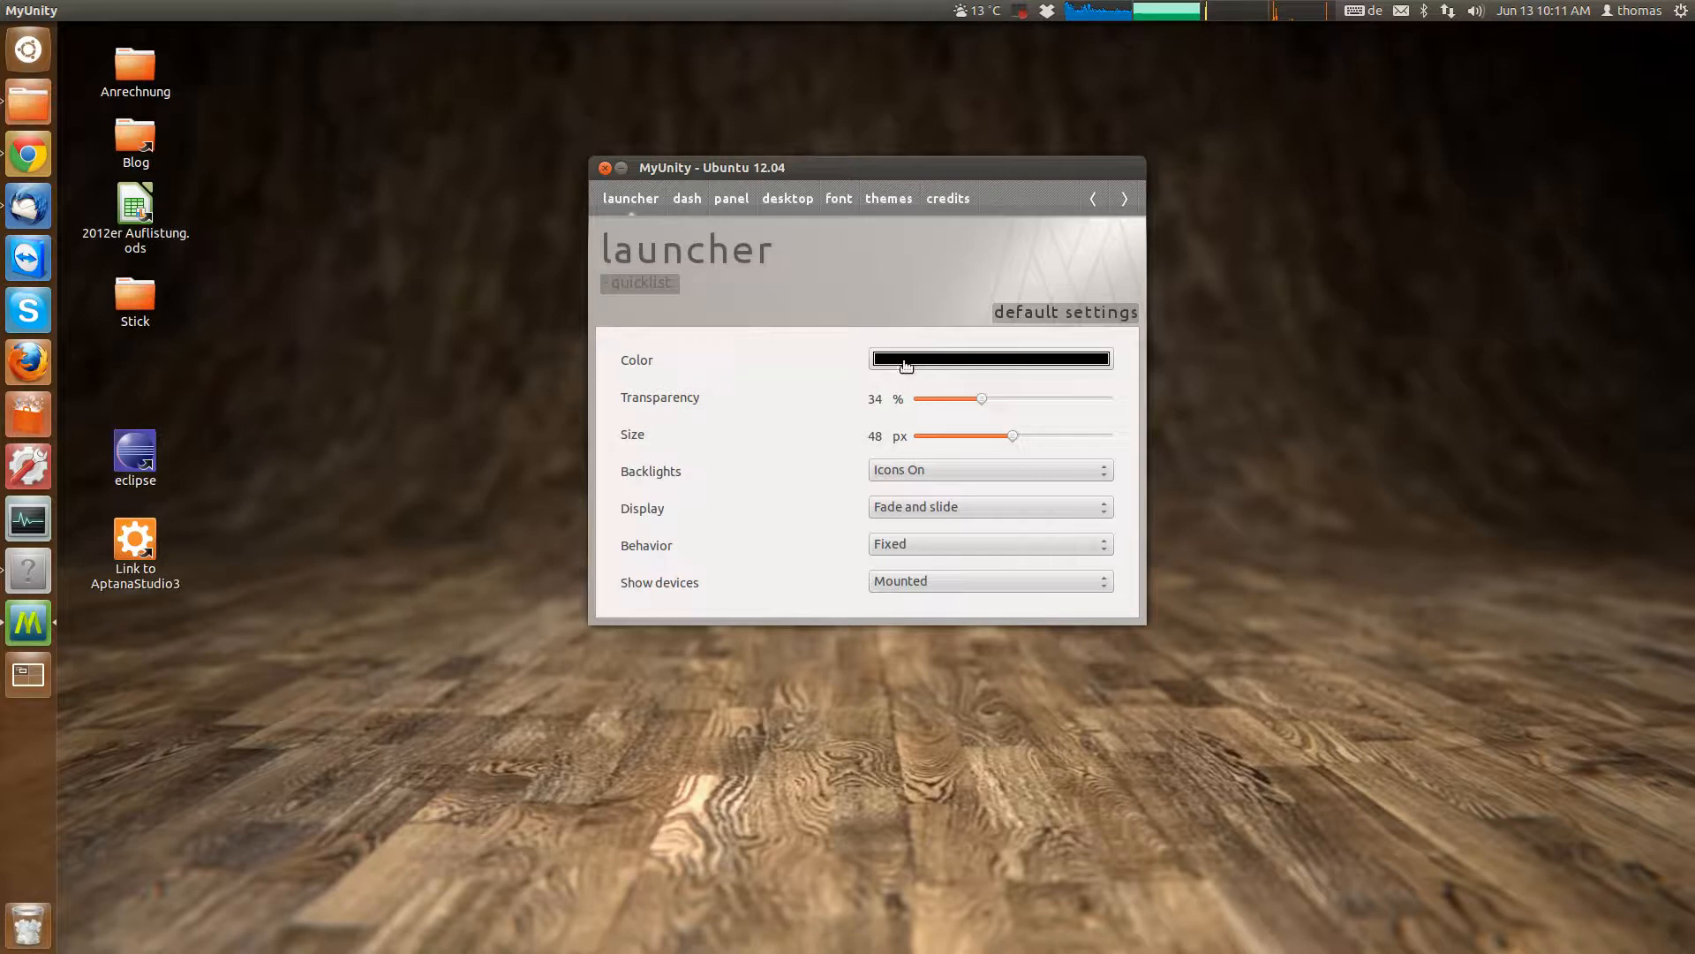
# Set the launcher colour to red (#E61D1D) via the Select Color dialog.
pyautogui.click(990, 358)
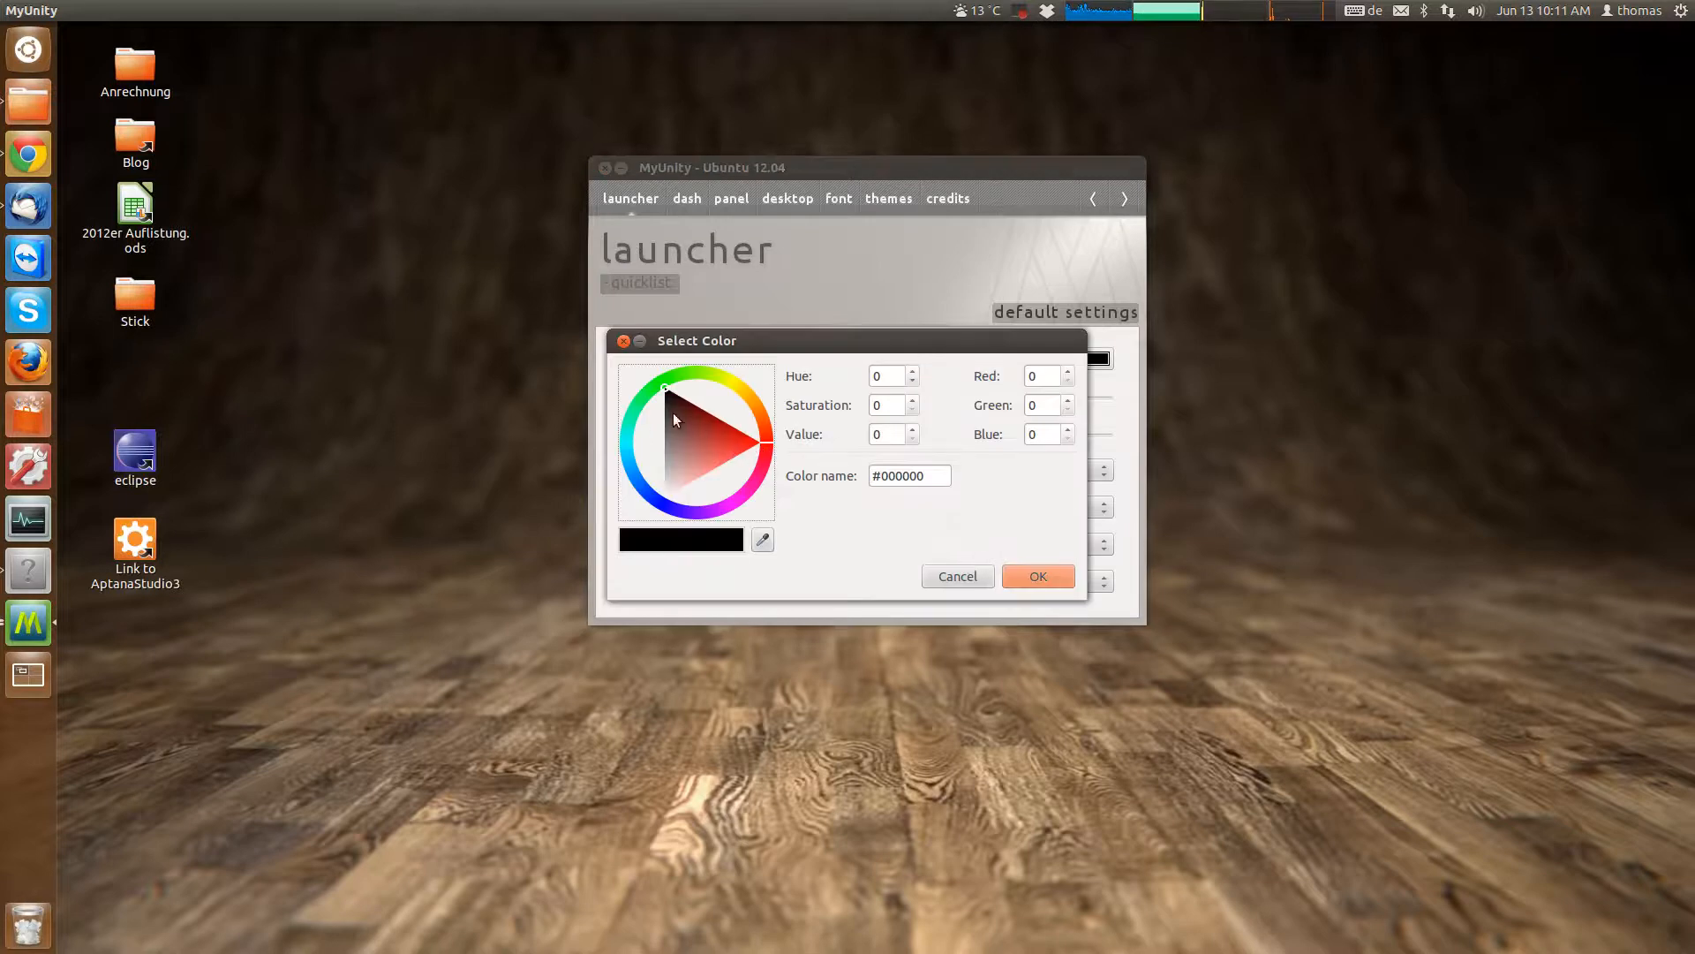
pyautogui.click(751, 443)
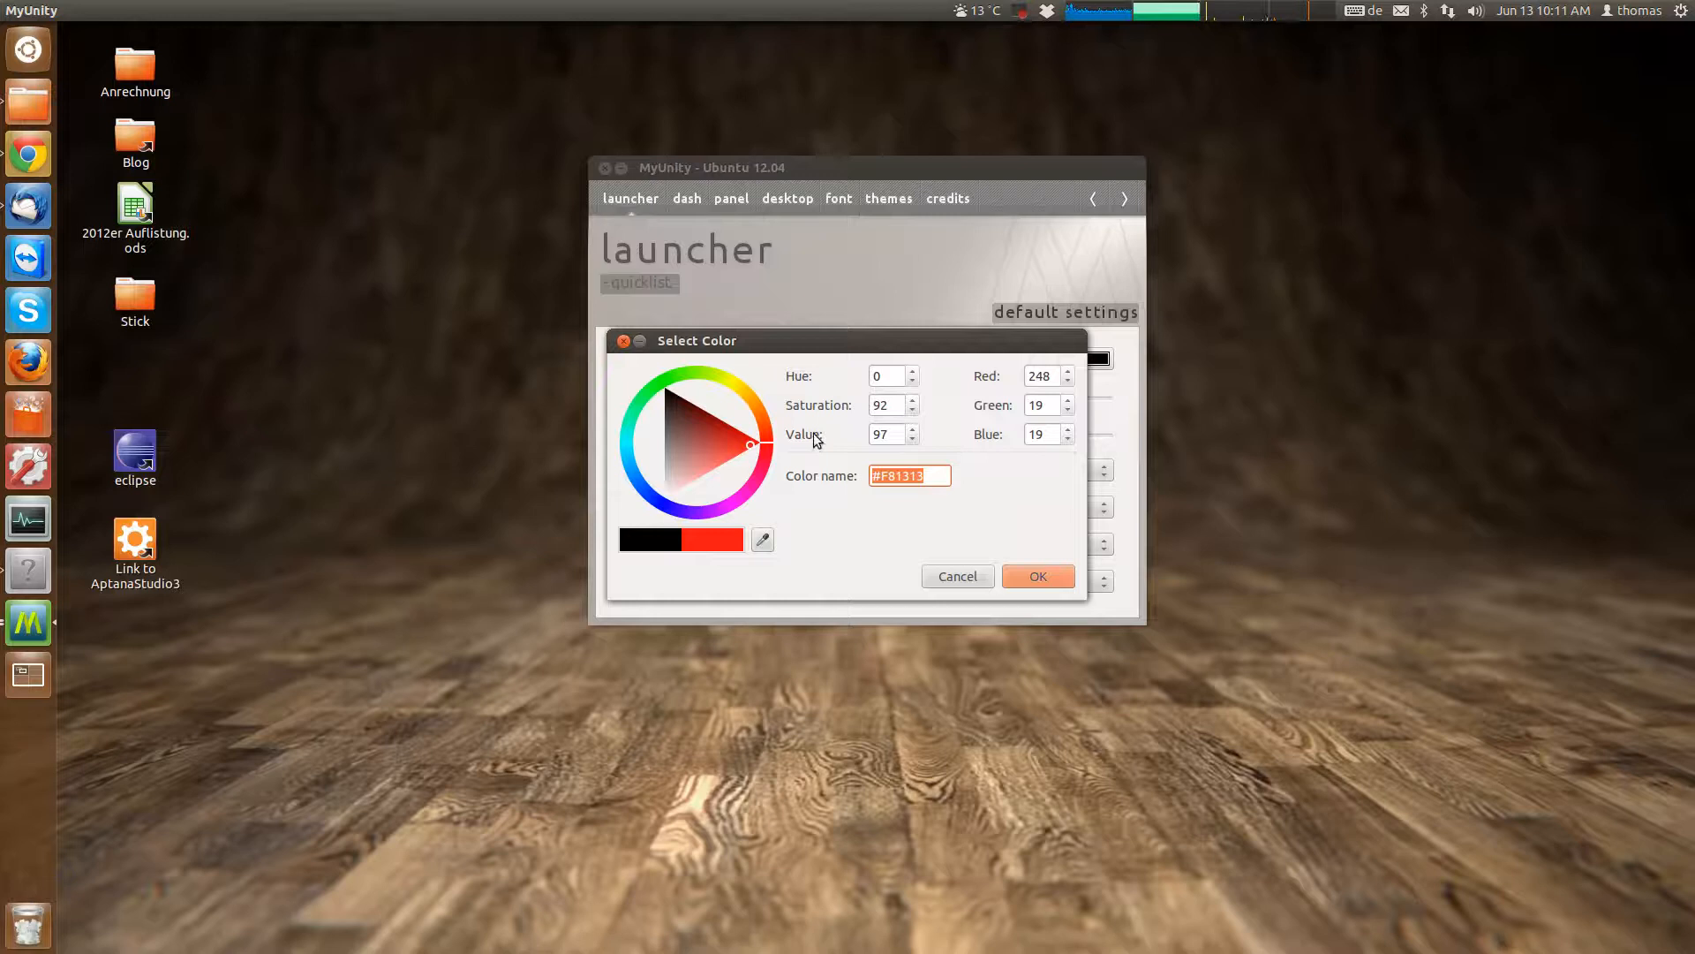
pyautogui.moveTo(900, 404)
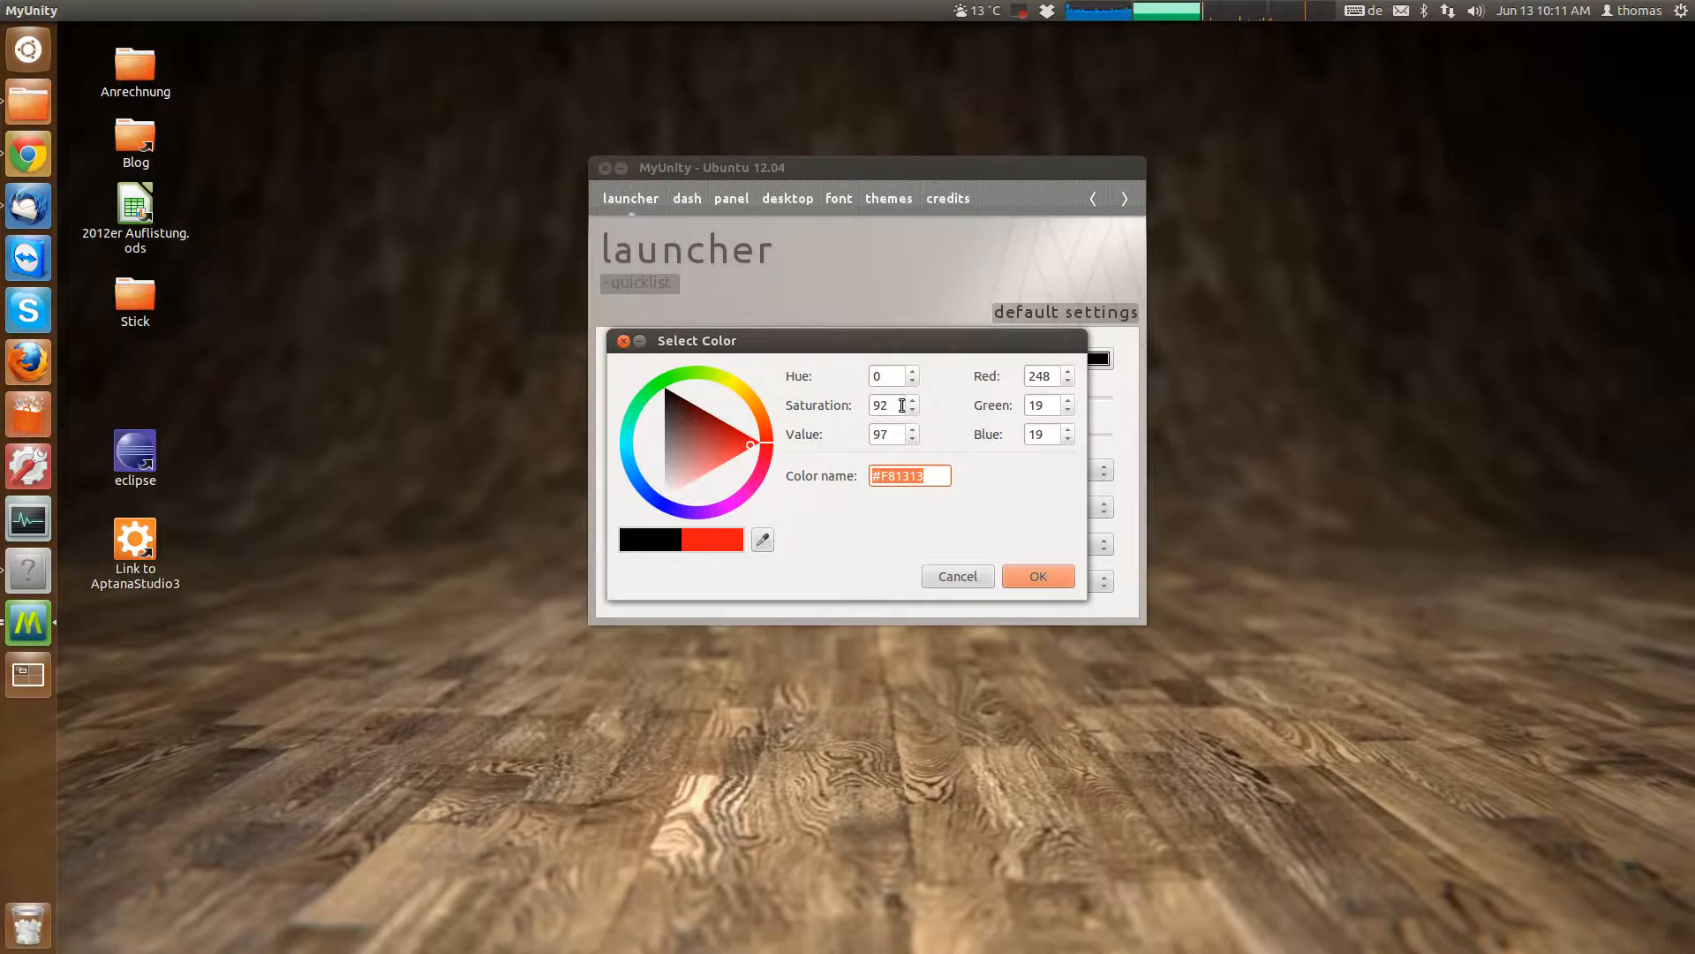
pyautogui.click(739, 445)
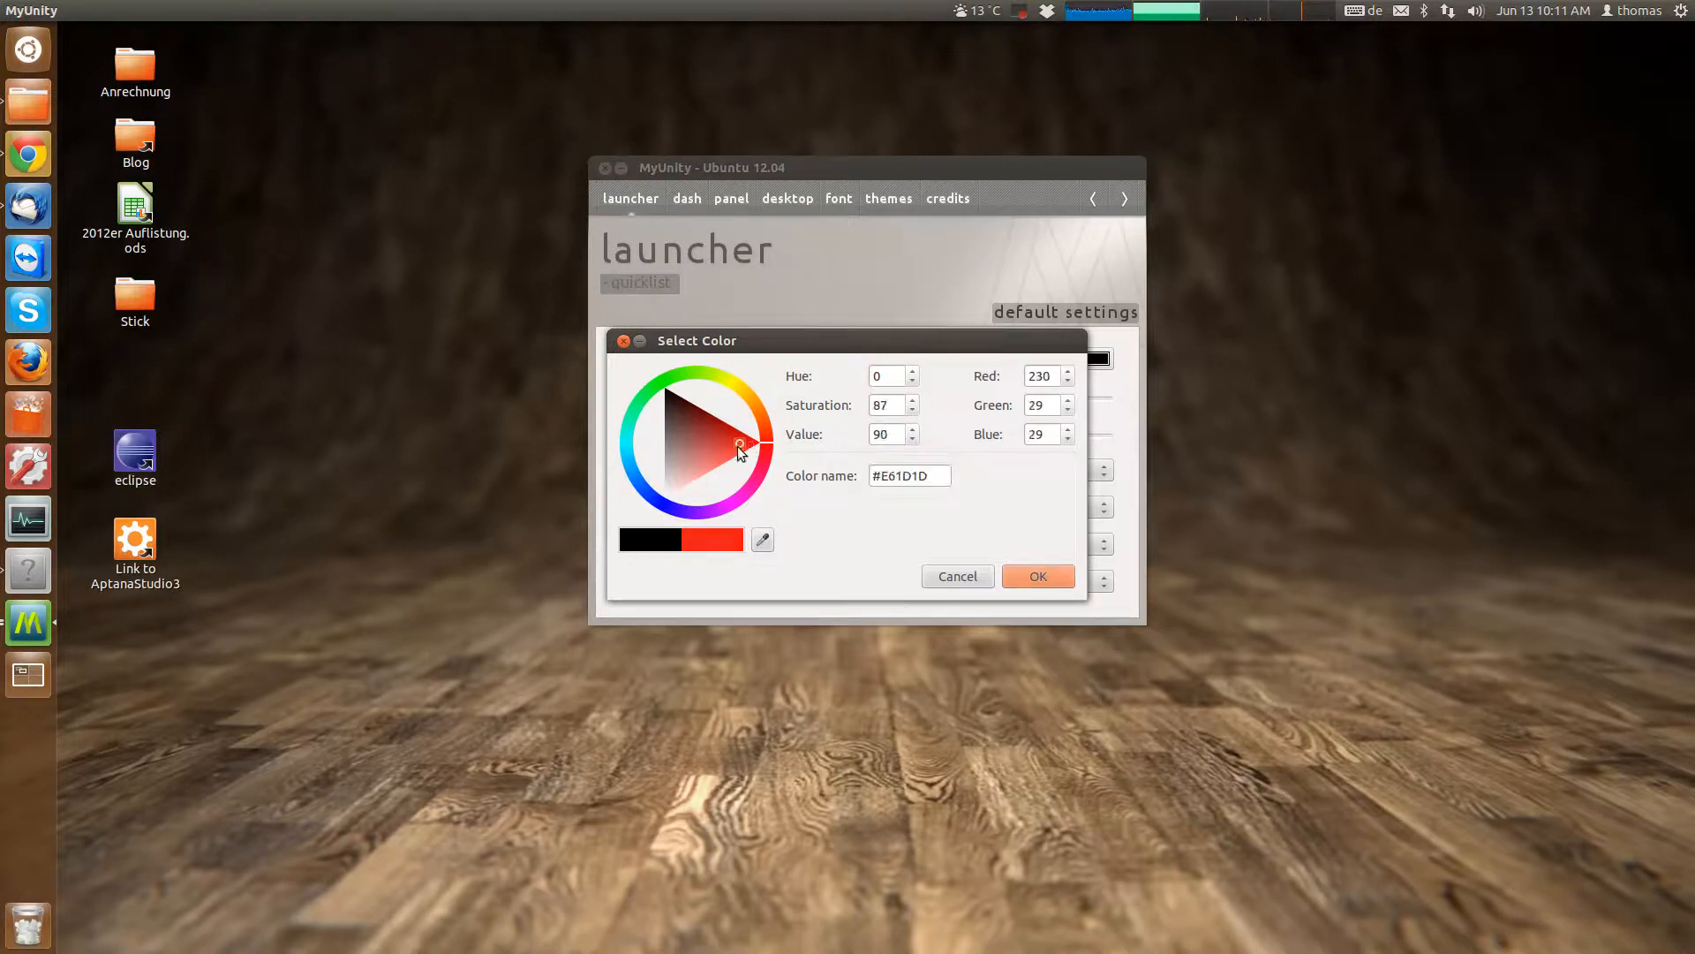
pyautogui.click(1038, 576)
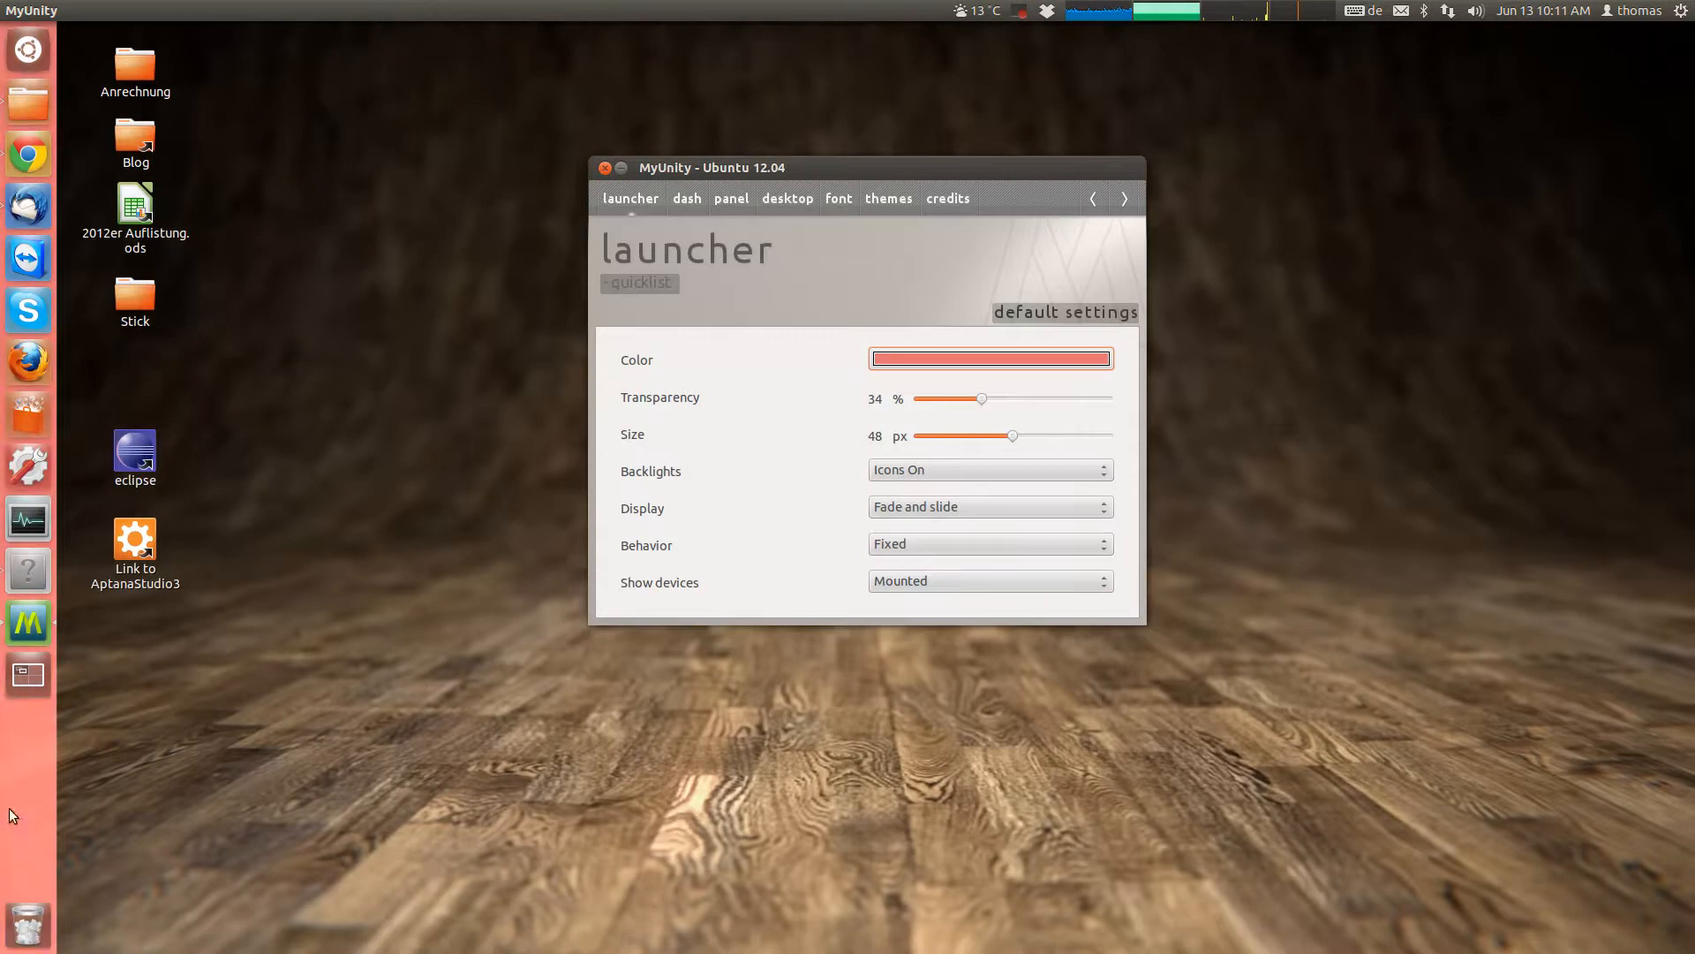
pyautogui.moveTo(27, 887)
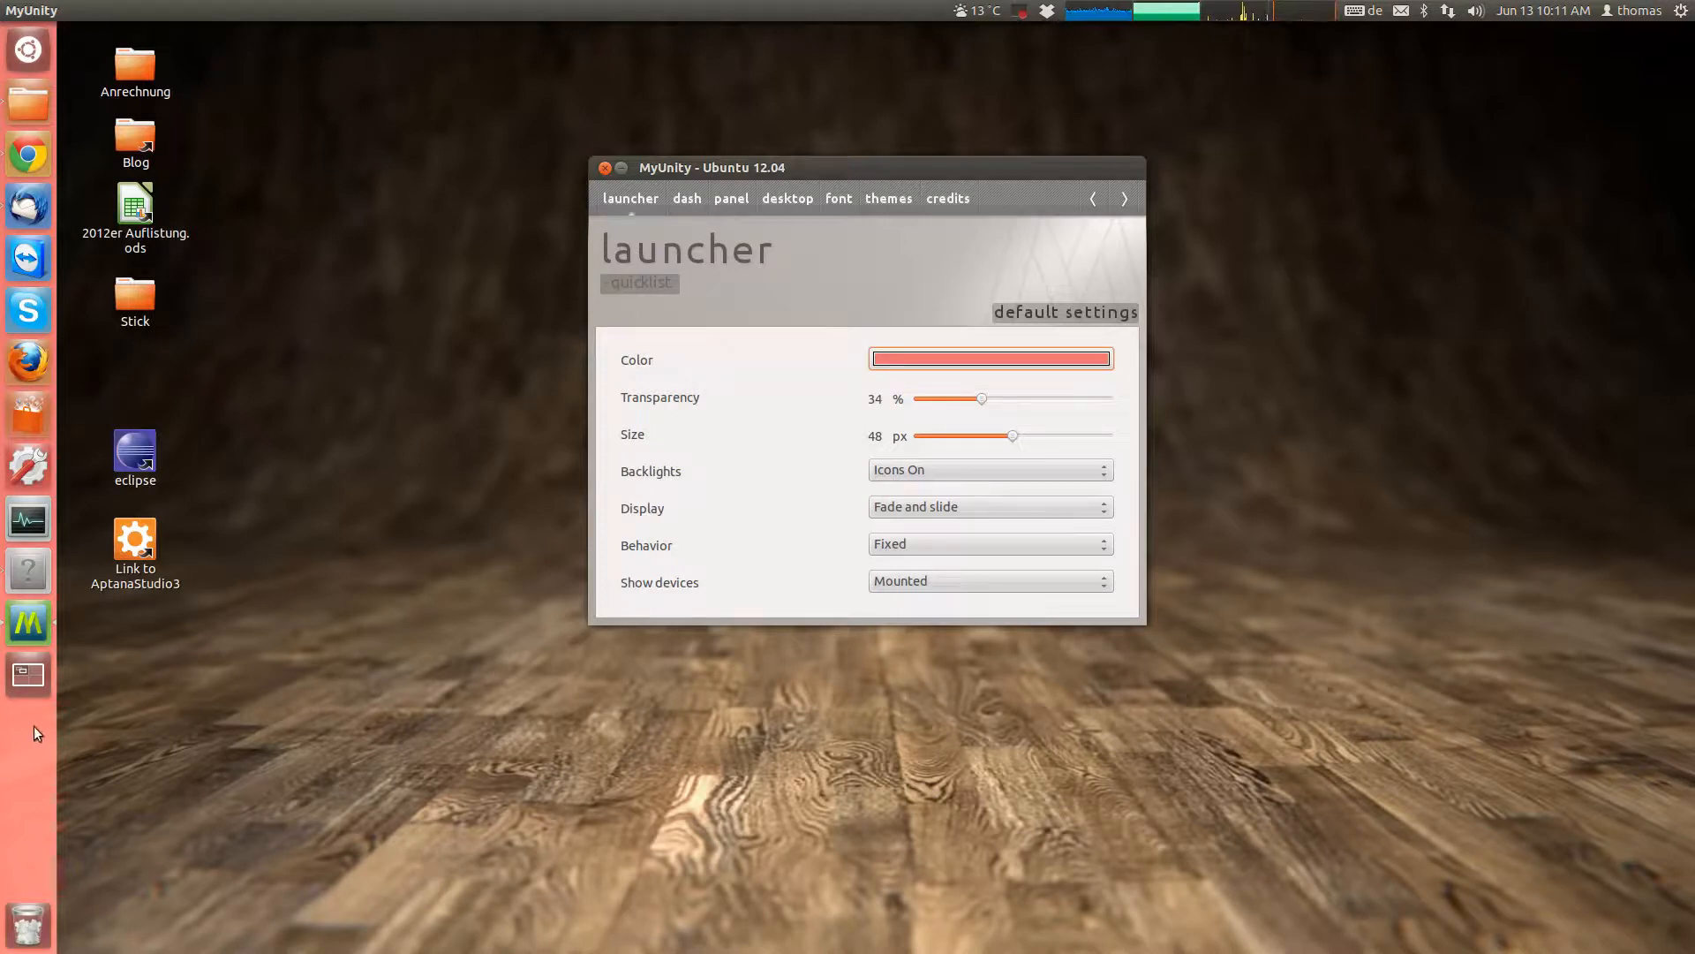
pyautogui.moveTo(108, 865)
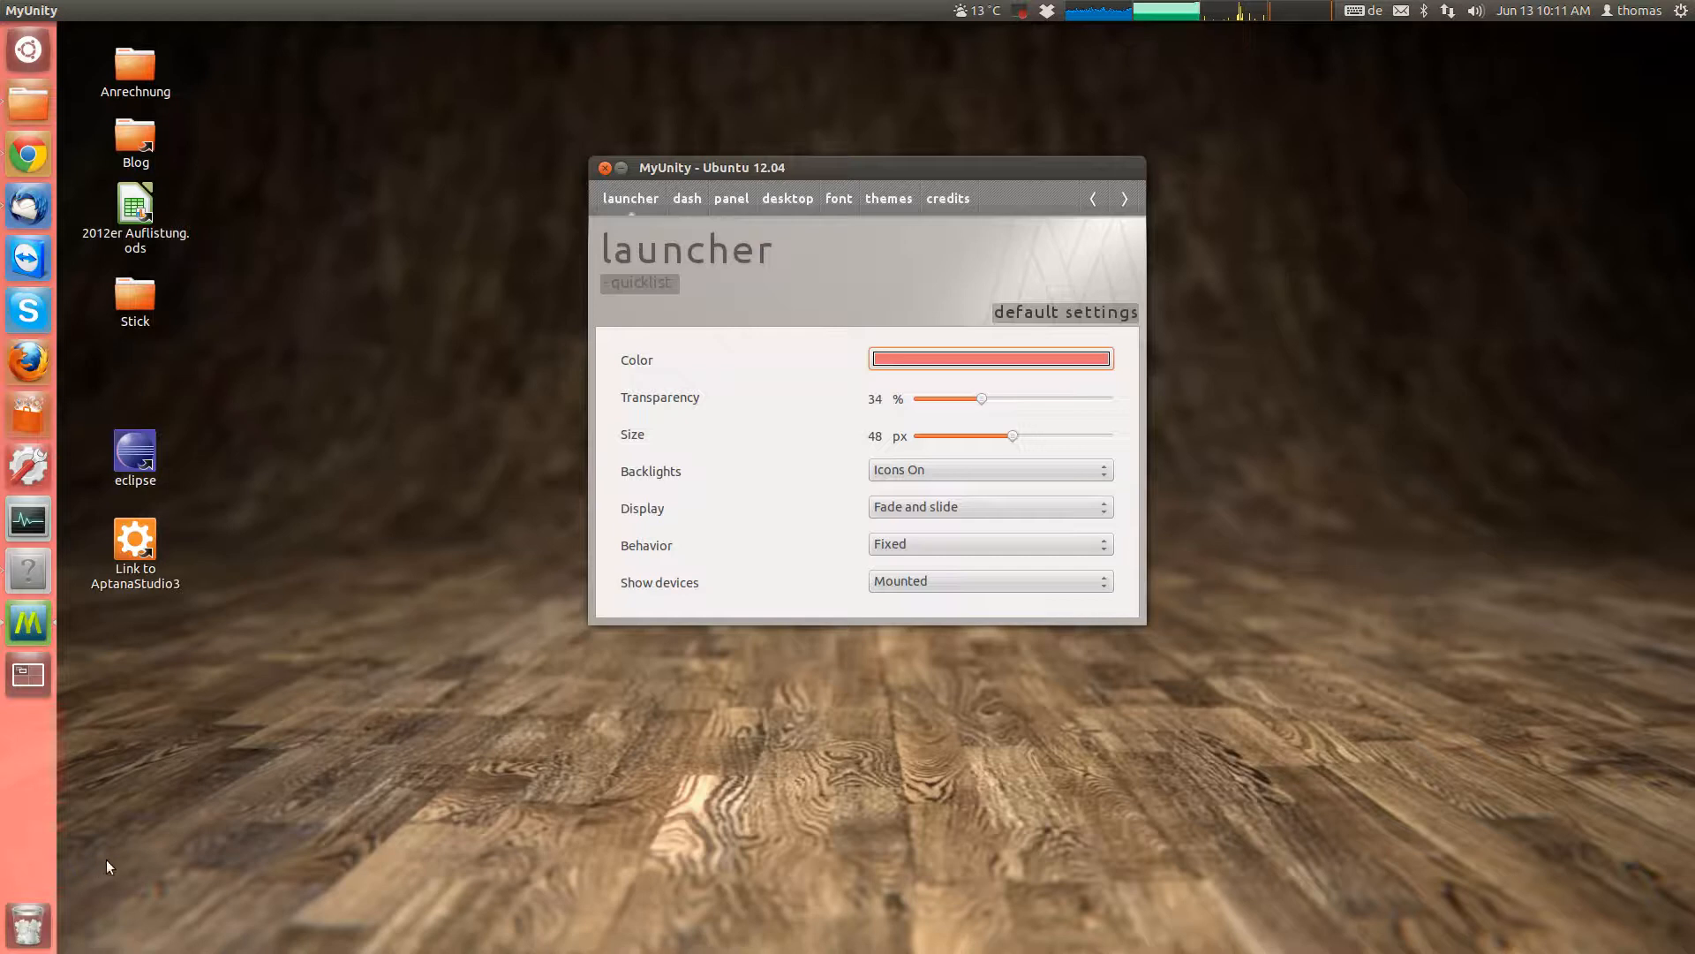
pyautogui.moveTo(254, 583)
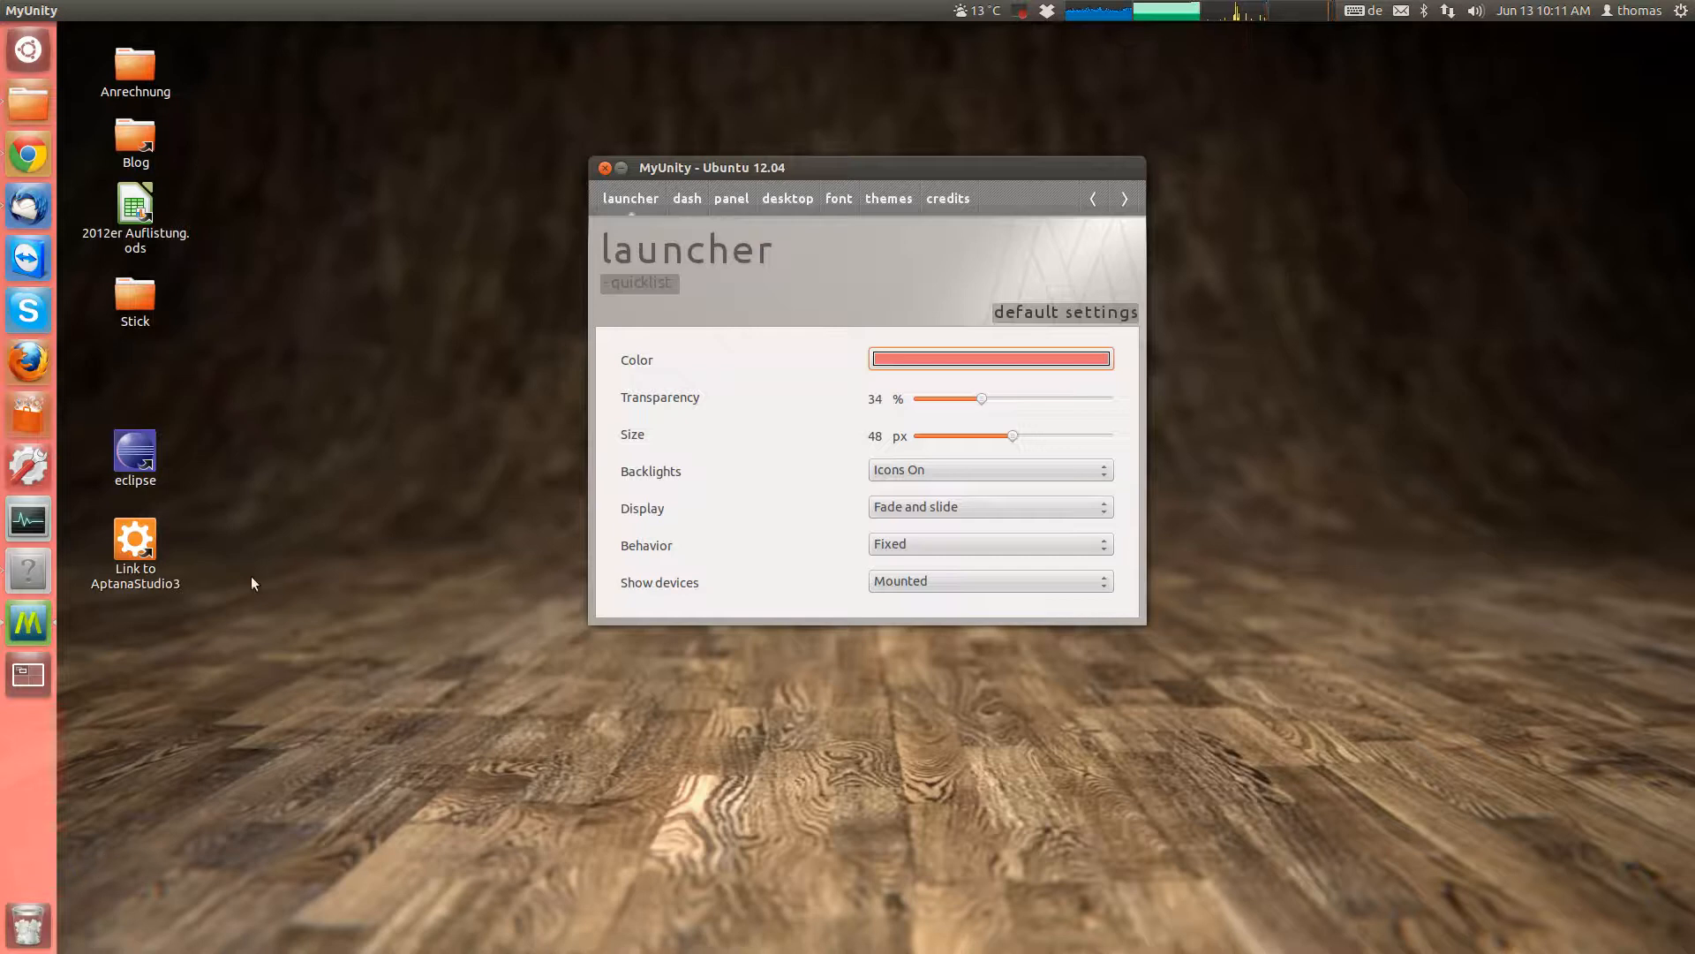
pyautogui.moveTo(9, 923)
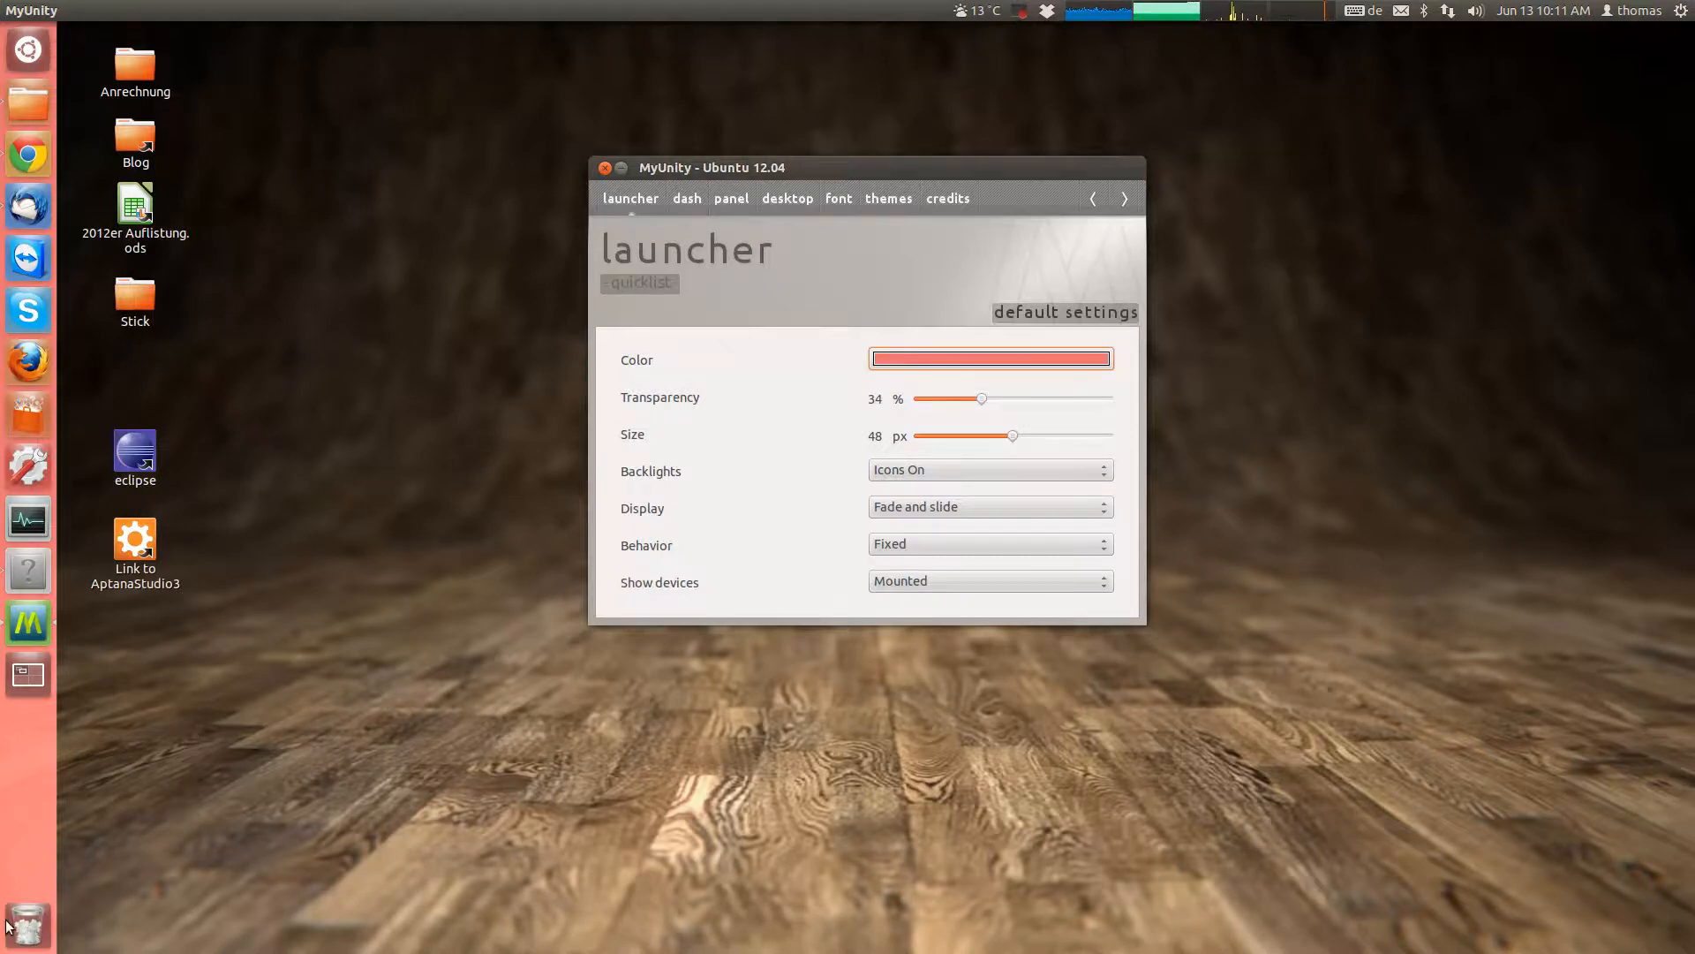
pyautogui.moveTo(23, 95)
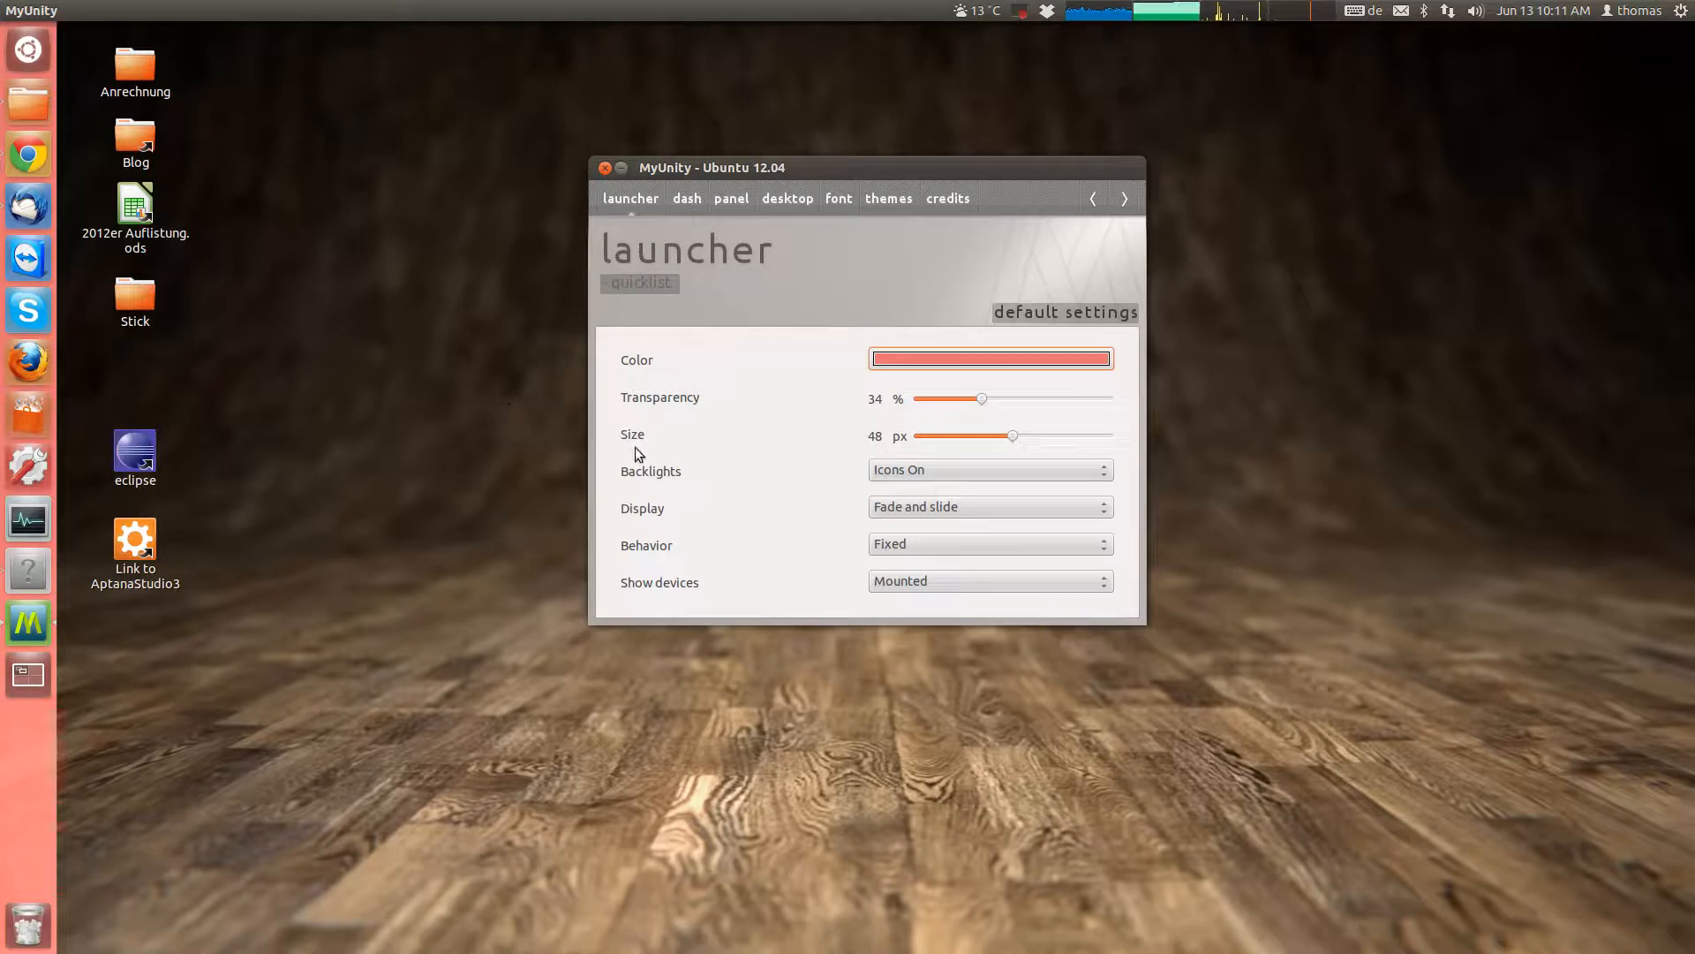
pyautogui.moveTo(897, 367)
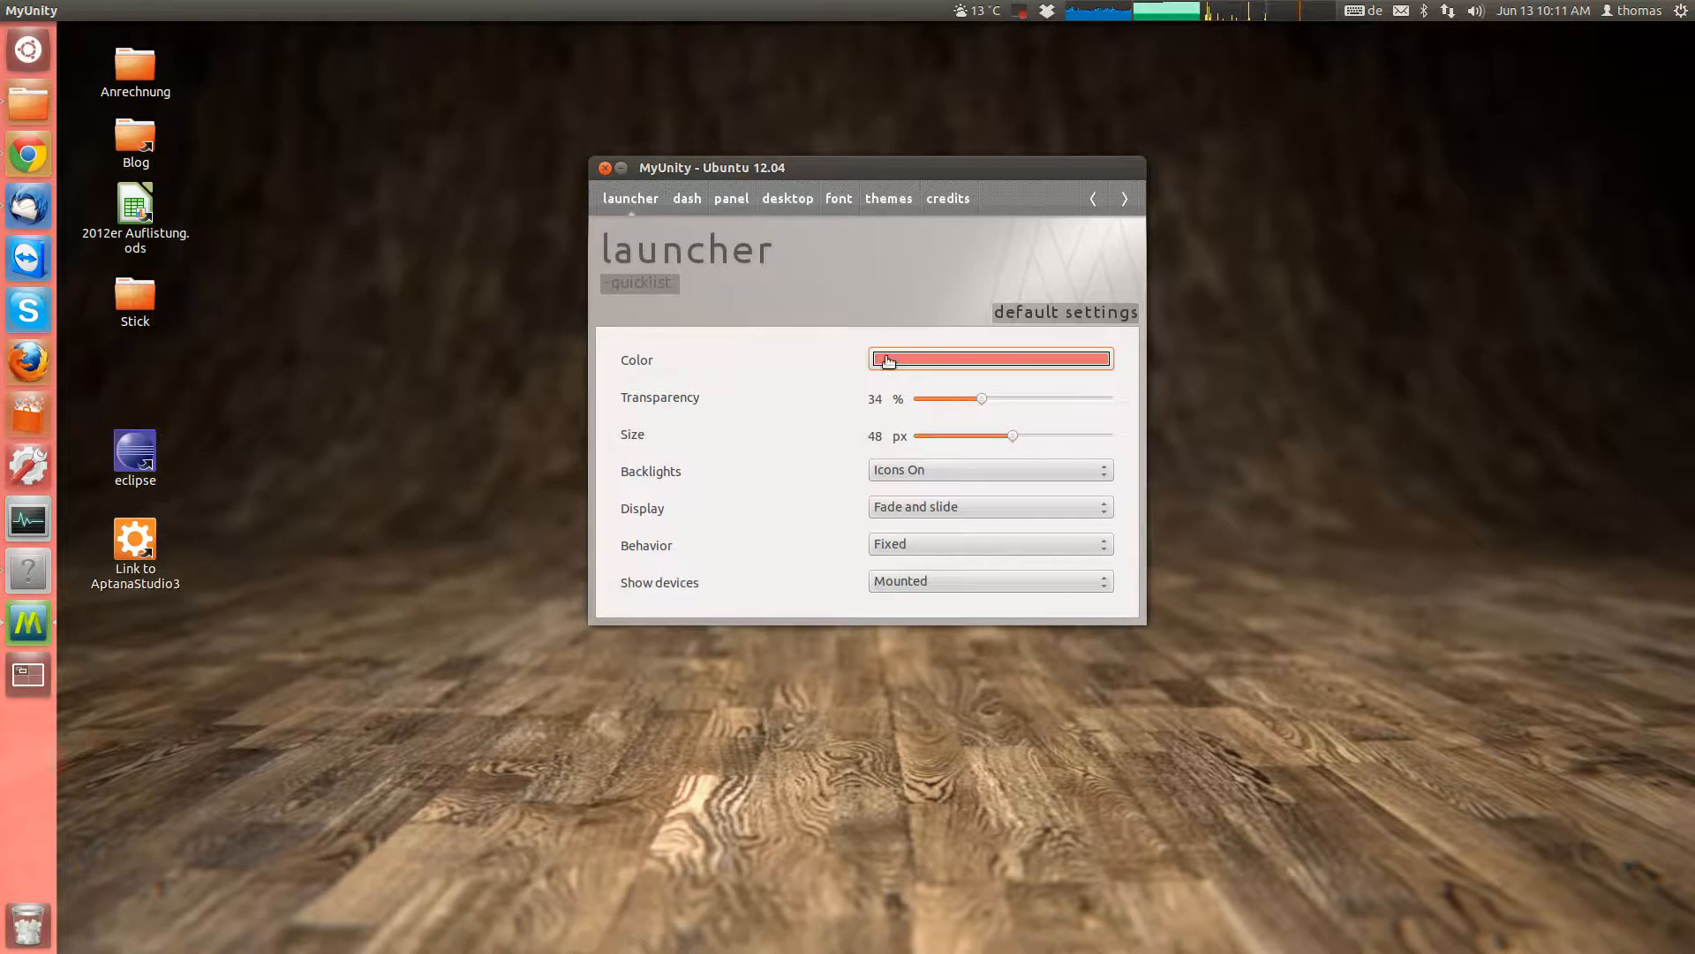
# Set the launcher colour to green (#0AC075) via the Select Color dialog.
pyautogui.click(991, 358)
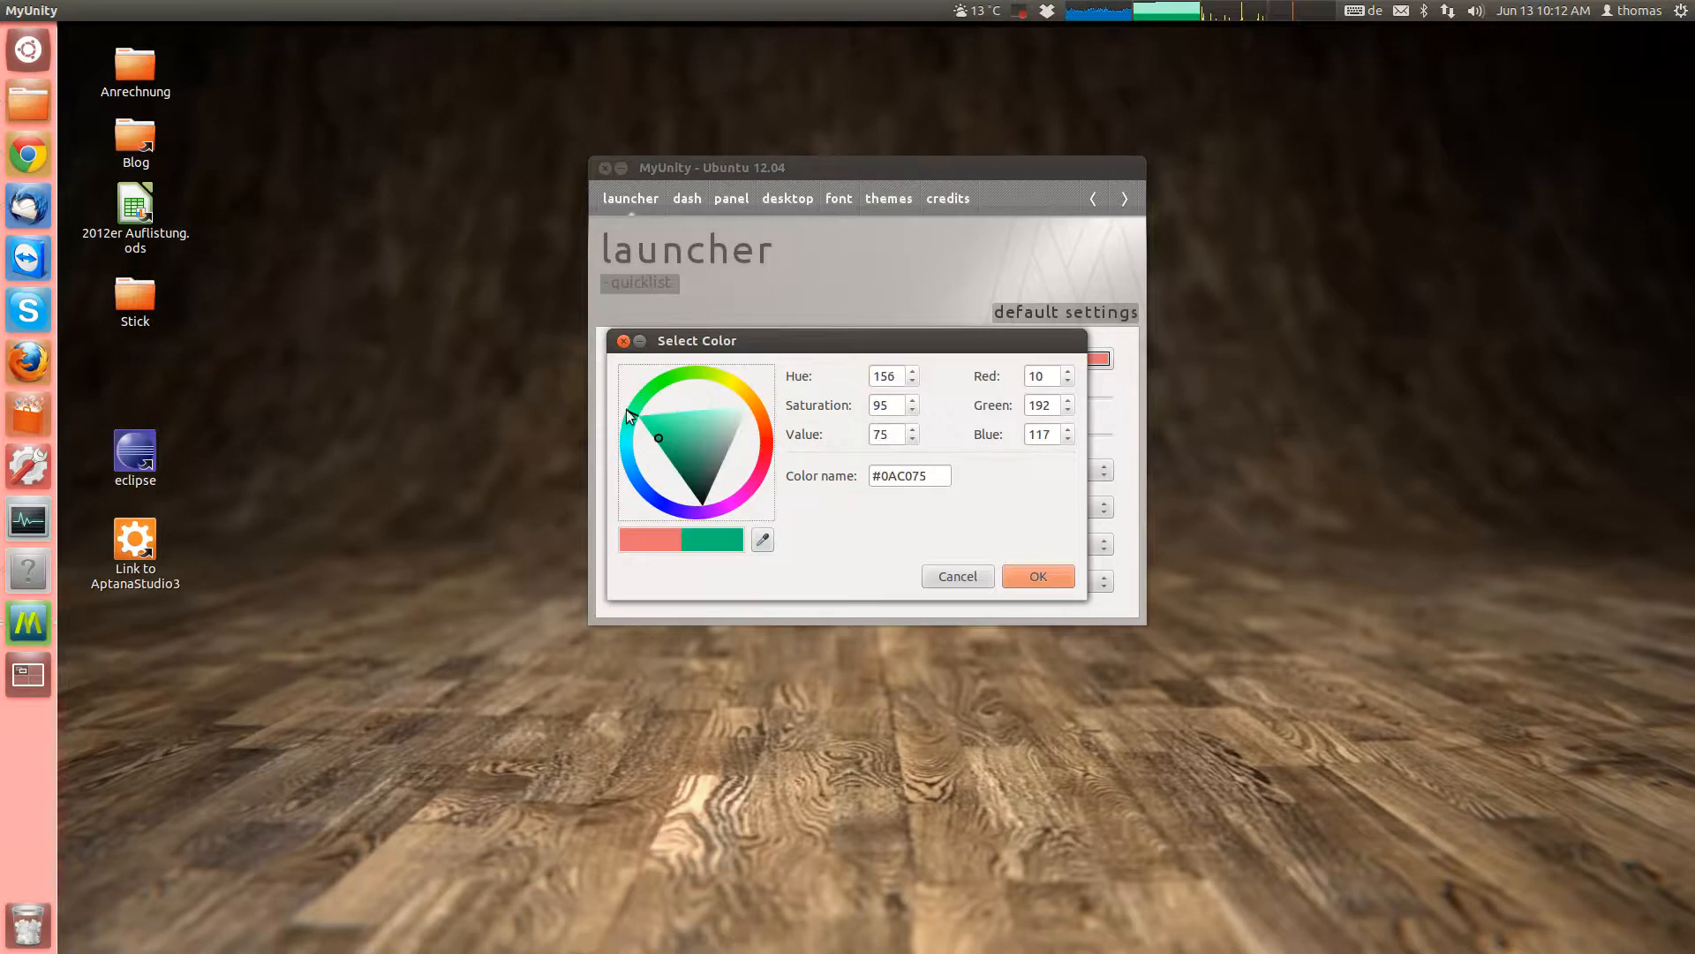
pyautogui.click(1038, 576)
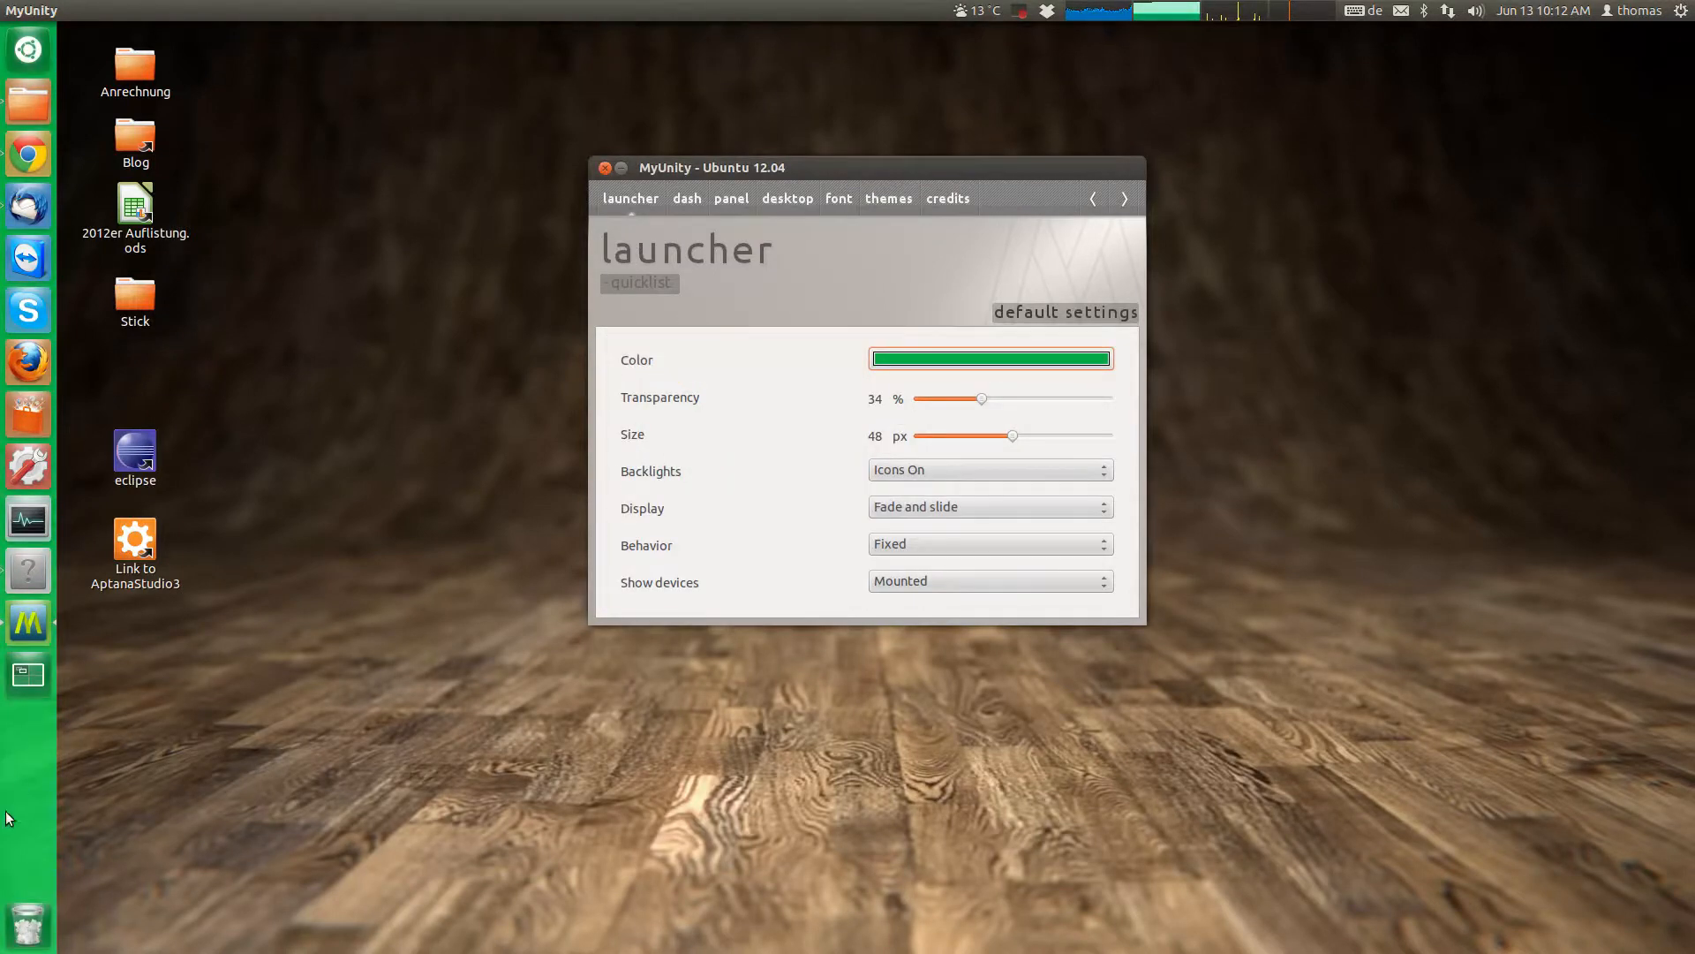
pyautogui.moveTo(912, 357)
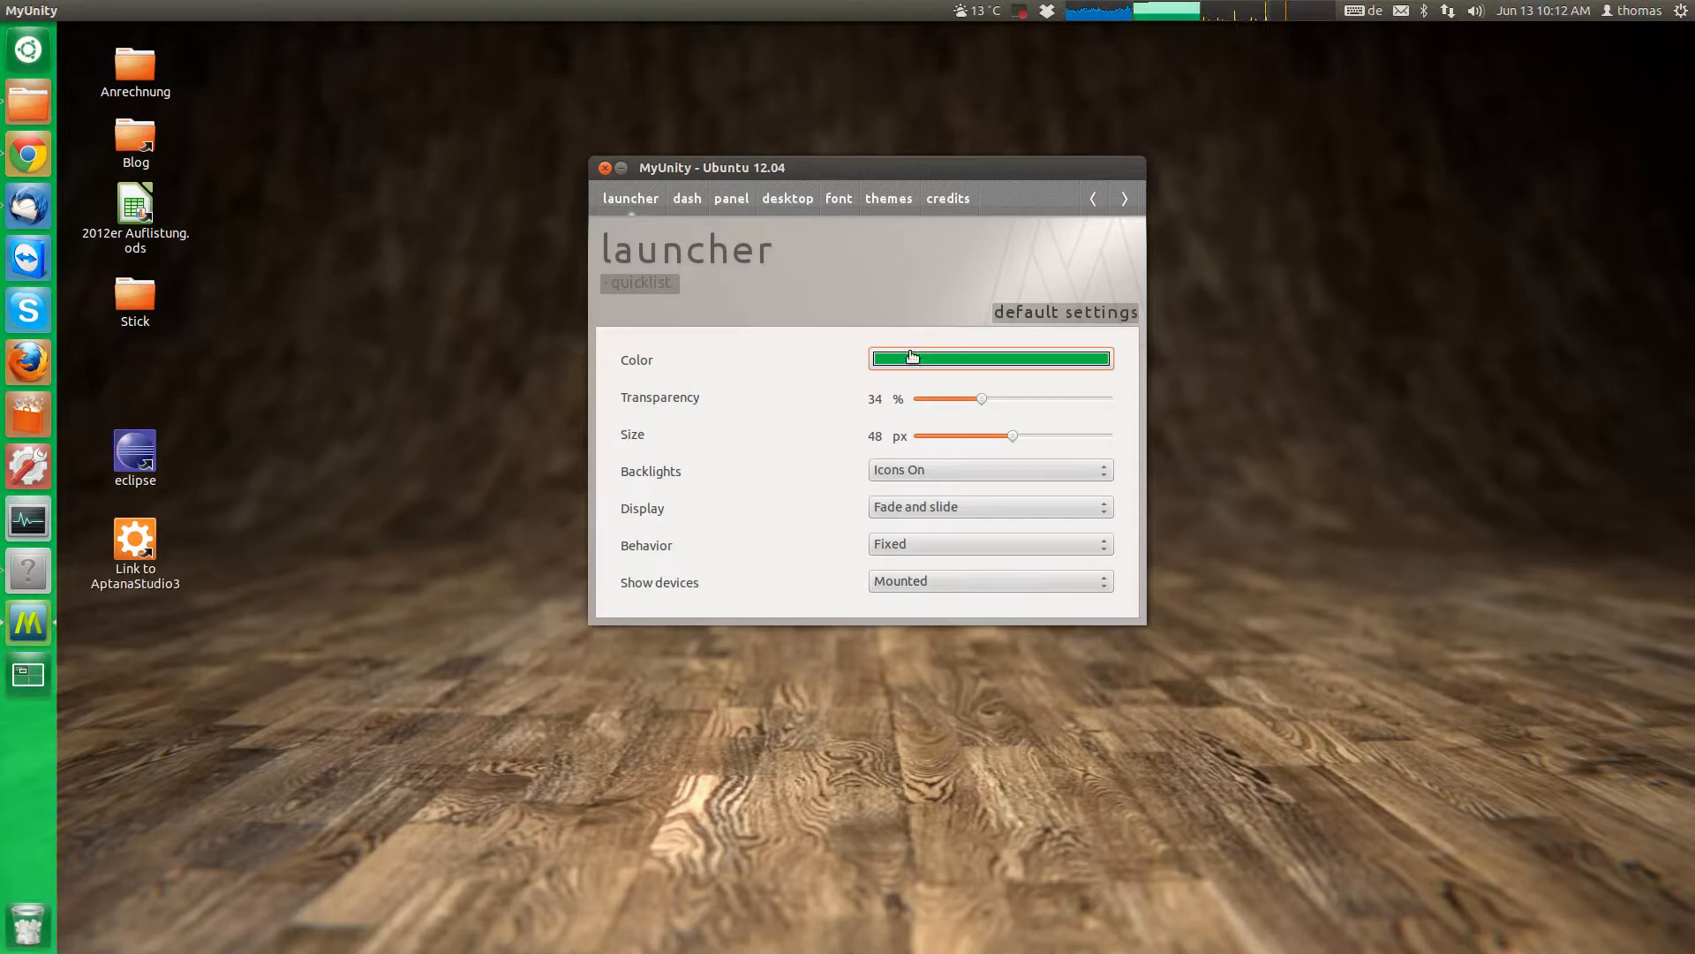
# Slide launcher transparency down to 0% then up to 100%, and enlarge icon size to 57 px.
pyautogui.moveTo(980, 400); pyautogui.dragTo(947, 399)
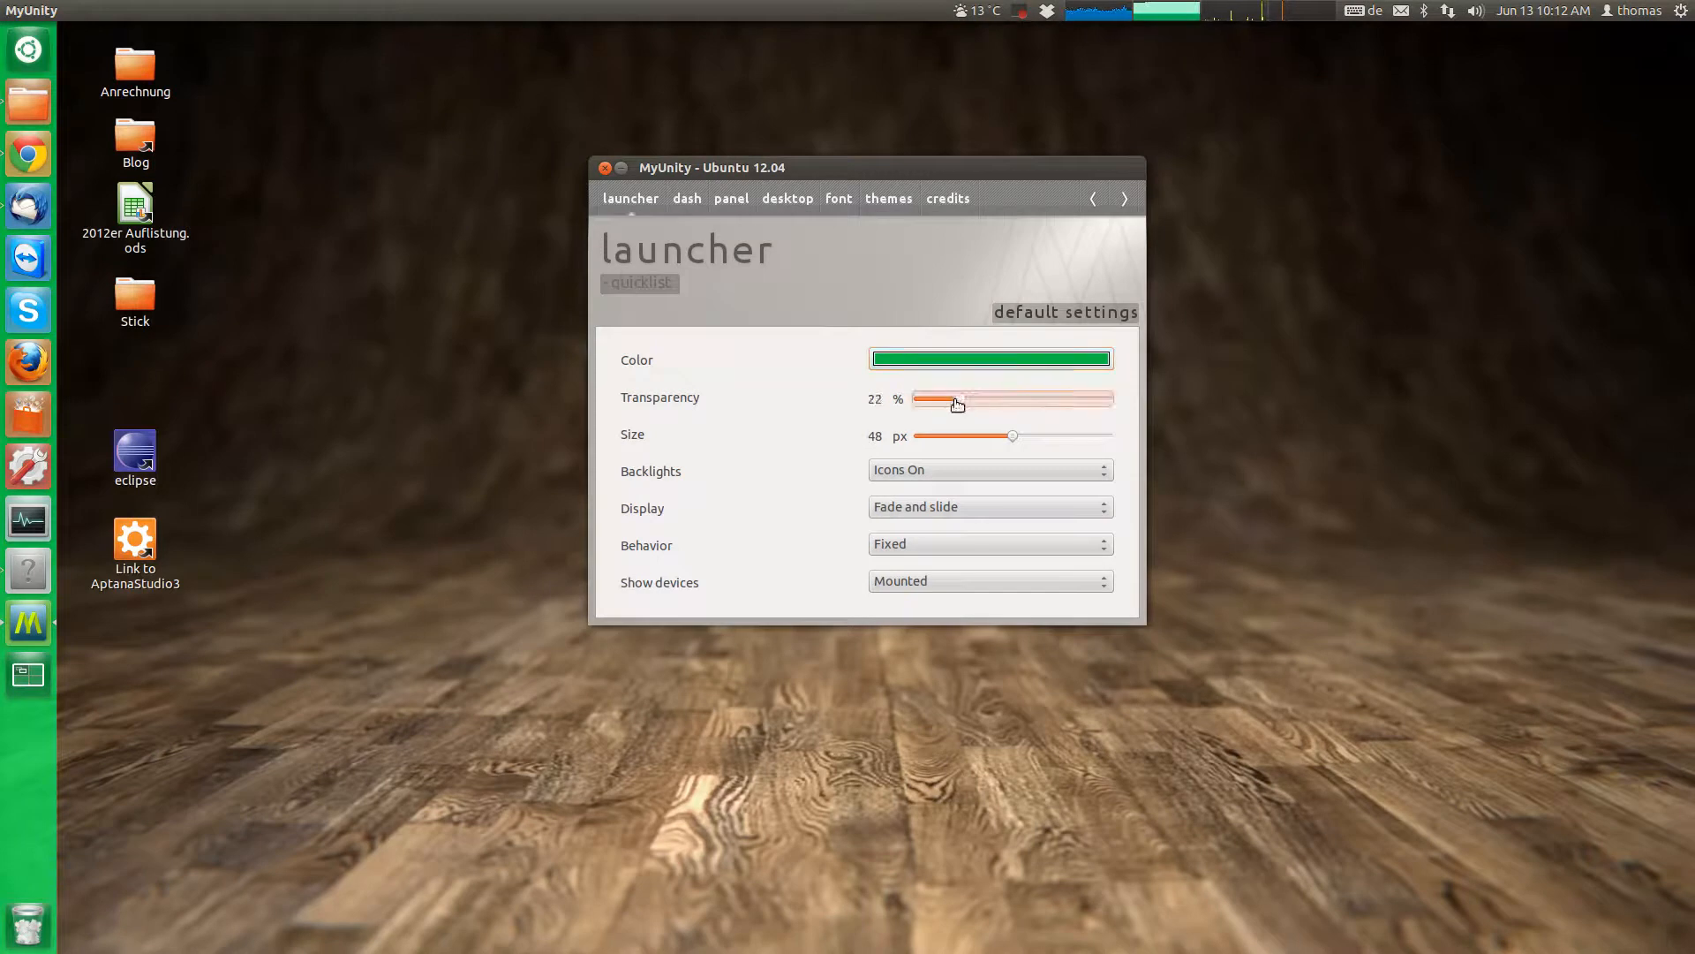
pyautogui.moveTo(943, 403); pyautogui.dragTo(917, 403)
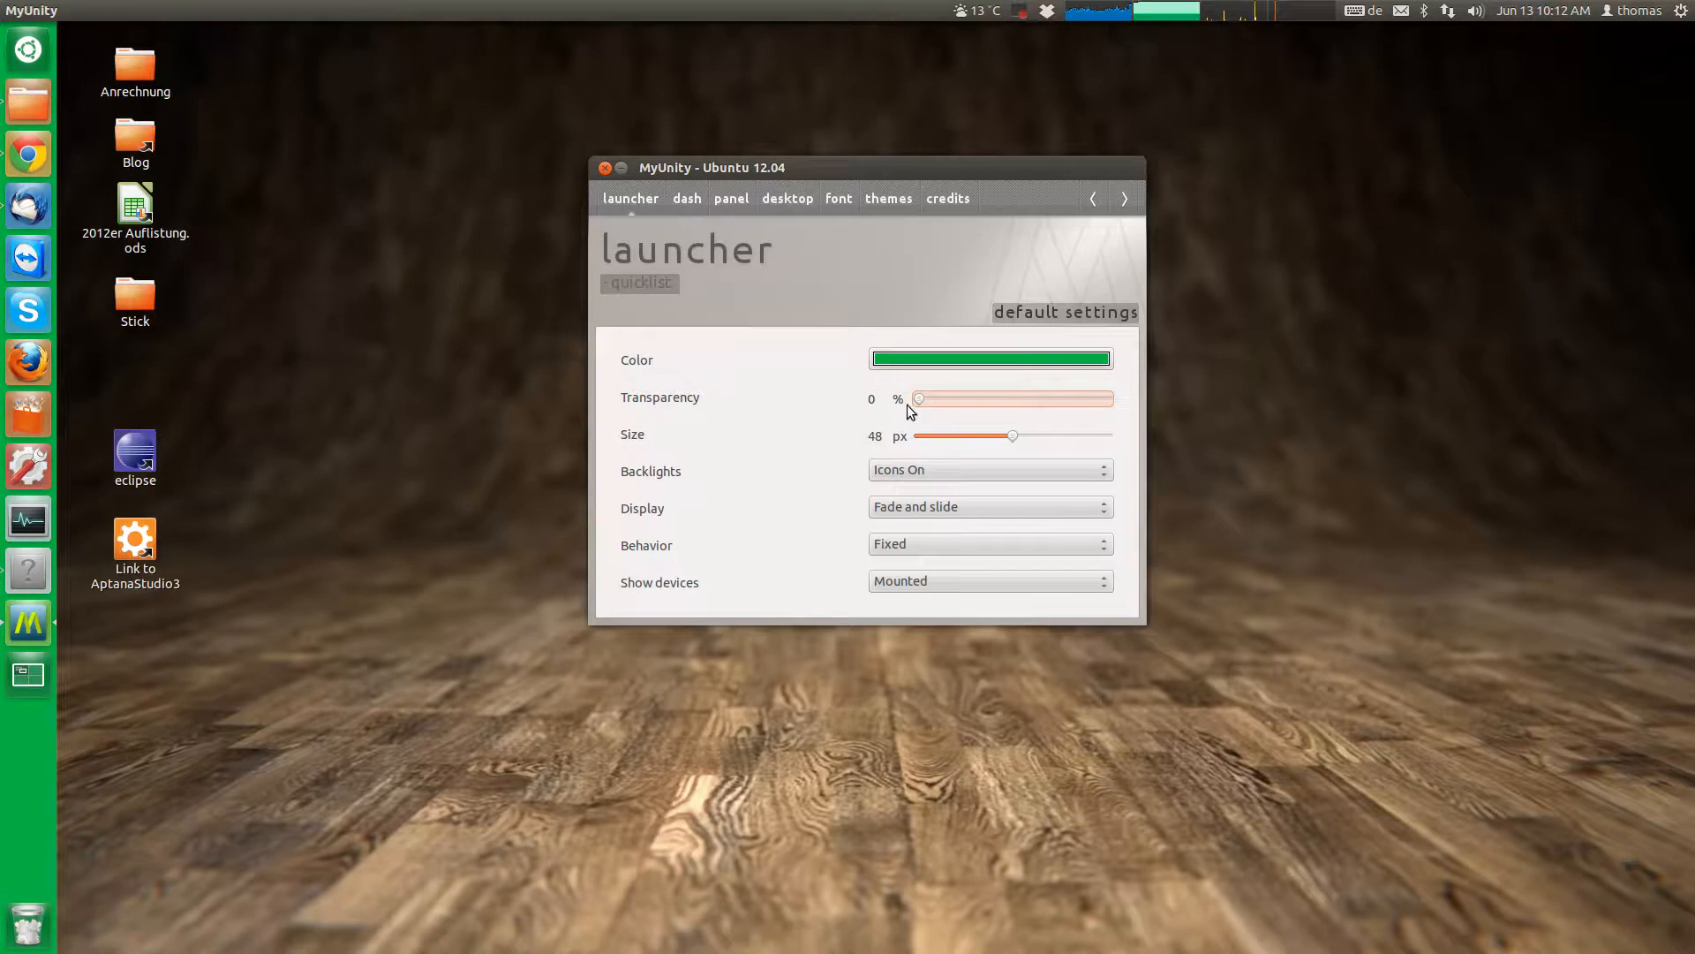
pyautogui.moveTo(919, 398); pyautogui.dragTo(1105, 397)
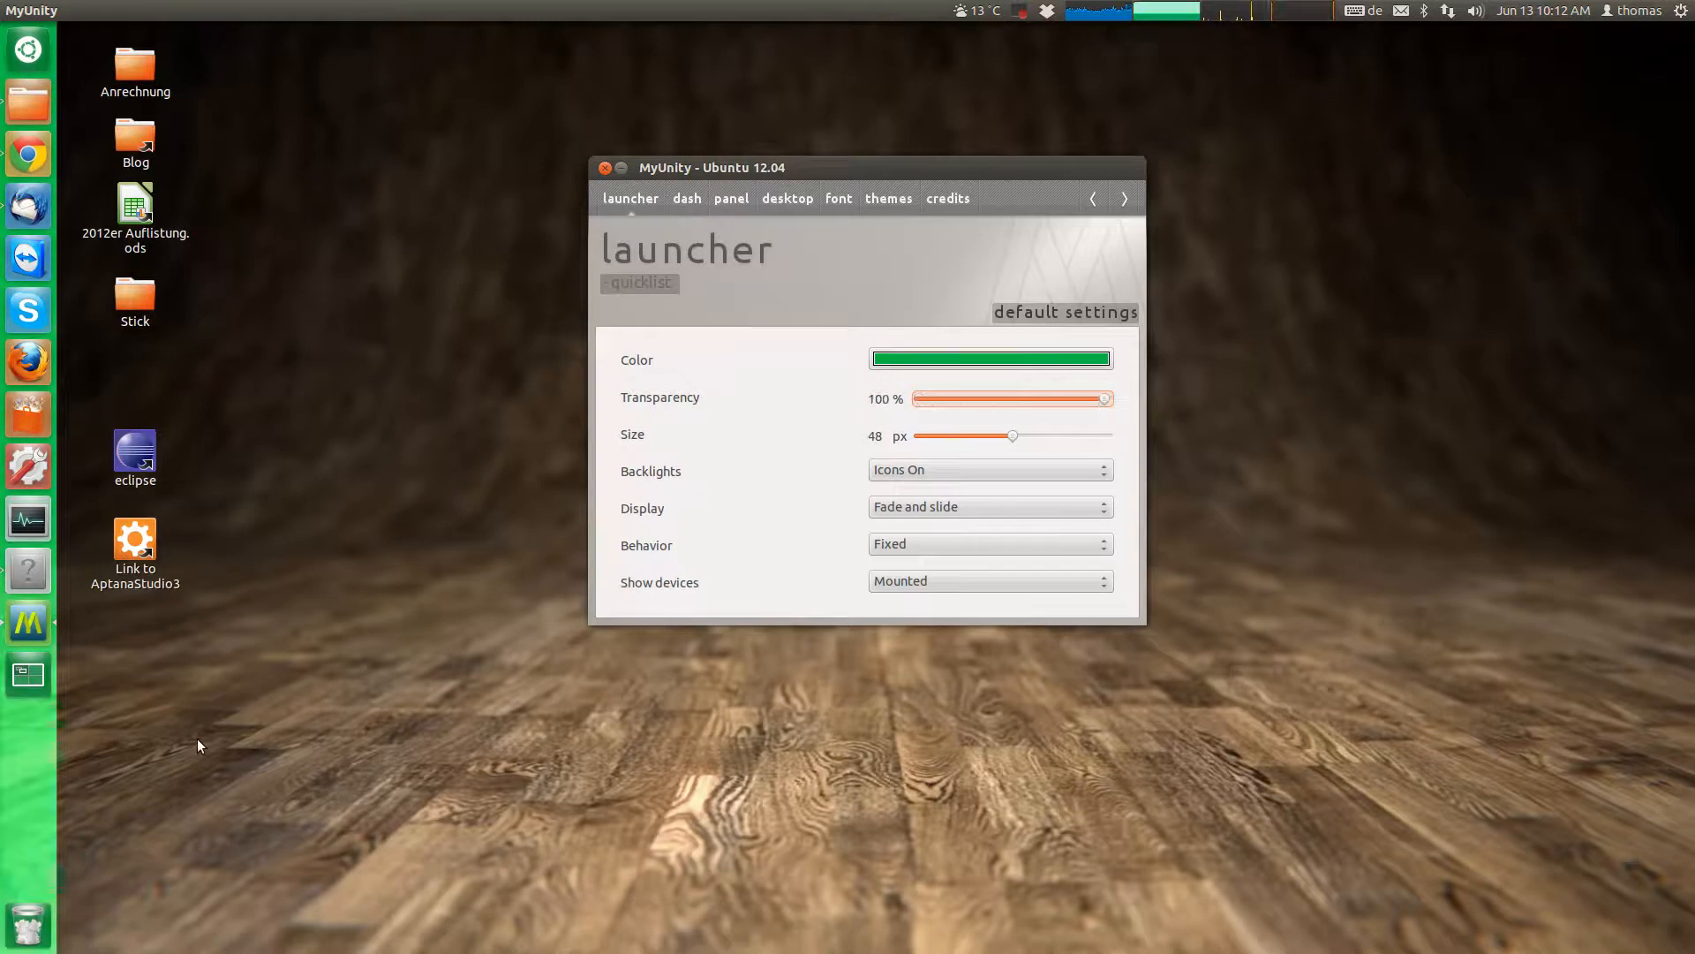
pyautogui.moveTo(1032, 435)
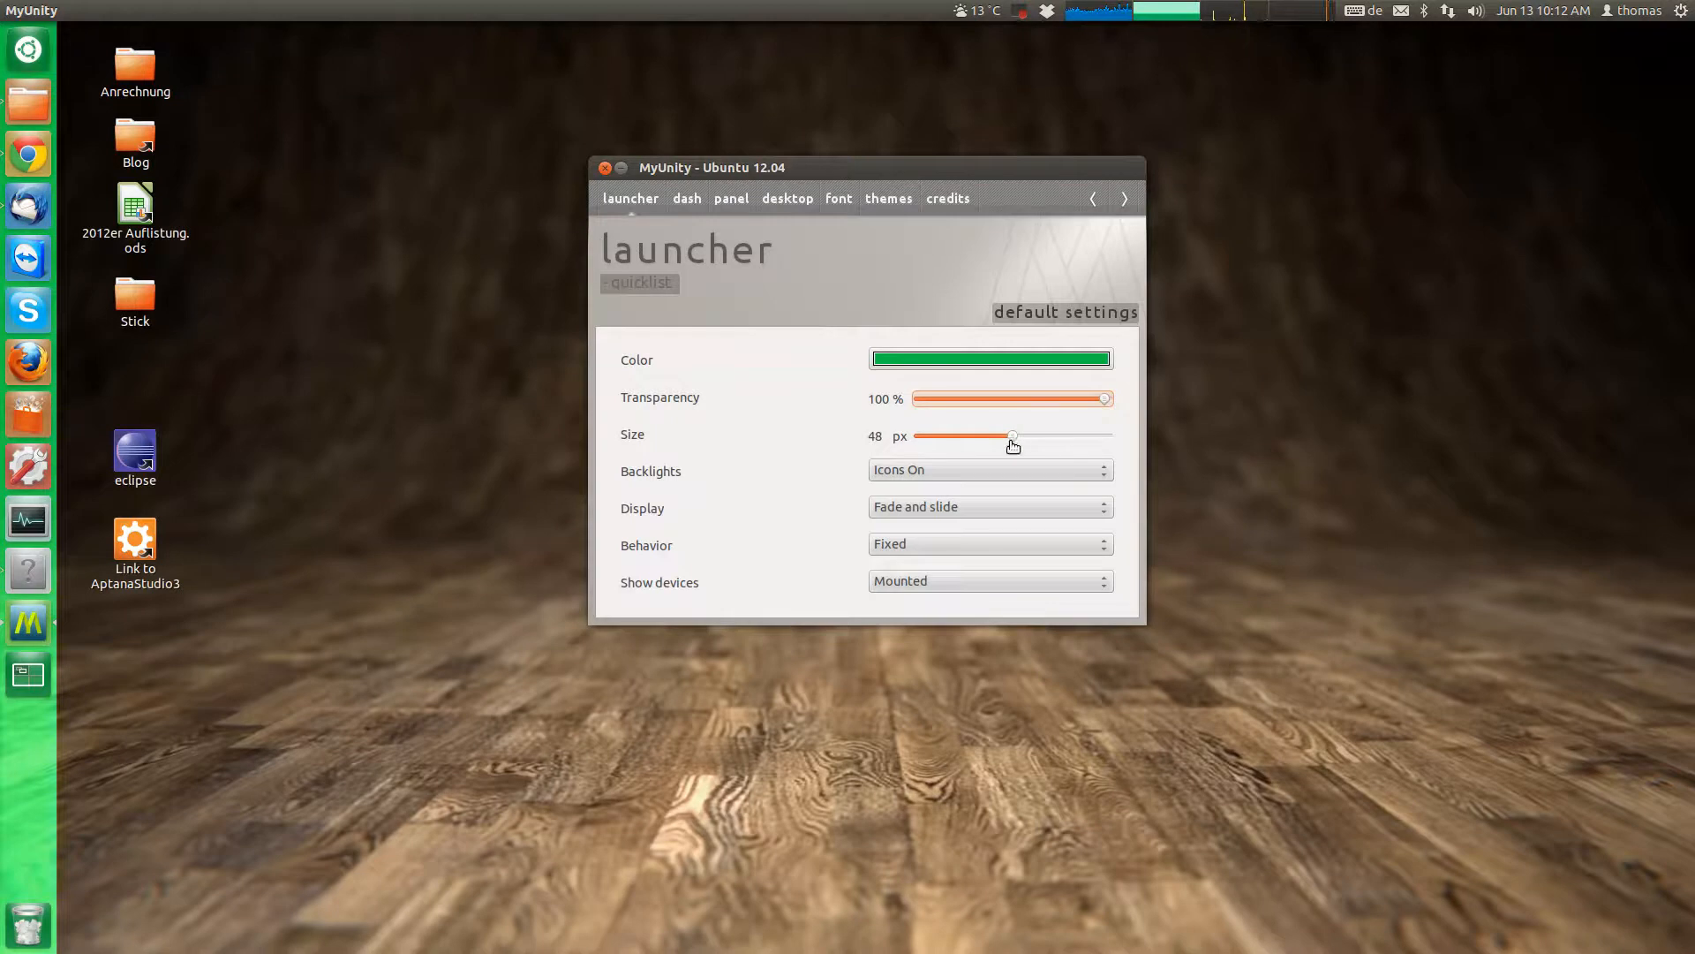
pyautogui.moveTo(1012, 436); pyautogui.dragTo(1067, 436)
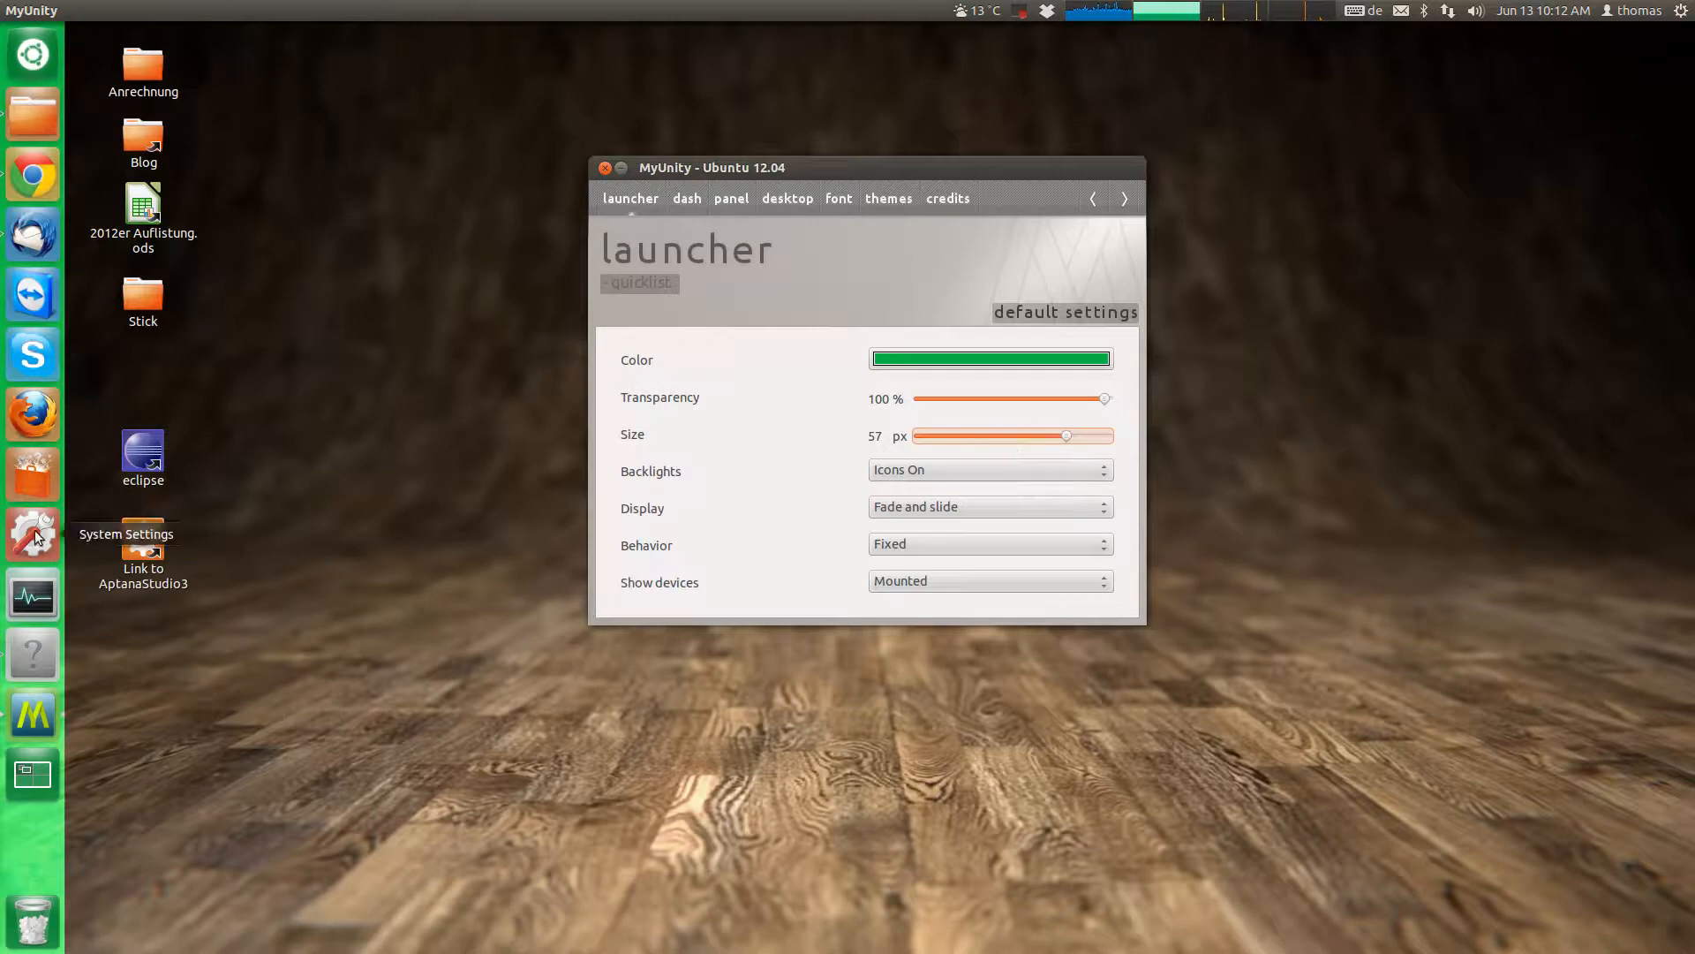
pyautogui.click(32, 535)
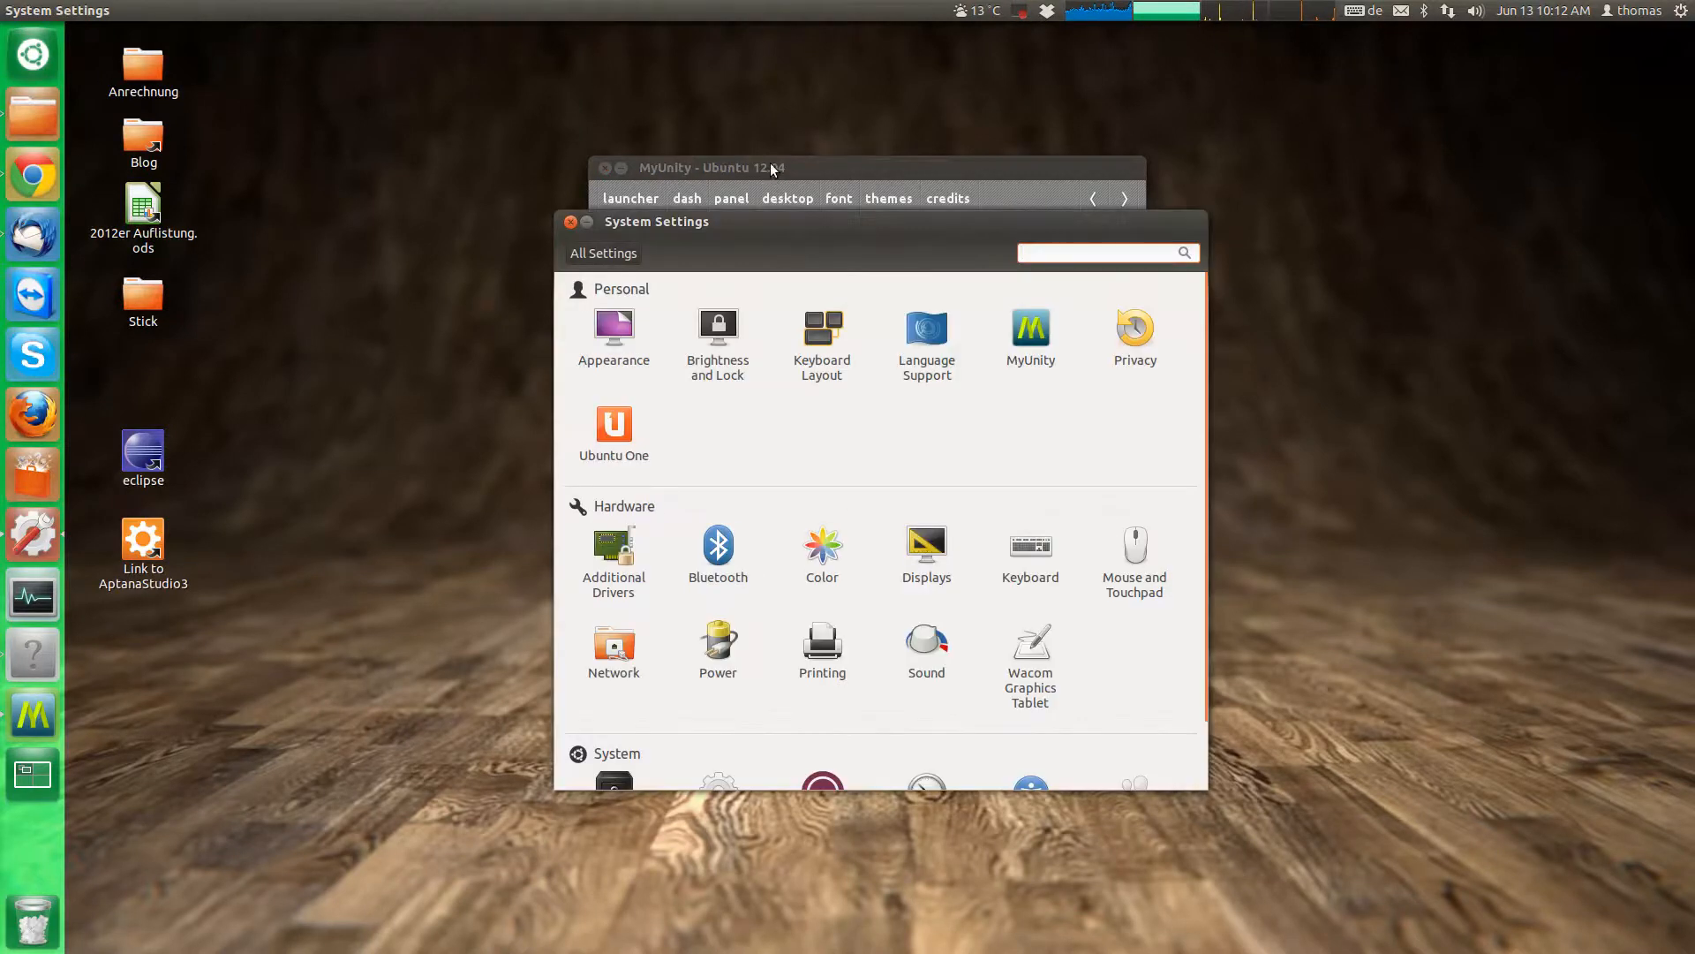
pyautogui.click(615, 325)
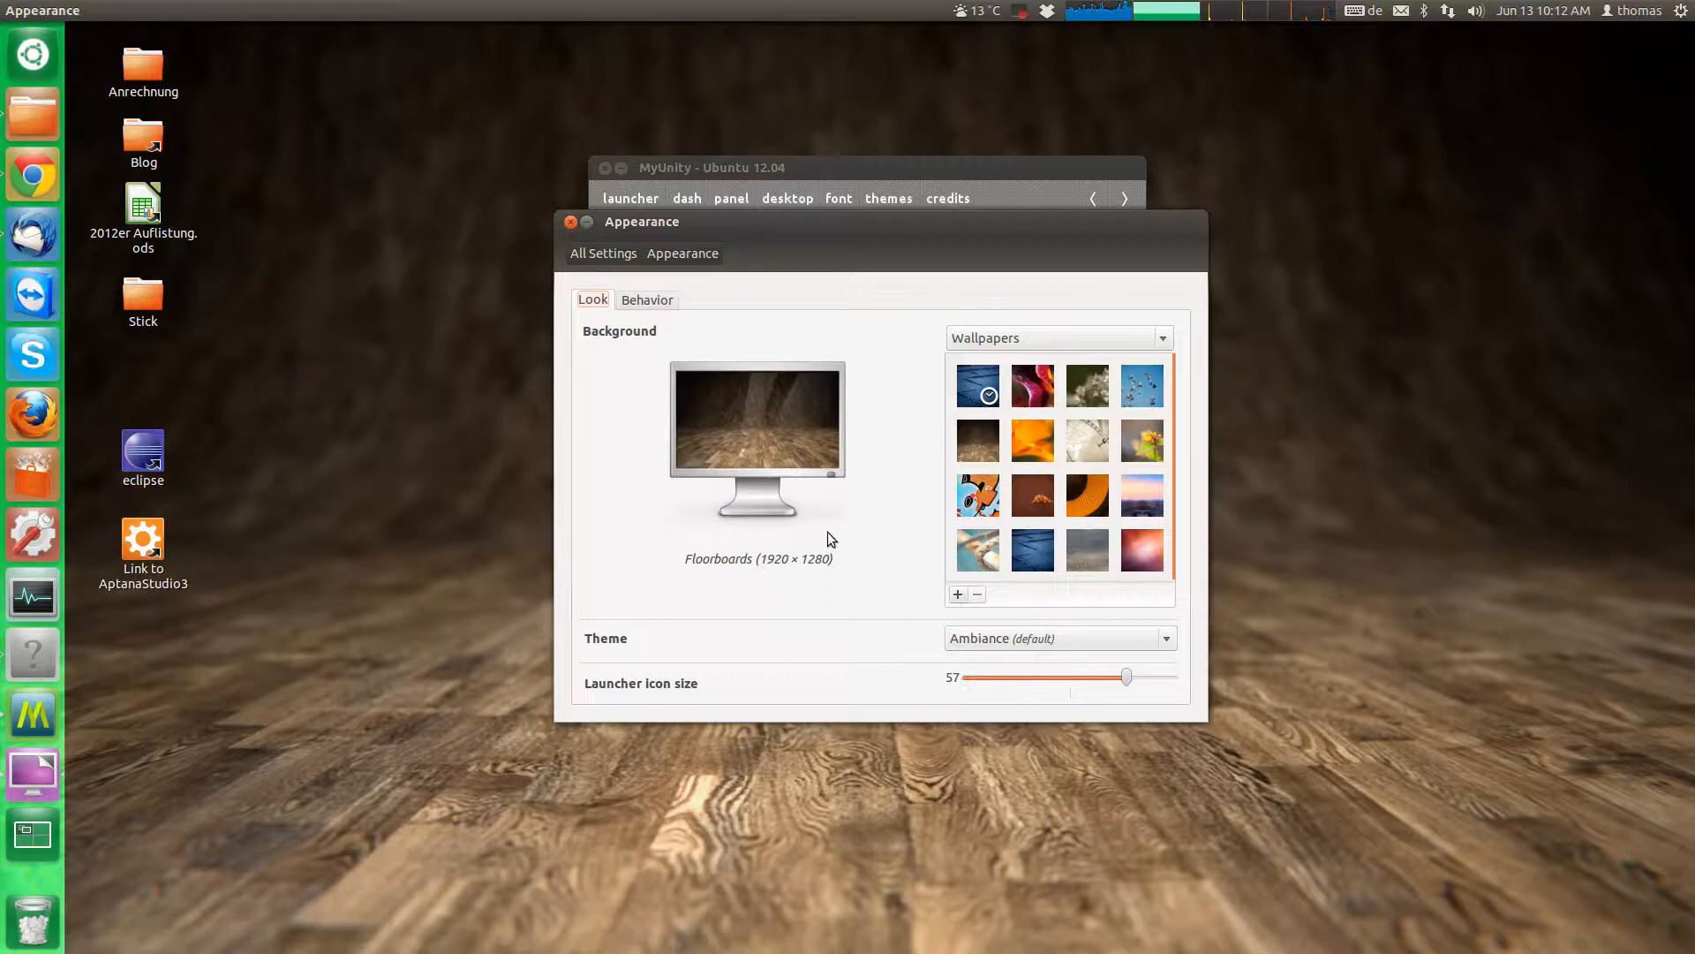
pyautogui.moveTo(929, 651)
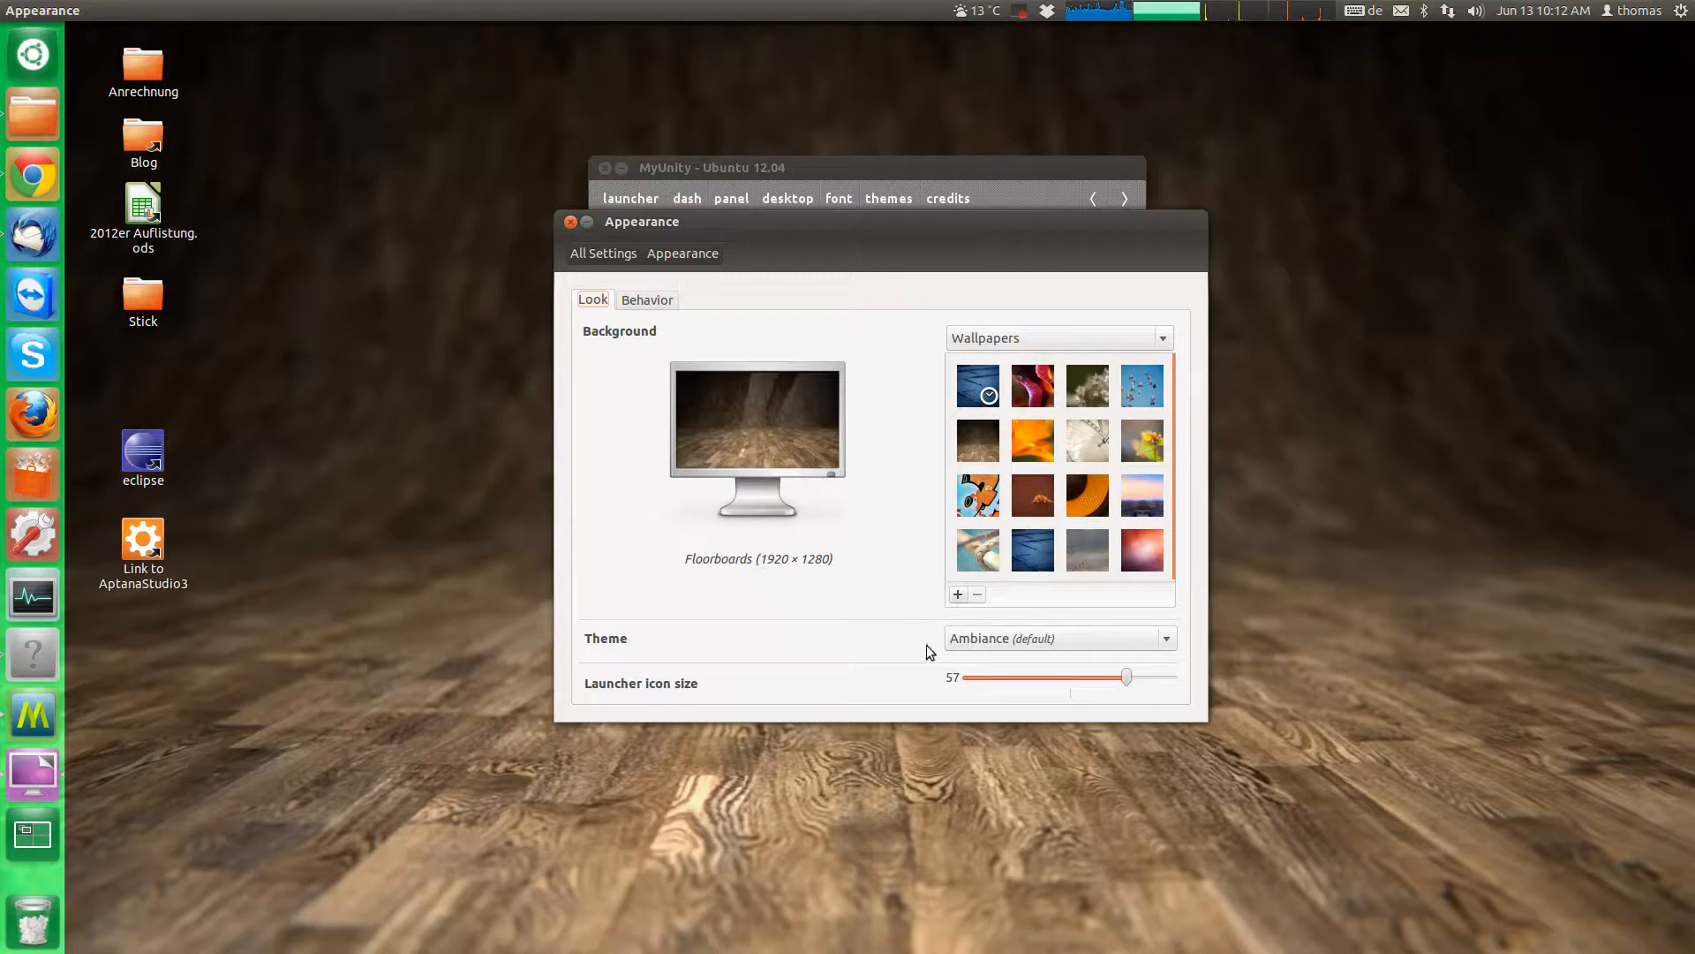
pyautogui.moveTo(816, 415)
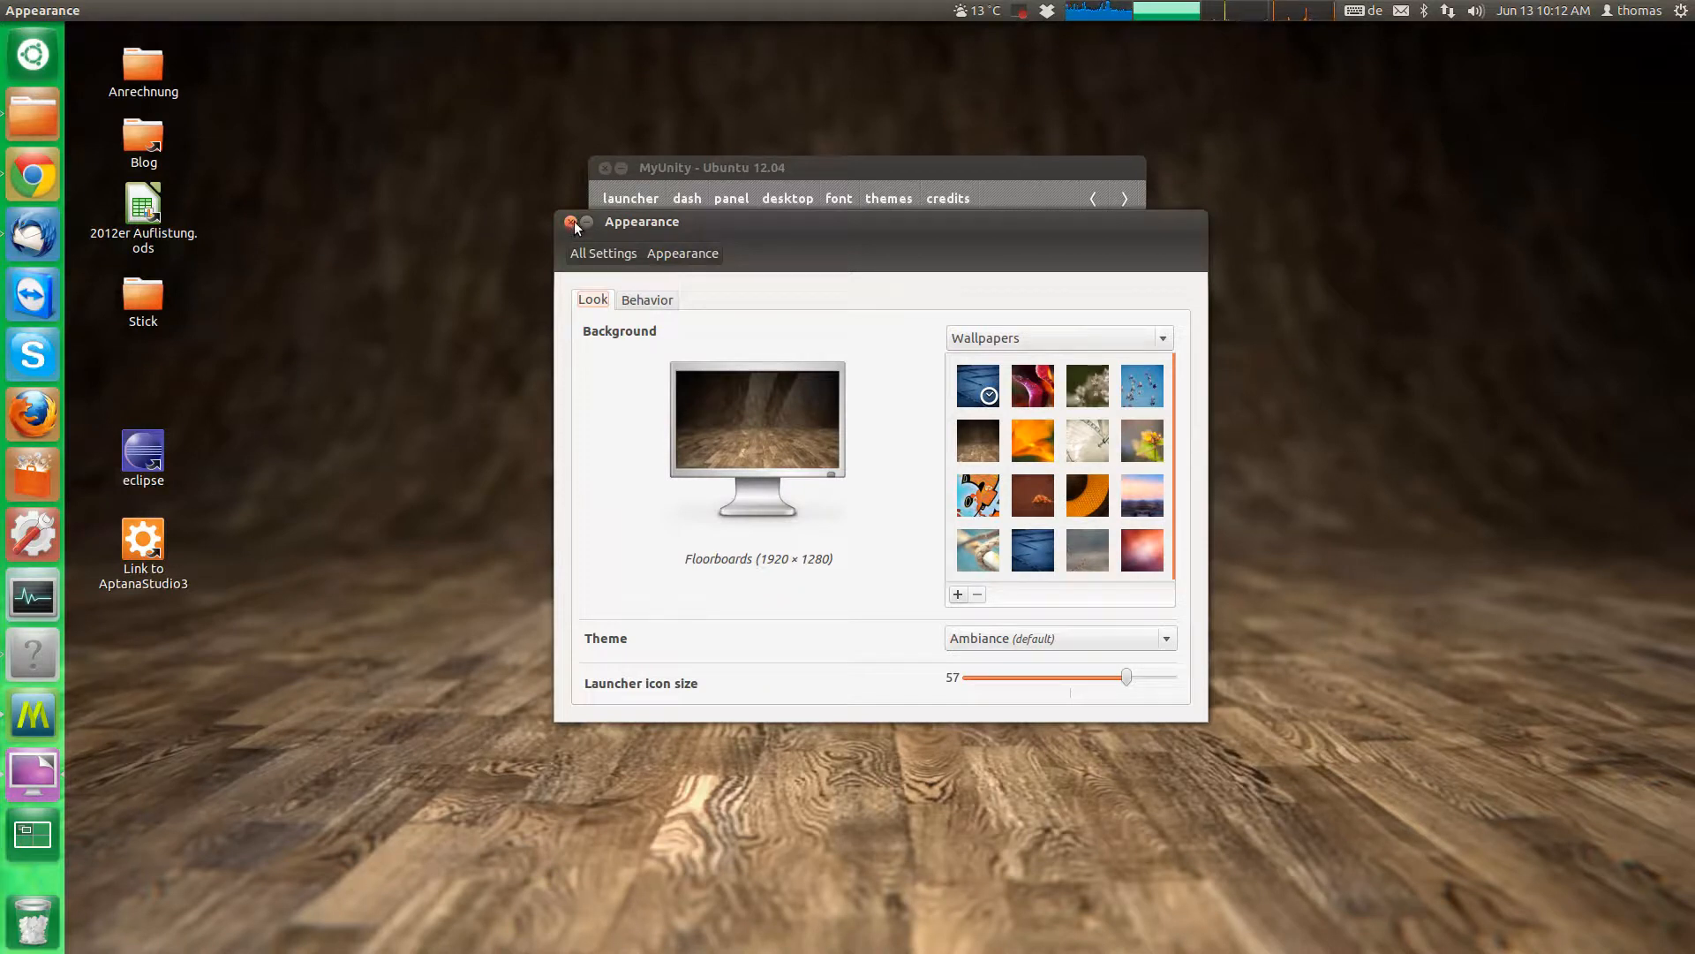
pyautogui.moveTo(925, 706)
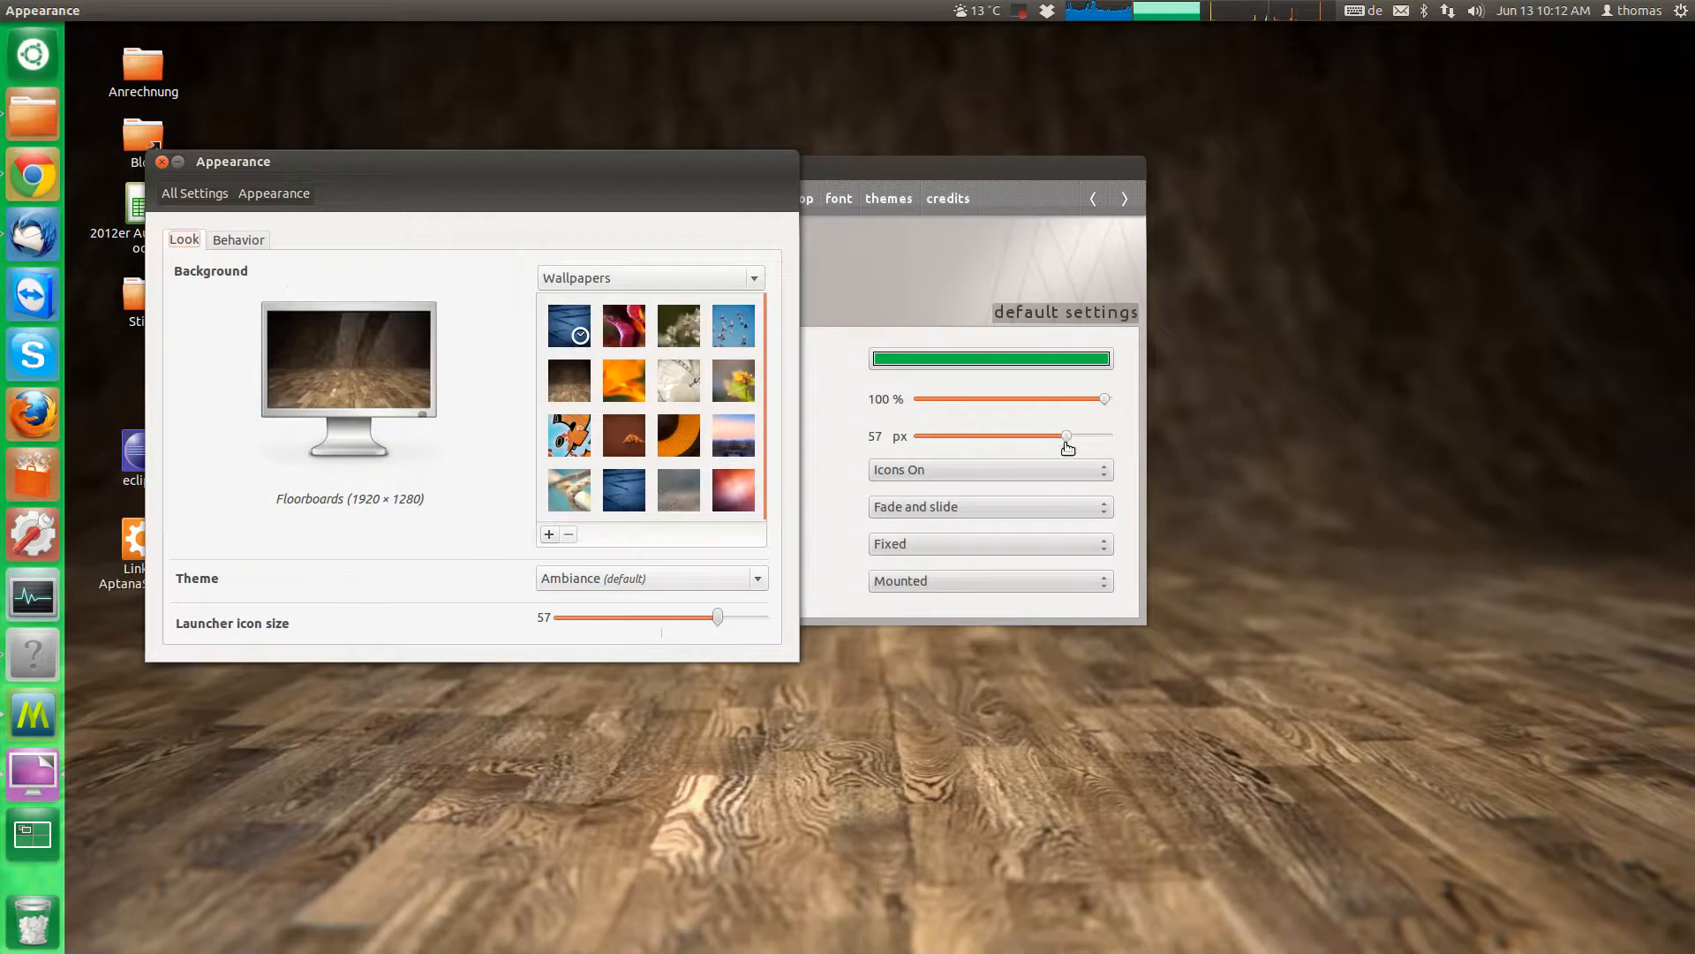
pyautogui.moveTo(717, 616); pyautogui.dragTo(757, 616)
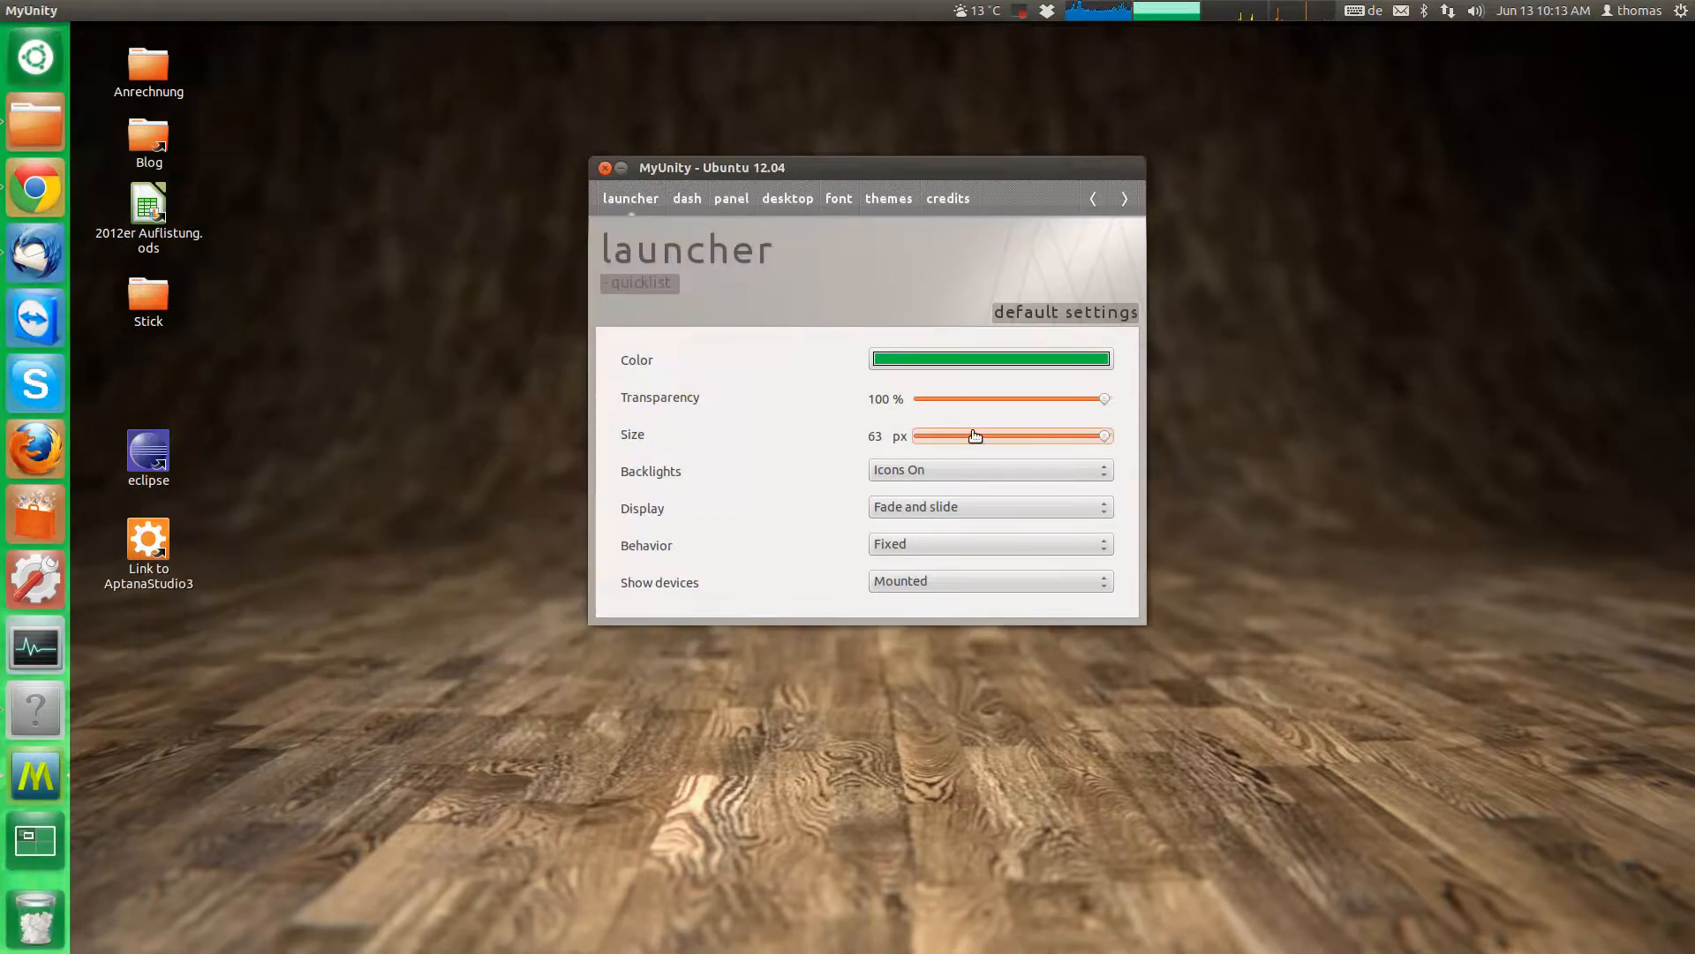
# Adjust the launcher Size slider until it reads 48 px.
pyautogui.moveTo(973, 436); pyautogui.dragTo(991, 441)
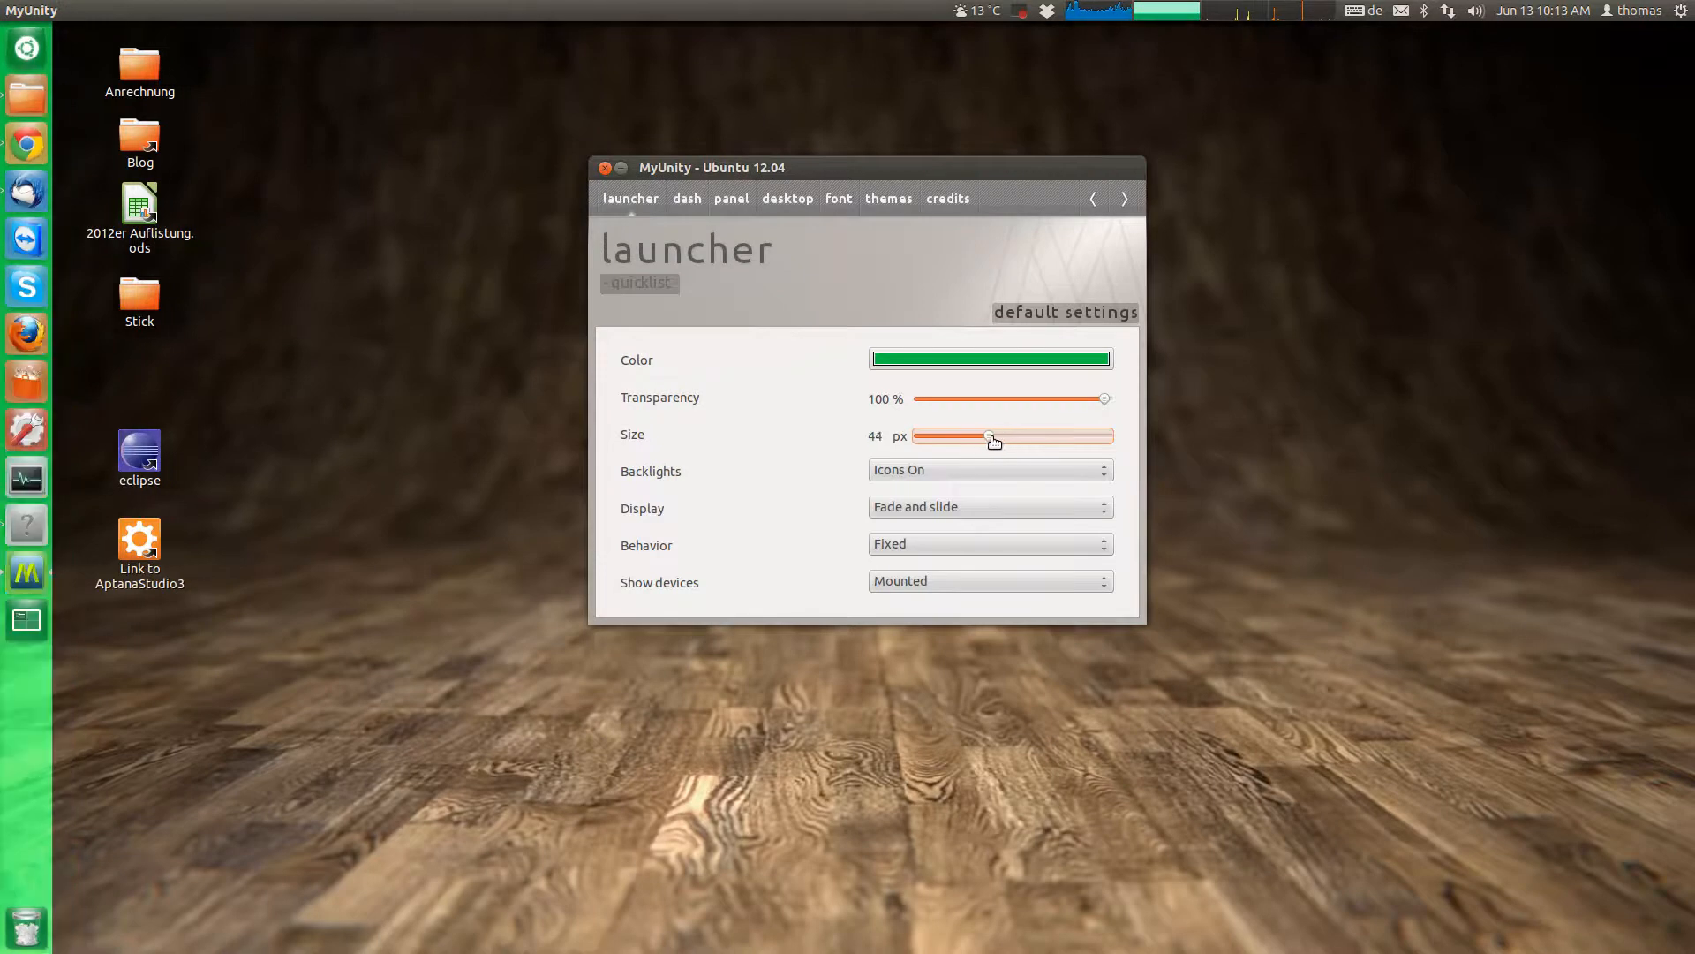
pyautogui.moveTo(992, 434); pyautogui.dragTo(1013, 435)
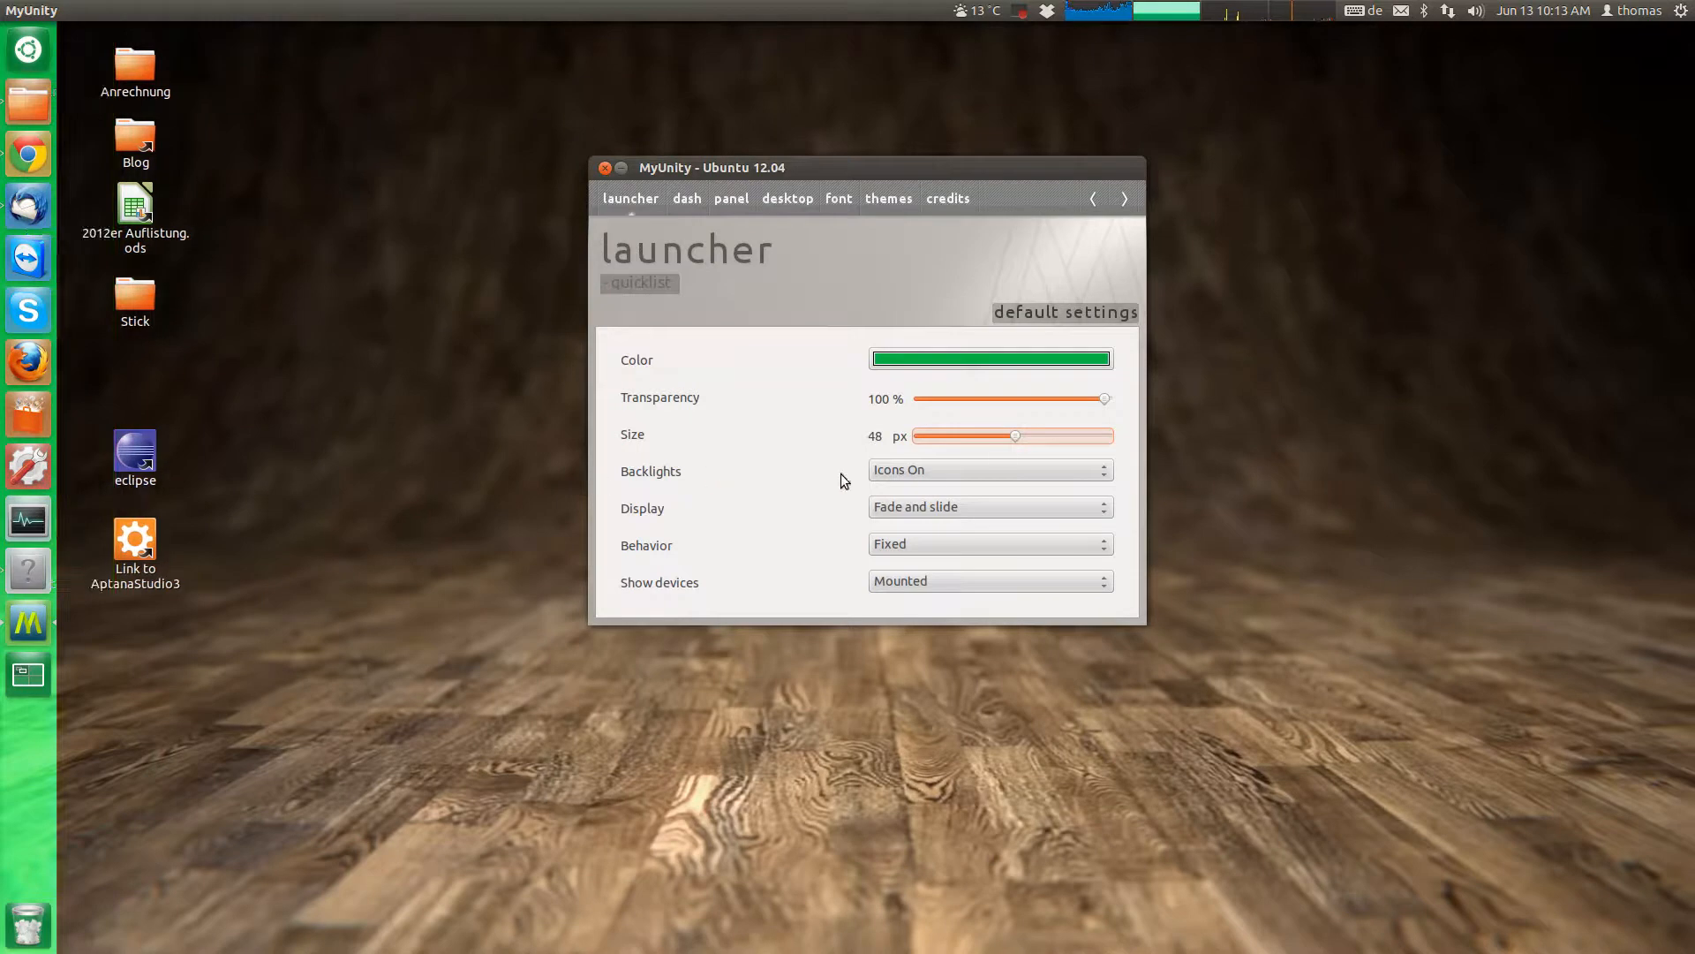
pyautogui.moveTo(918, 480)
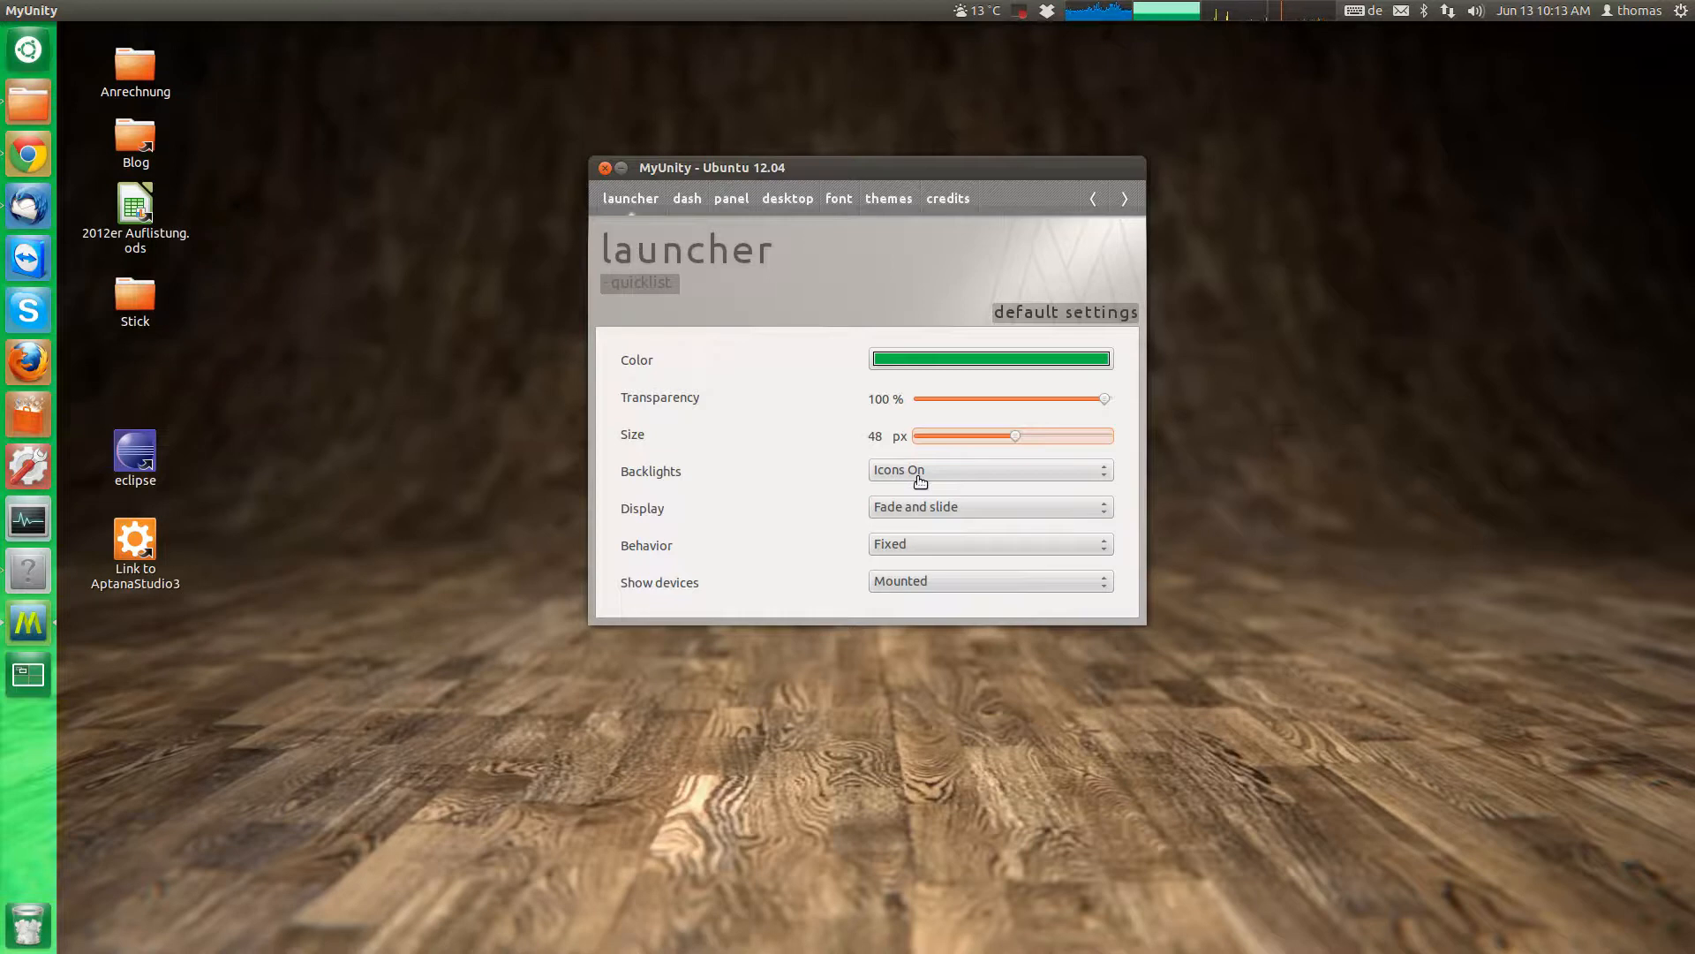
pyautogui.click(991, 470)
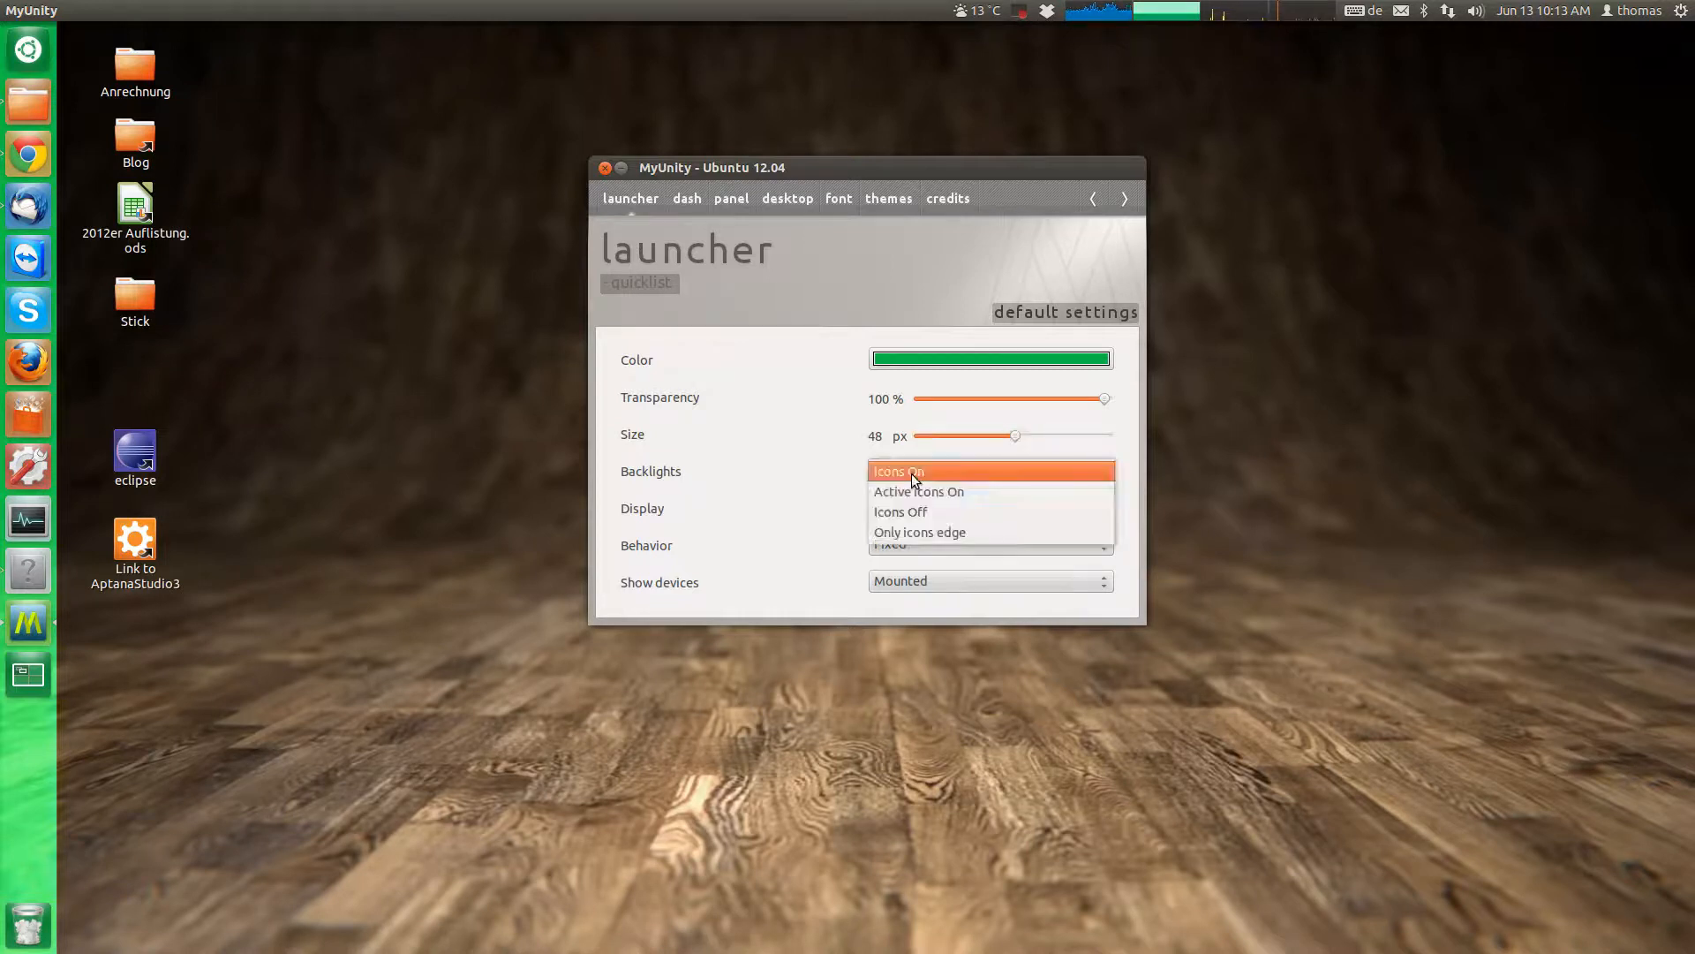
pyautogui.click(899, 470)
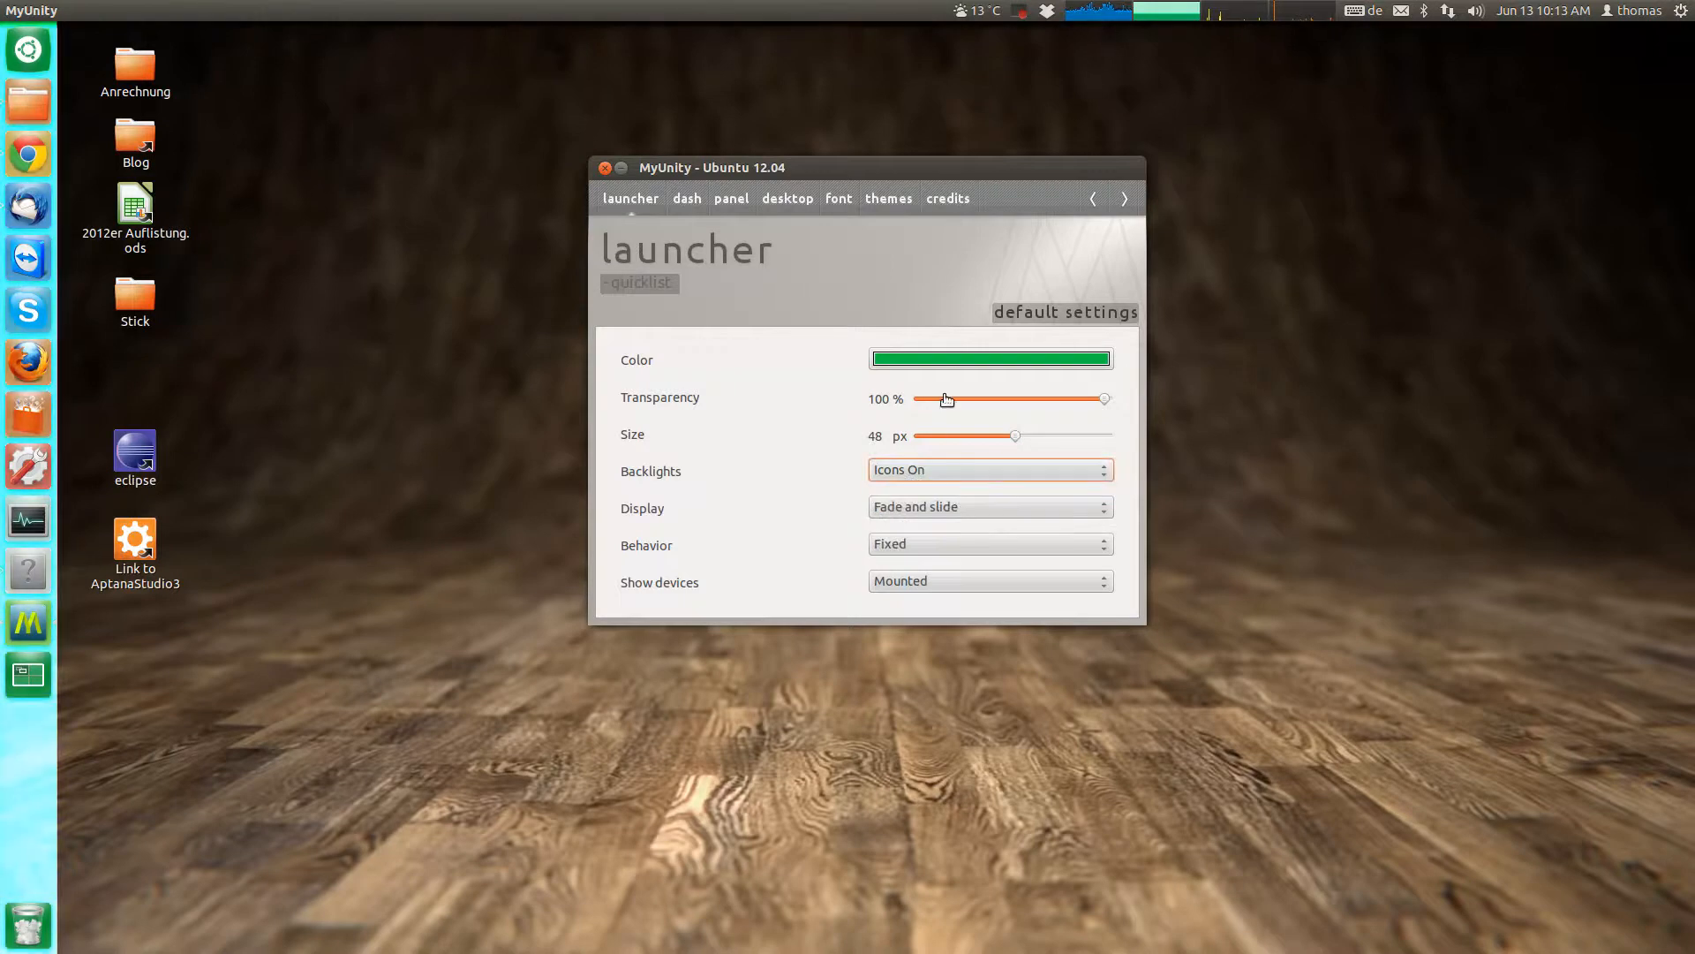
pyautogui.click(992, 357)
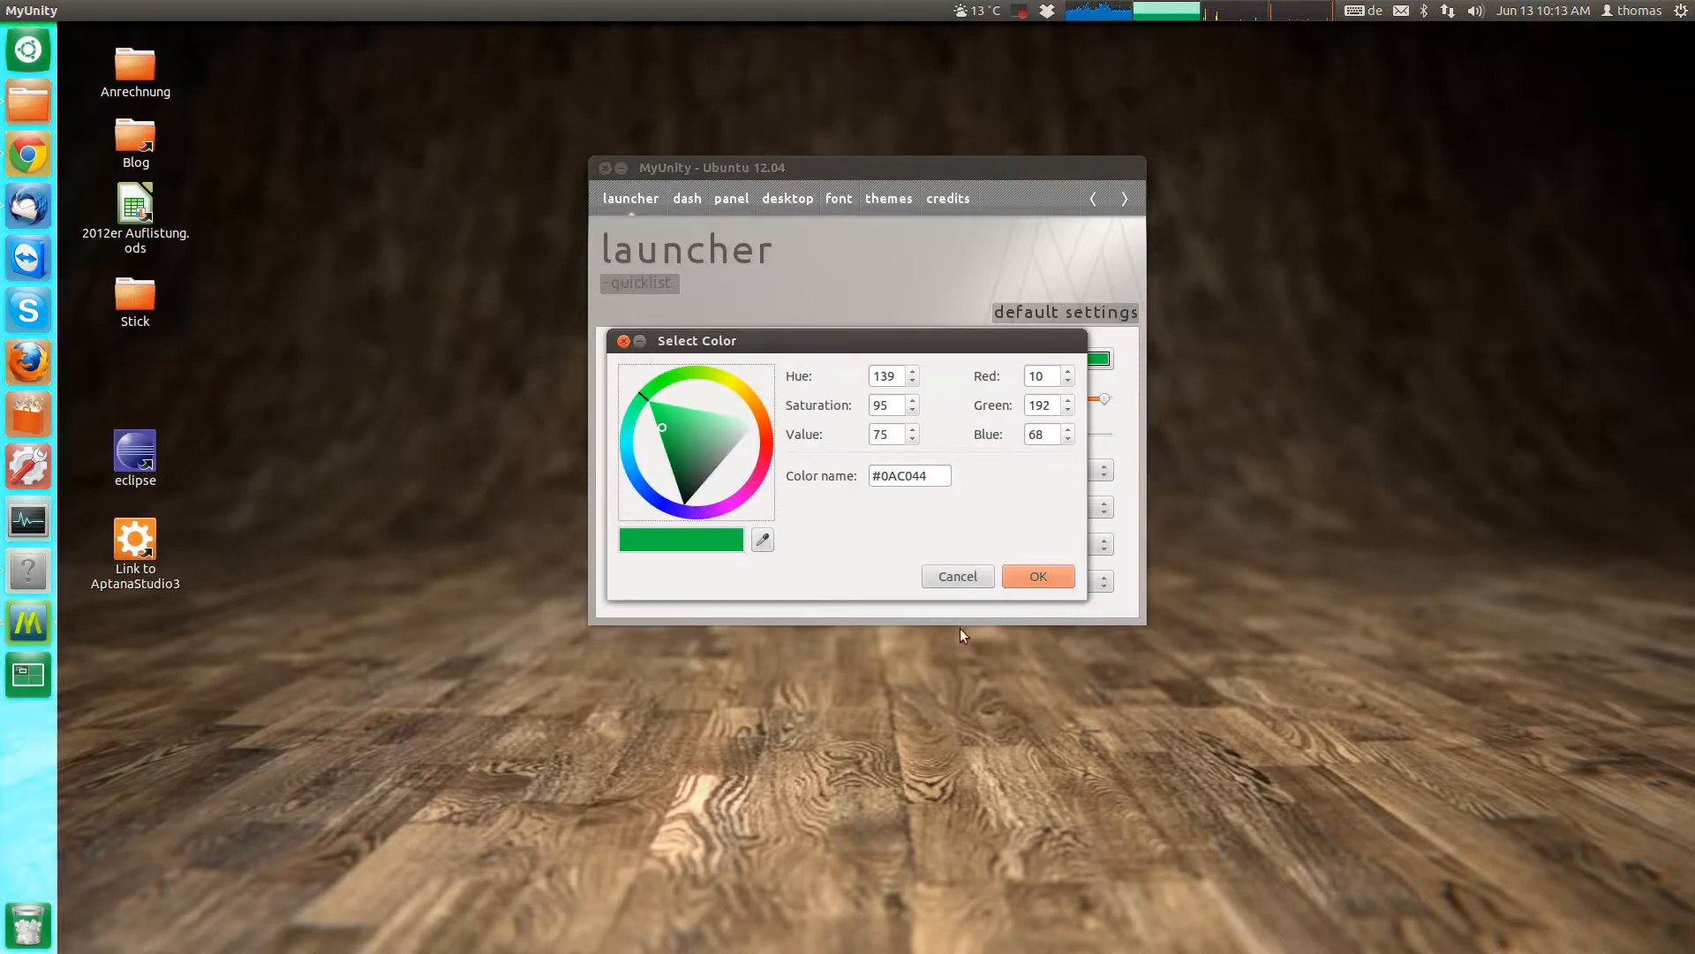
pyautogui.click(1039, 576)
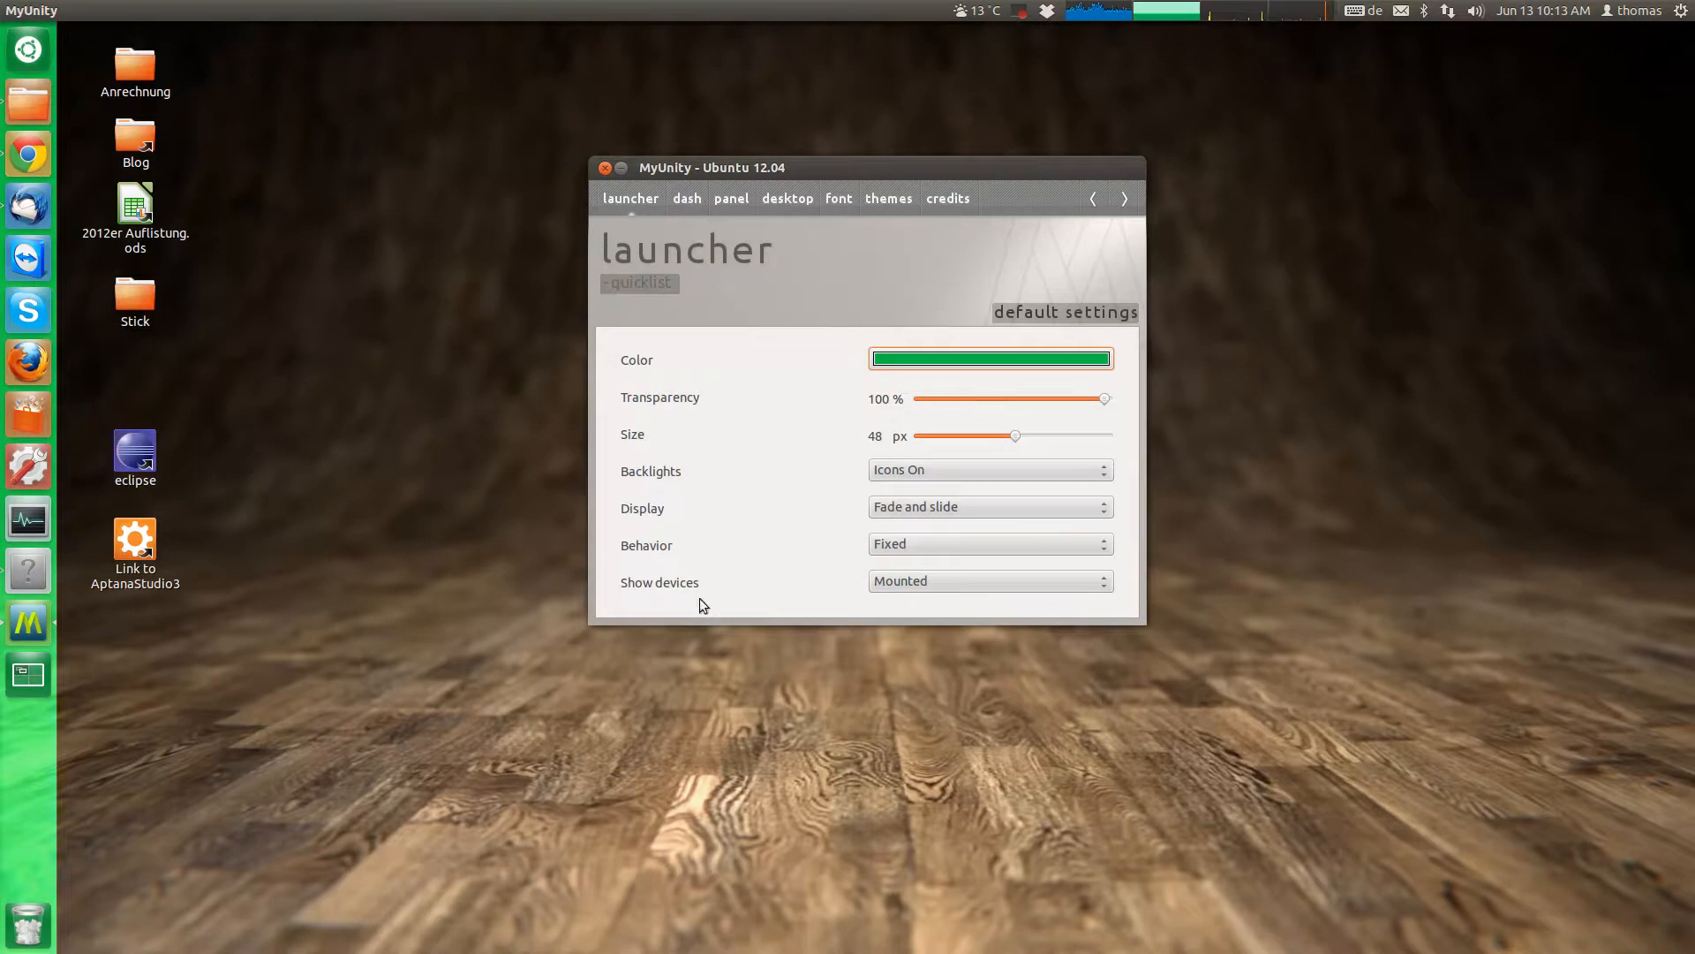
pyautogui.moveTo(902, 428)
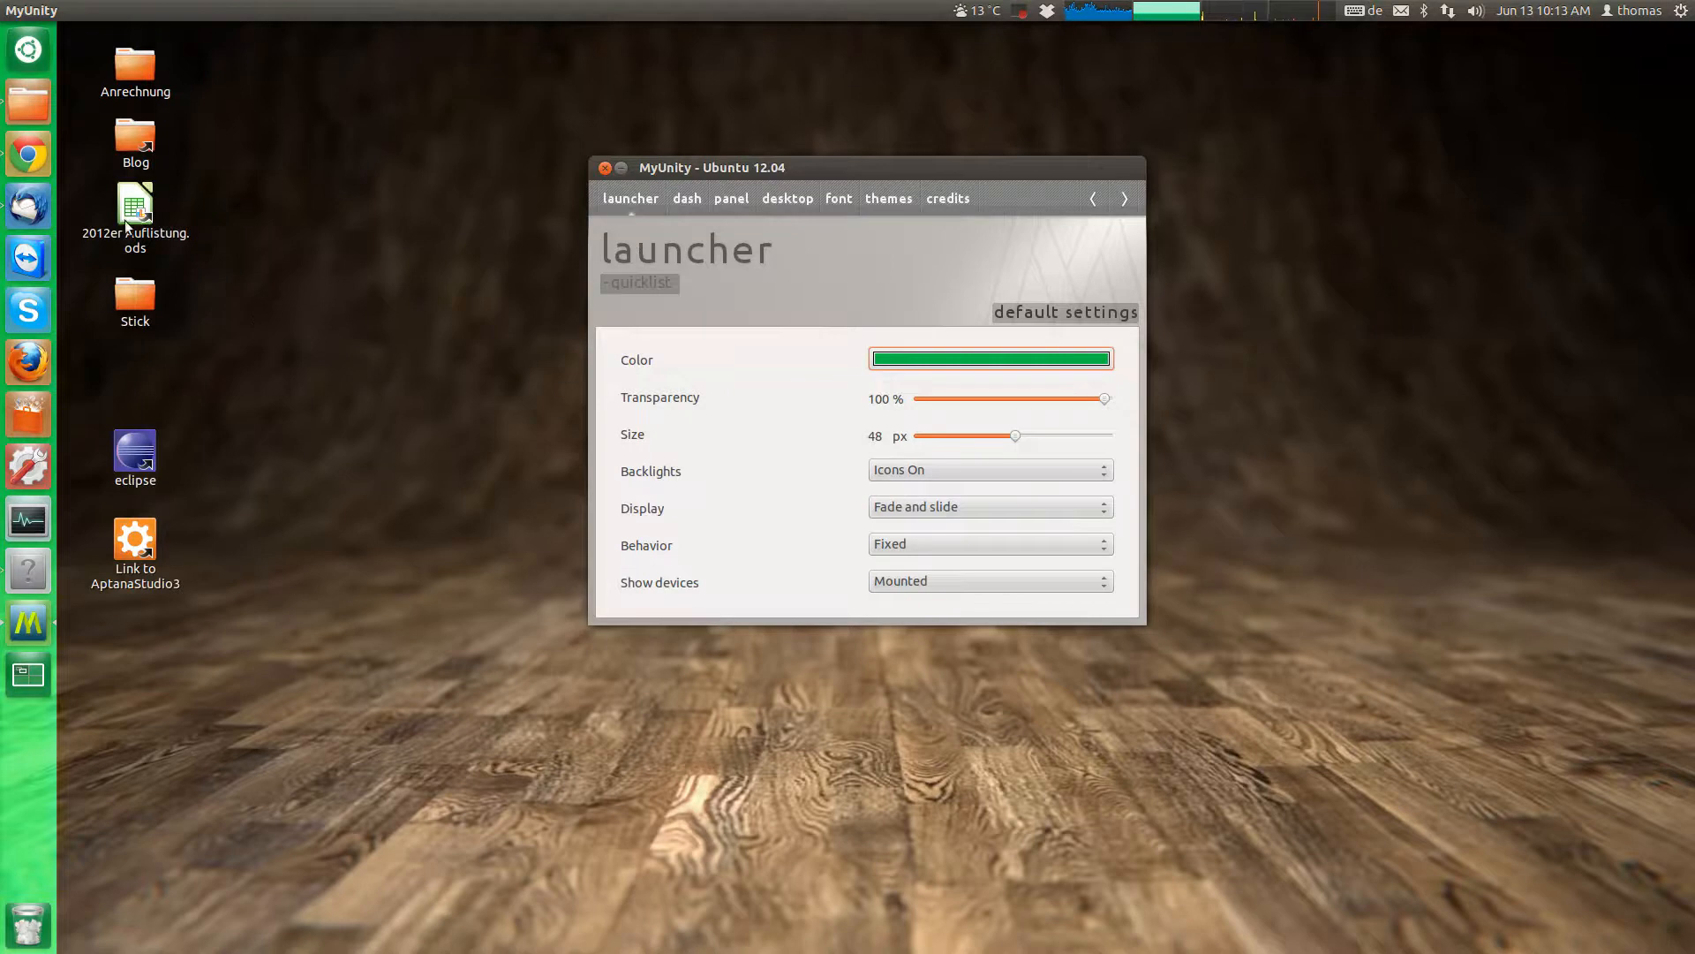
pyautogui.moveTo(29, 311)
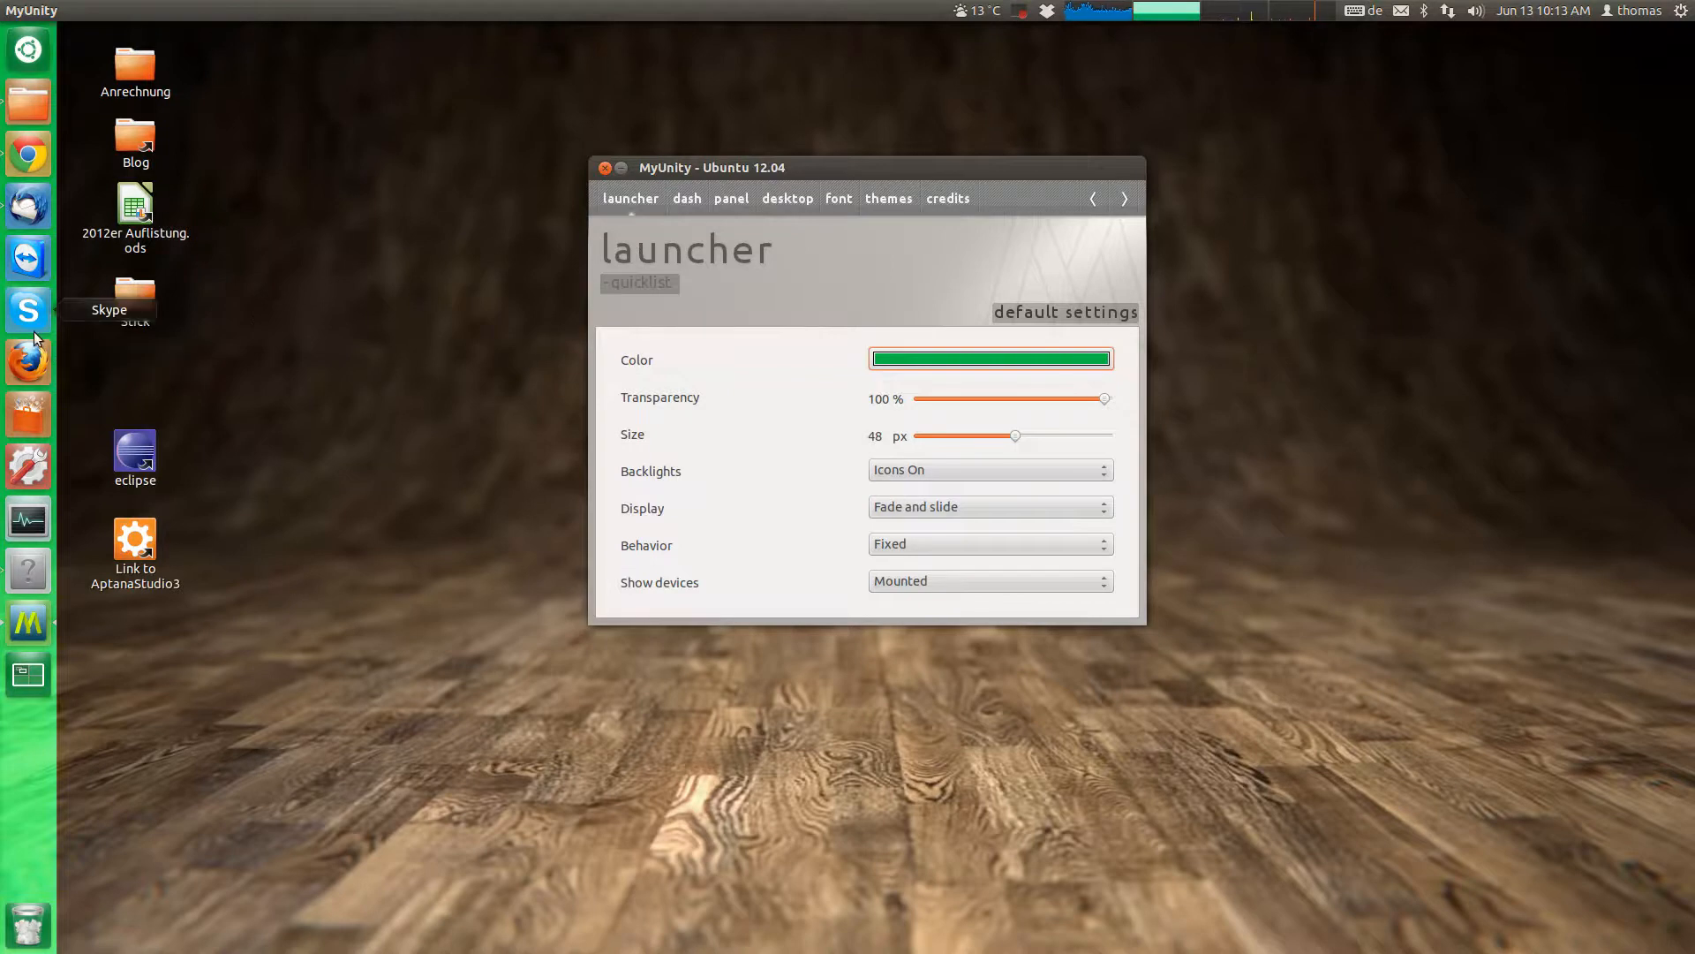
pyautogui.moveTo(27, 361)
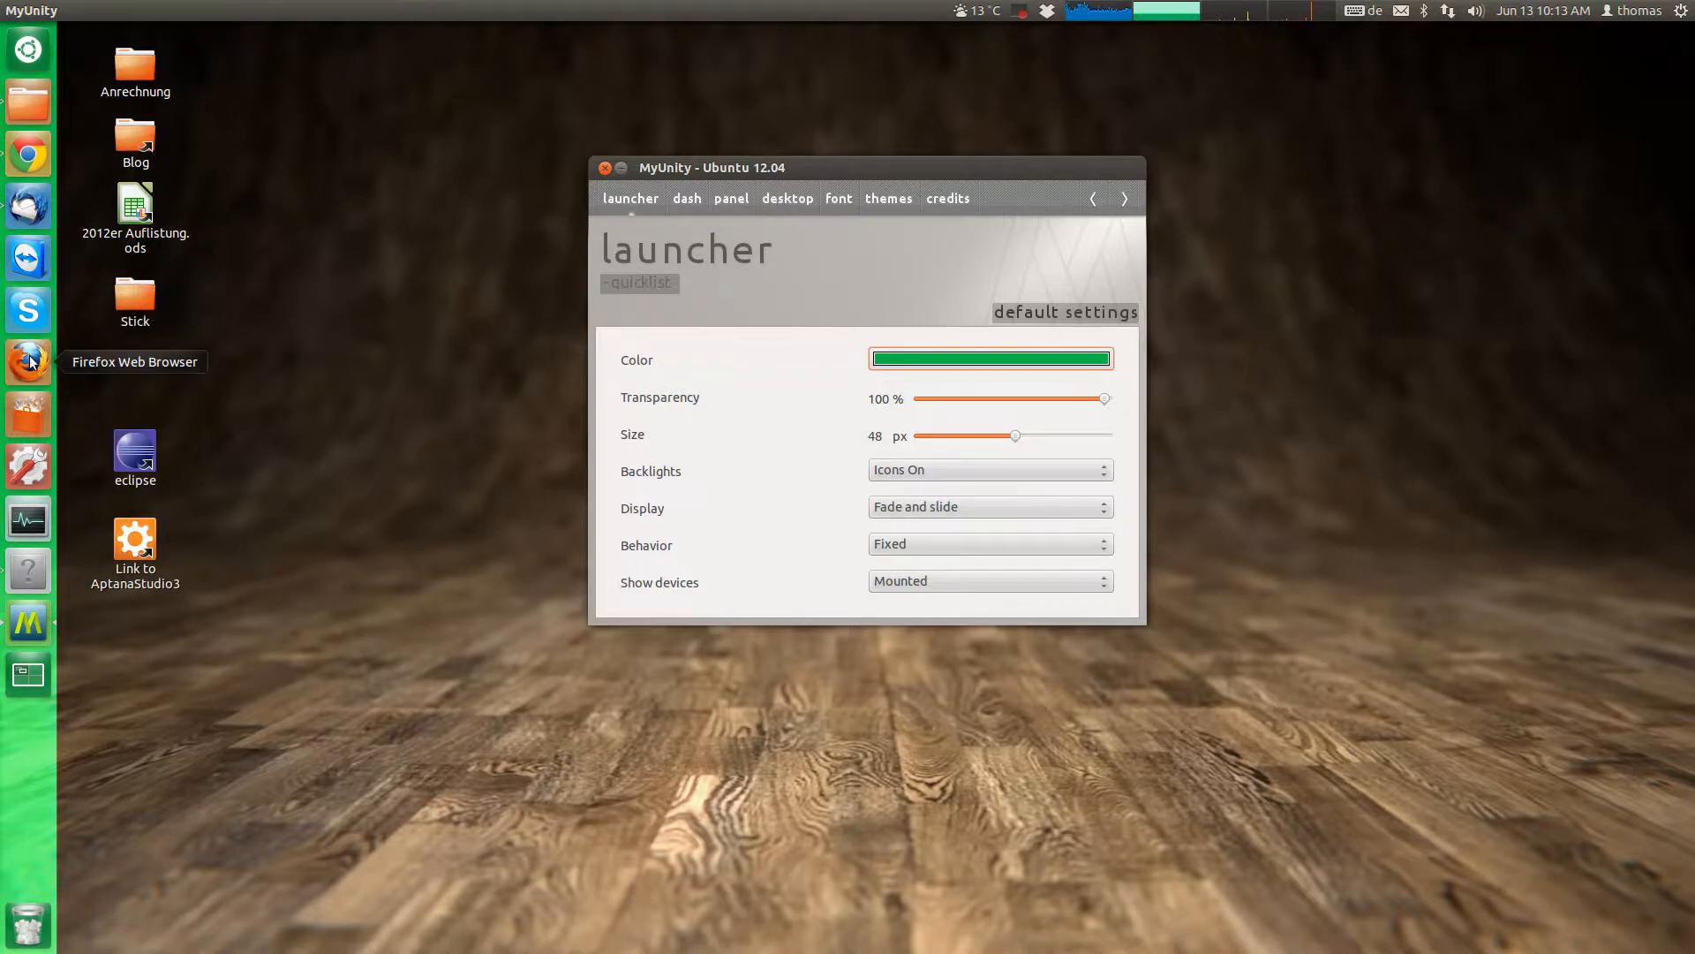
pyautogui.moveTo(42, 388)
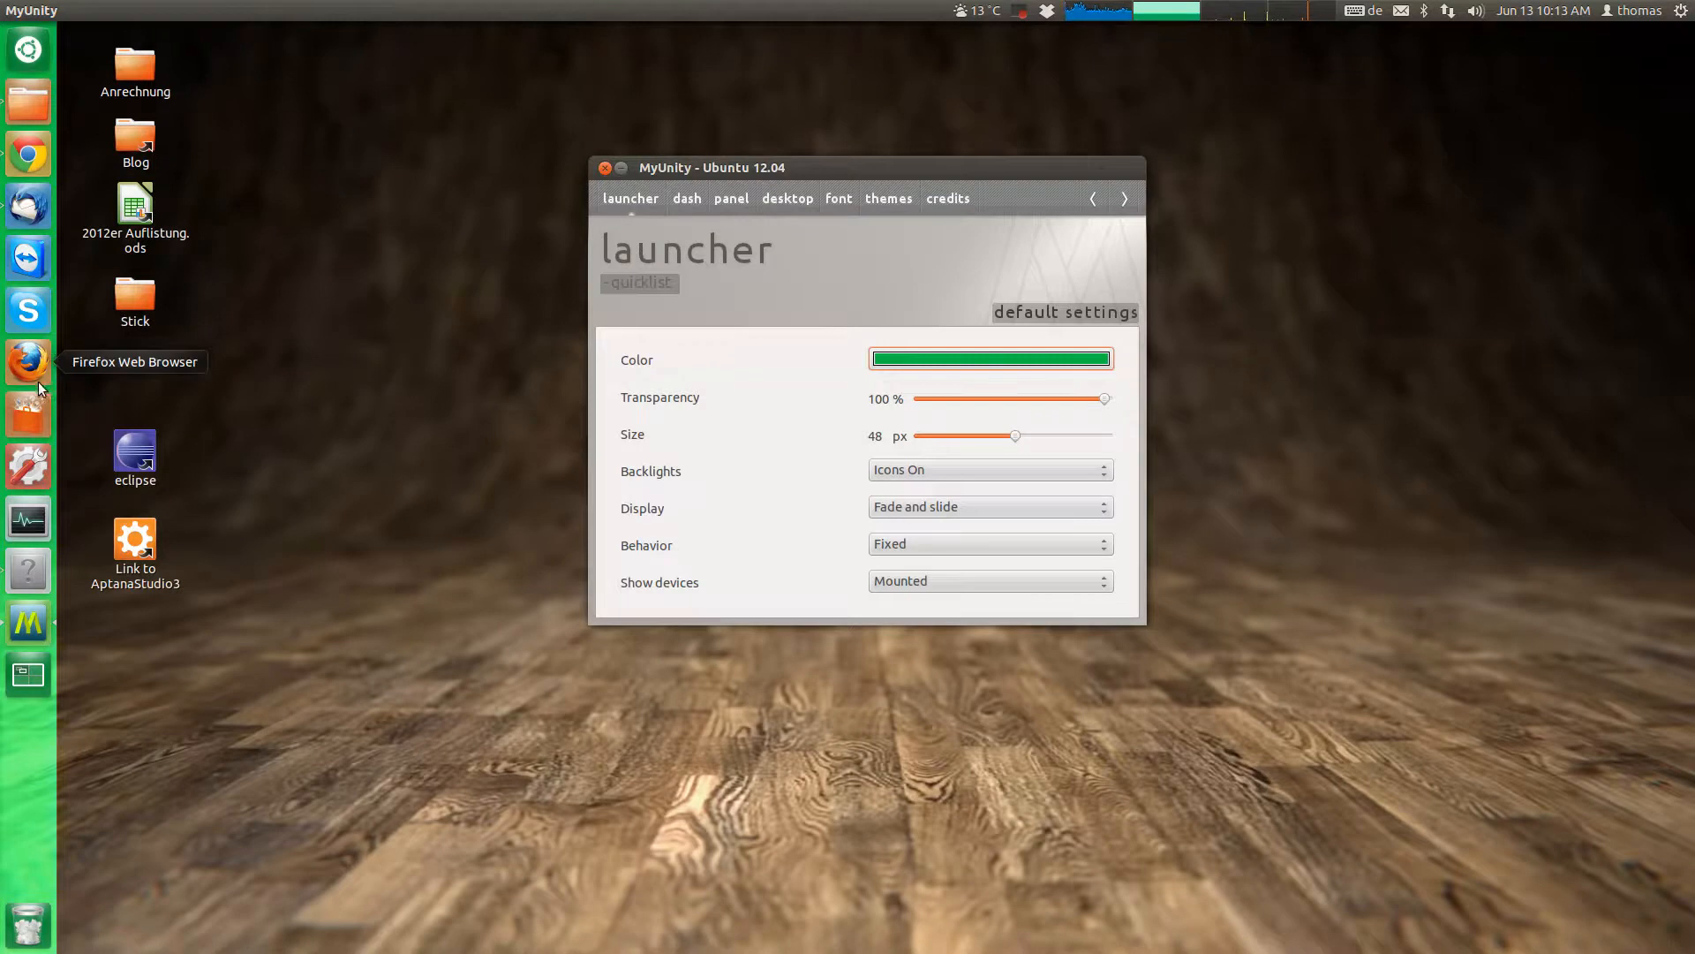
pyautogui.moveTo(664, 381)
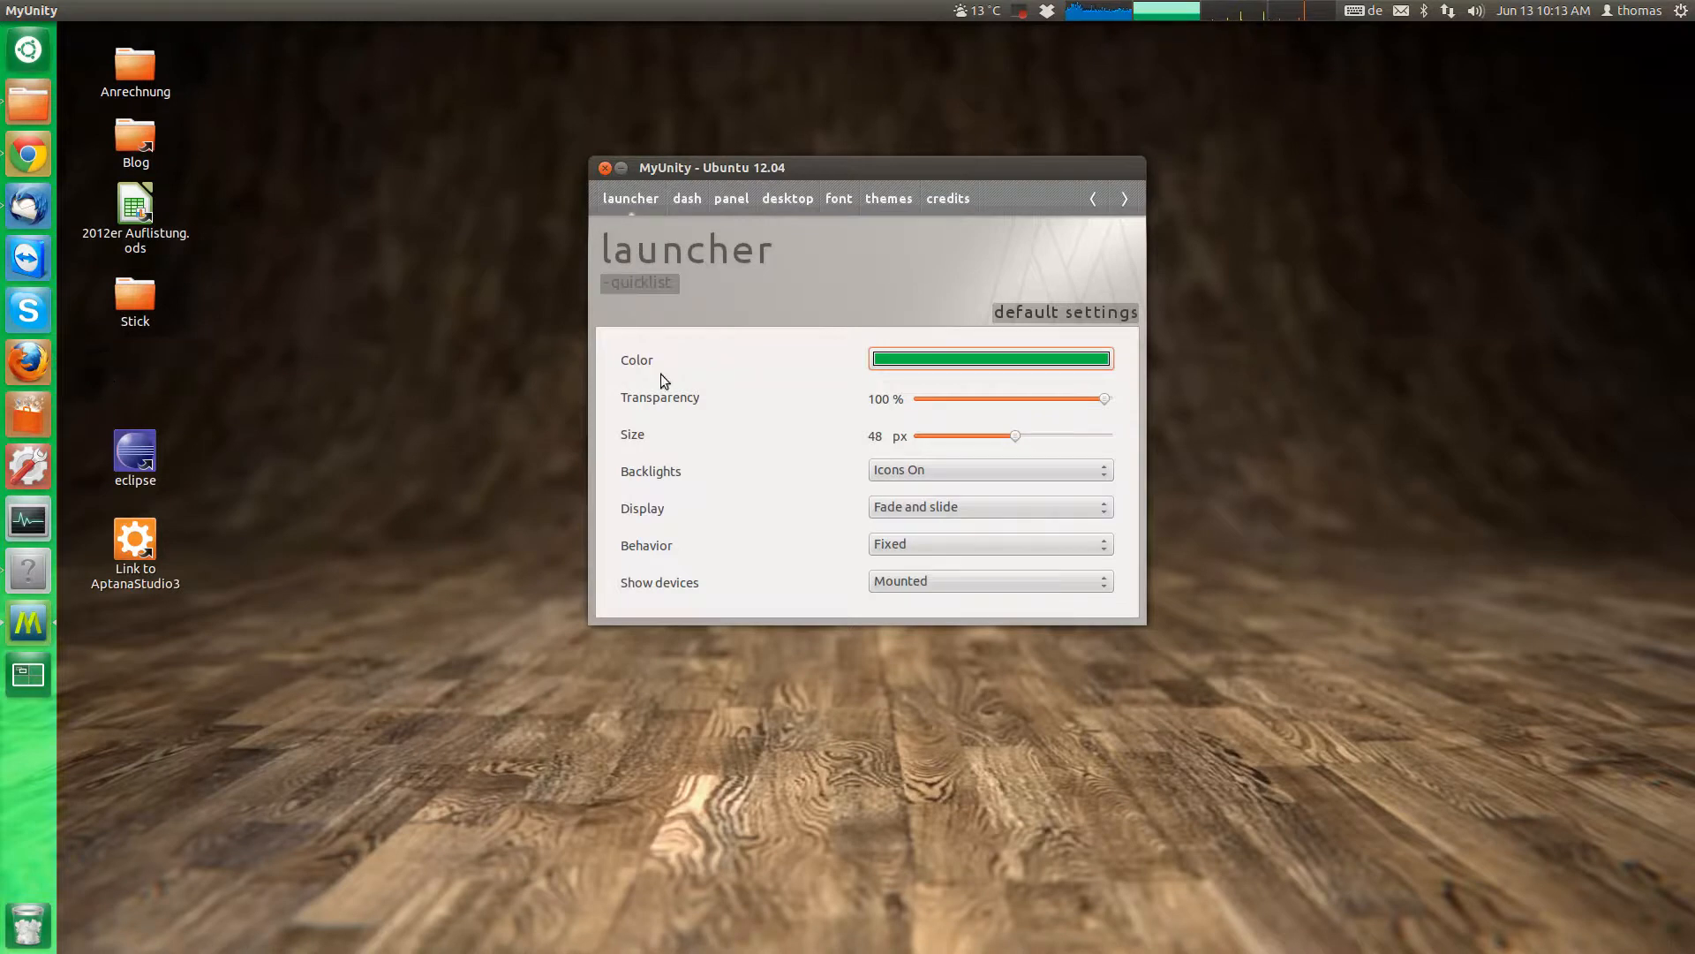
pyautogui.click(989, 470)
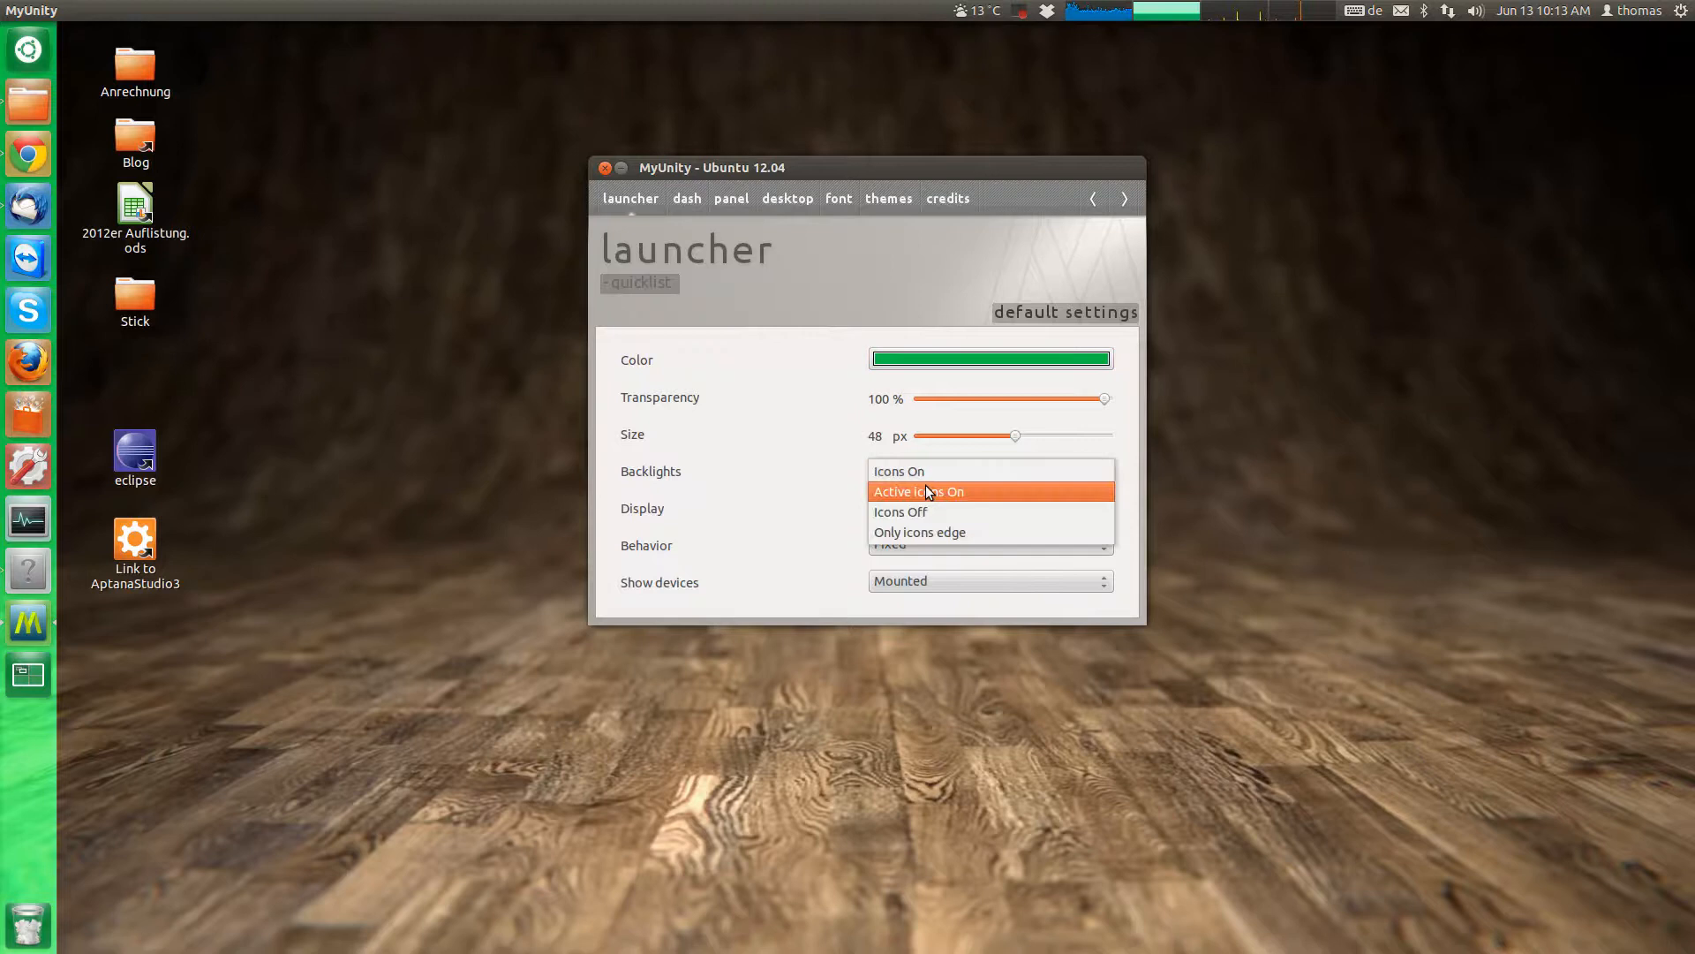
pyautogui.click(918, 491)
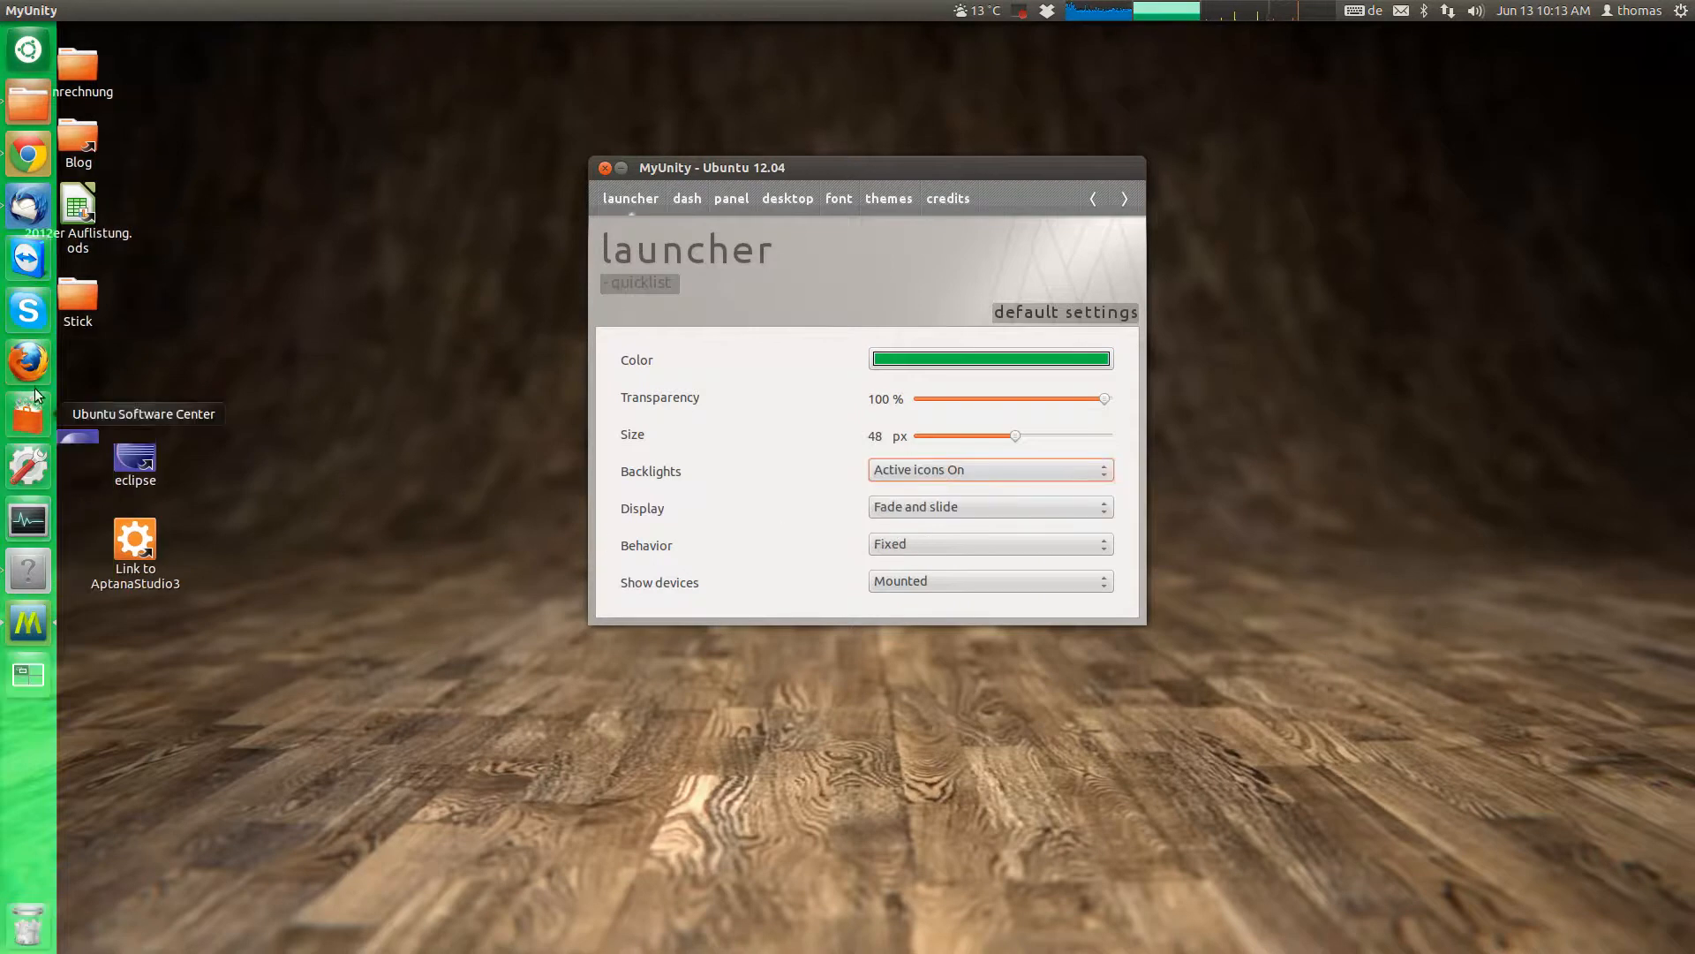
pyautogui.moveTo(16, 176)
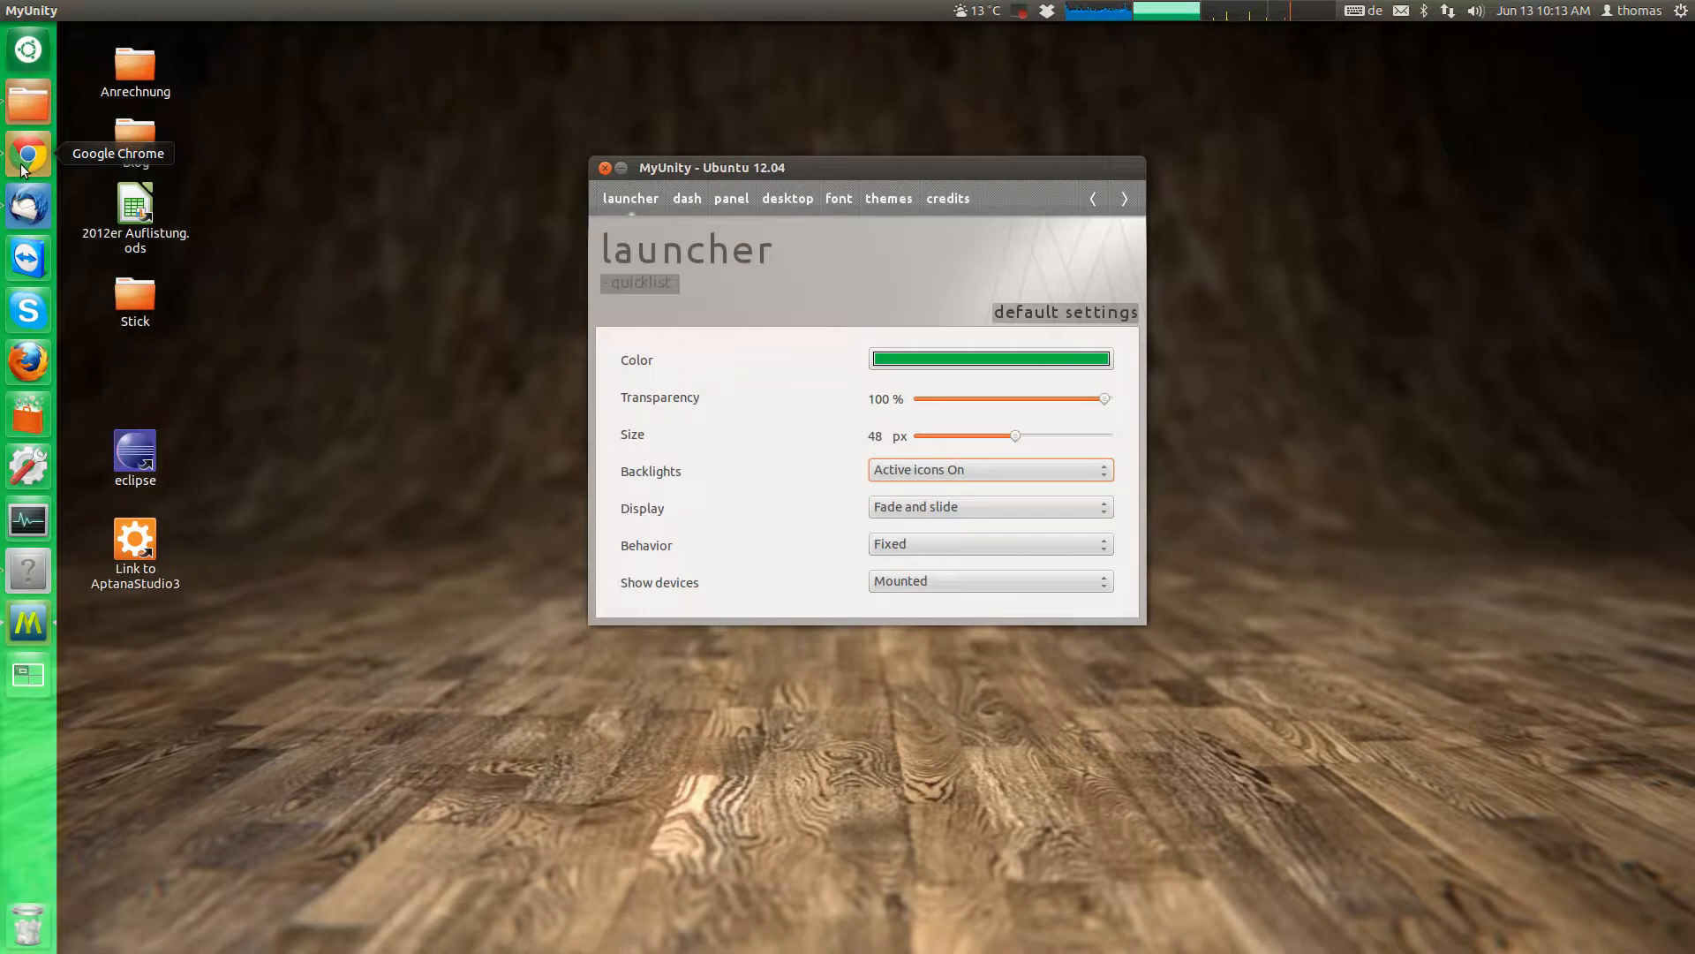
pyautogui.moveTo(50, 155)
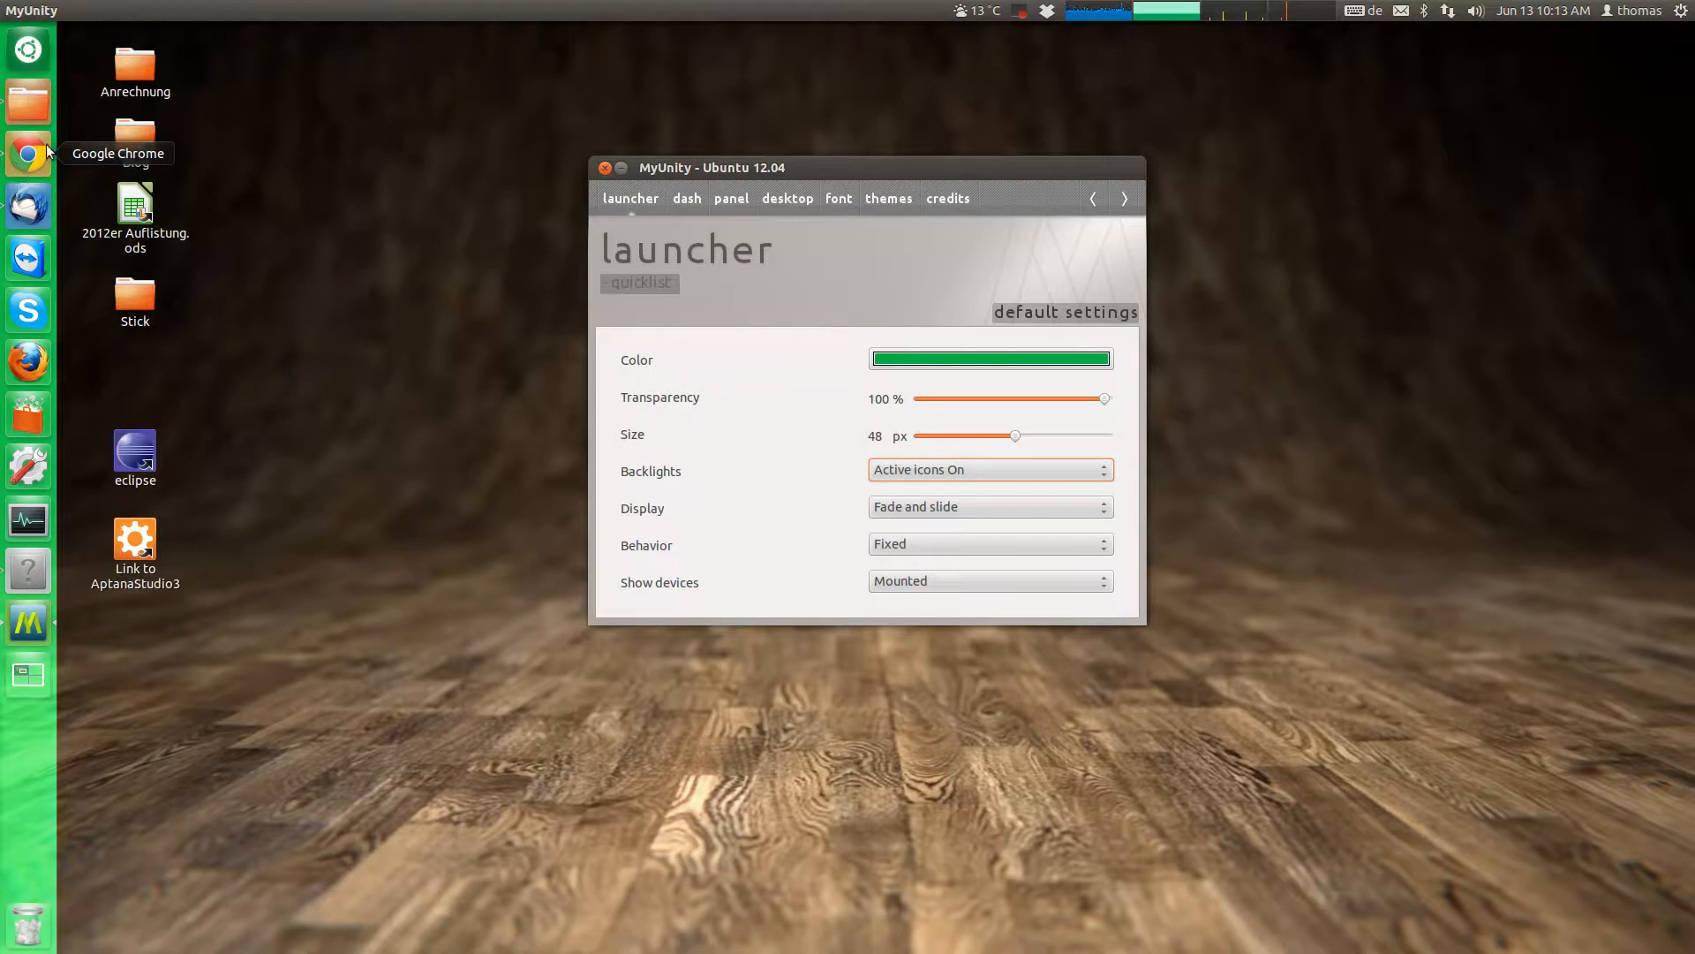
pyautogui.moveTo(37, 399)
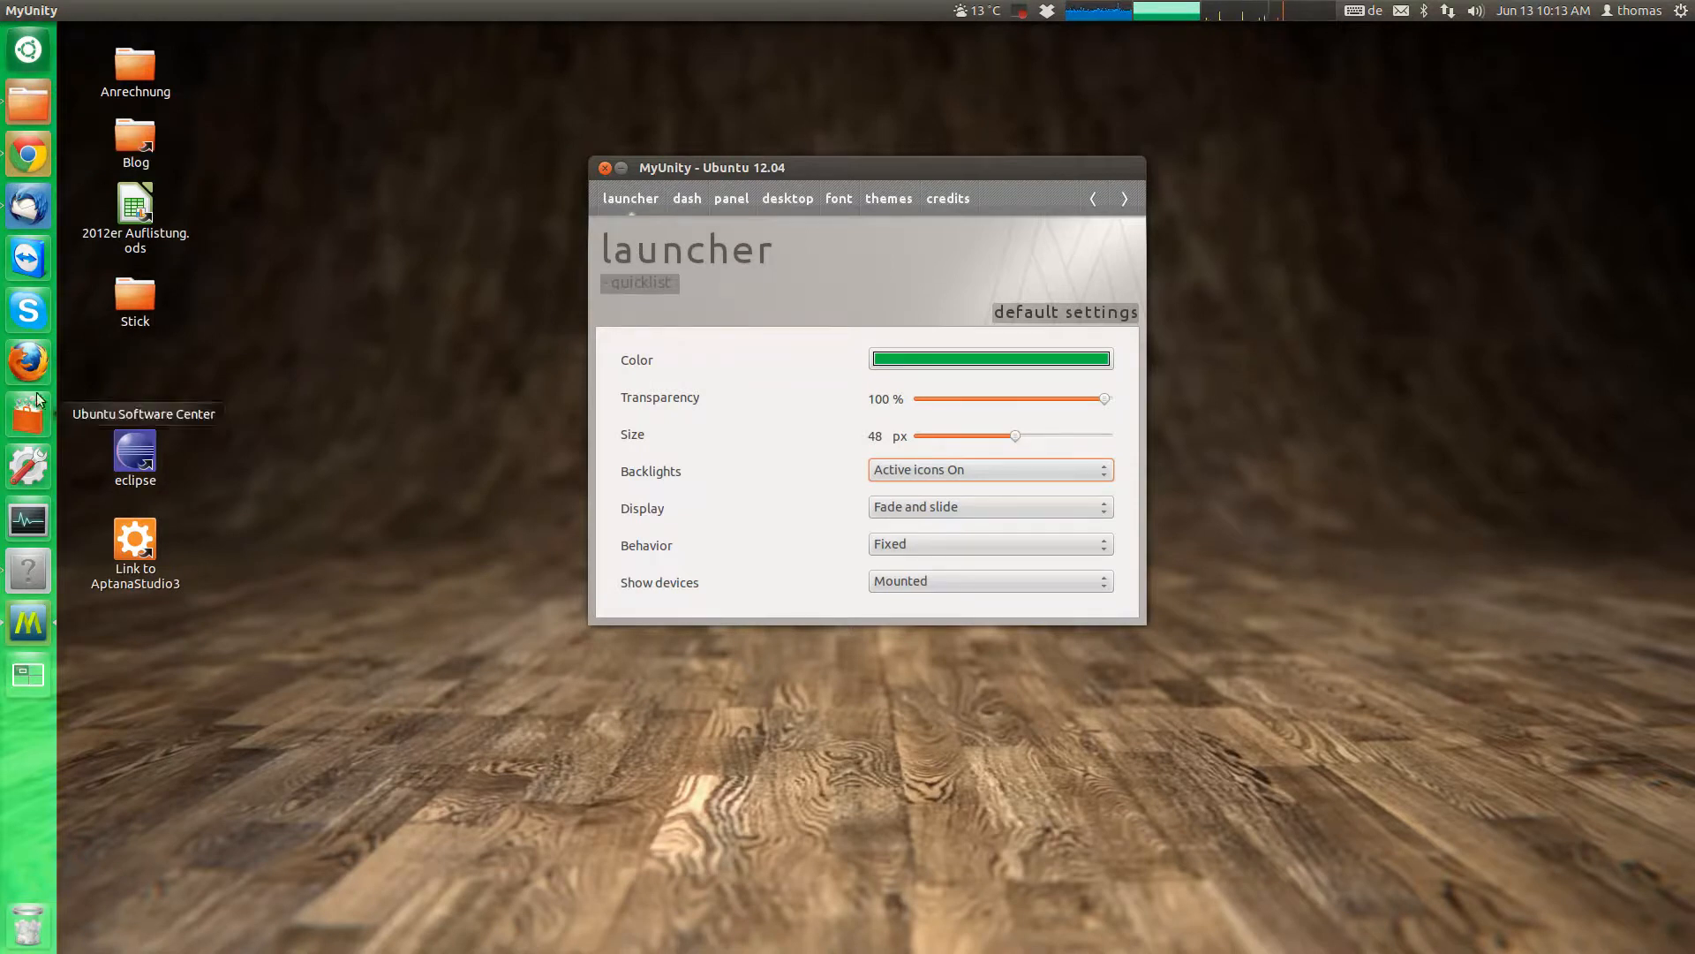
pyautogui.moveTo(35, 480)
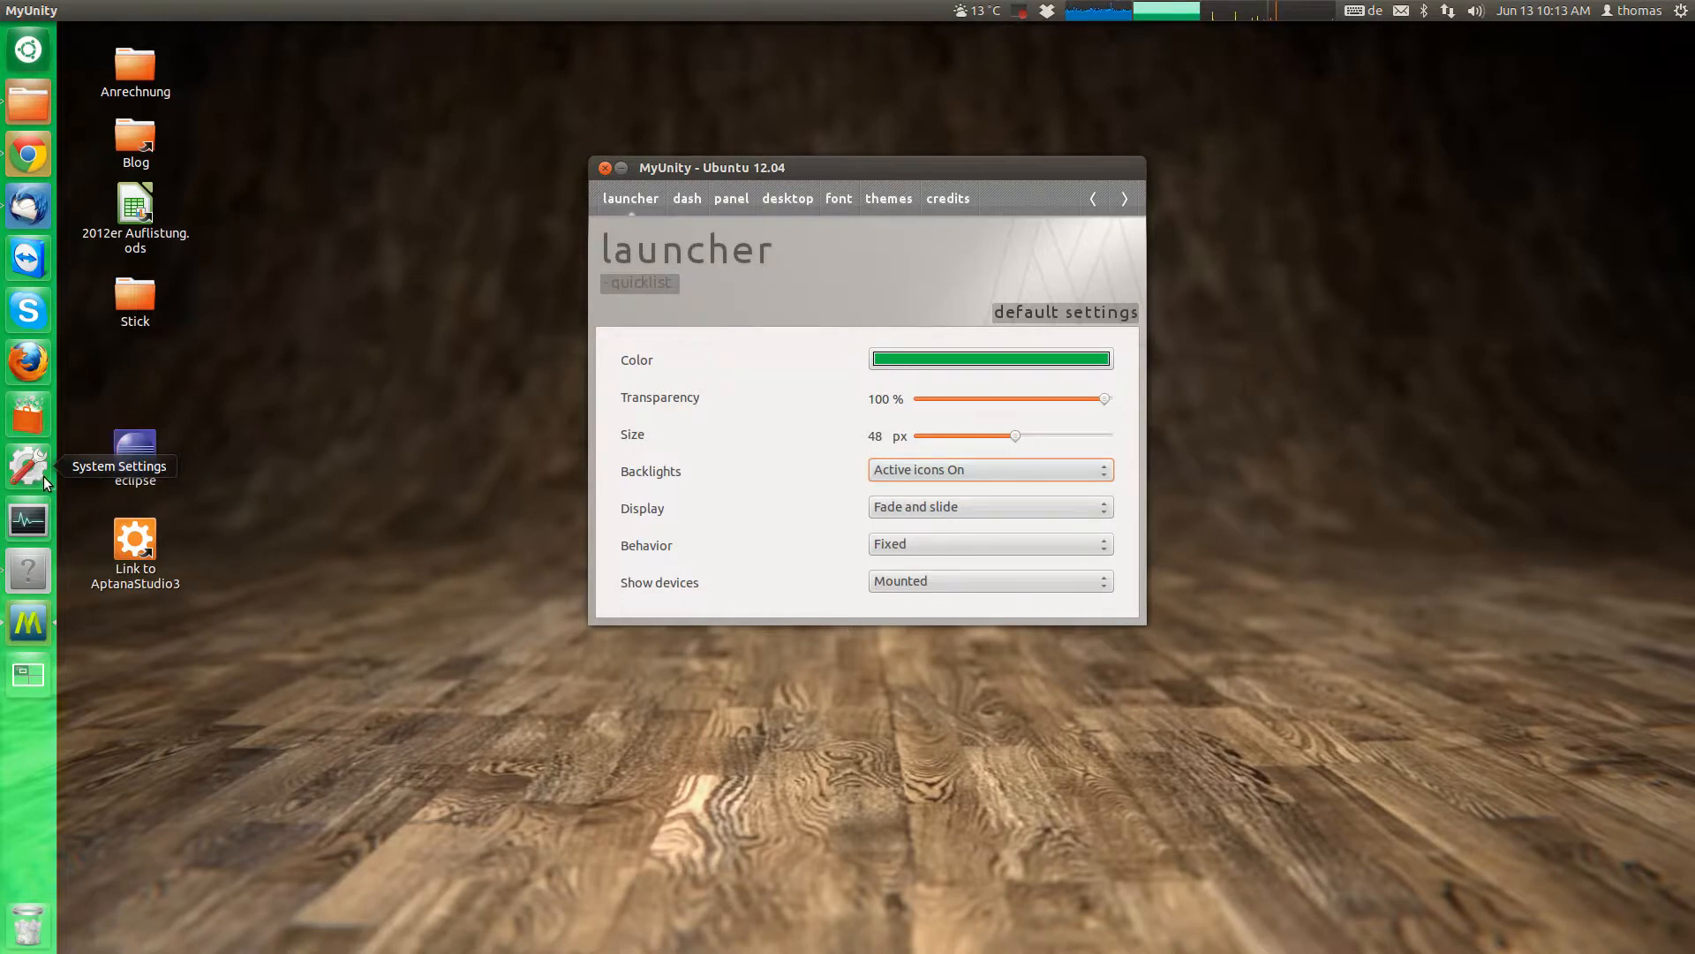
pyautogui.click(989, 470)
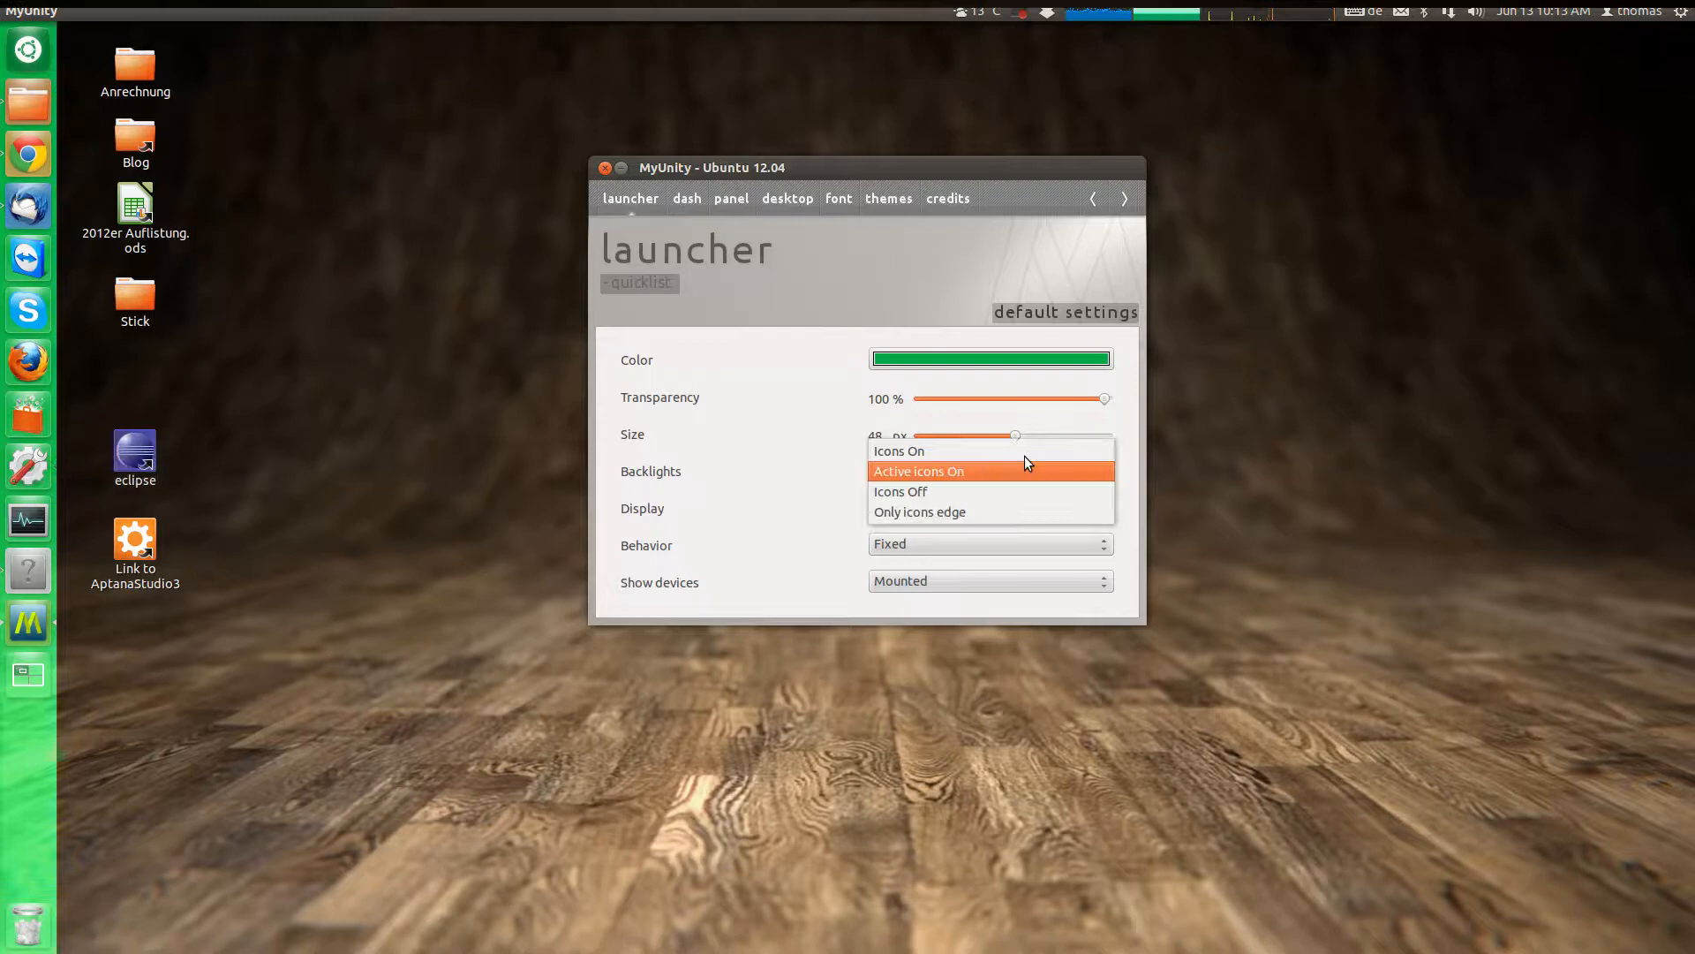
pyautogui.click(901, 491)
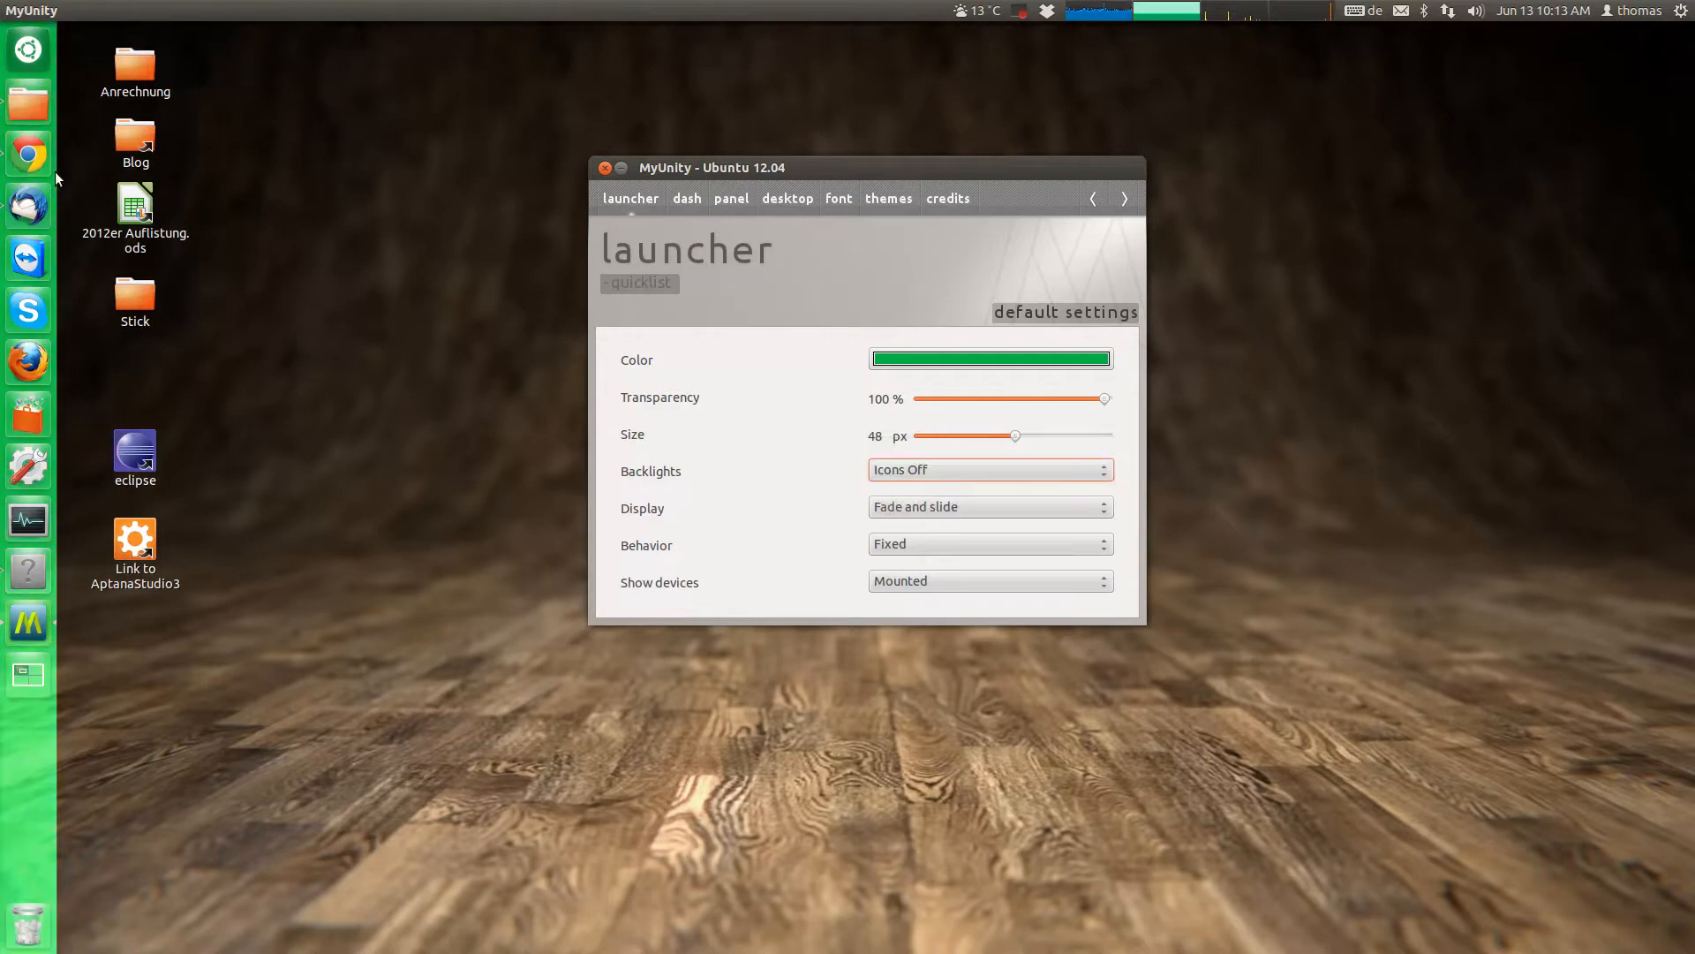
pyautogui.click(991, 470)
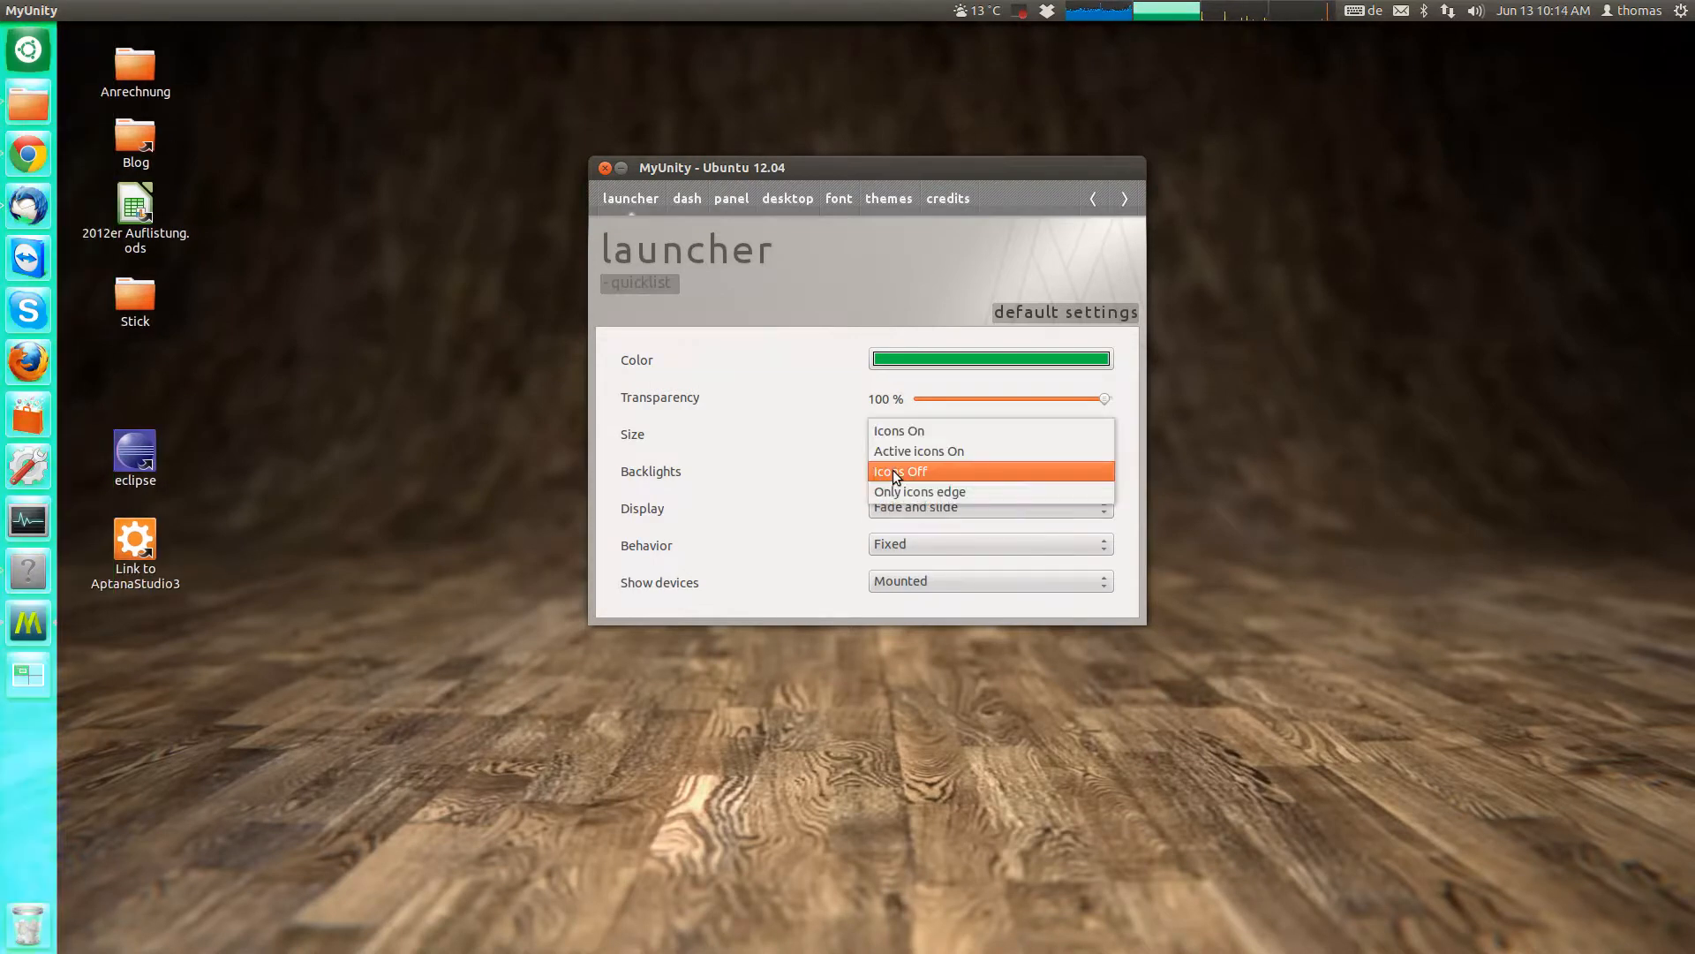
pyautogui.click(918, 491)
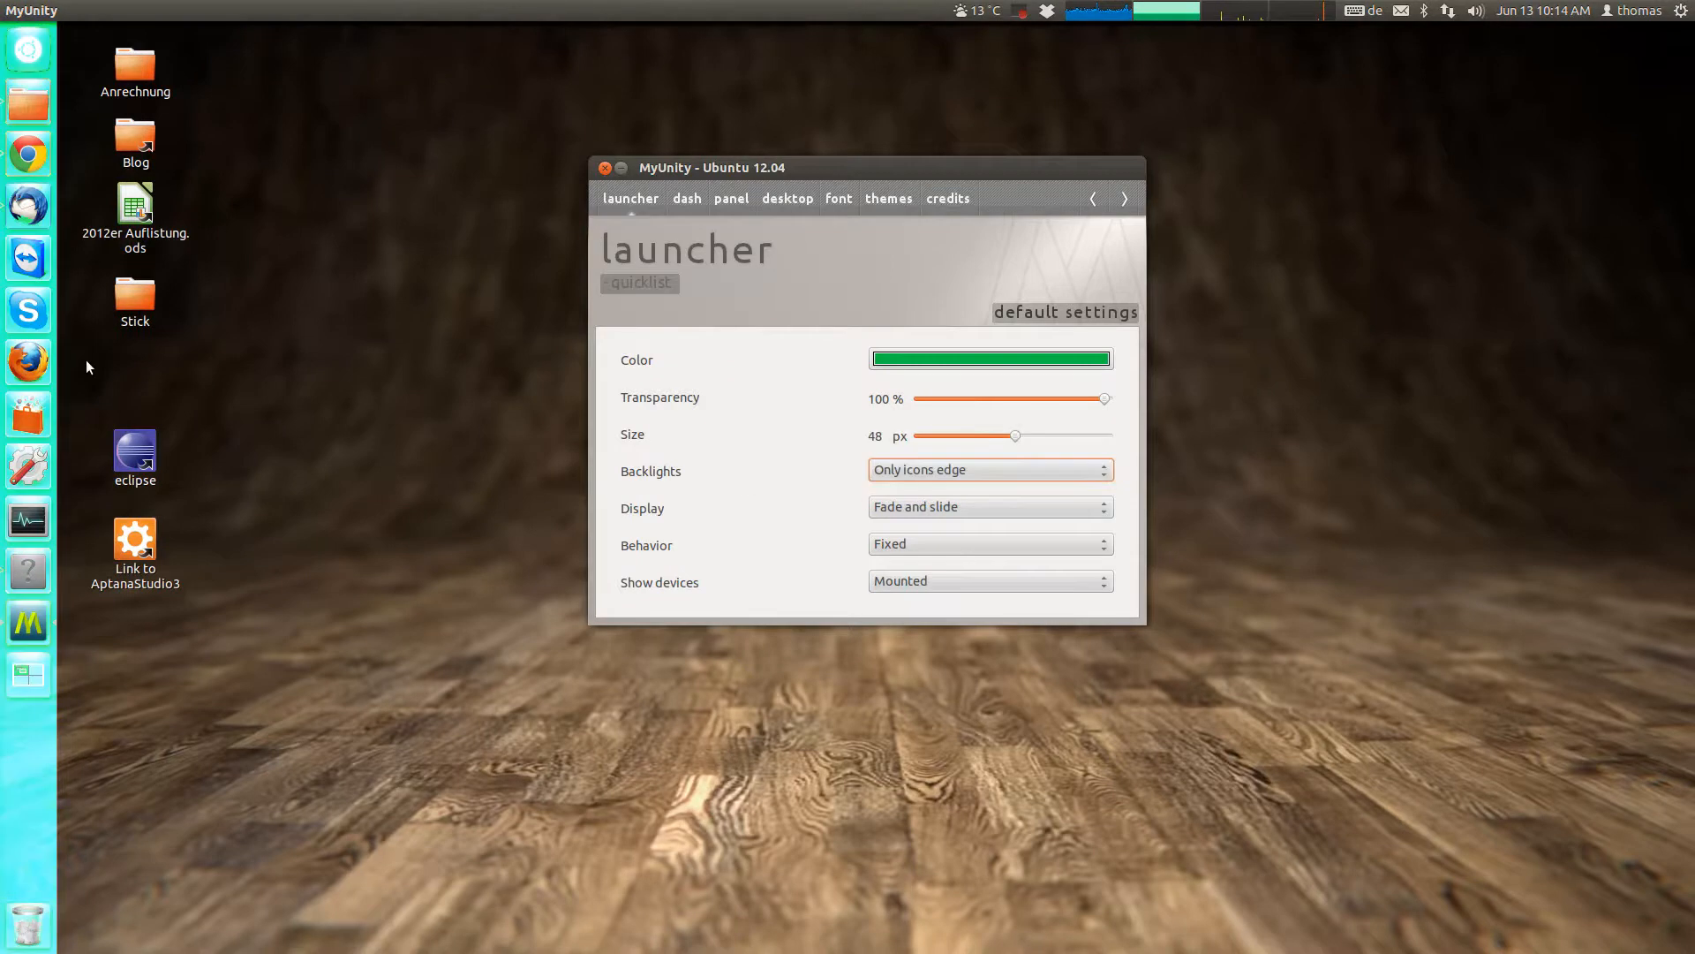
pyautogui.moveTo(49, 92)
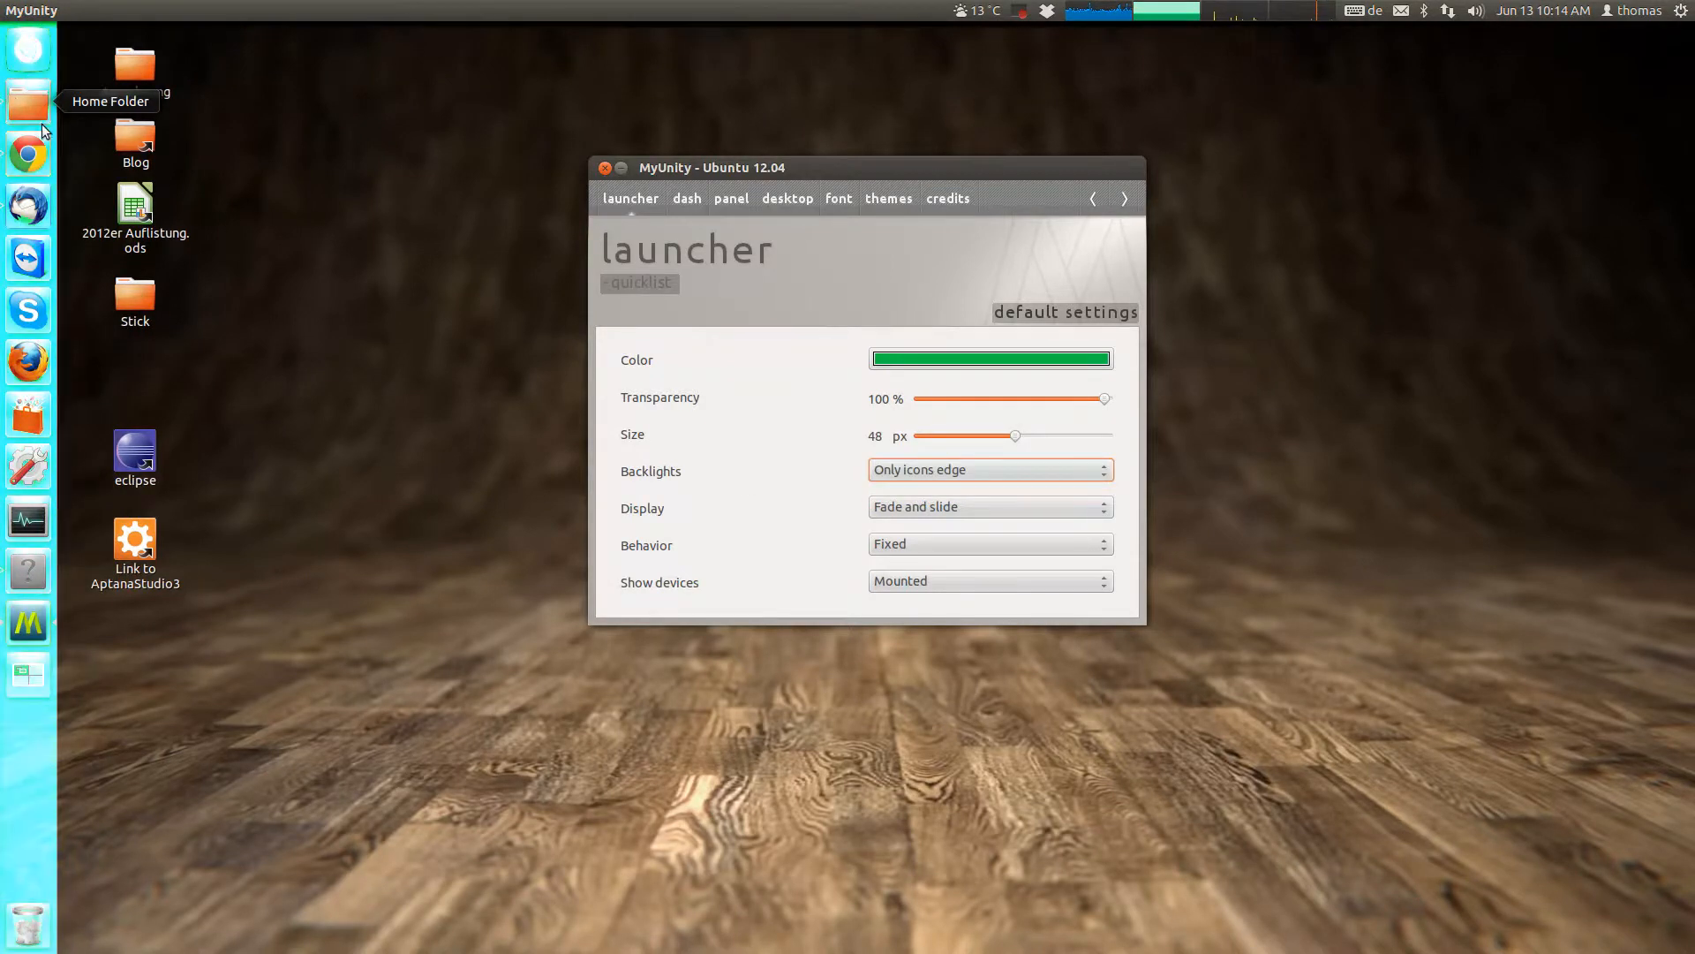
pyautogui.moveTo(743, 572)
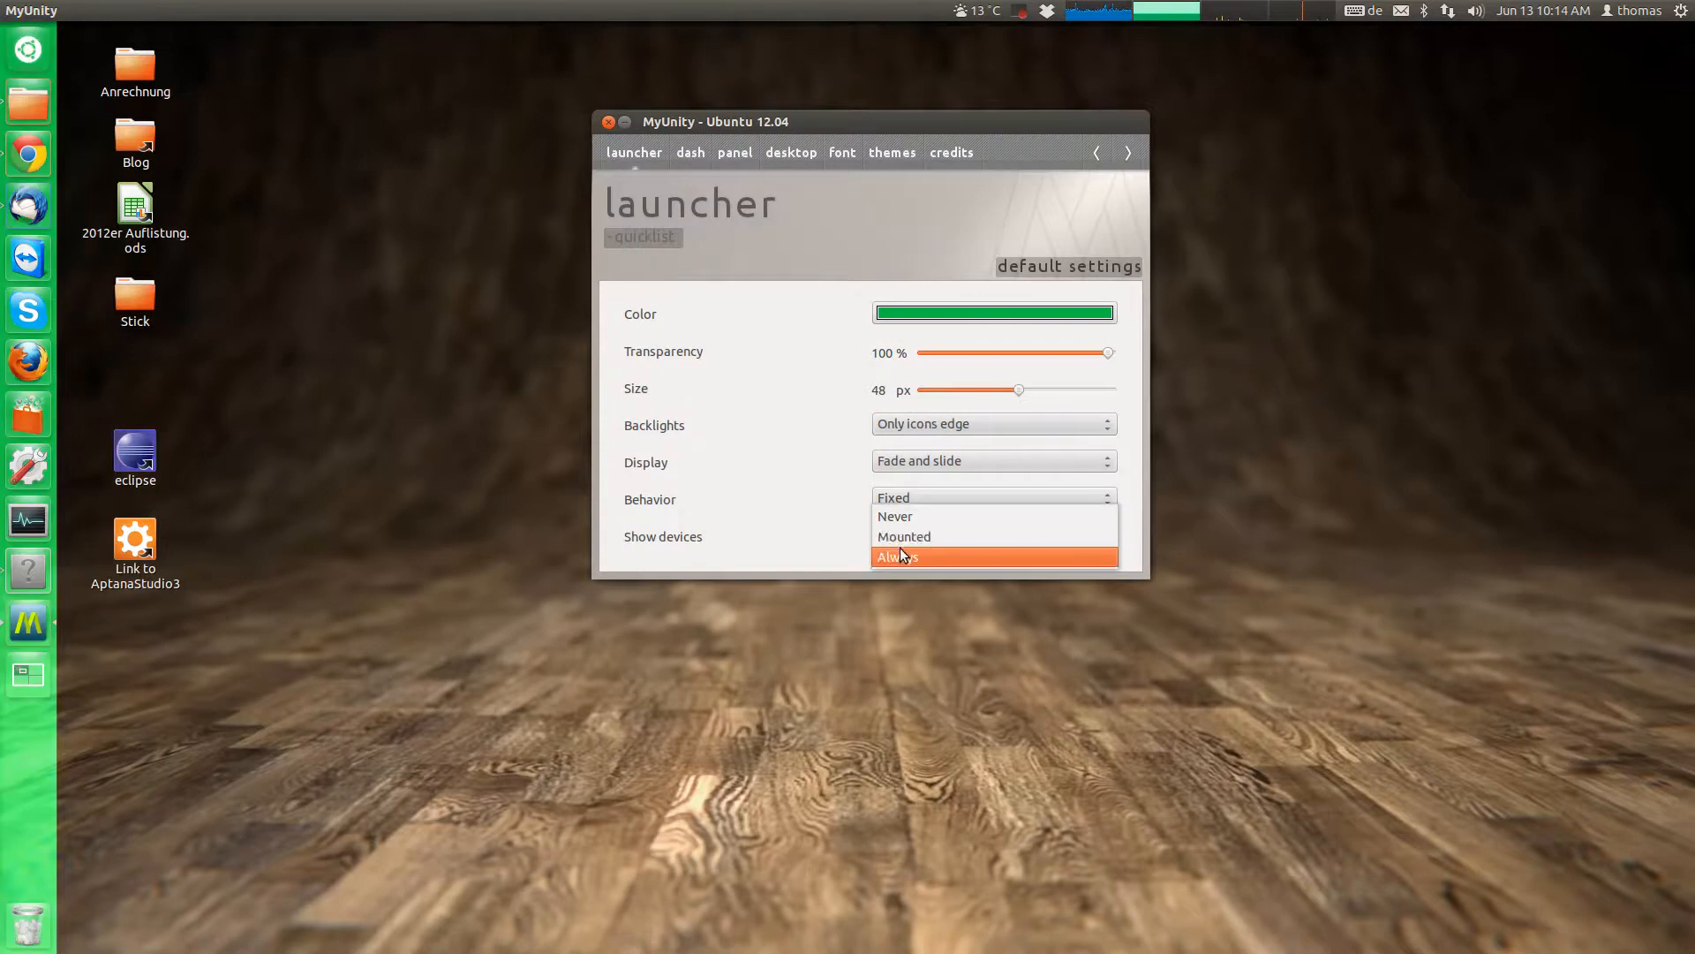
pyautogui.moveTo(968, 539)
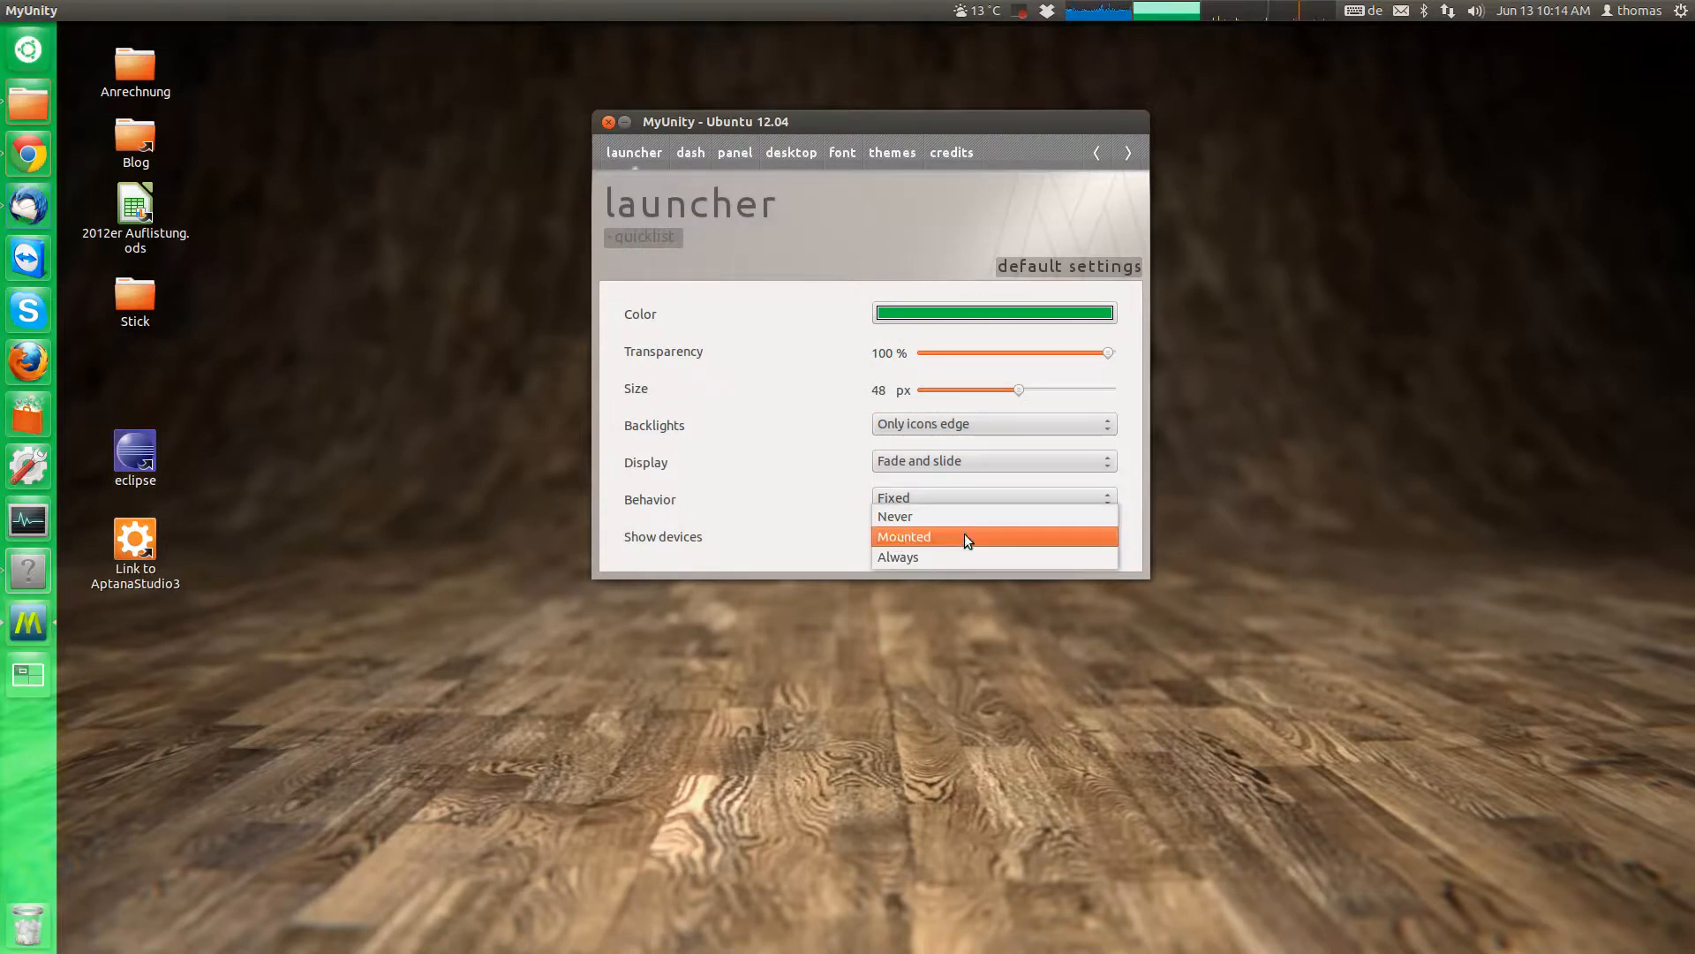
pyautogui.moveTo(953, 540)
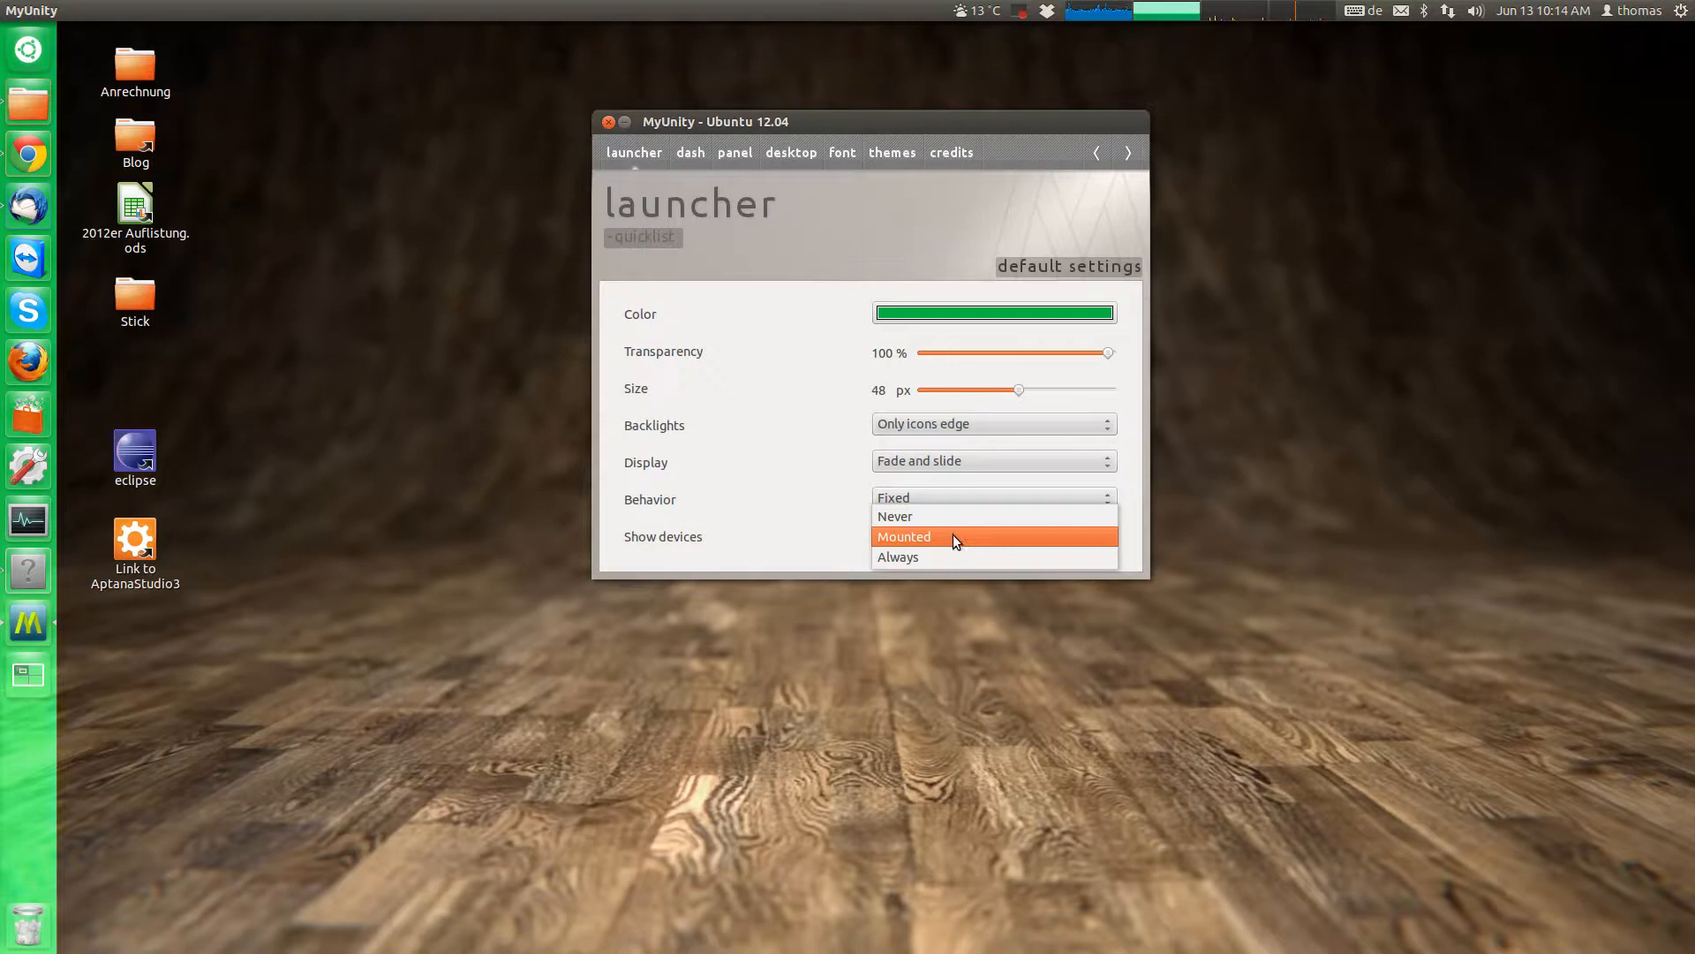
pyautogui.moveTo(926, 533)
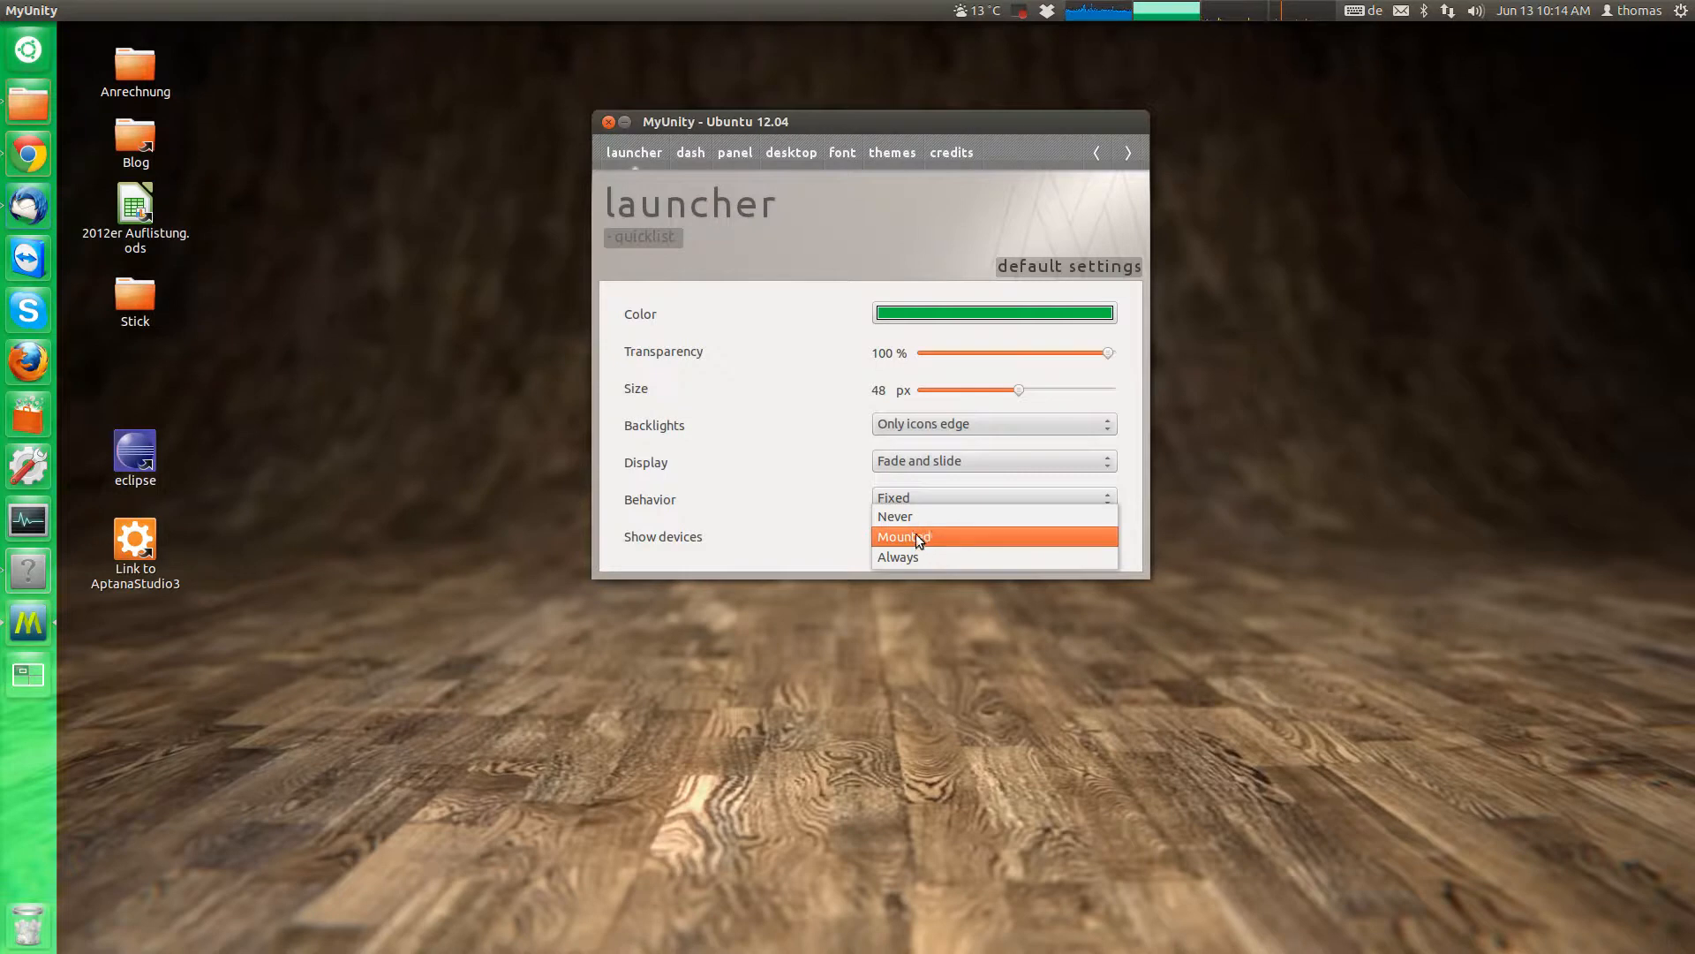
pyautogui.moveTo(915, 515)
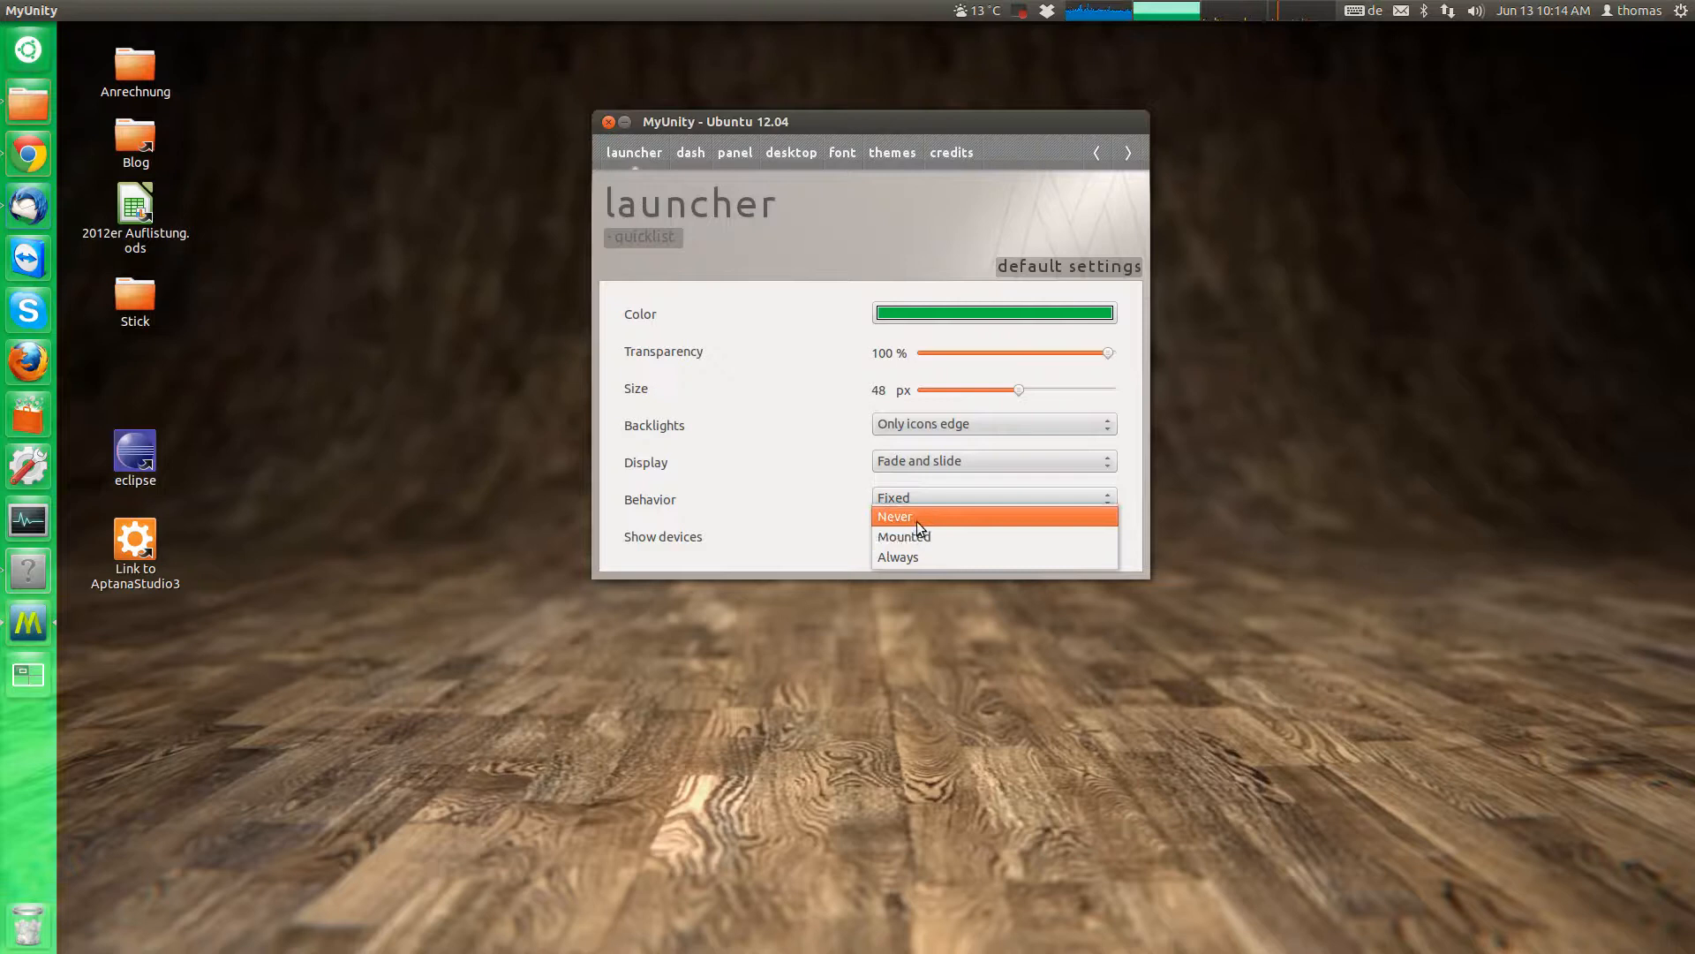
pyautogui.moveTo(918, 537)
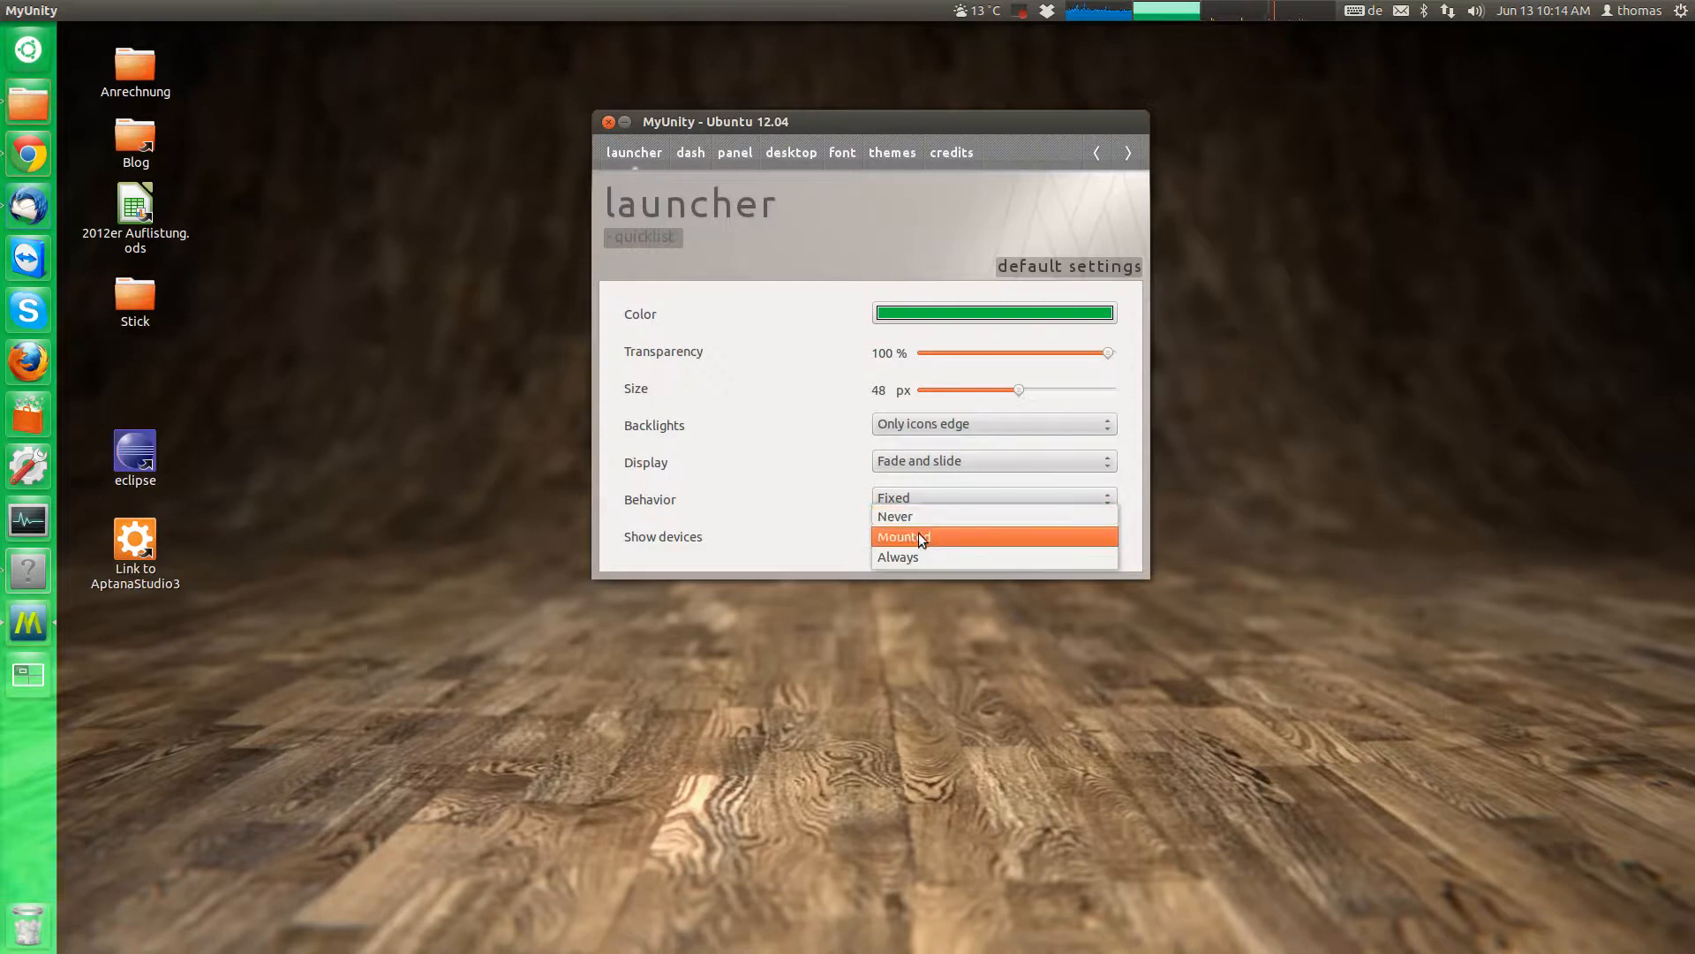
pyautogui.click(915, 536)
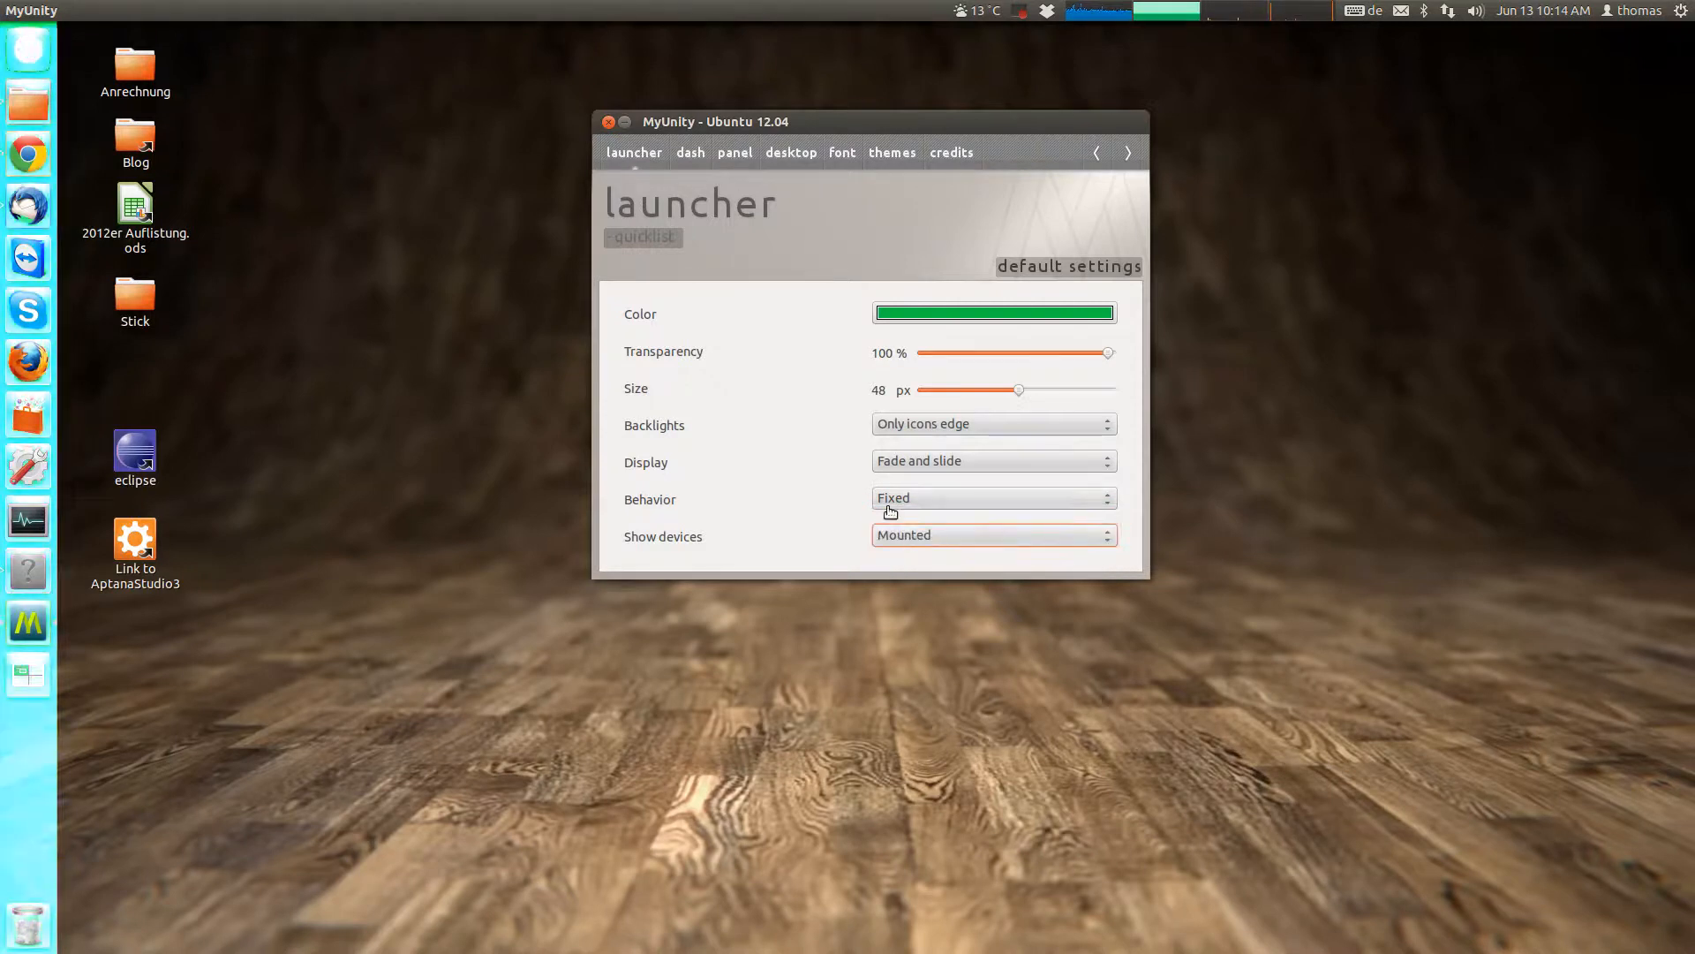
pyautogui.click(993, 498)
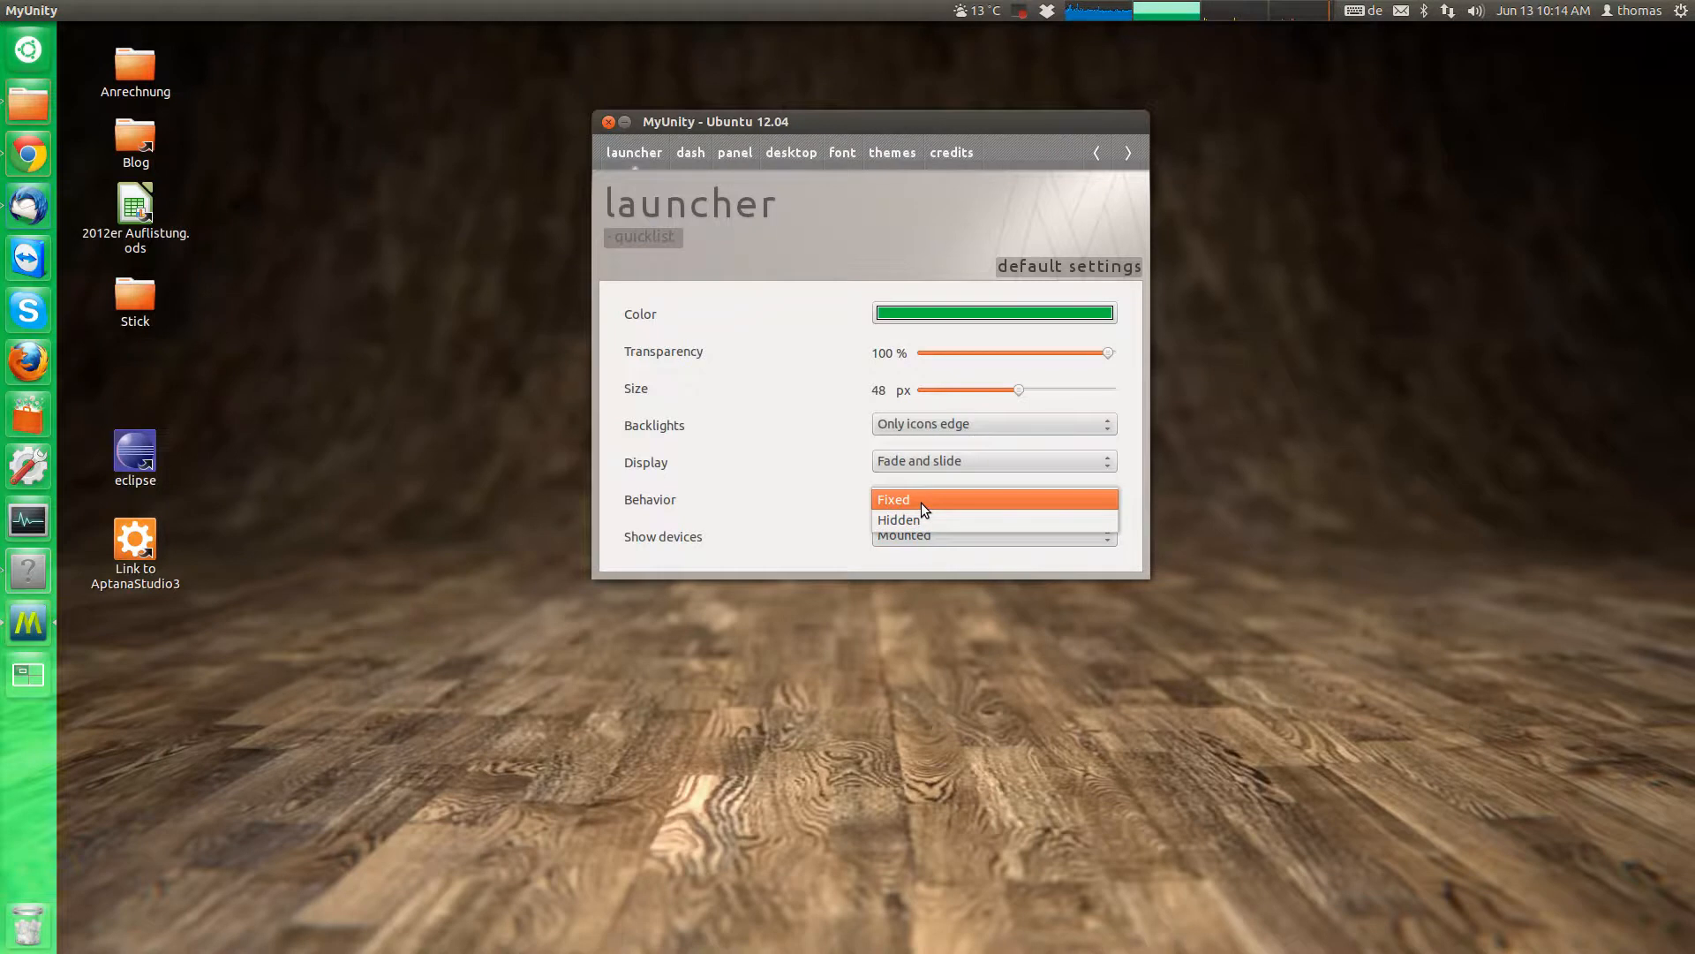
pyautogui.click(911, 498)
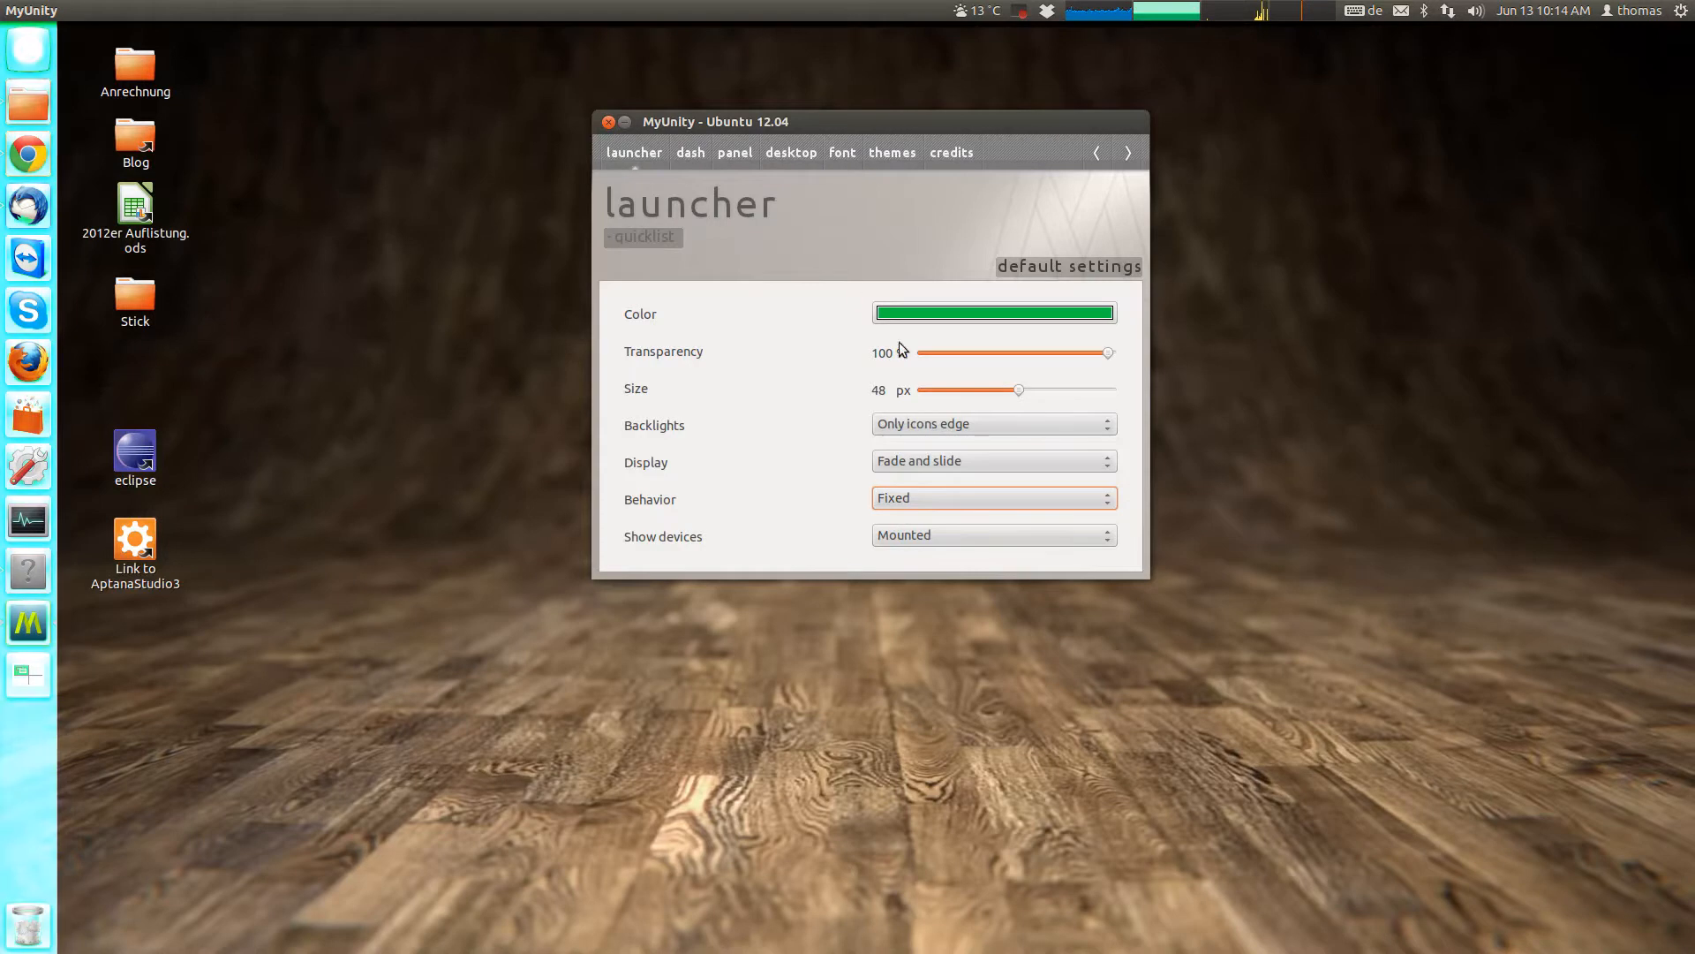
pyautogui.click(992, 498)
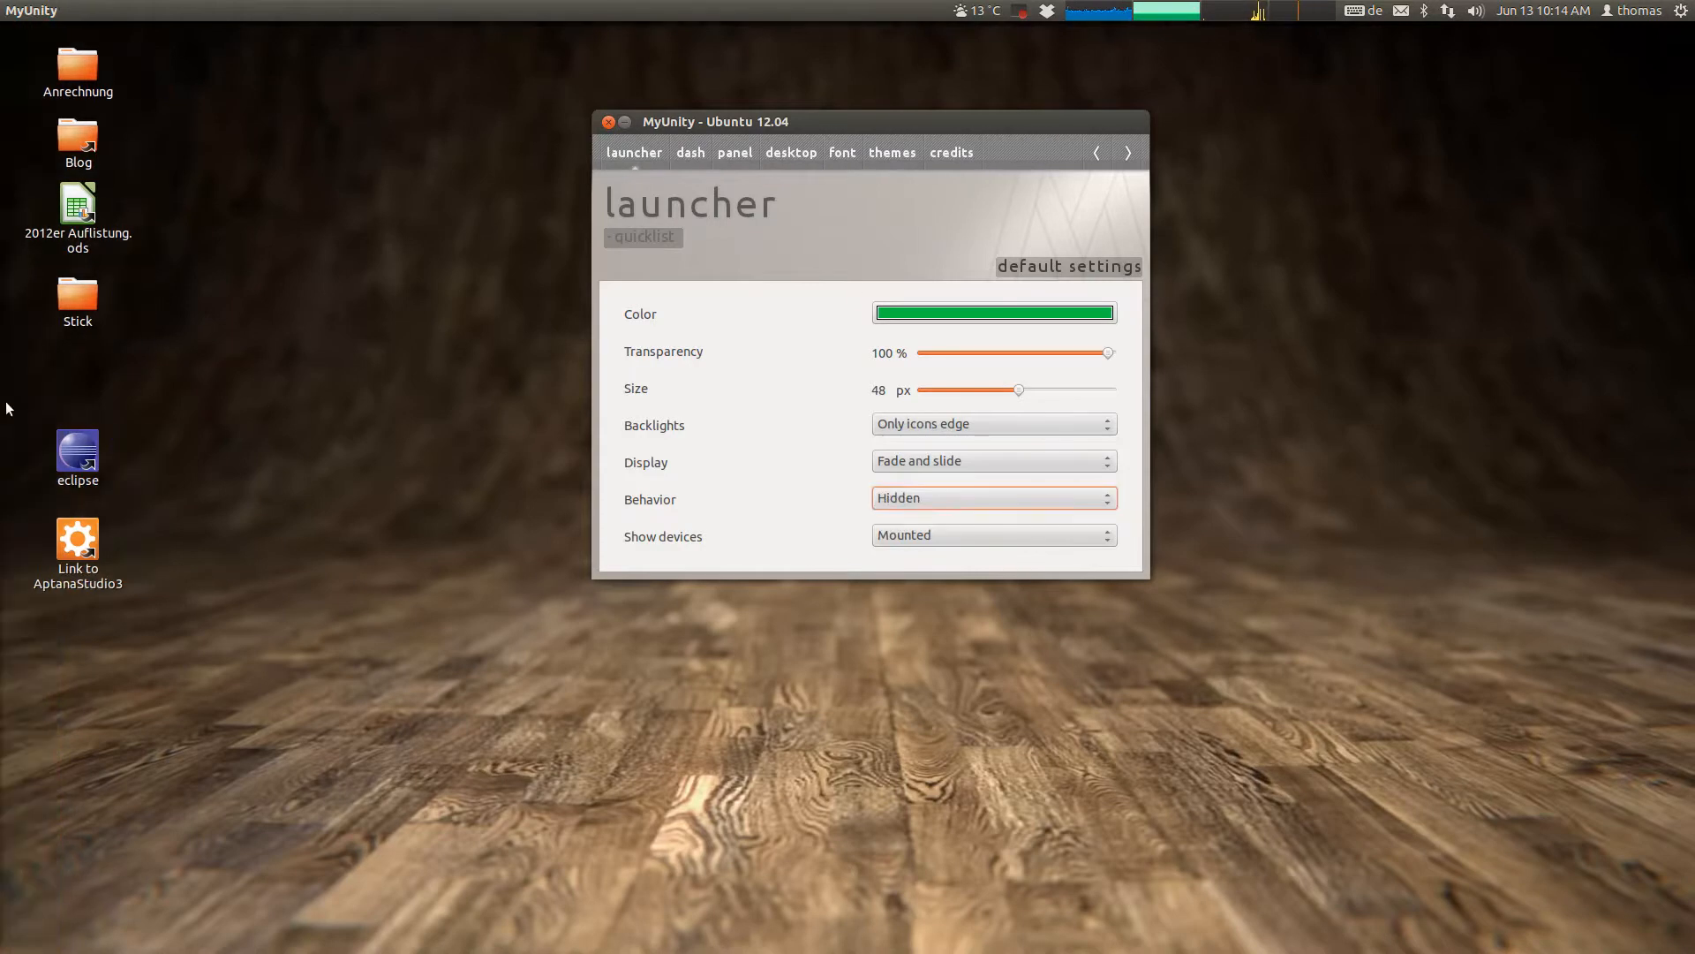
pyautogui.click(993, 499)
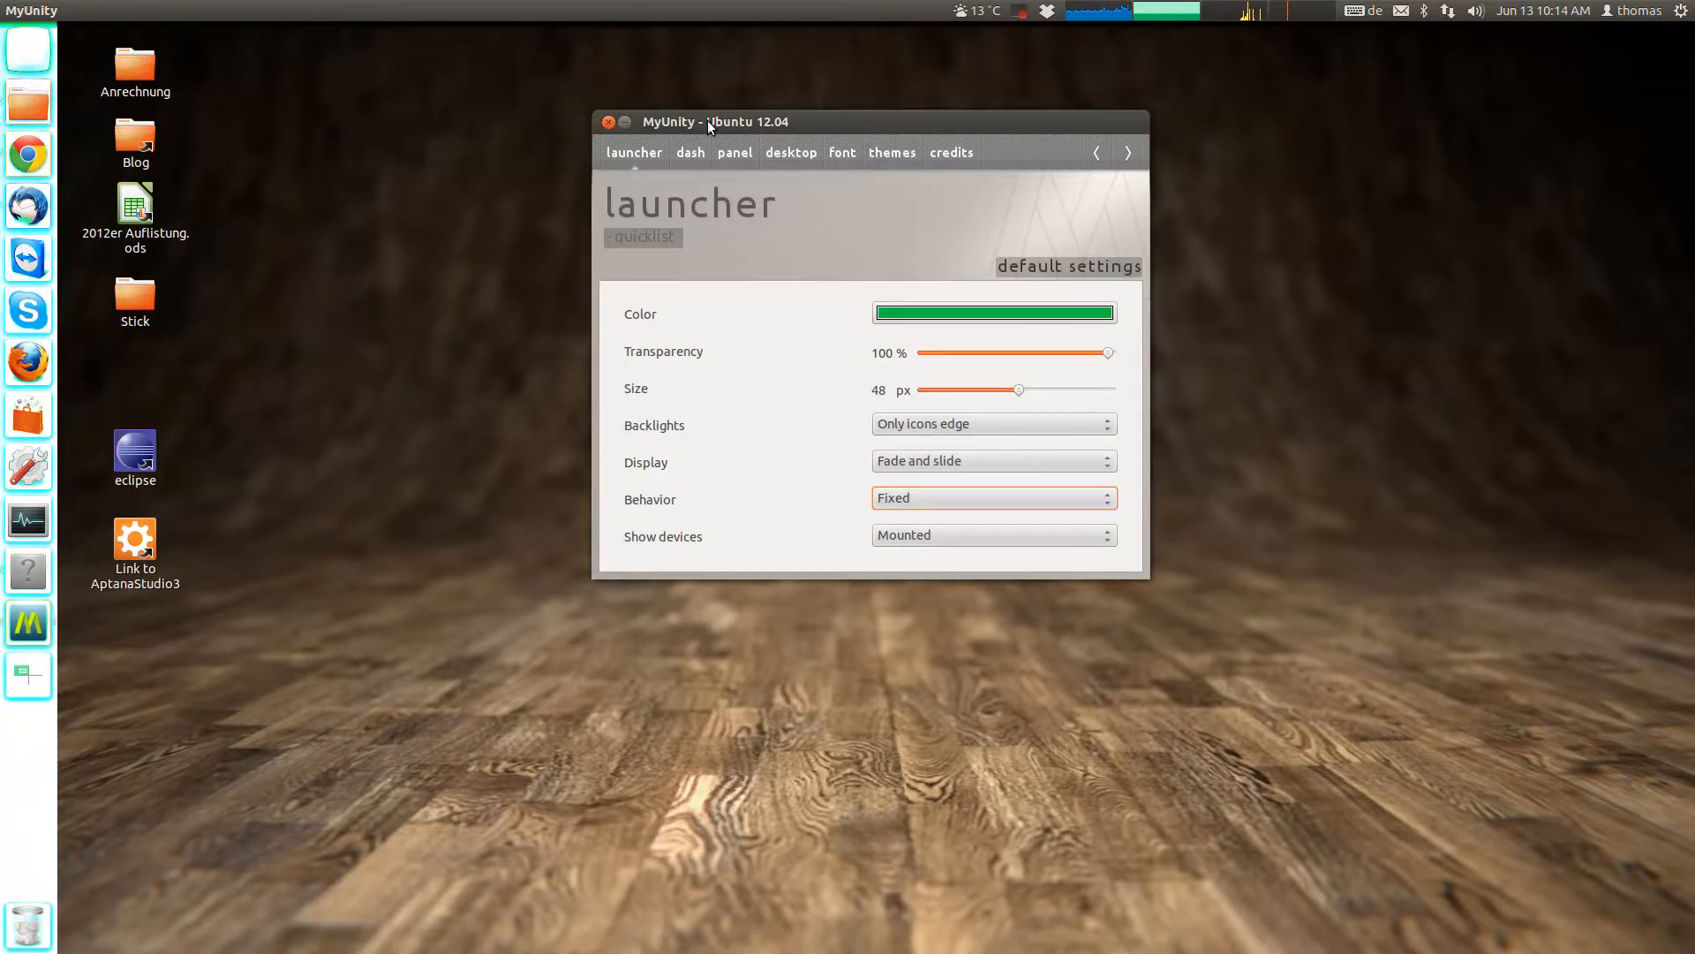
pyautogui.moveTo(1051, 249)
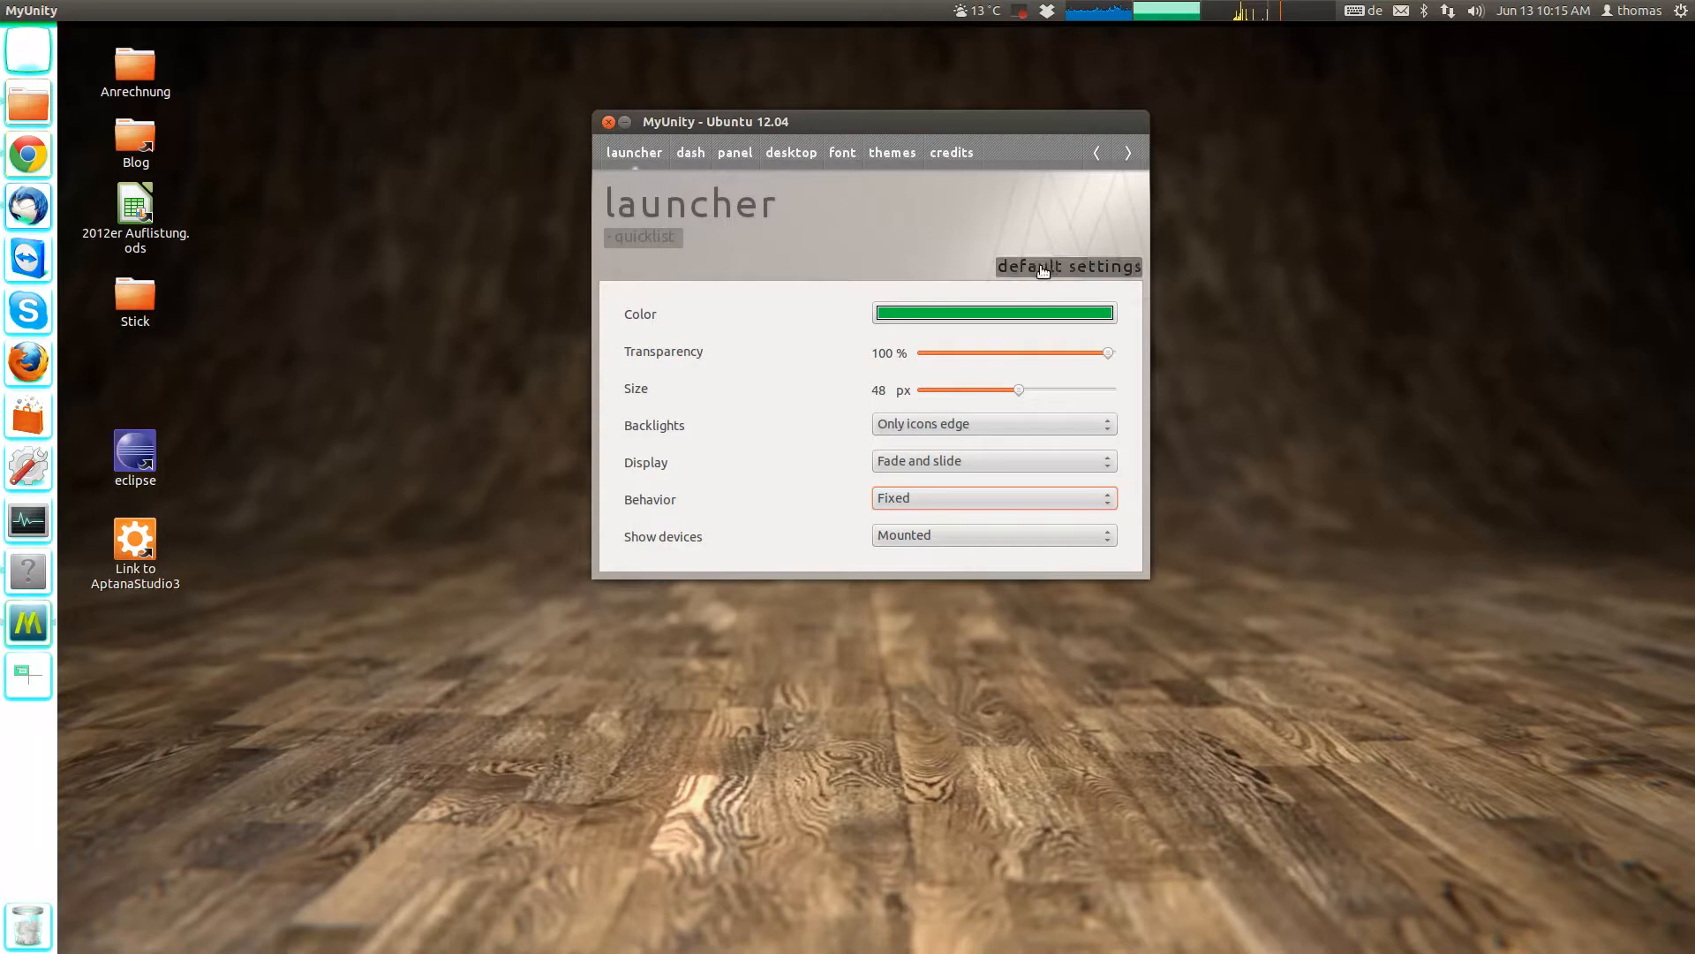
pyautogui.moveTo(1054, 268)
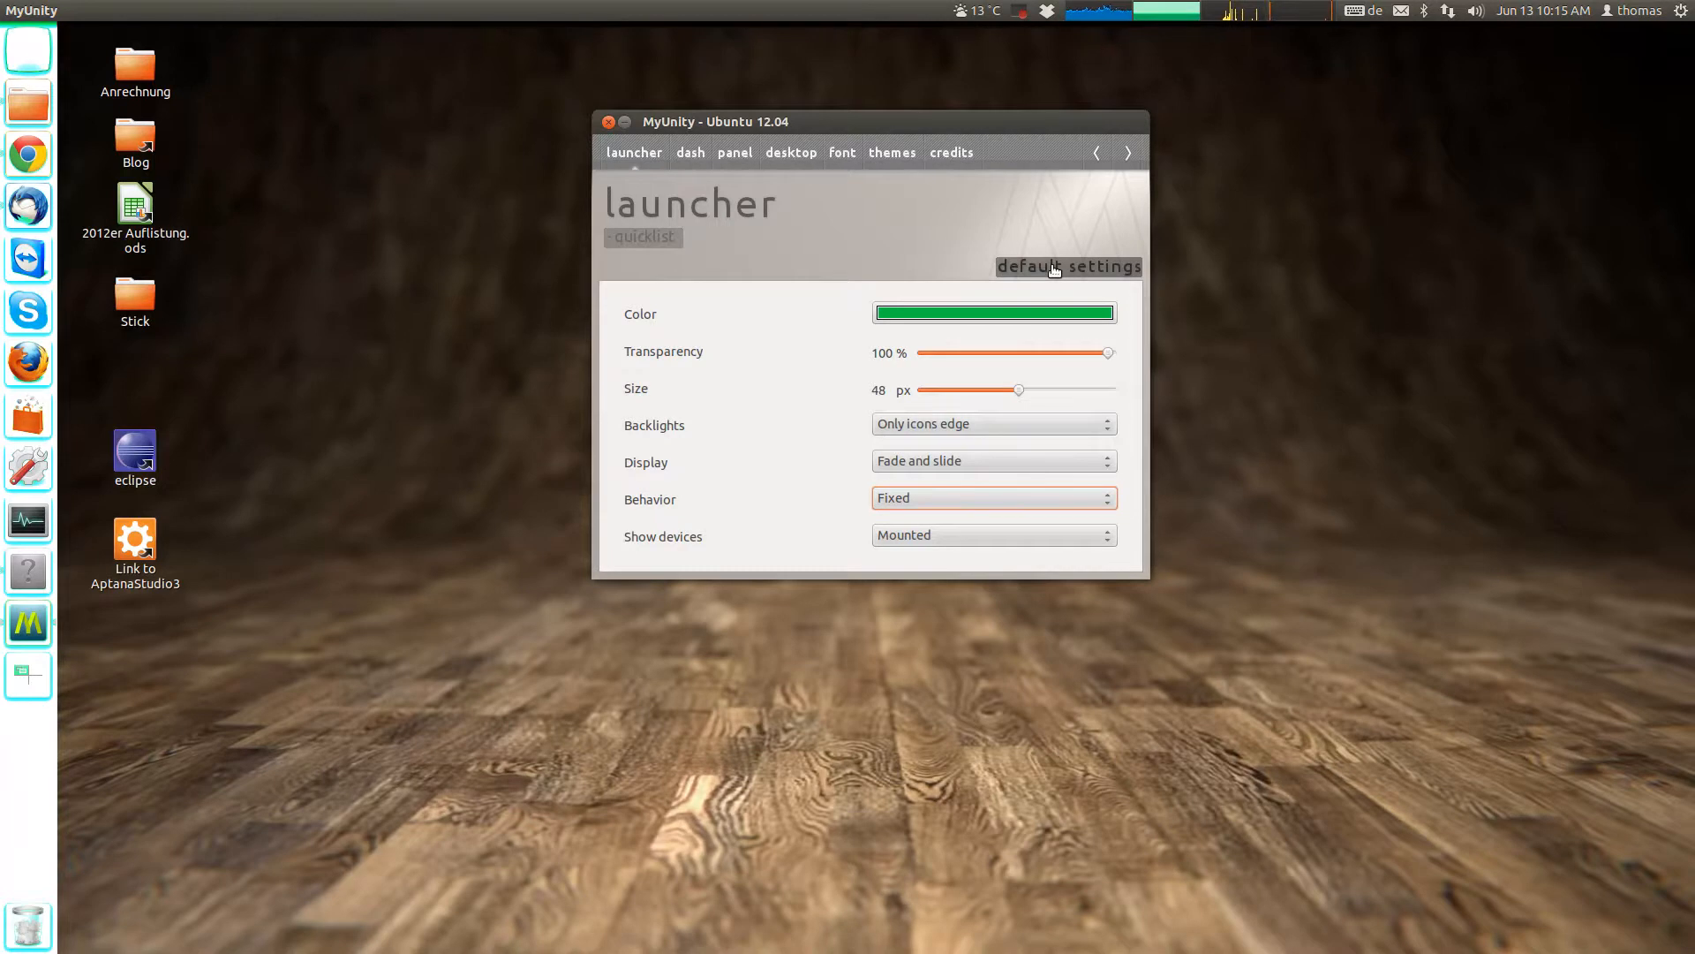
# Browse the dash and panel settings pages.
pyautogui.click(689, 152)
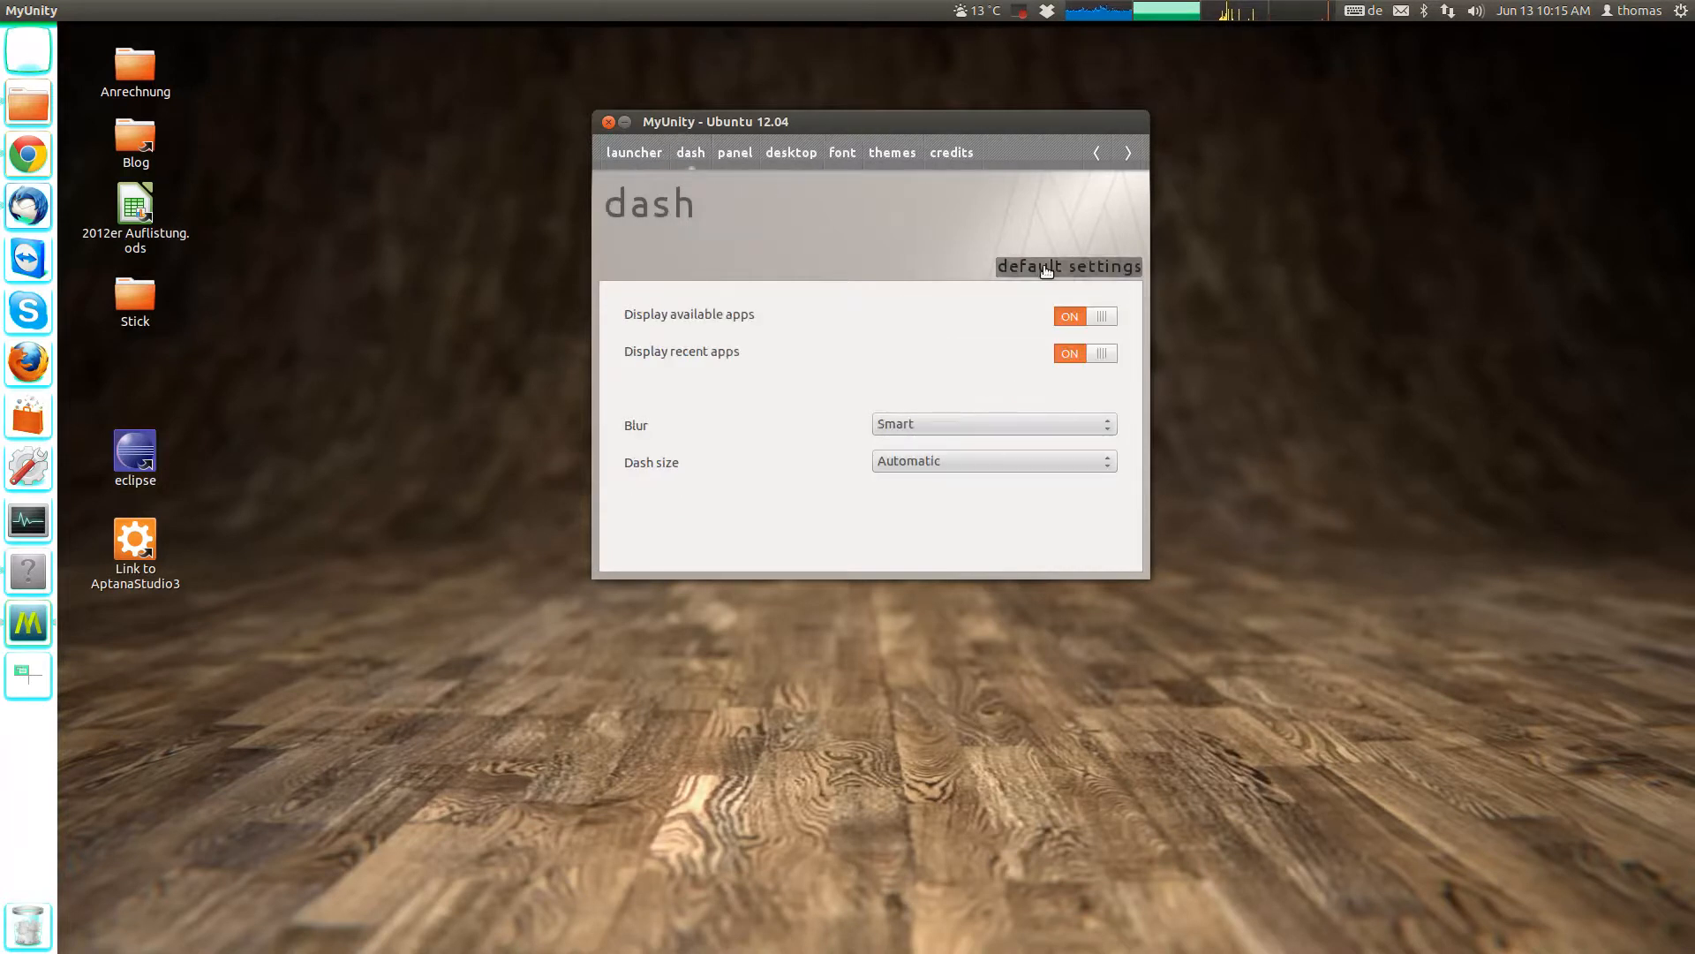
pyautogui.click(734, 152)
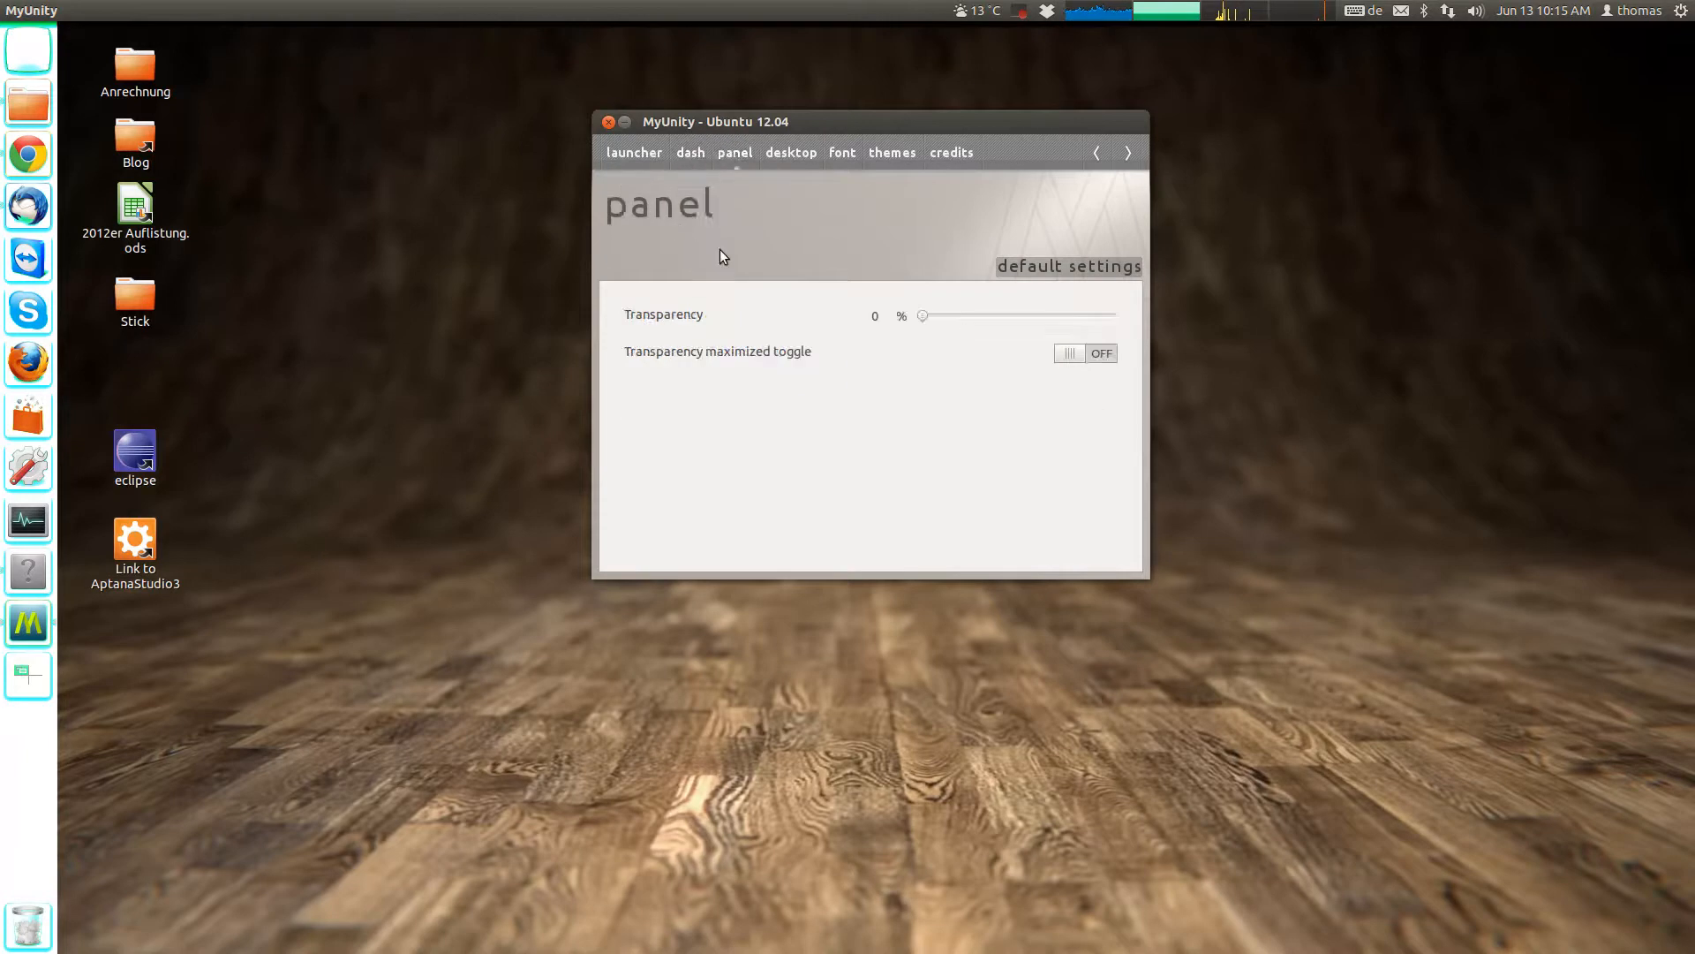
pyautogui.click(689, 152)
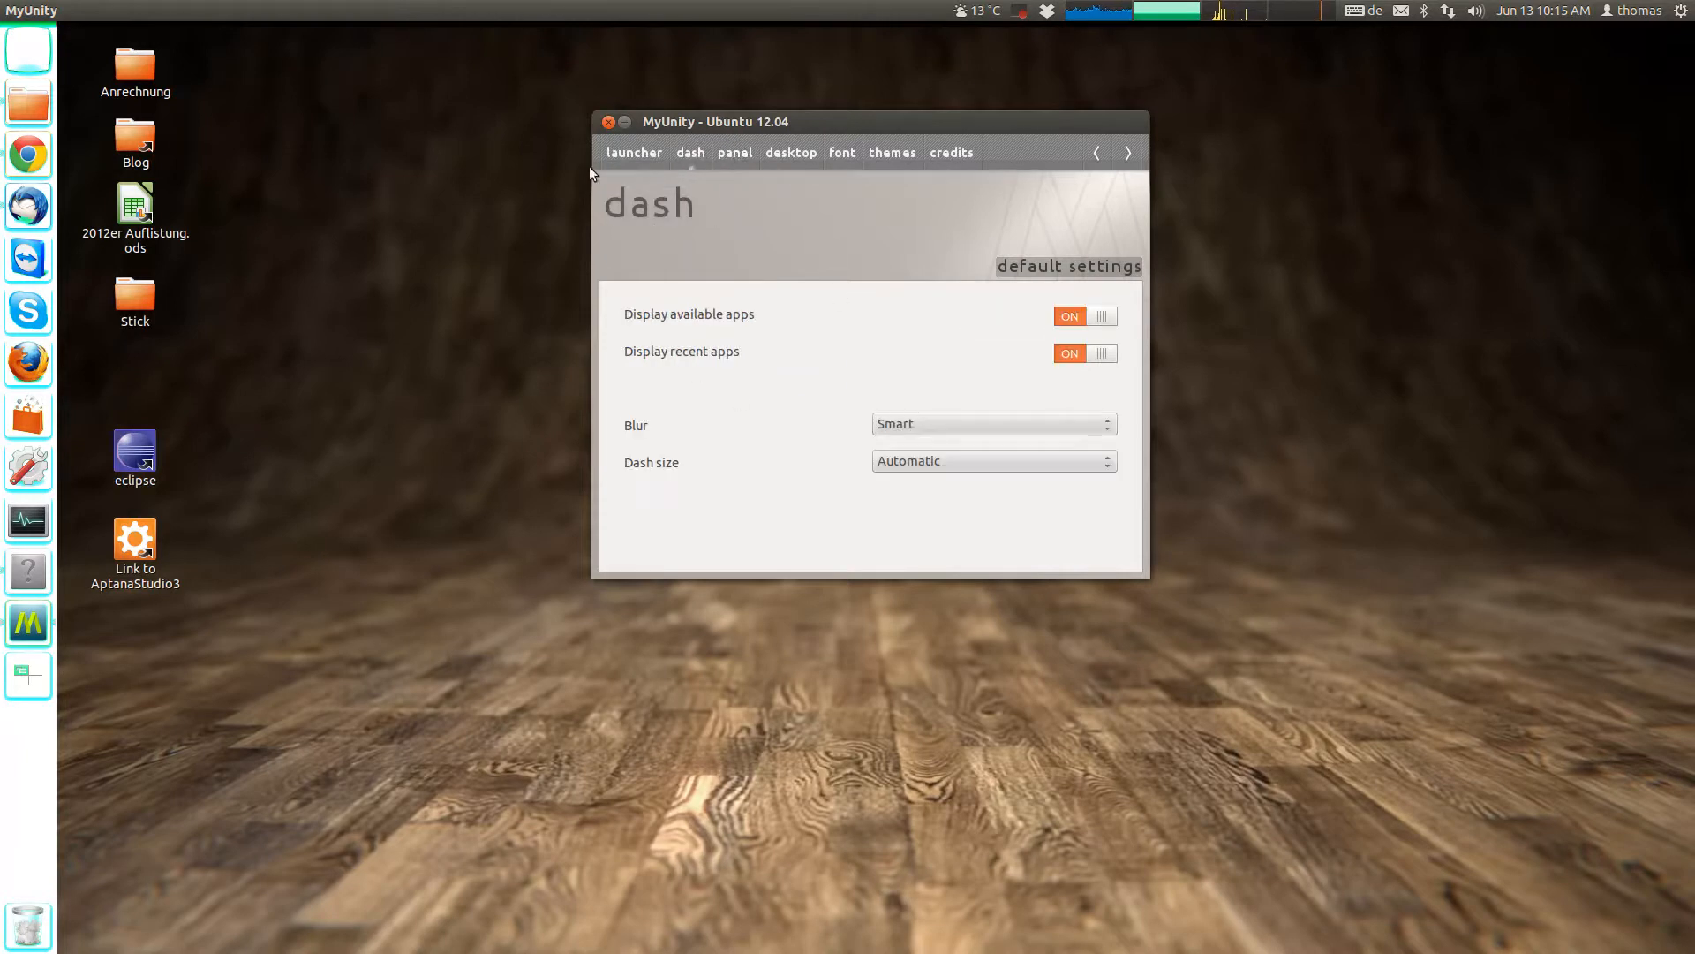
# Back on the launcher page, restore default settings and confirm with Continue.
pyautogui.click(632, 152)
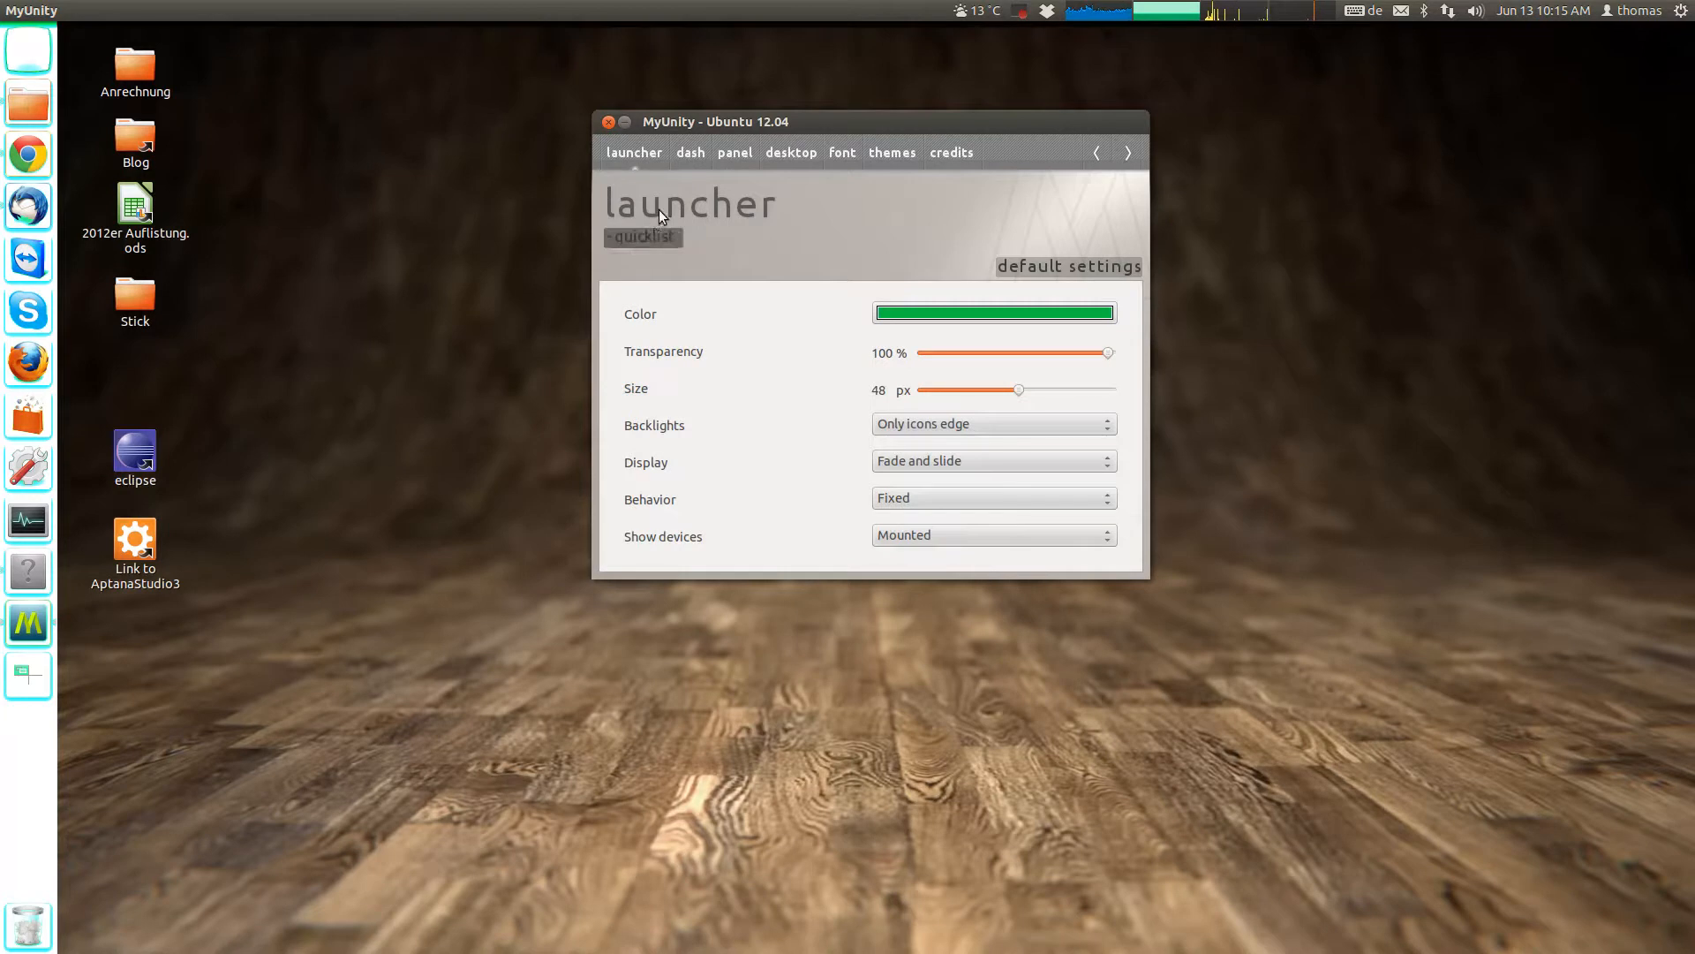
pyautogui.click(1069, 265)
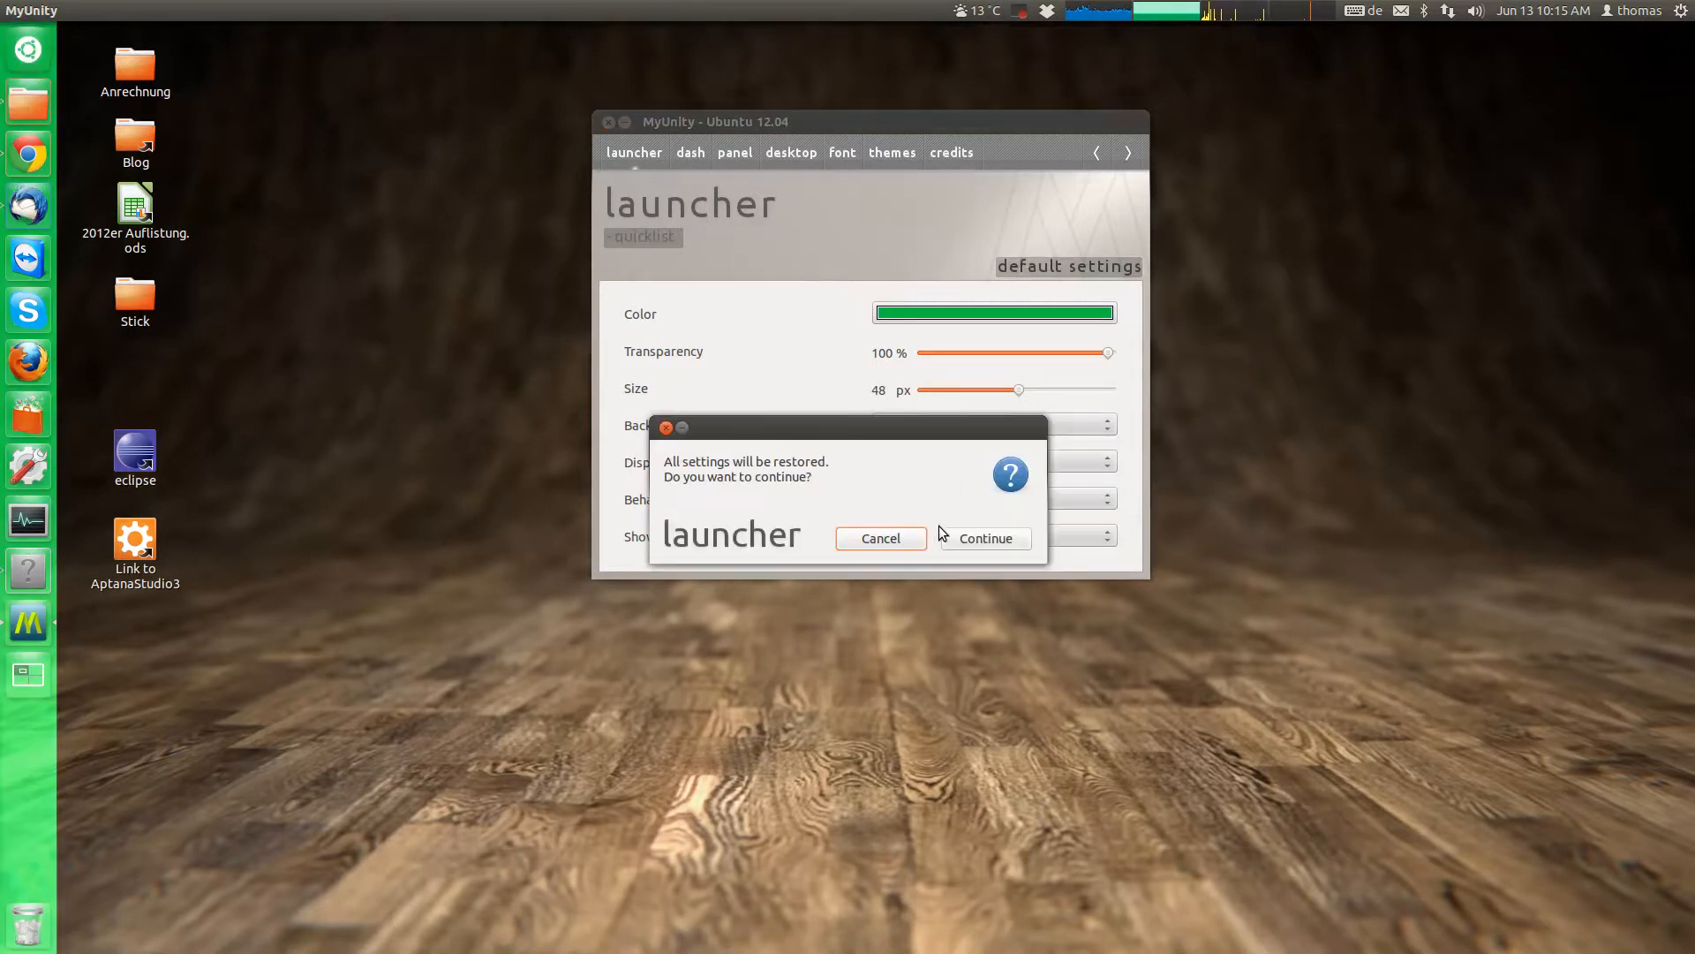
pyautogui.moveTo(1008, 544)
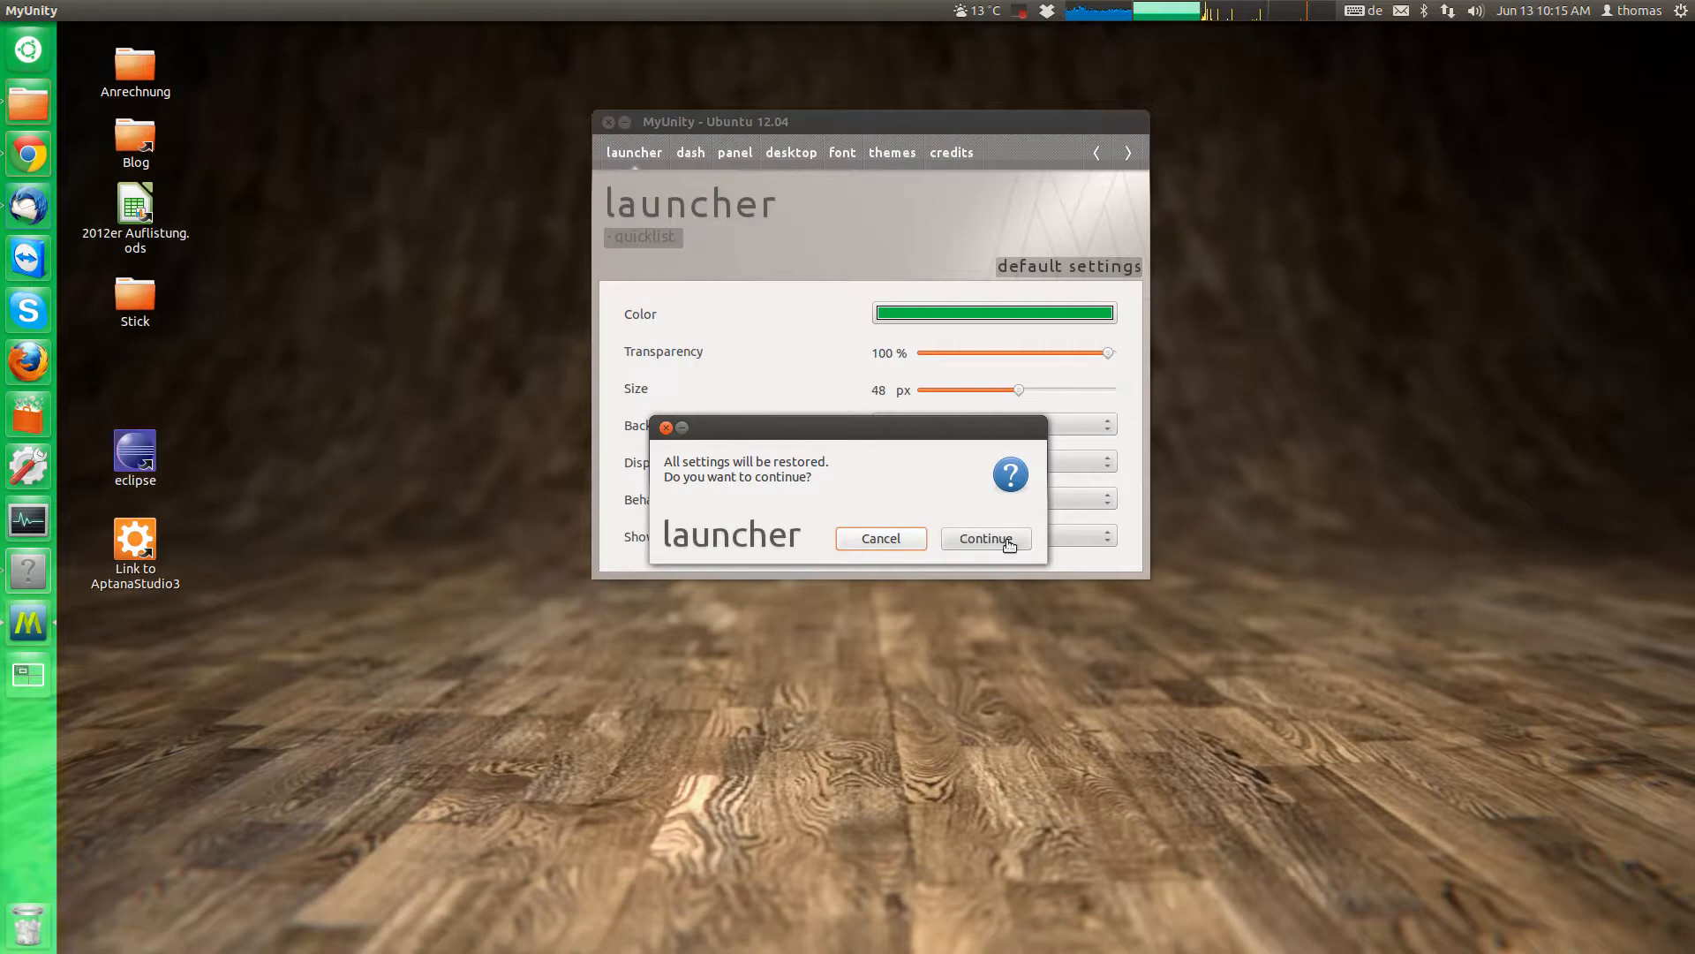
pyautogui.moveTo(971, 551)
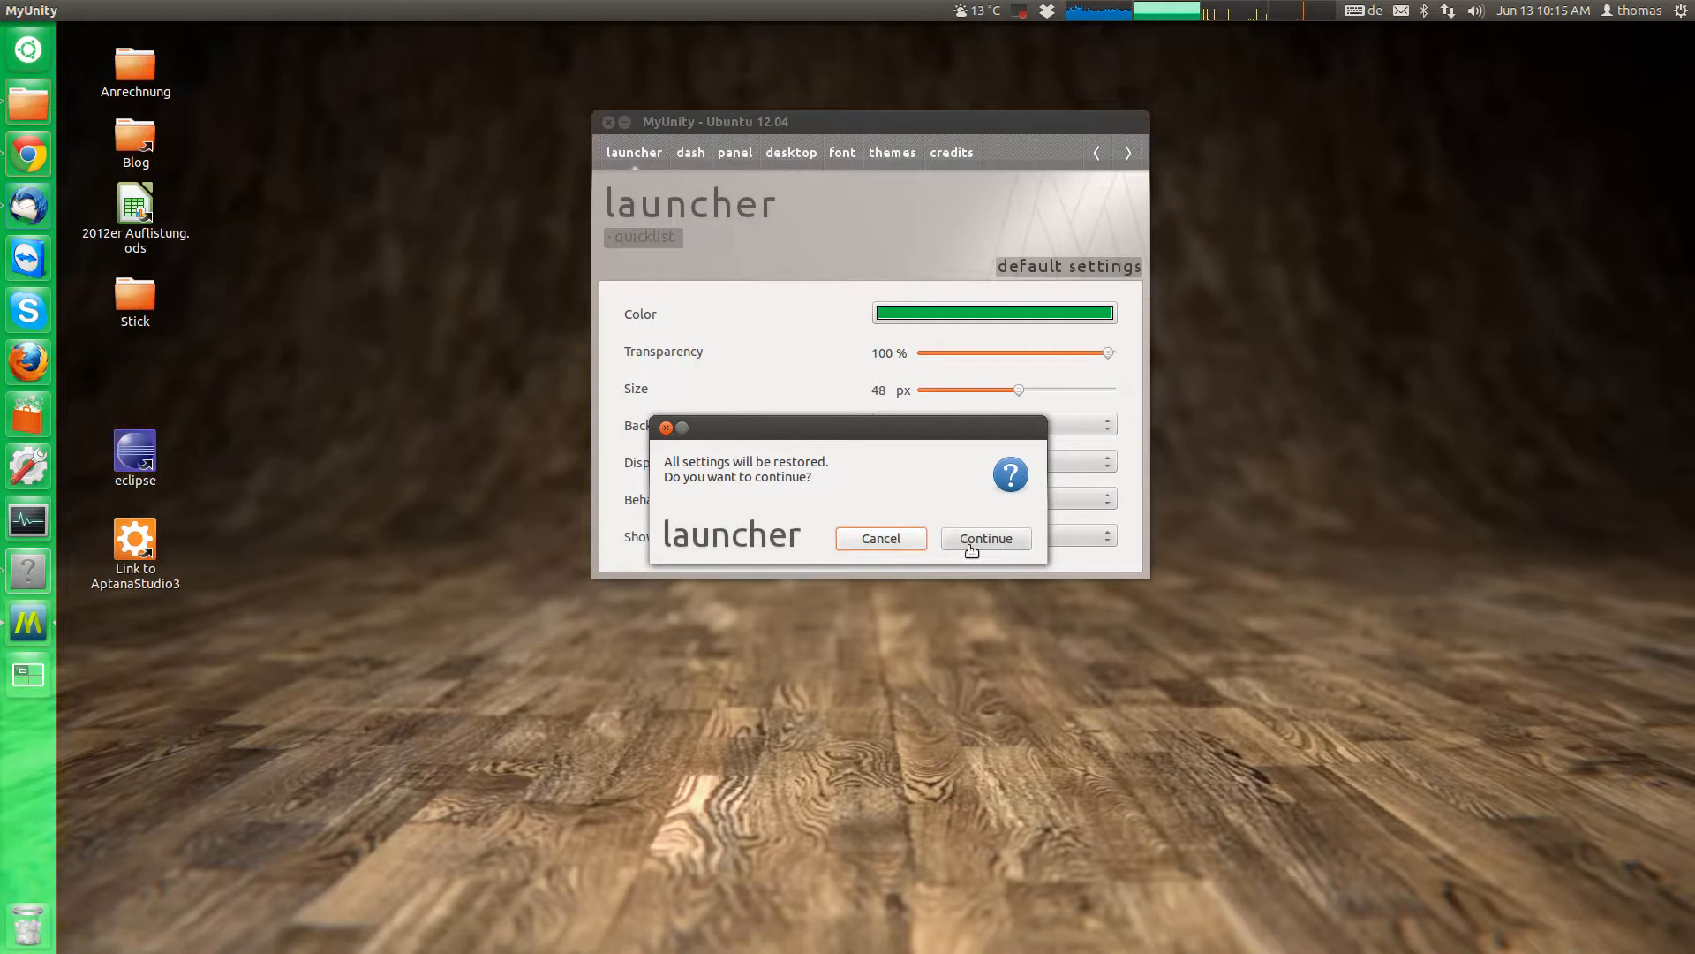
pyautogui.click(985, 537)
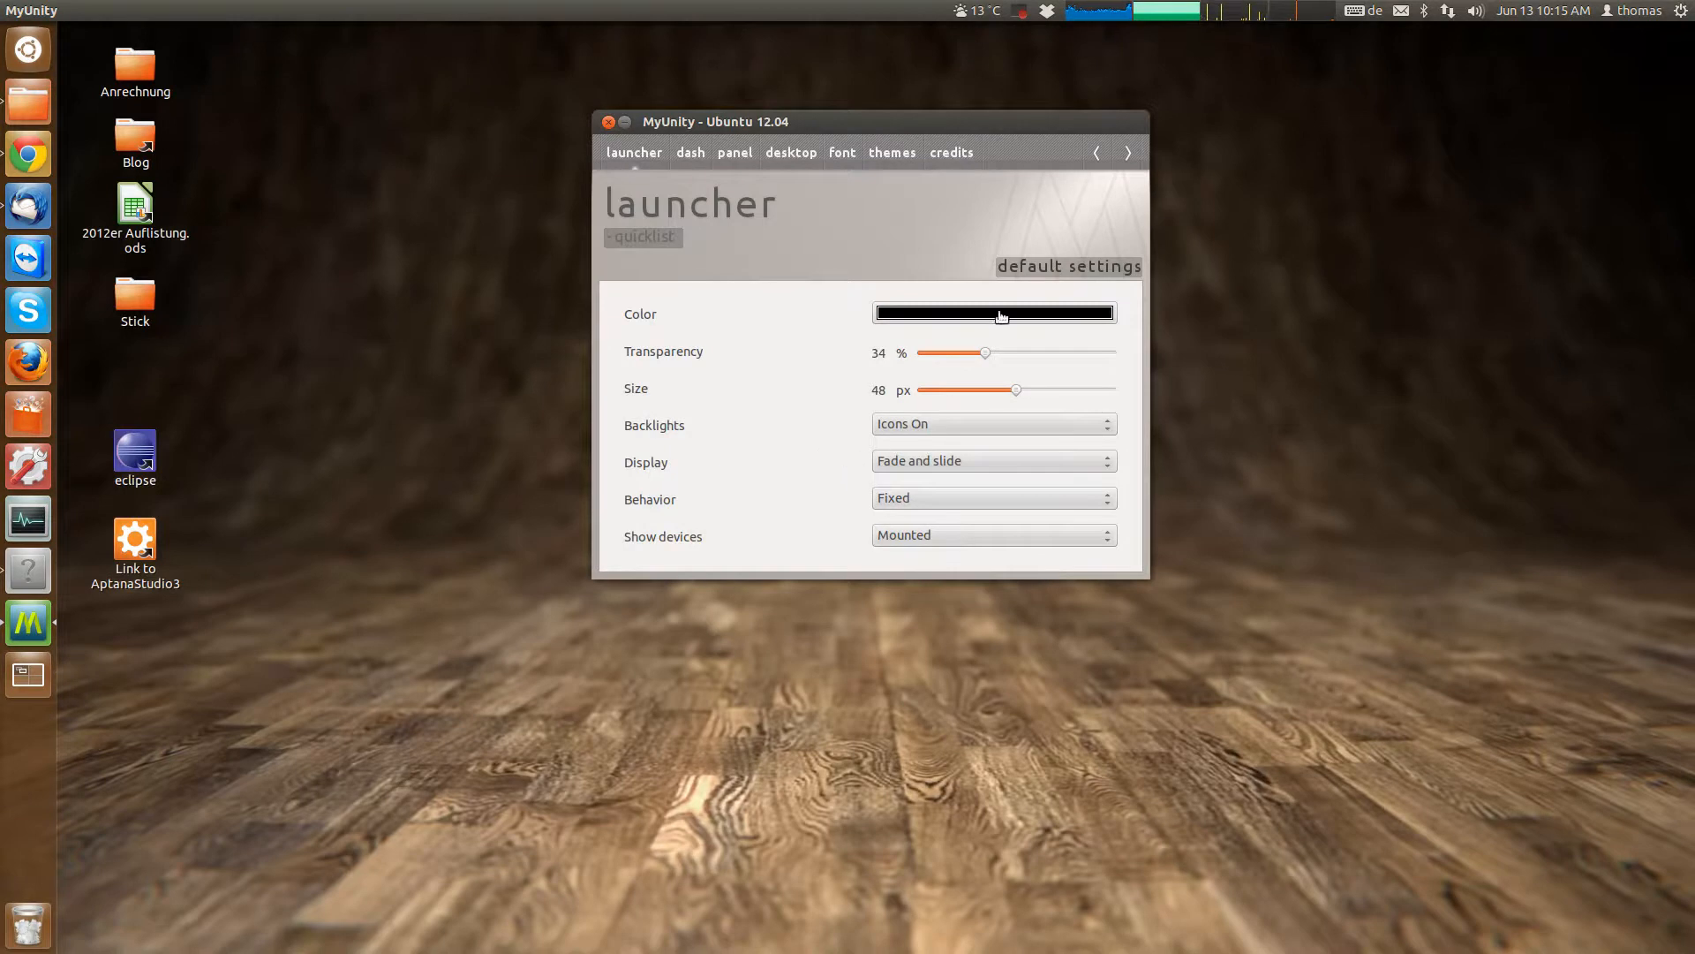
pyautogui.moveTo(682, 160)
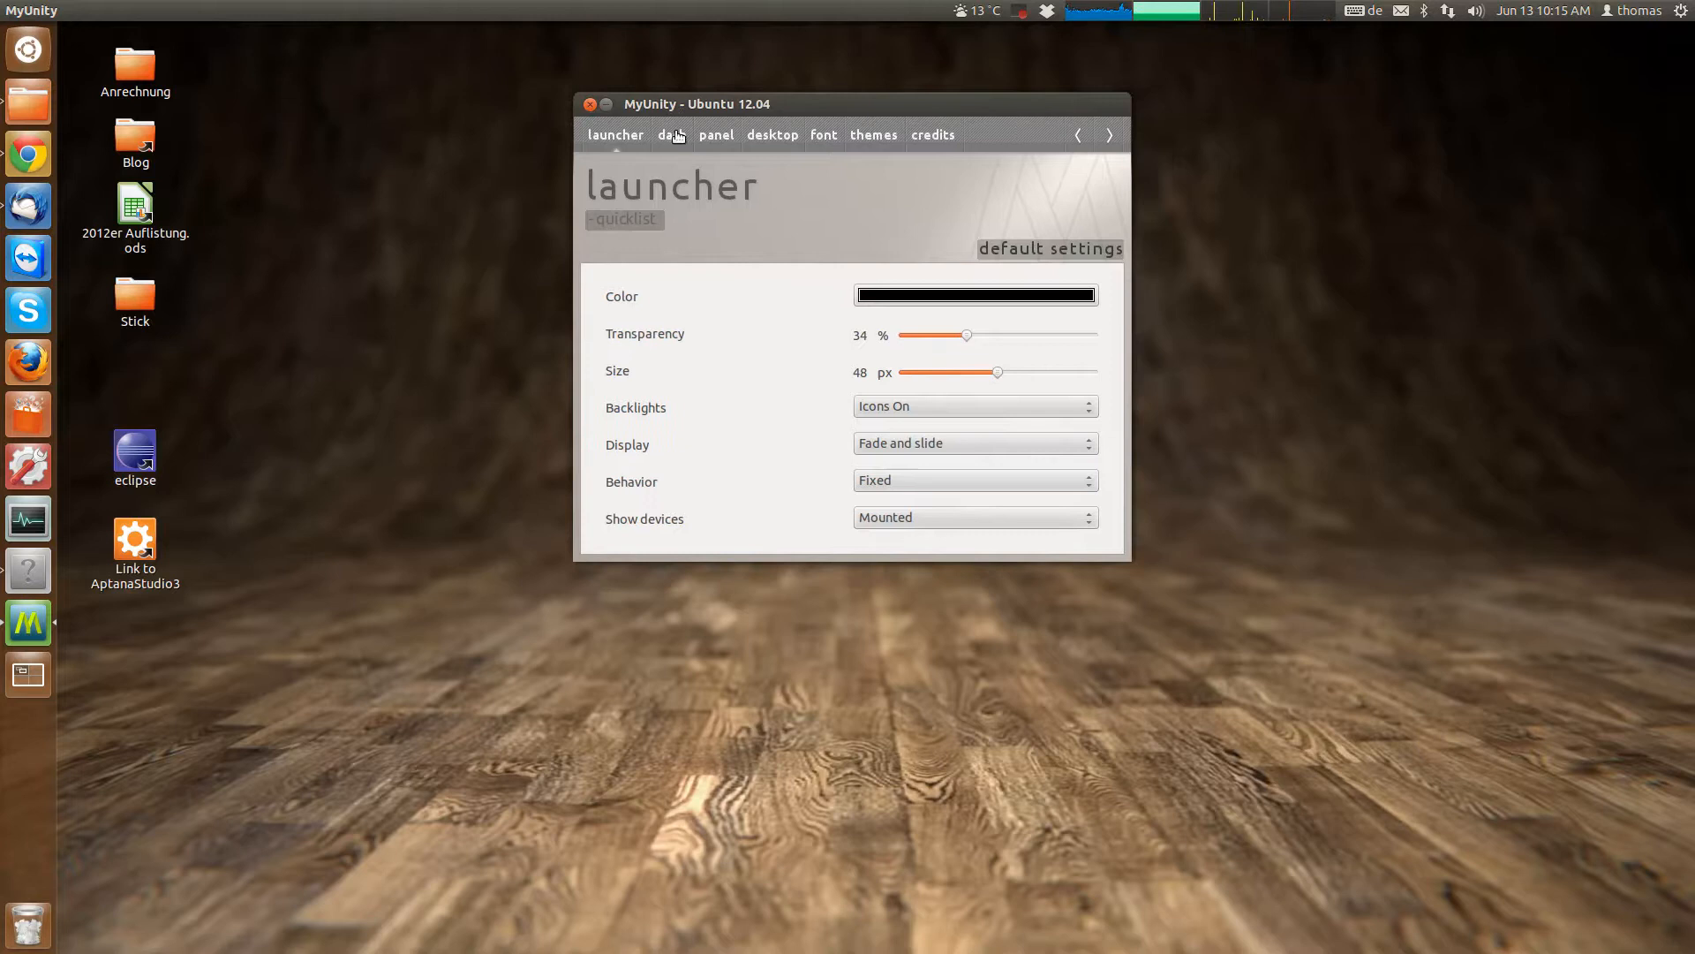
pyautogui.moveTo(668, 138)
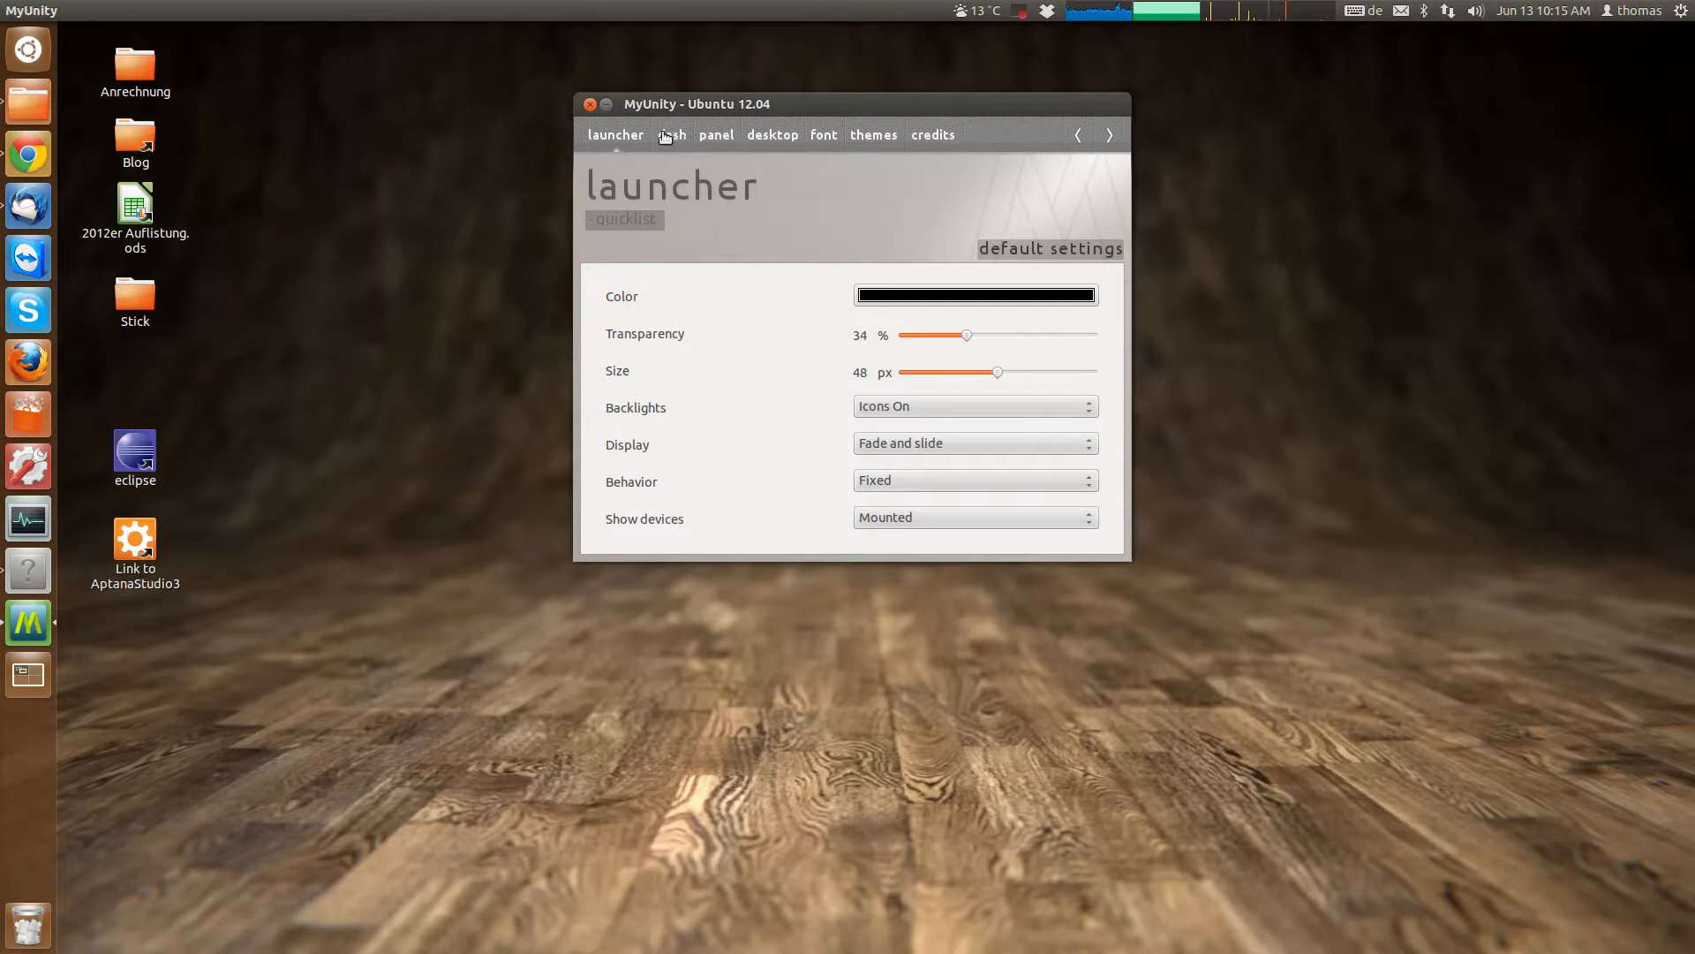
# Show the dash settings page with apps on, blur Smart and size Automatic.
pyautogui.click(671, 134)
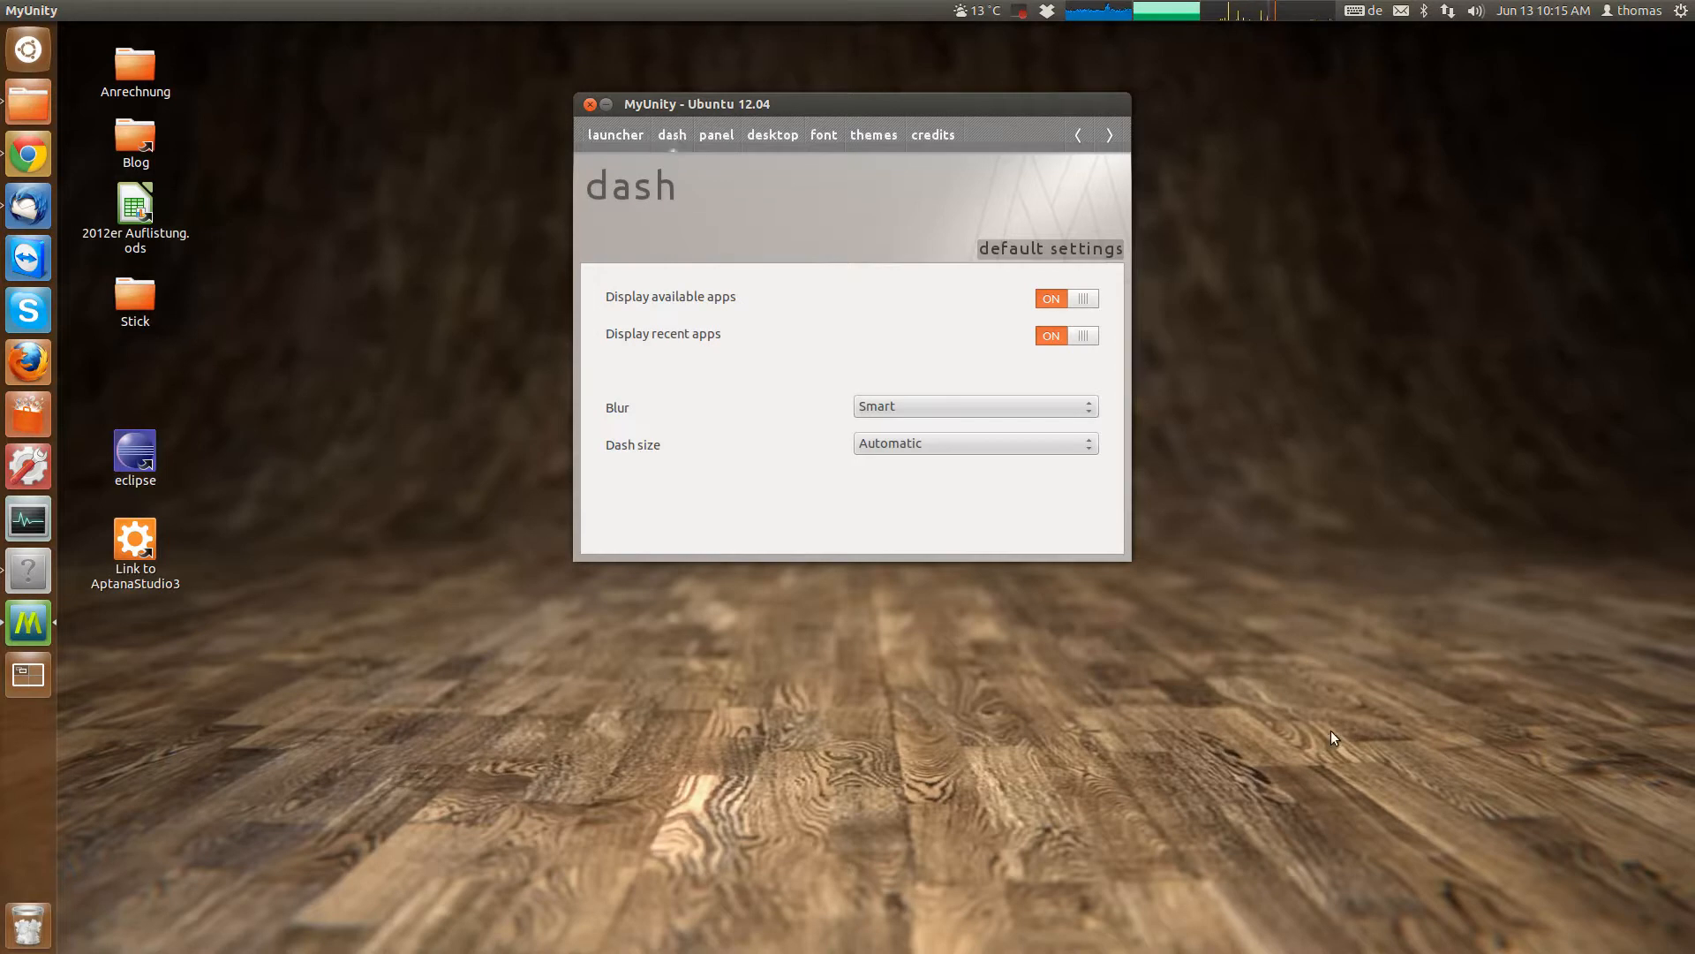
pyautogui.moveTo(456, 59)
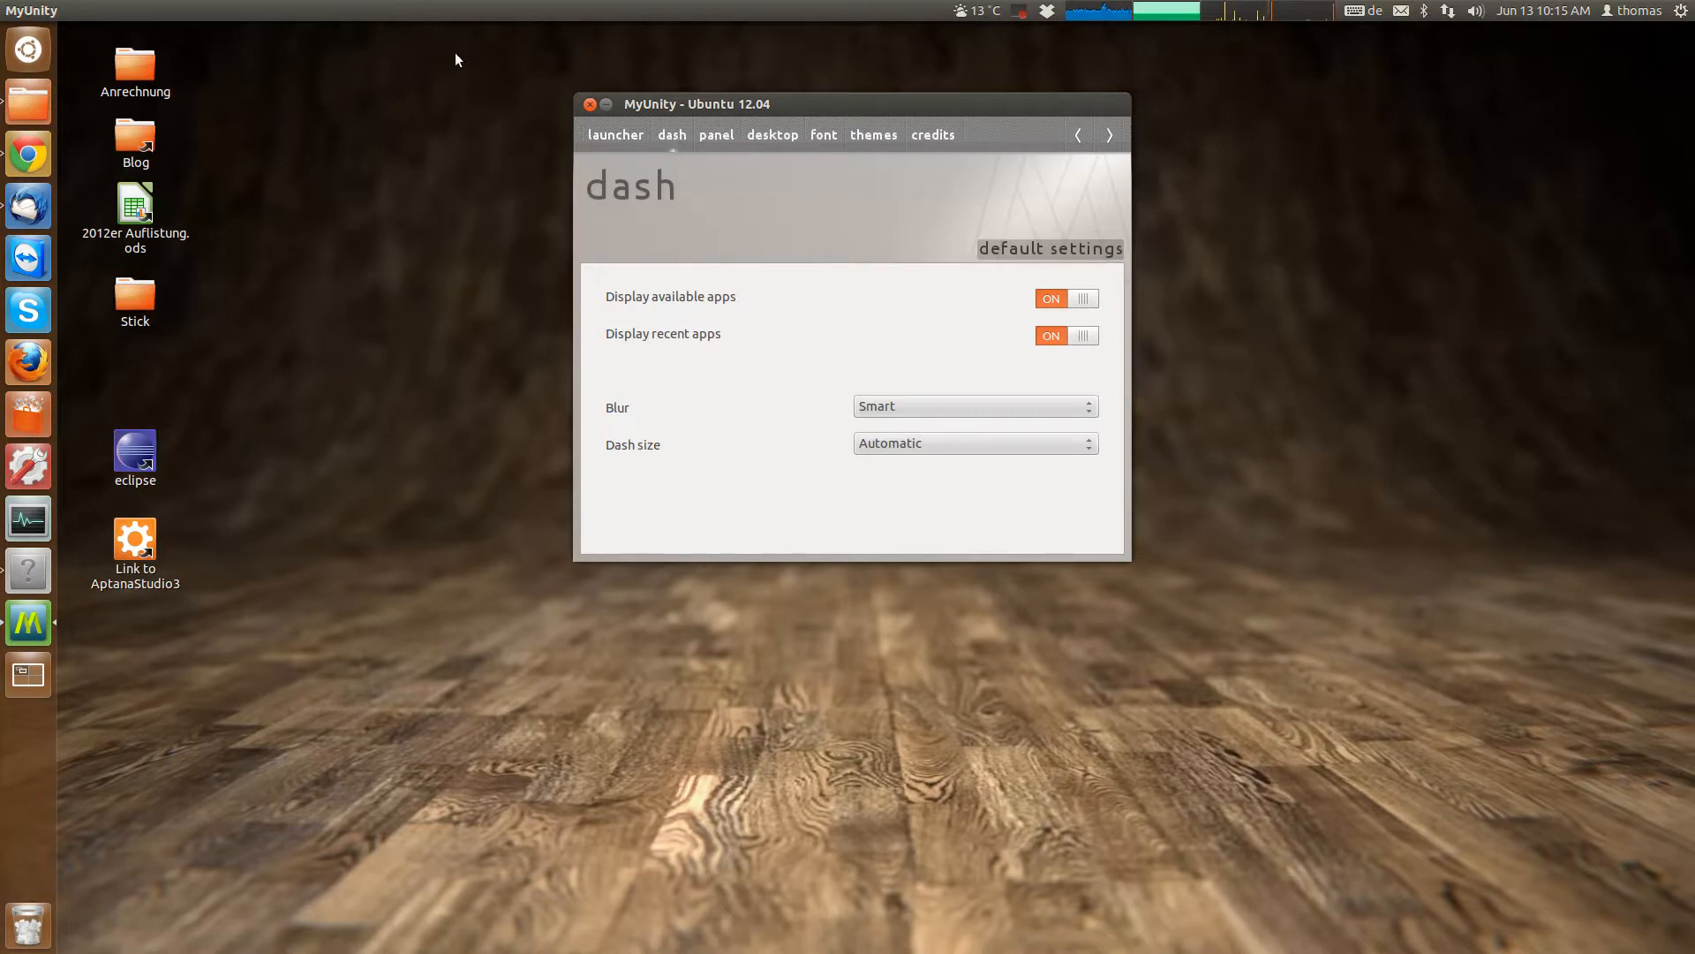
pyautogui.moveTo(881, 194)
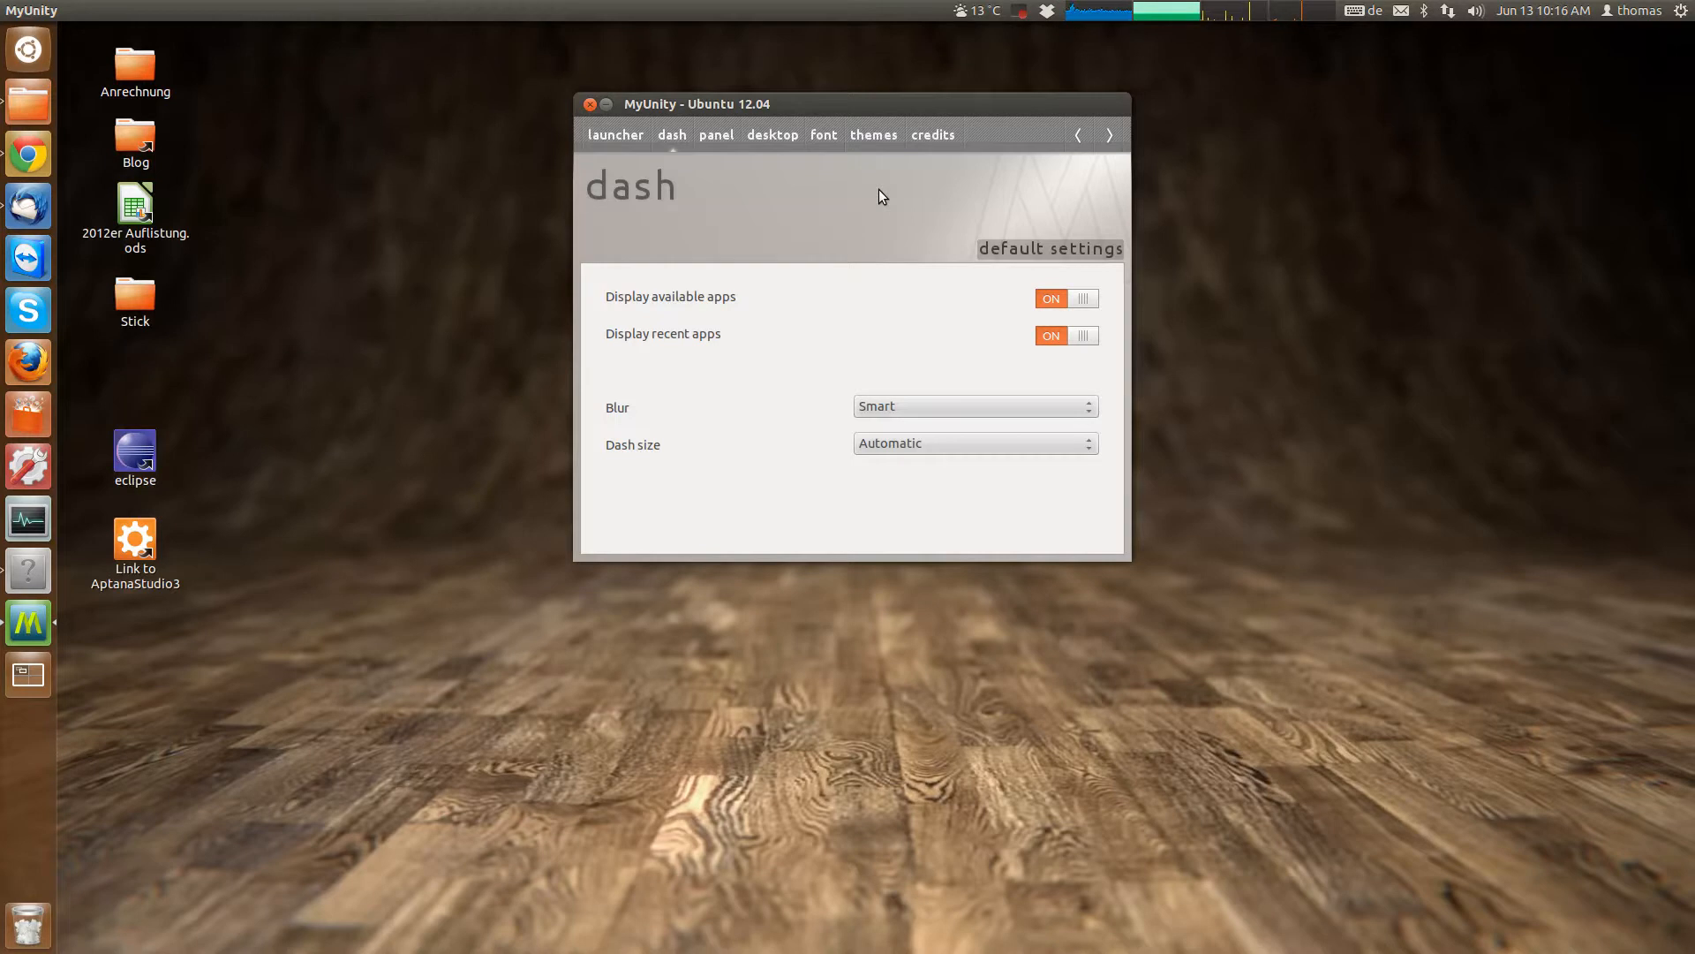
# Slide panel transparency to 100% and back to 0%, then show the desktop settings page.
pyautogui.click(717, 134)
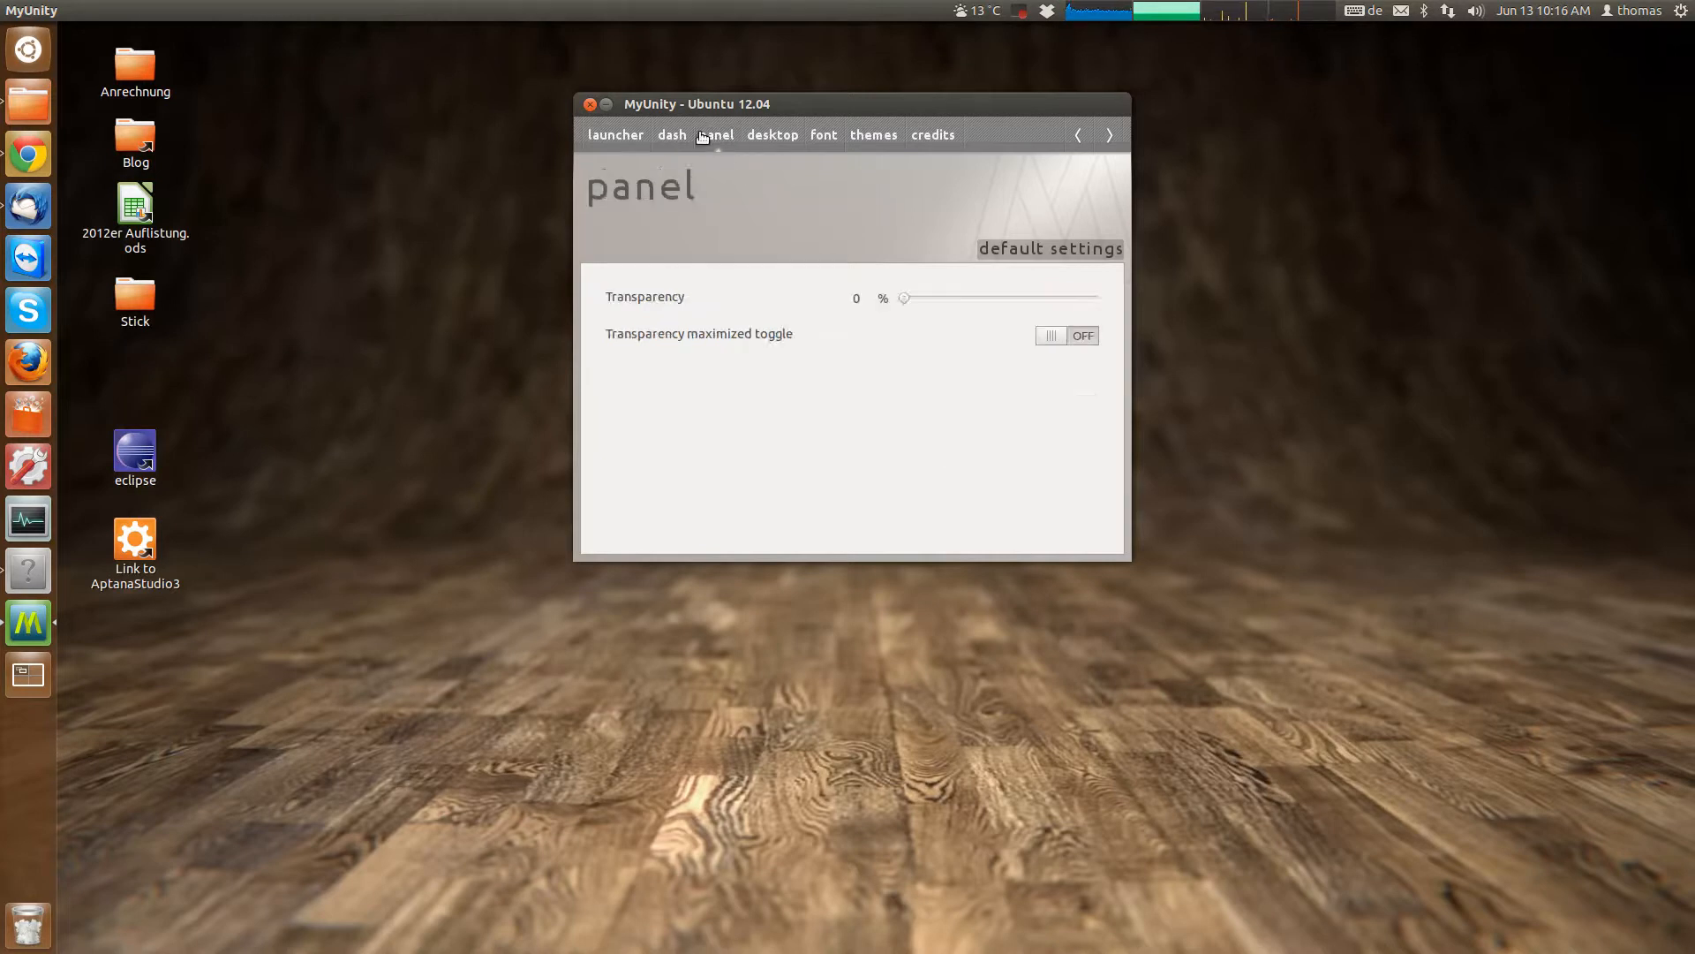
pyautogui.moveTo(677, 62)
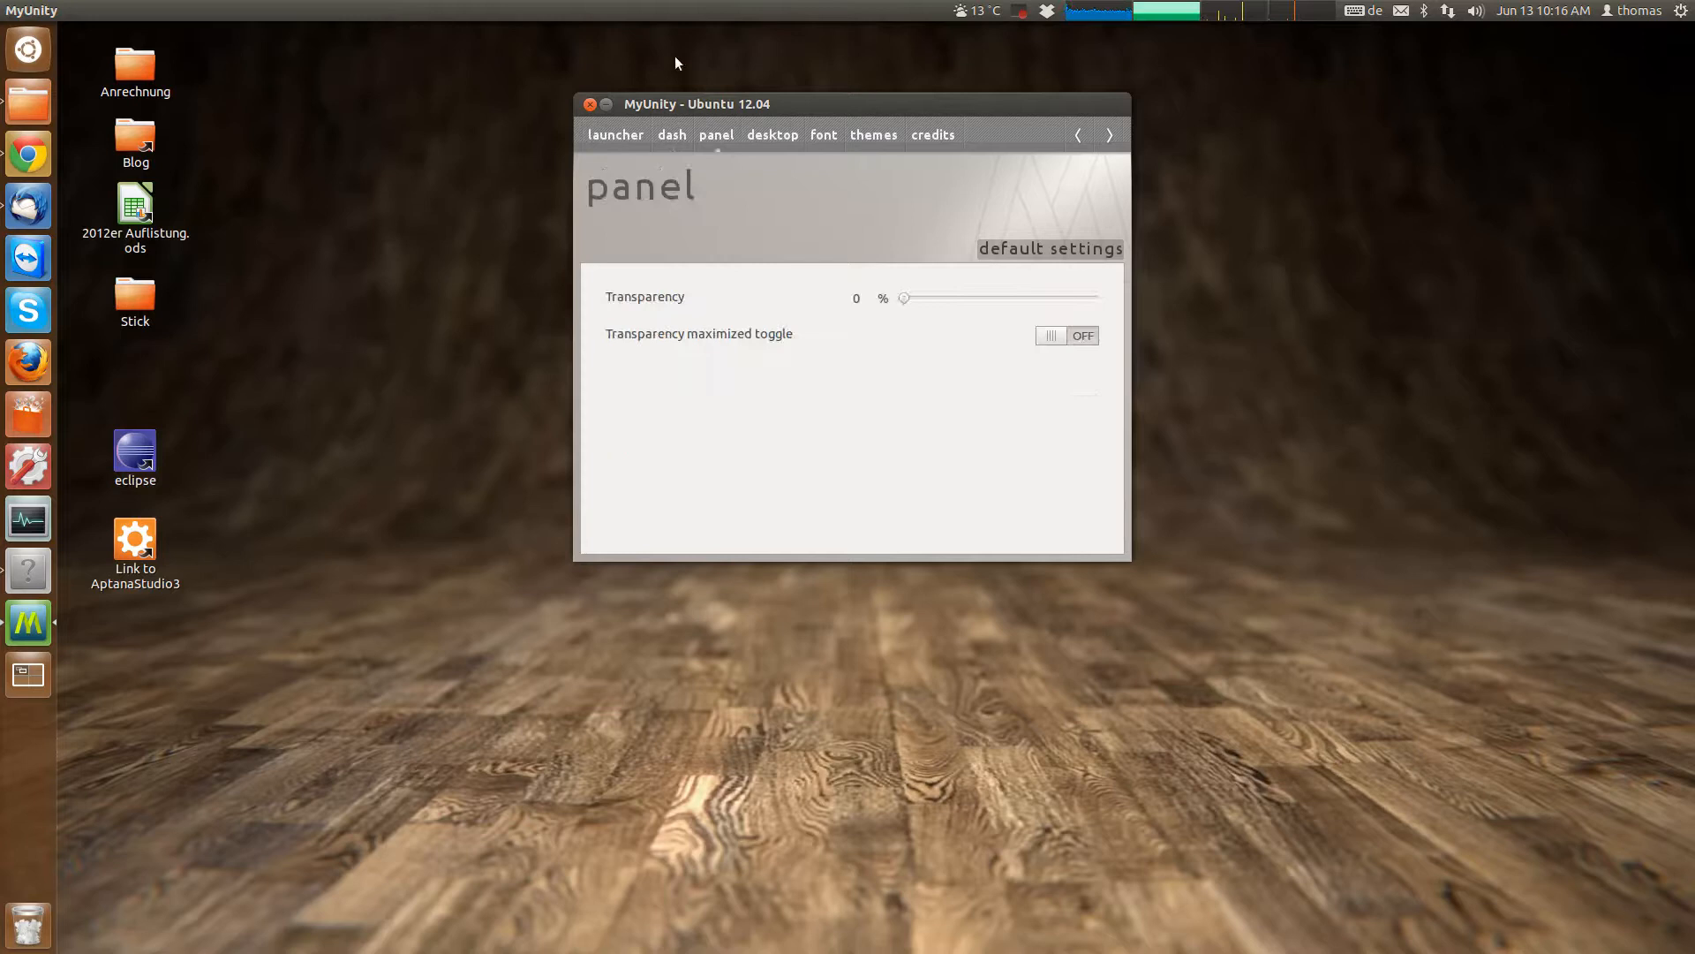
pyautogui.moveTo(888, 251)
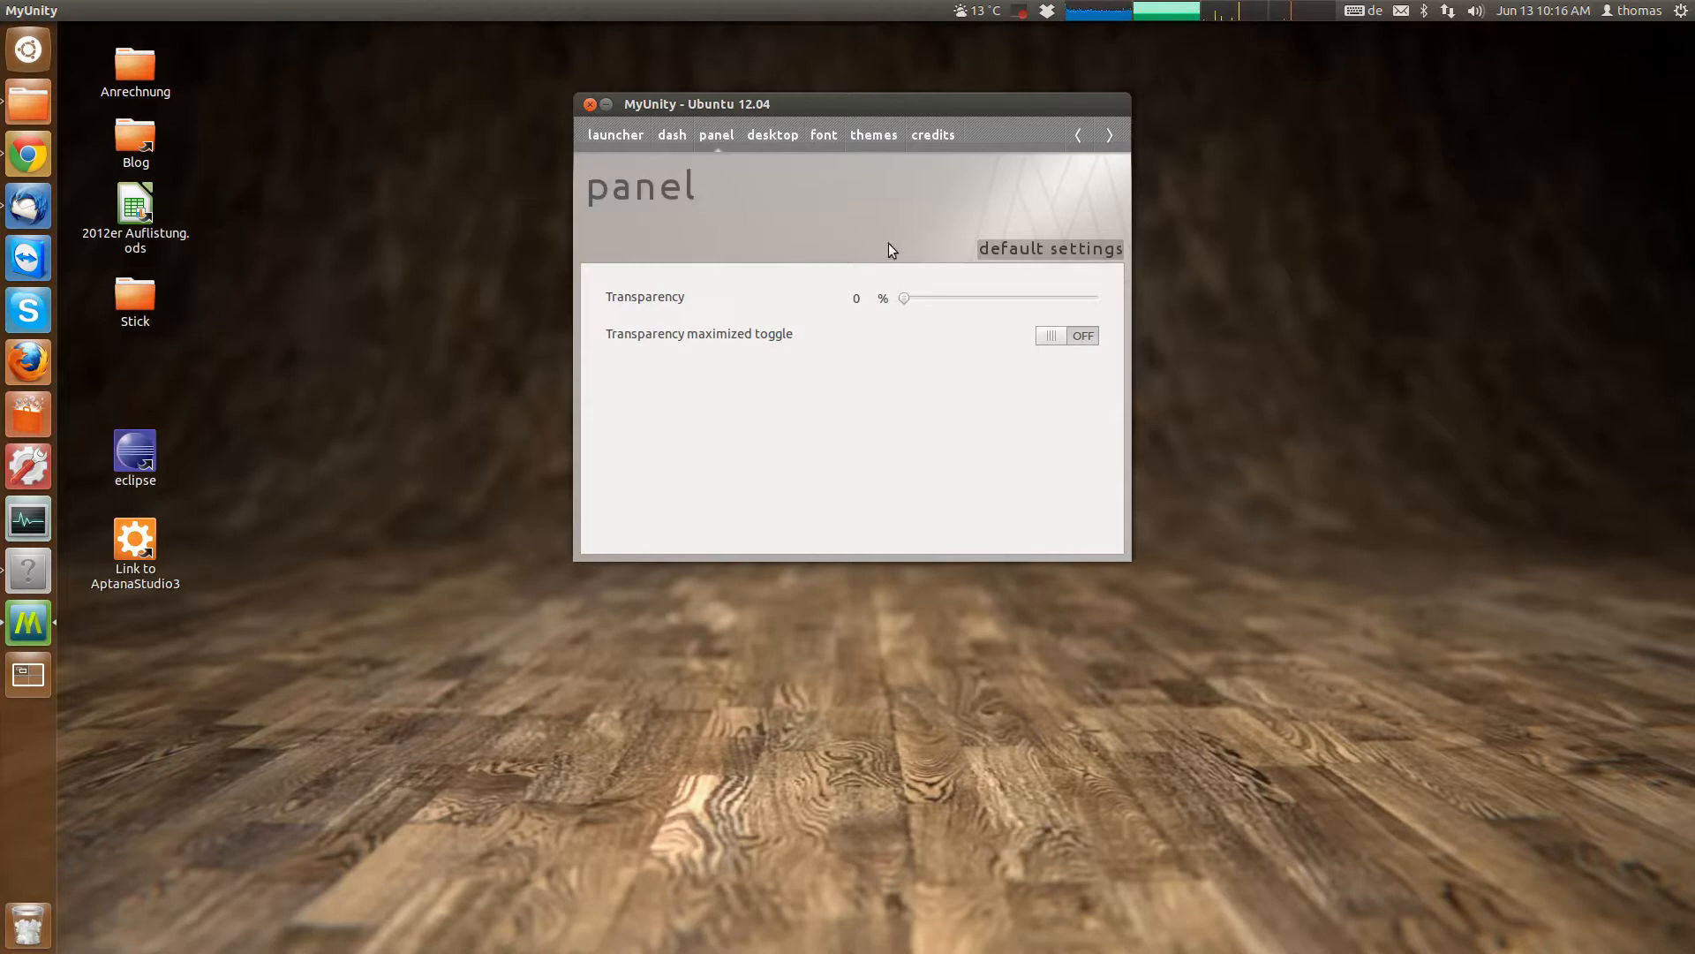
pyautogui.moveTo(904, 297); pyautogui.dragTo(1091, 296)
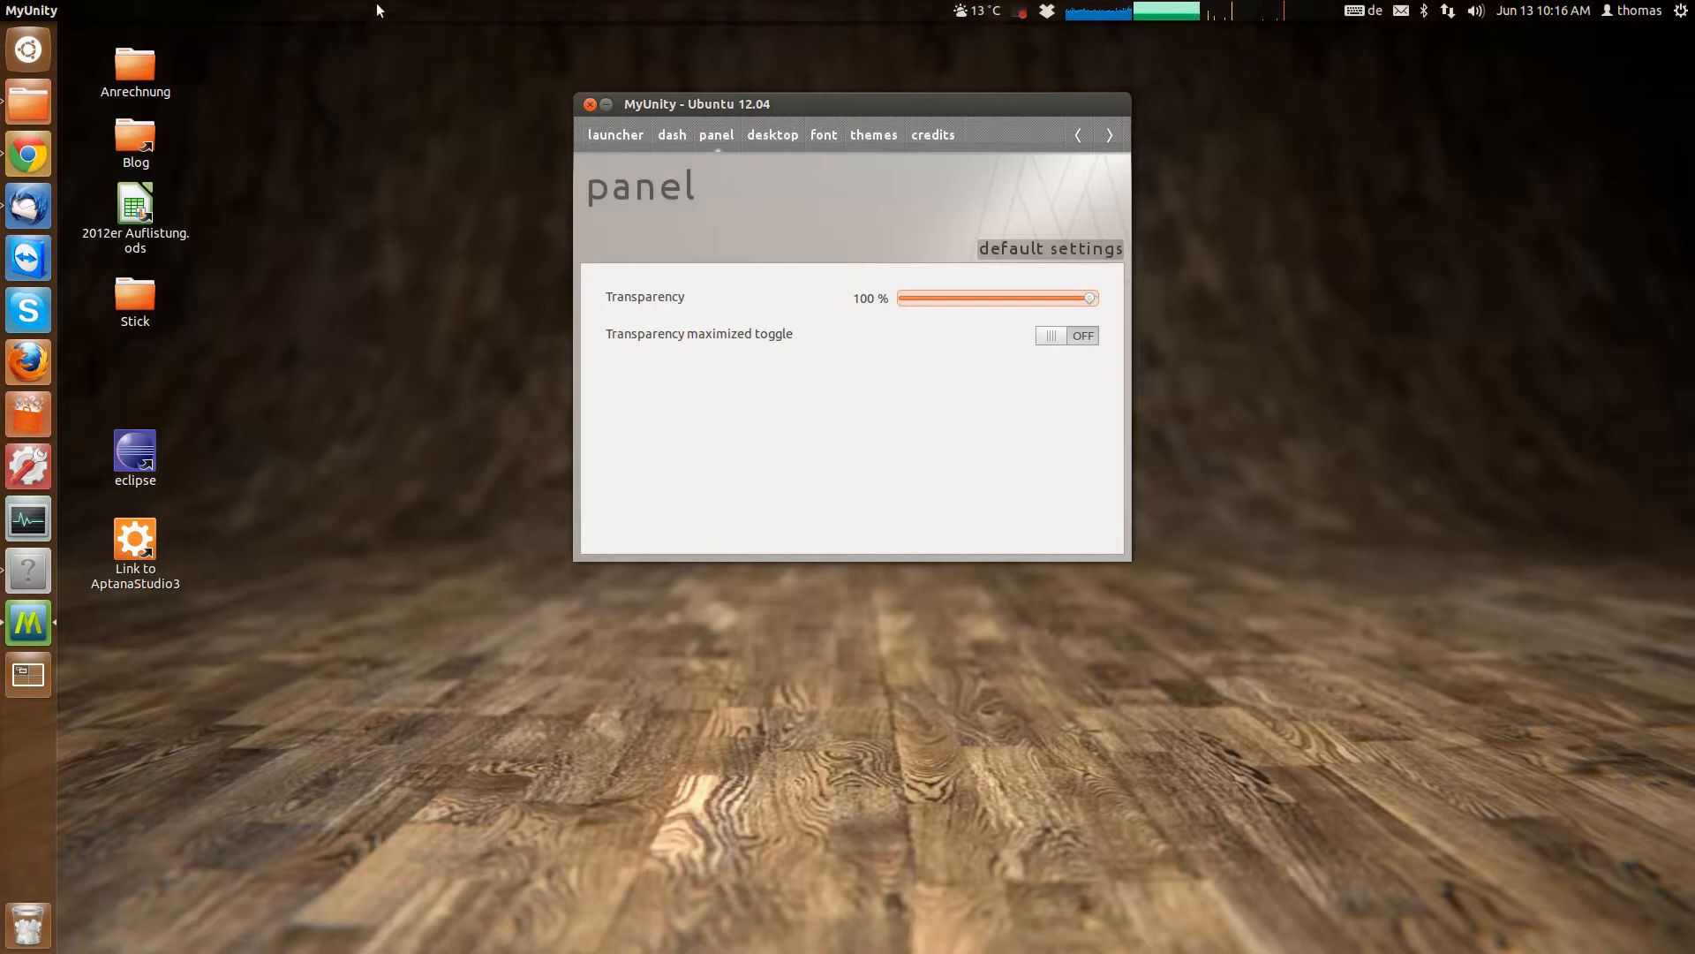
pyautogui.moveTo(512, 30)
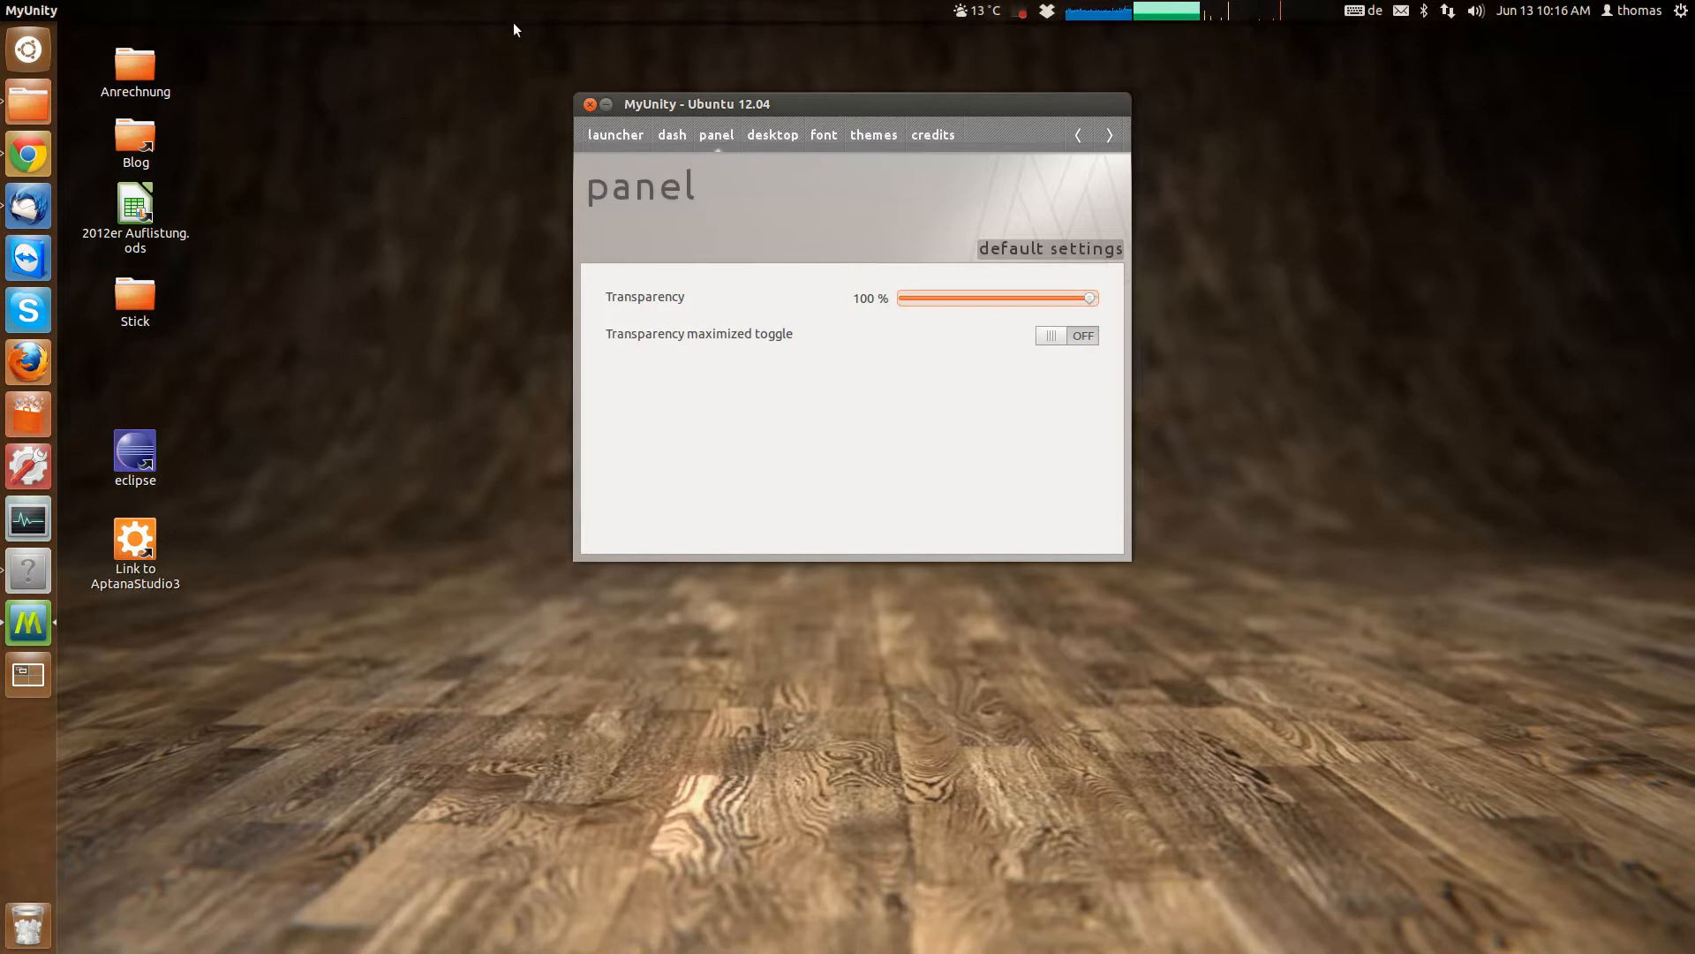
pyautogui.moveTo(468, 274)
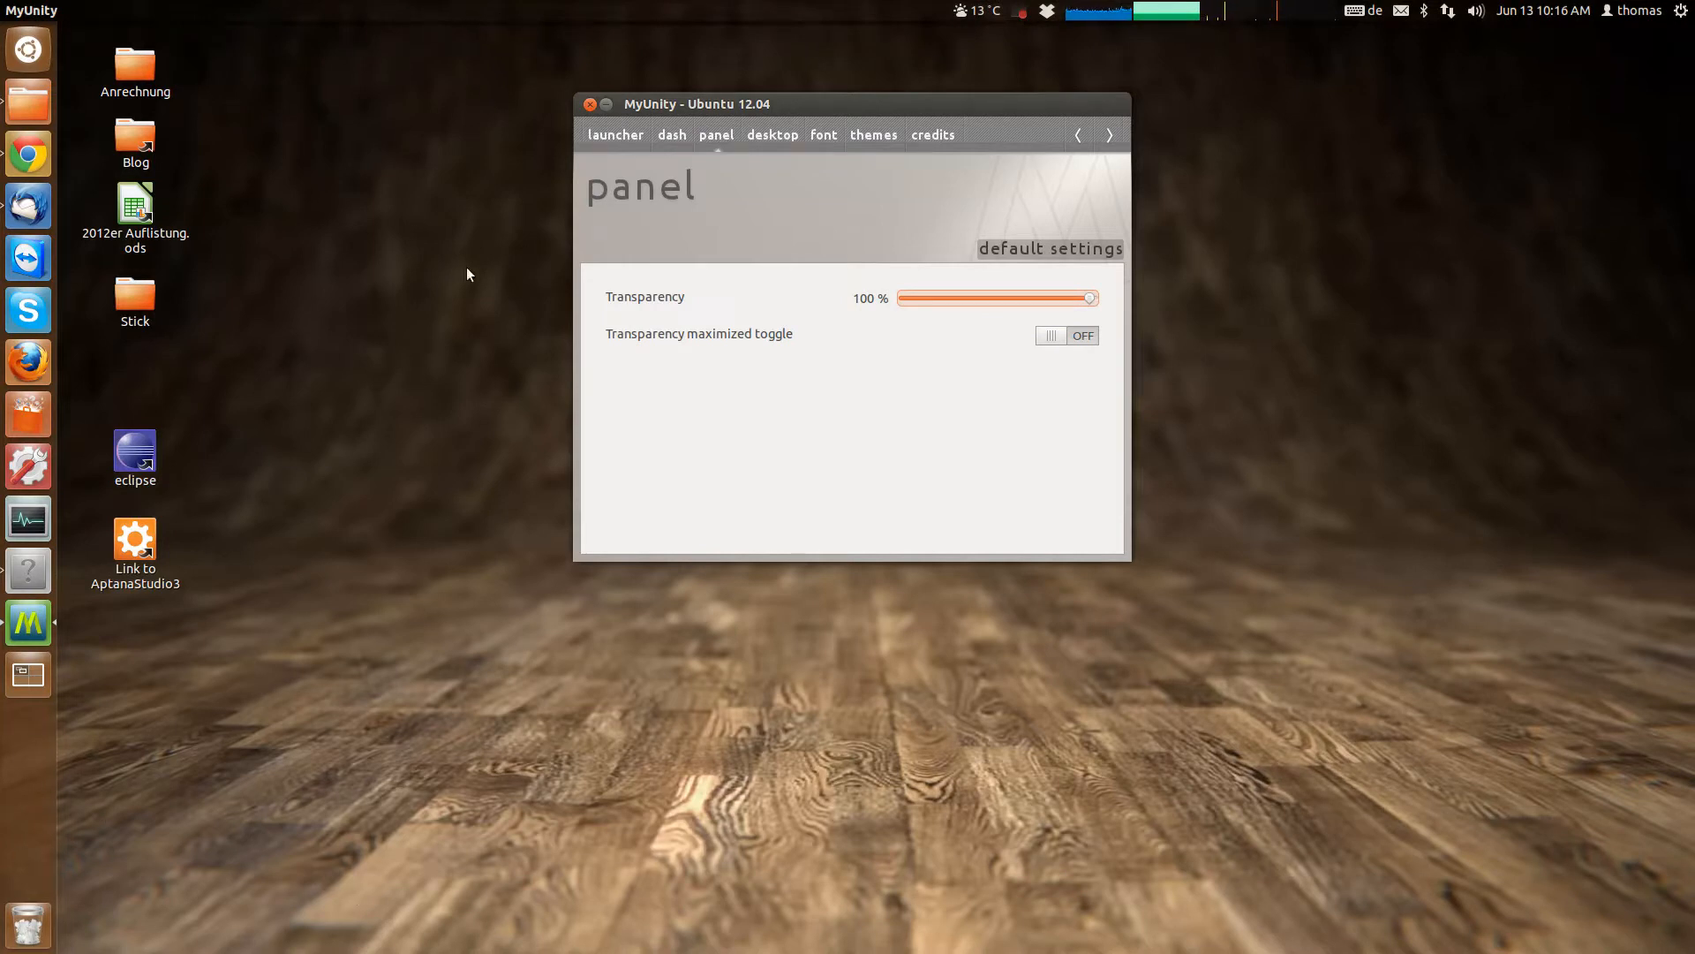
pyautogui.moveTo(600, 263)
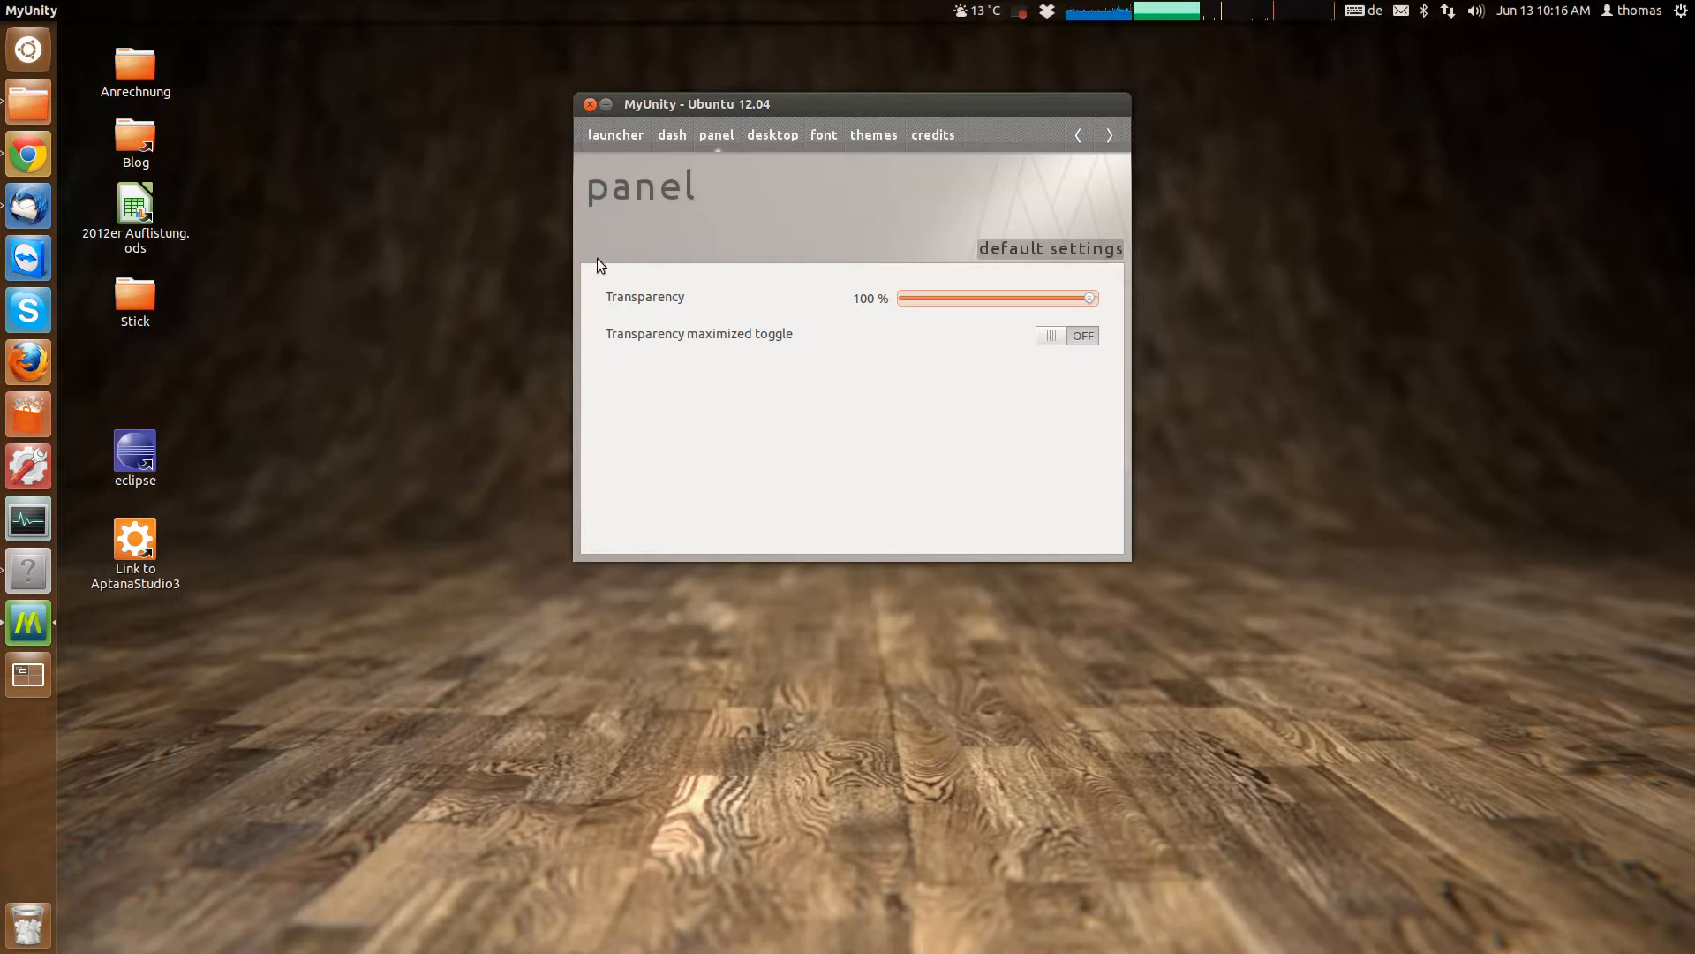
pyautogui.moveTo(1088, 297); pyautogui.dragTo(904, 297)
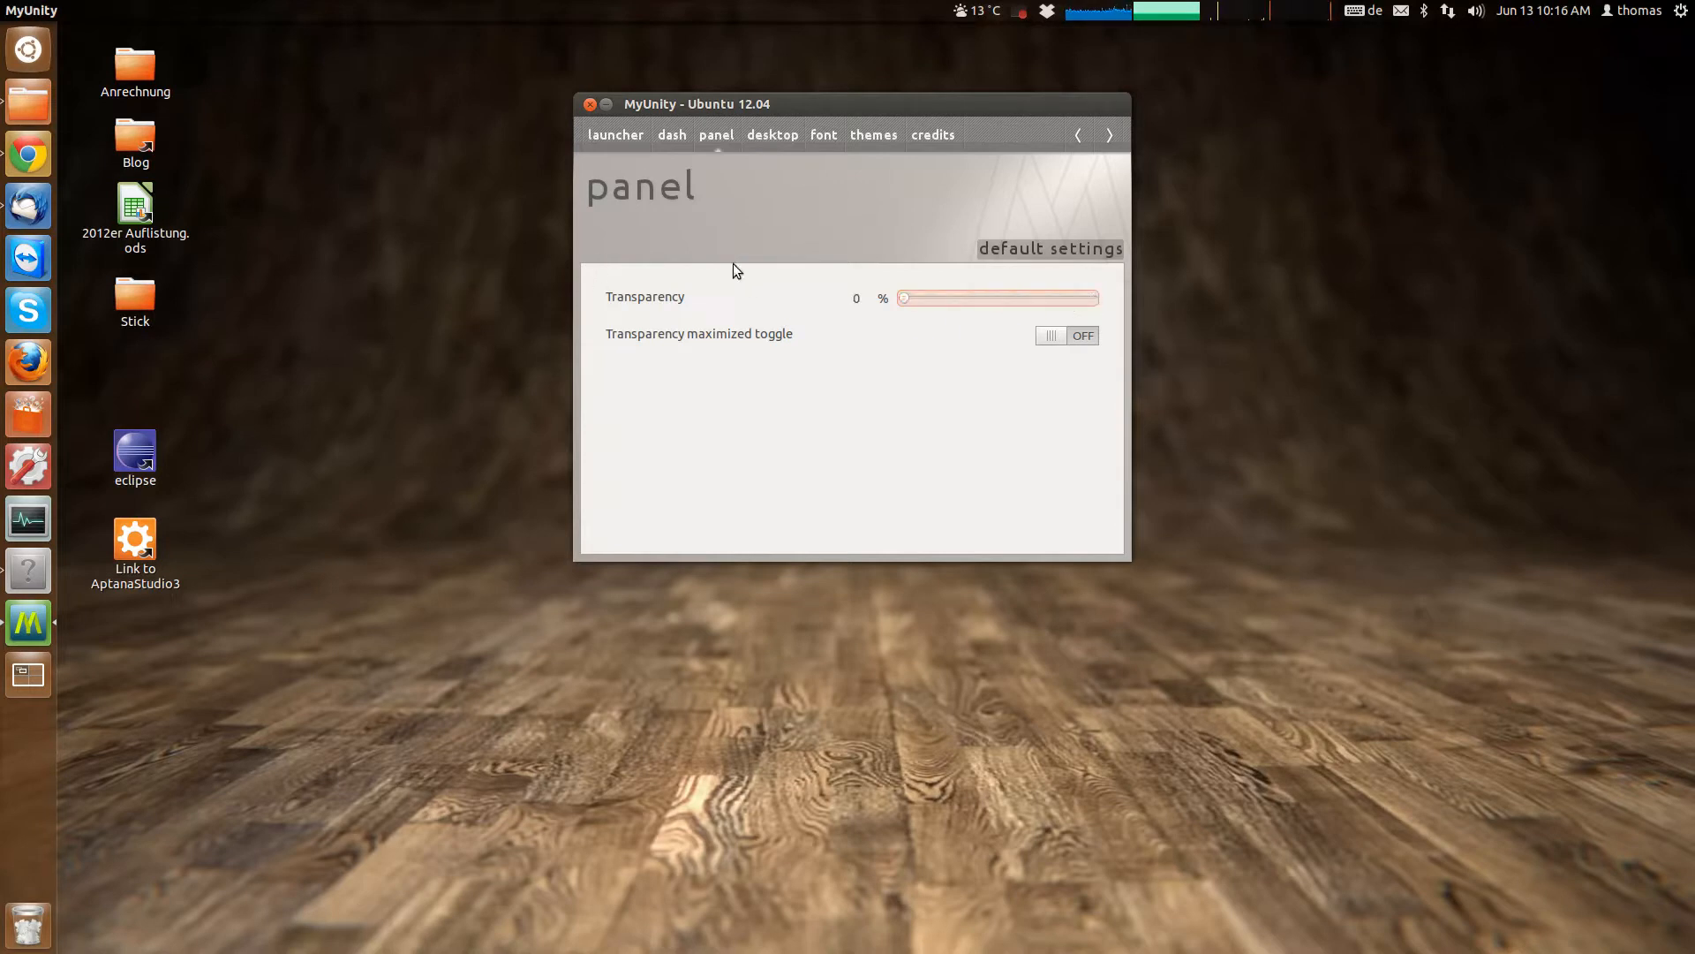
pyautogui.moveTo(837, 164)
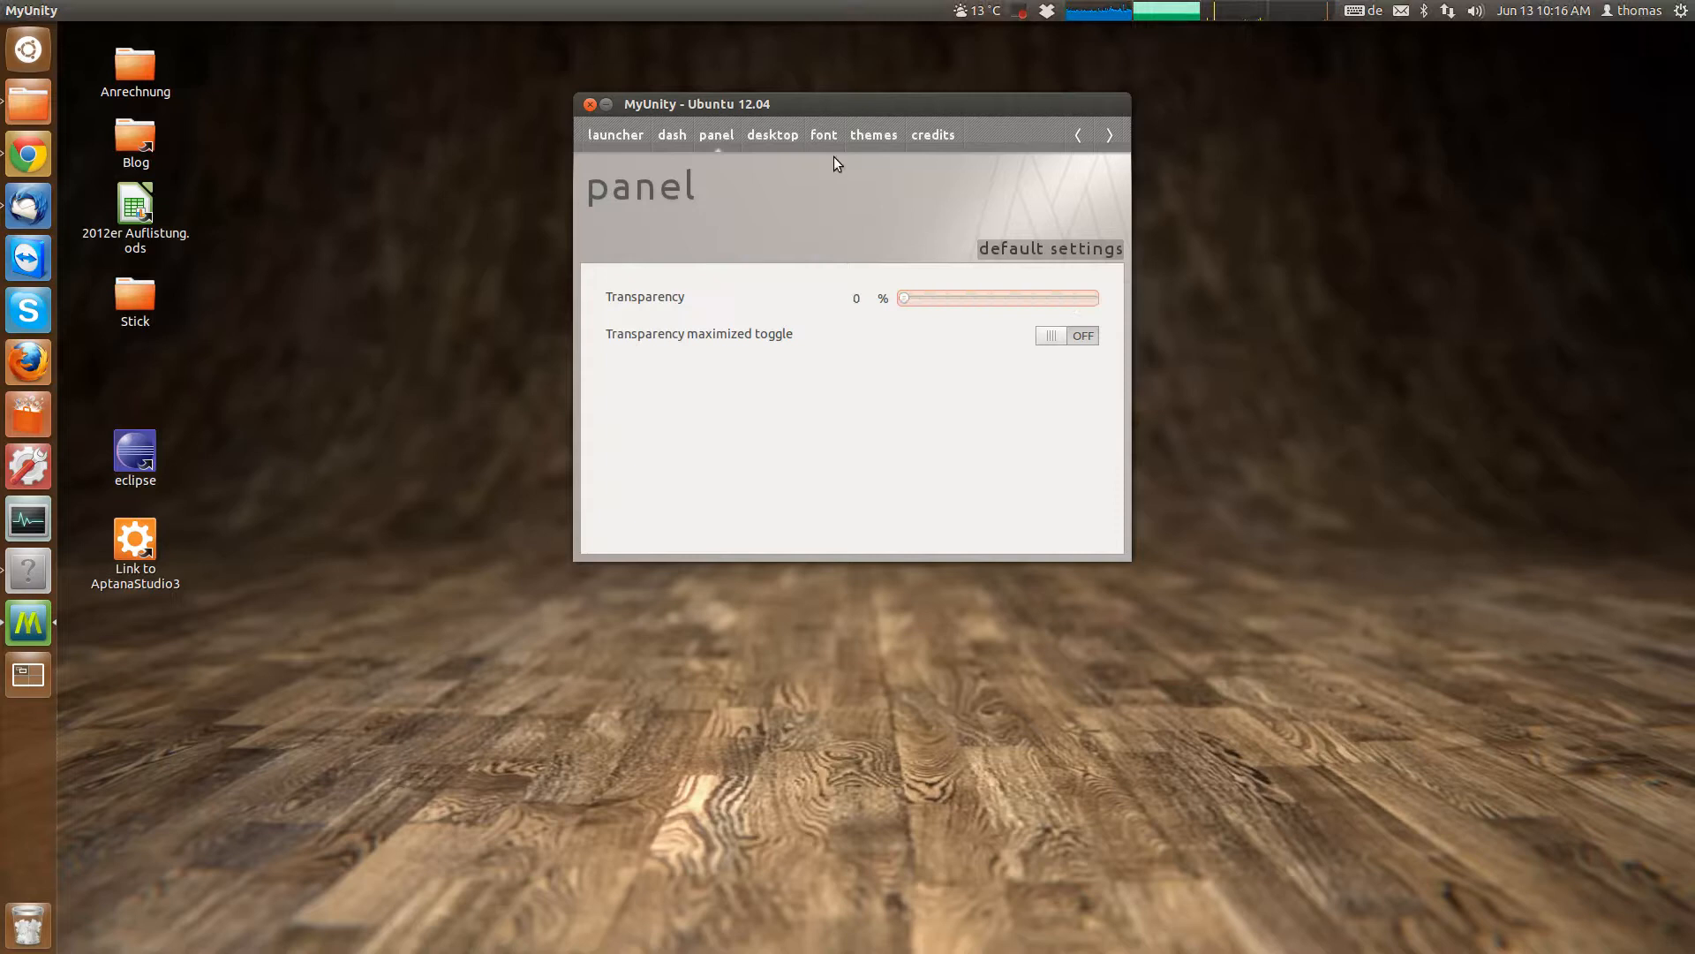
pyautogui.click(773, 134)
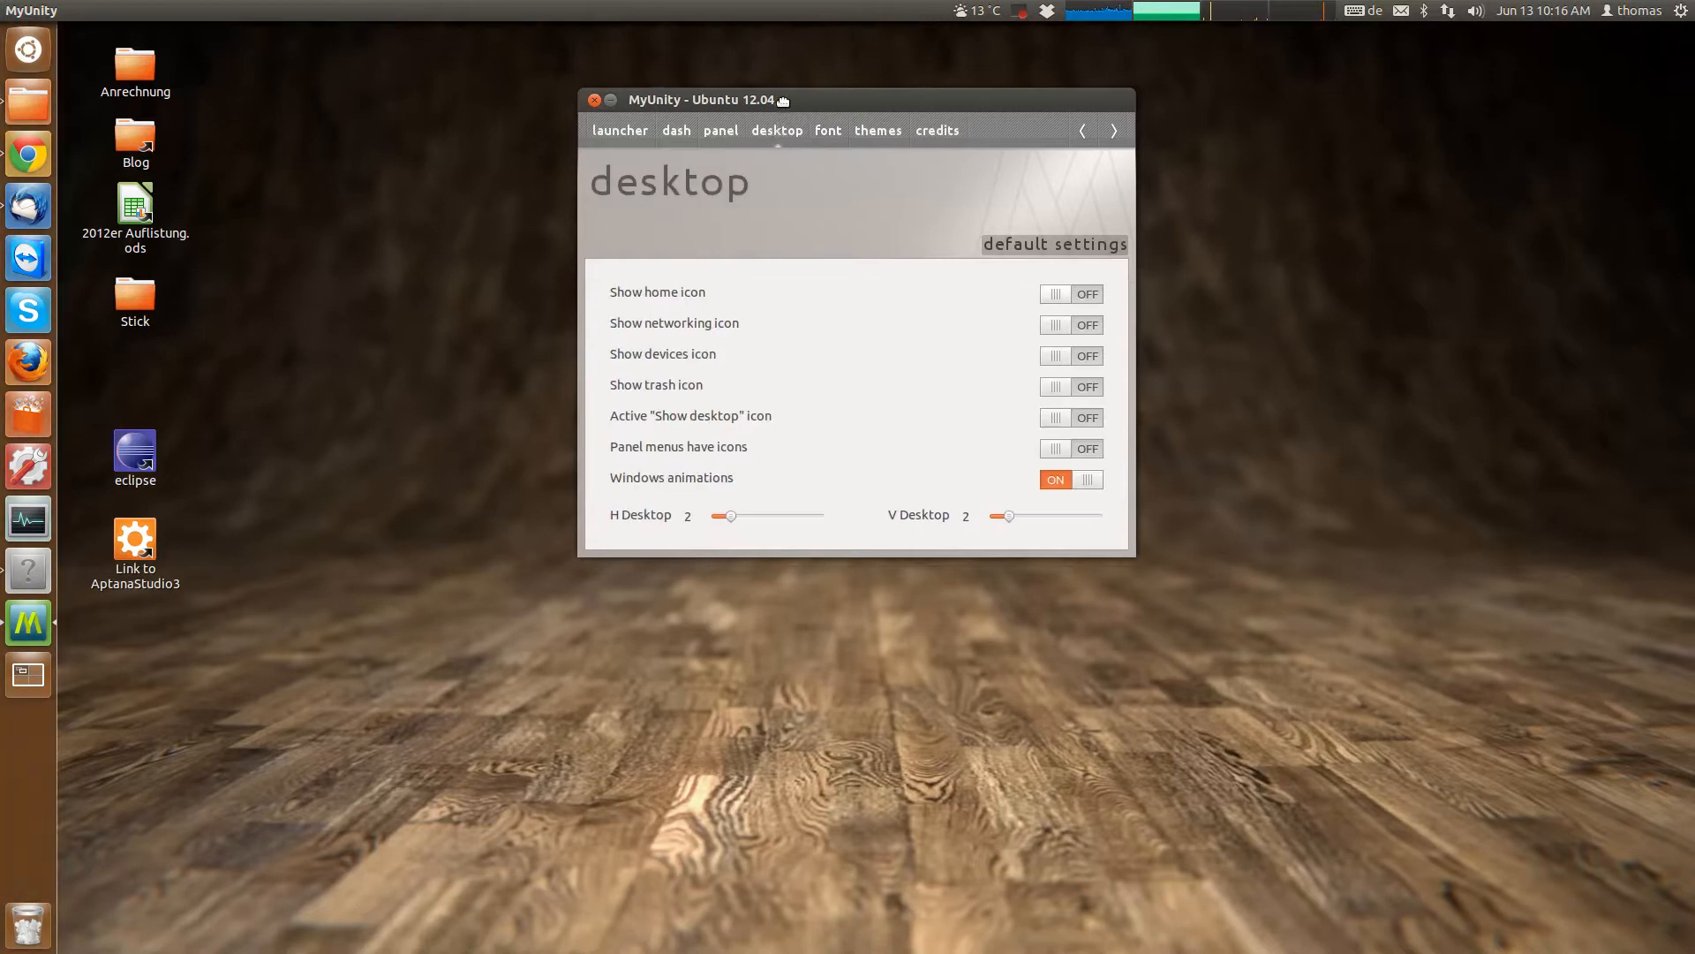
pyautogui.moveTo(701, 99); pyautogui.dragTo(681, 118)
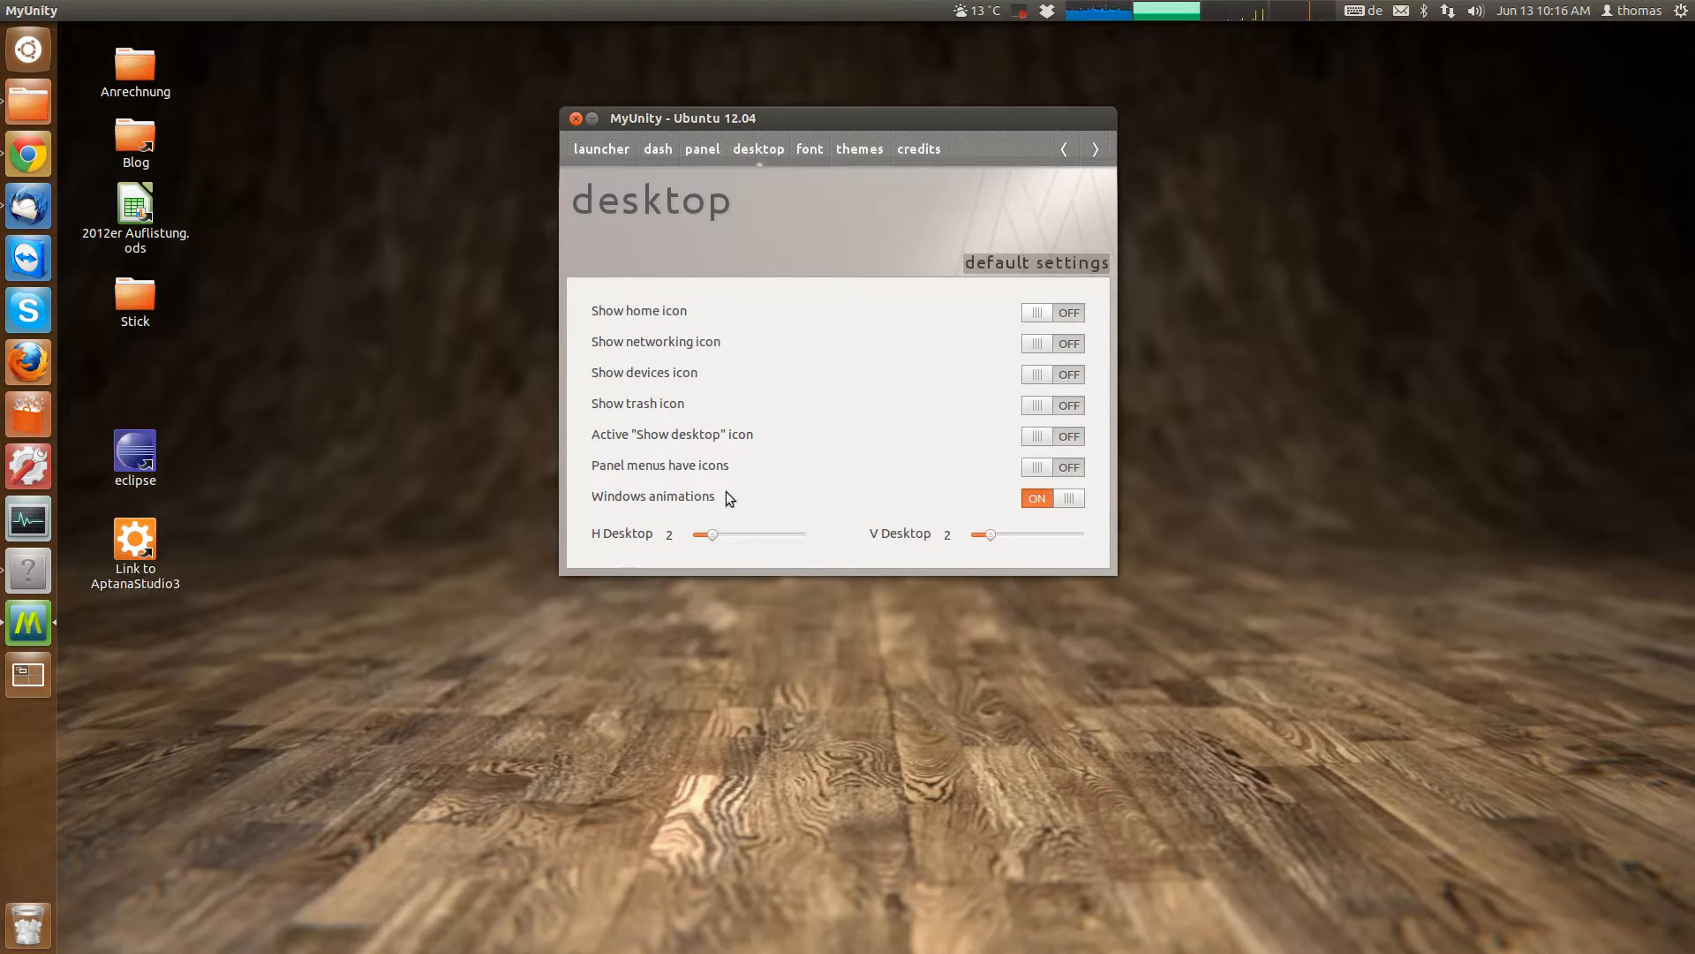
pyautogui.moveTo(175, 654)
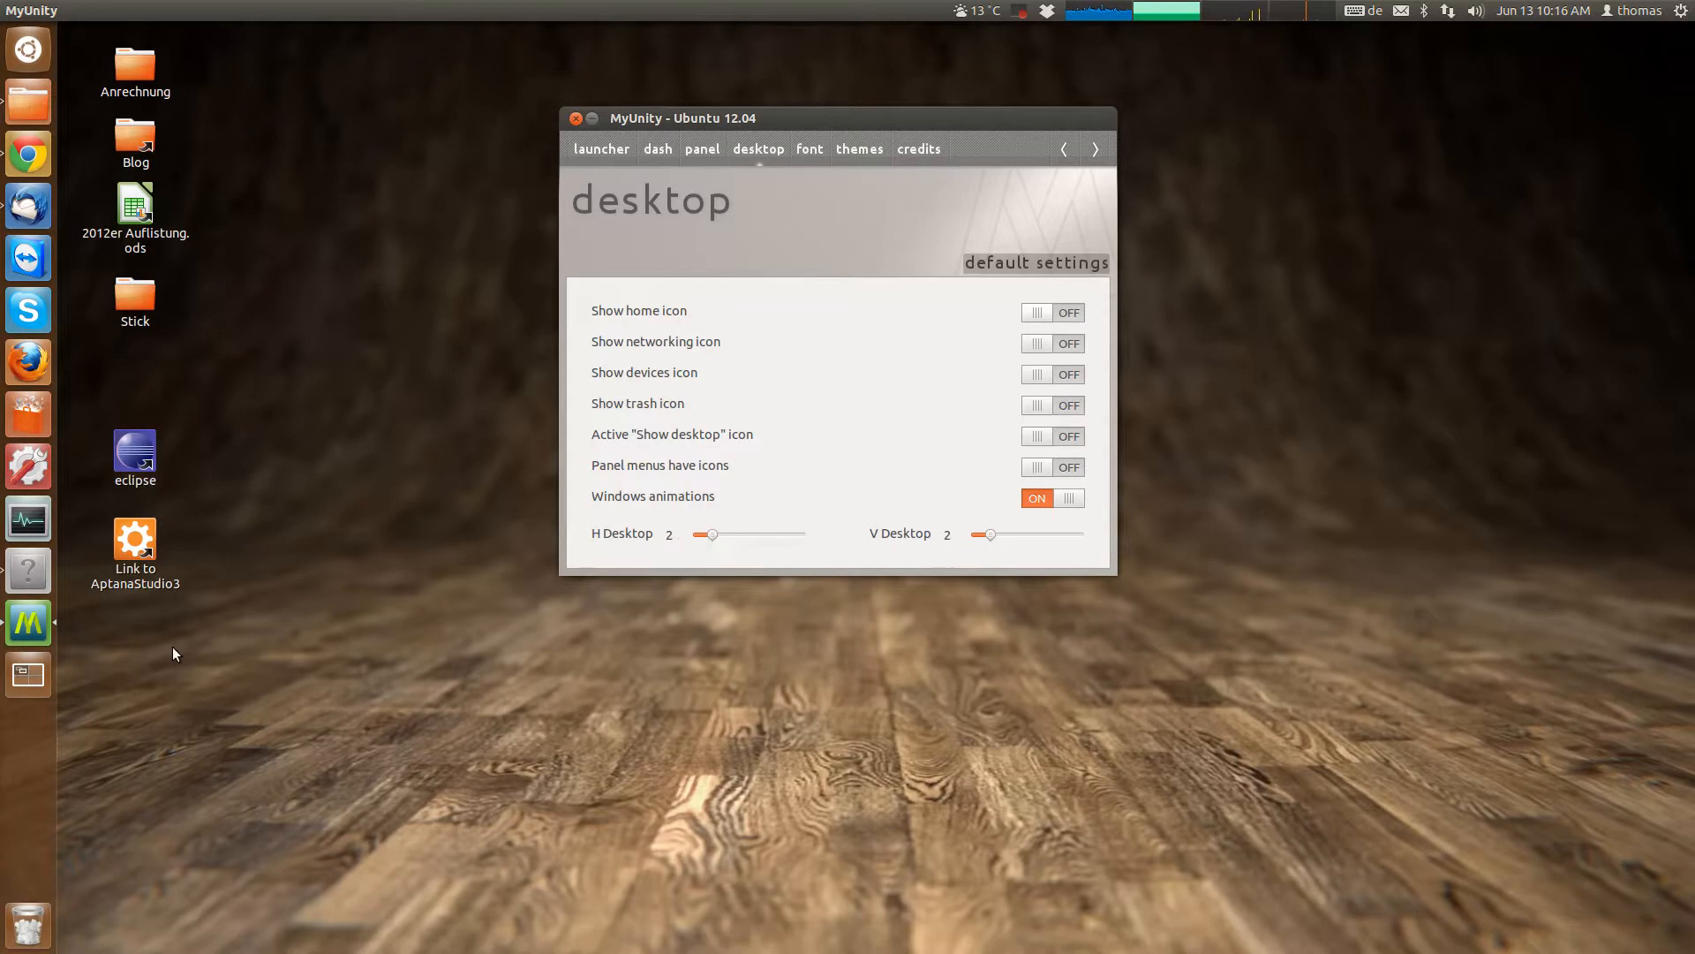
pyautogui.moveTo(798, 588)
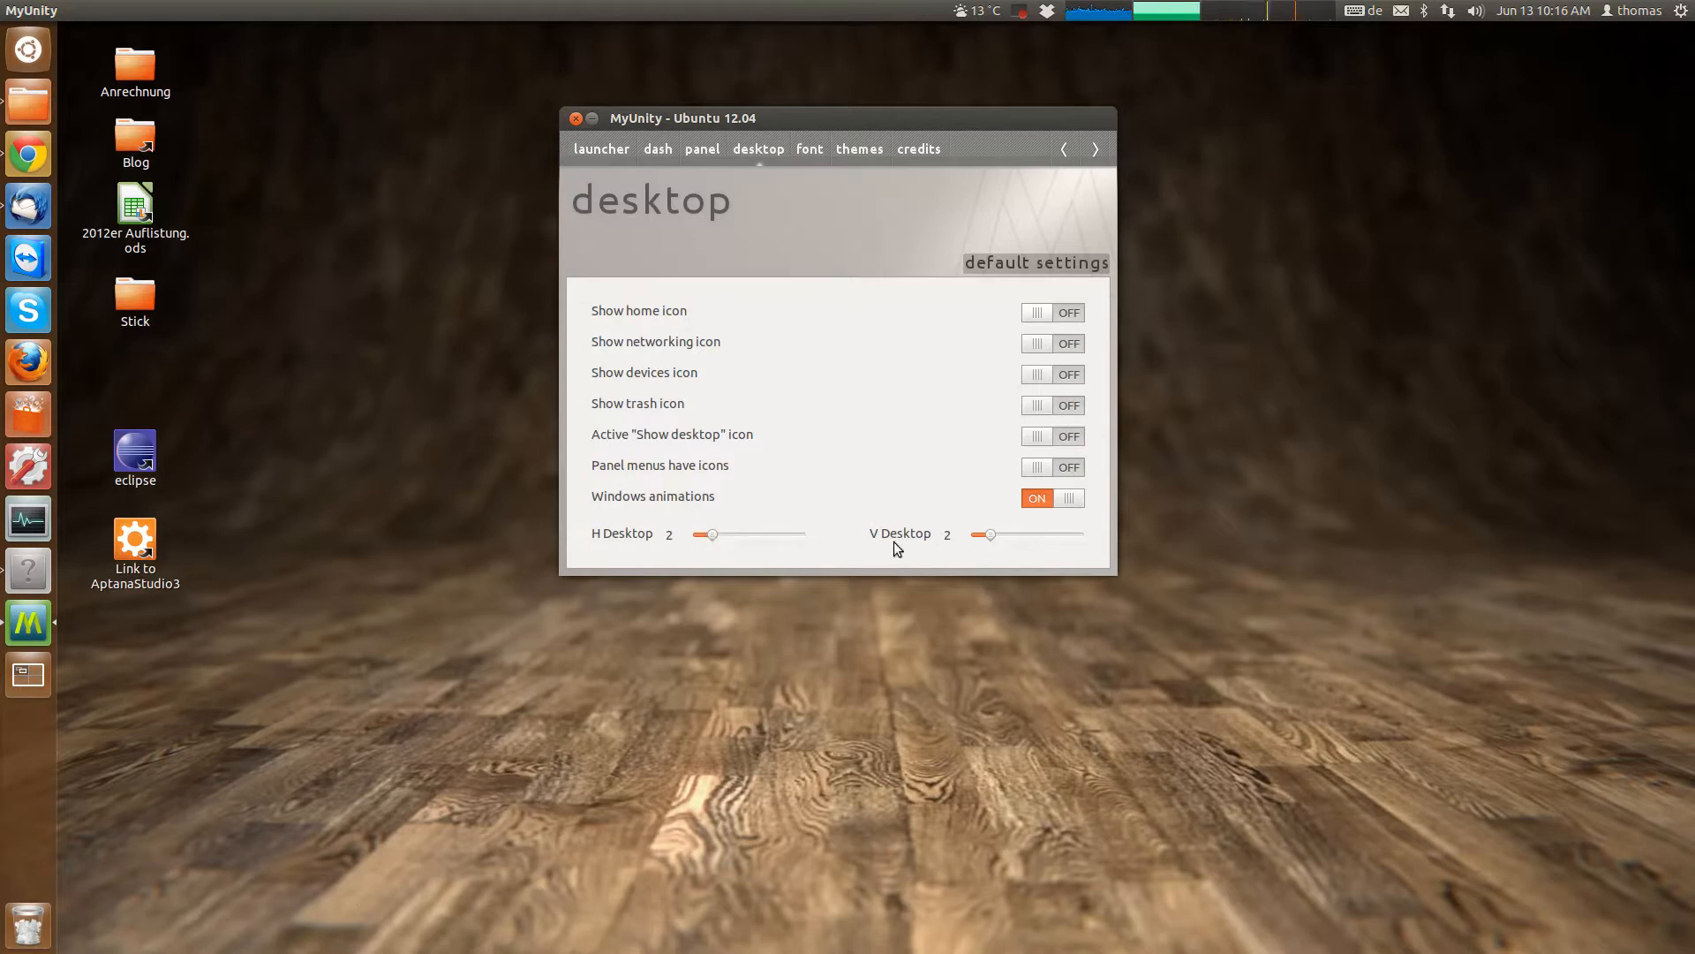
pyautogui.moveTo(696, 551)
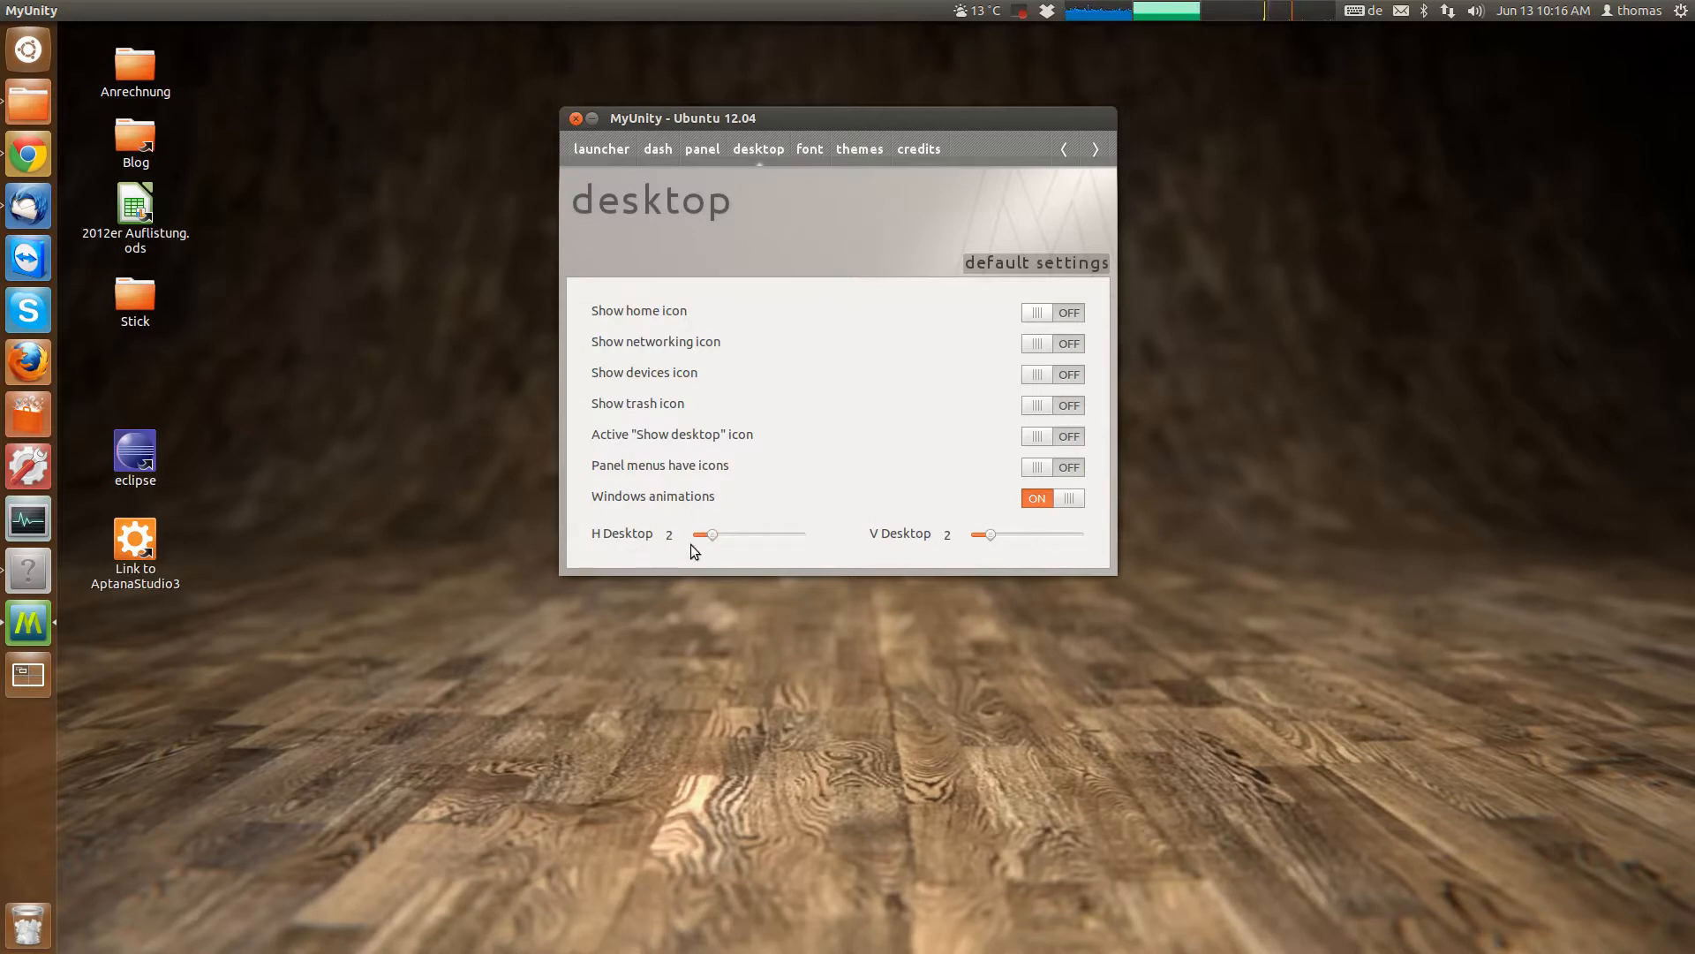
pyautogui.moveTo(814, 480)
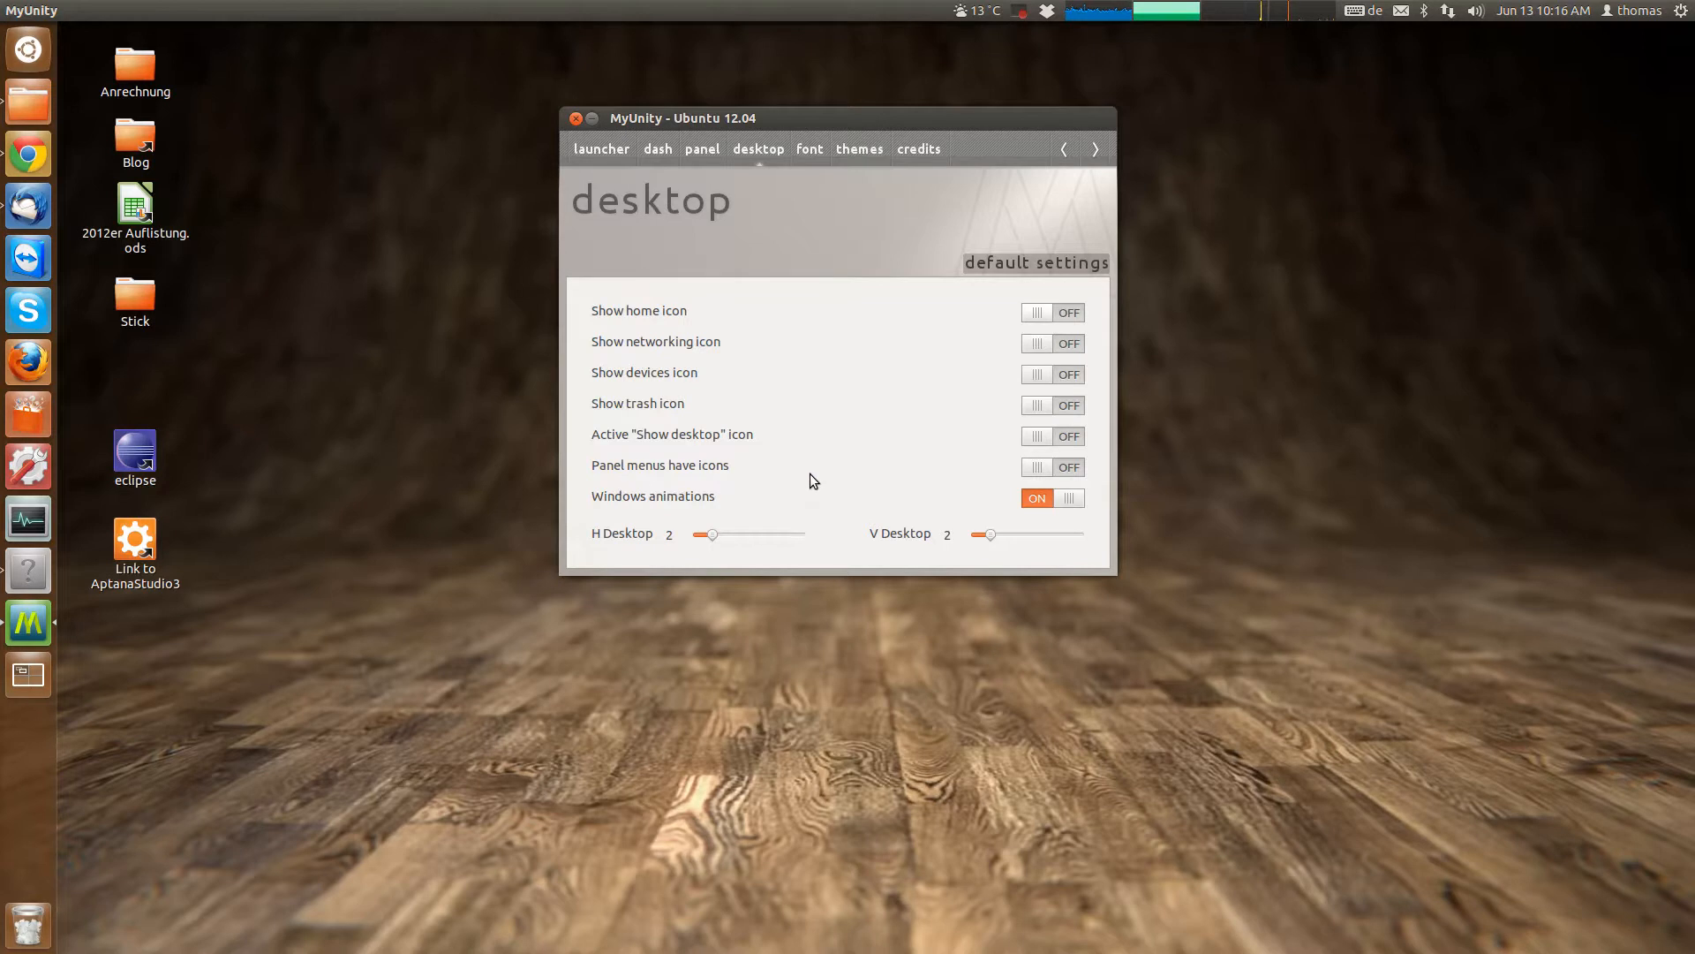
pyautogui.moveTo(723, 314)
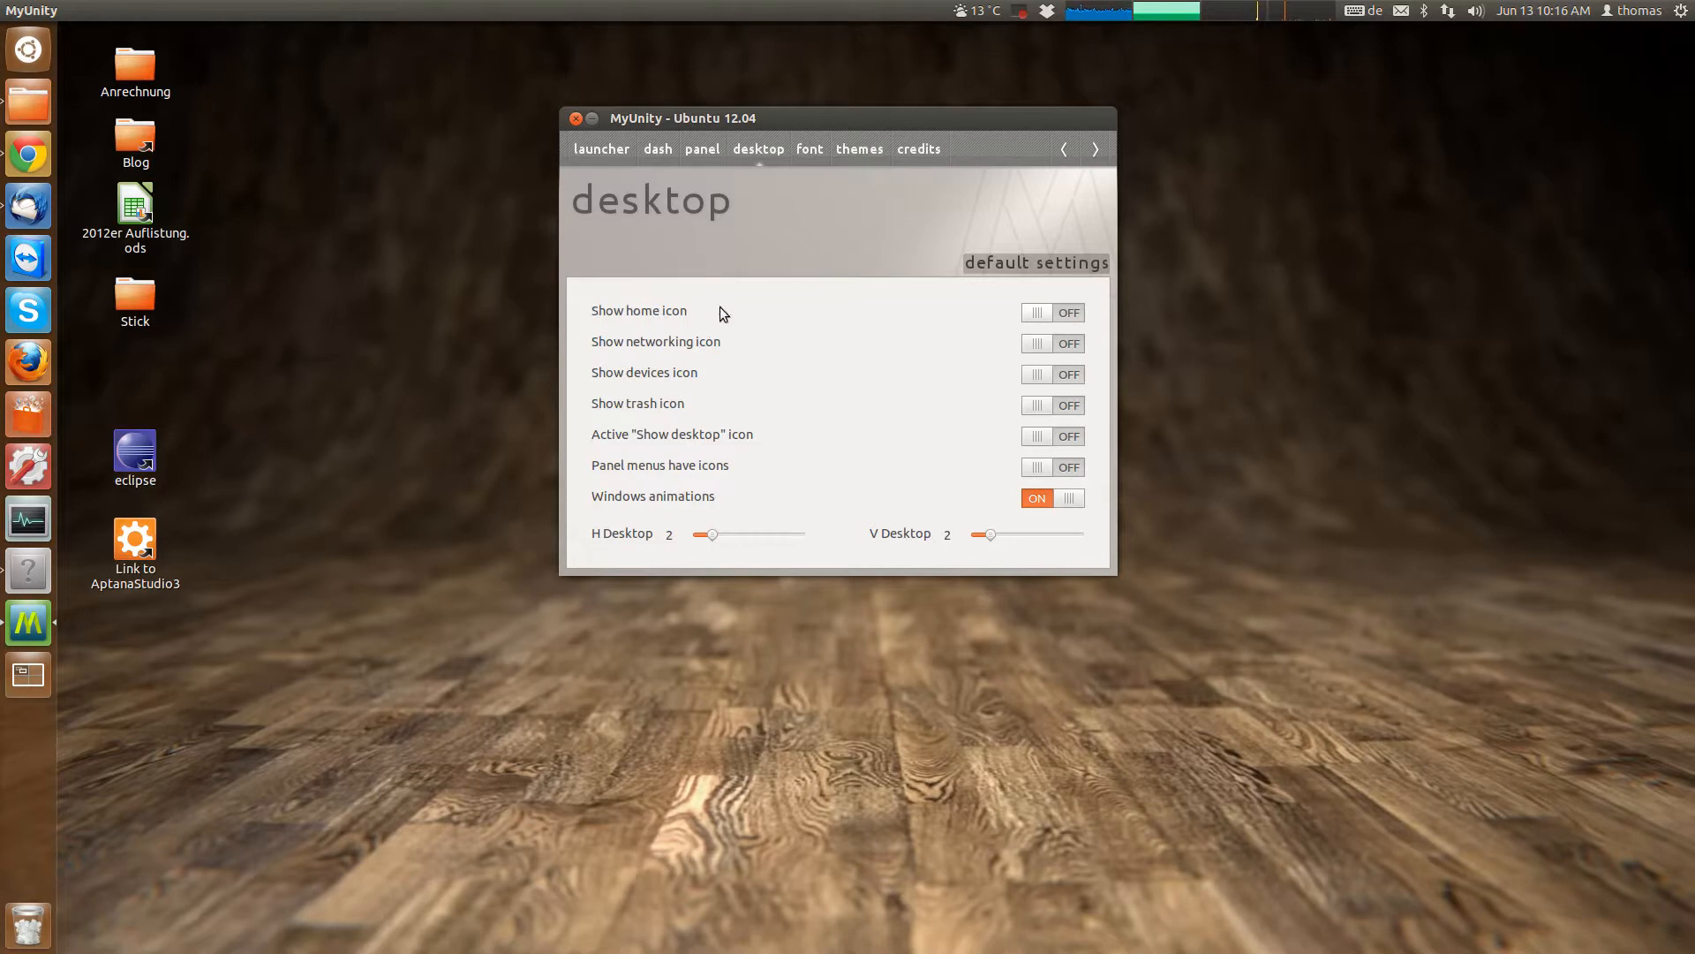
pyautogui.moveTo(1074, 320)
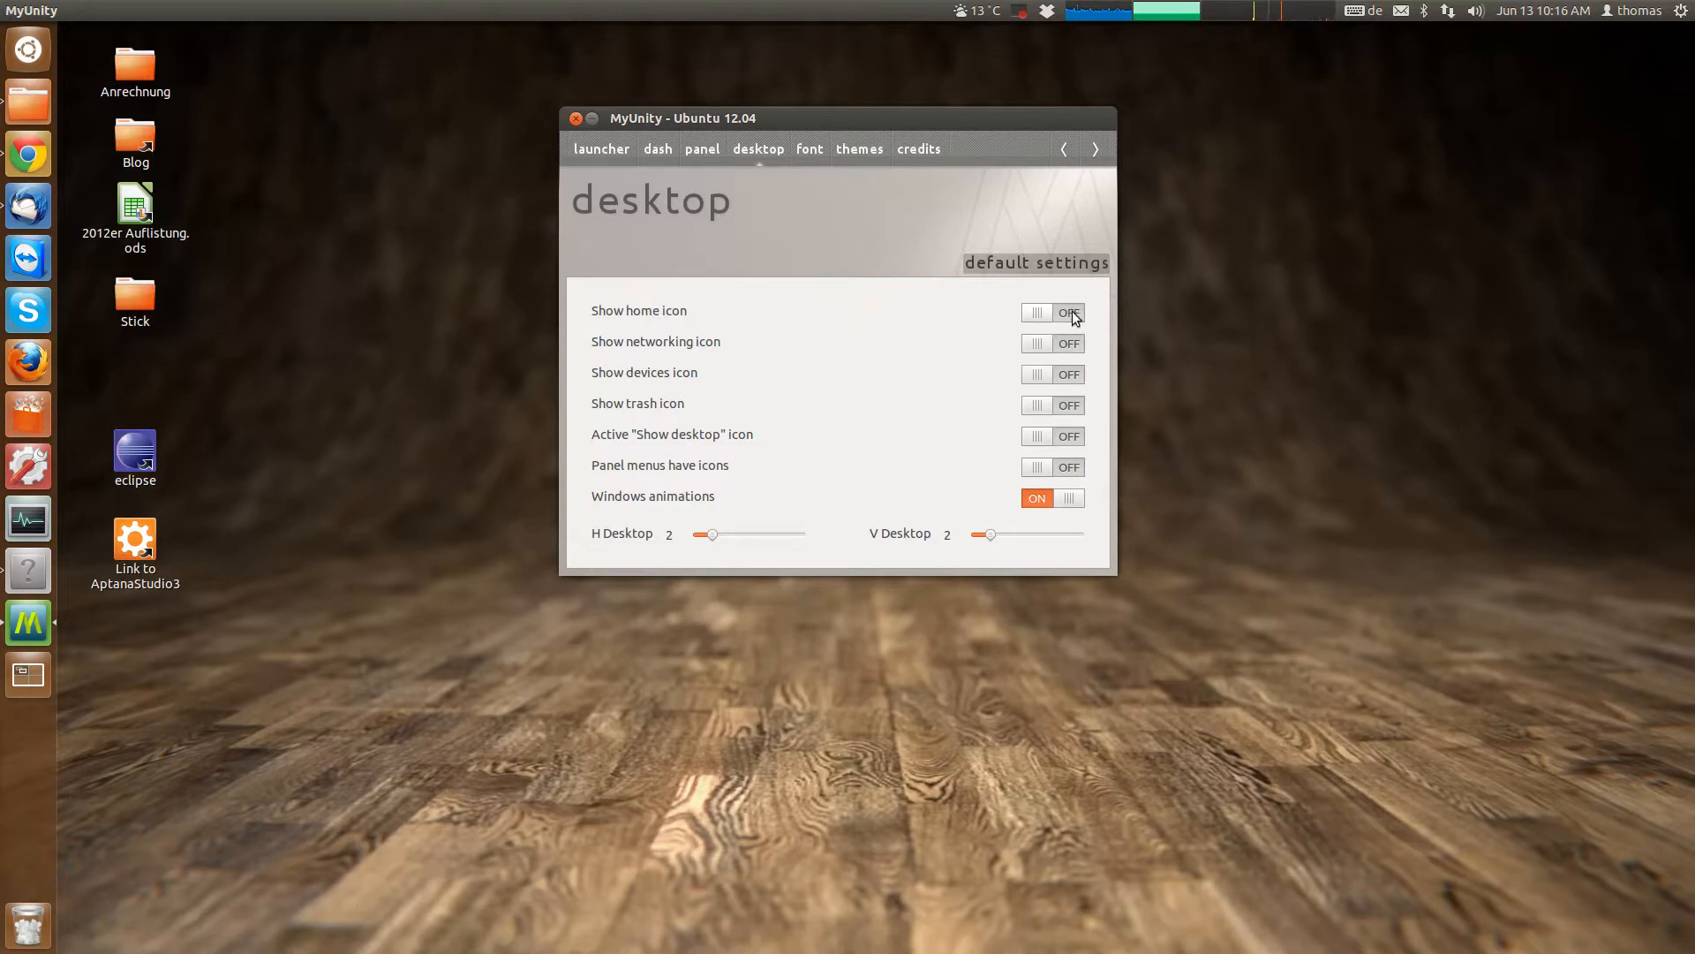
# Turn on the Home, Network Servers, Devices, Trash and Show Desktop icons.
pyautogui.click(1052, 312)
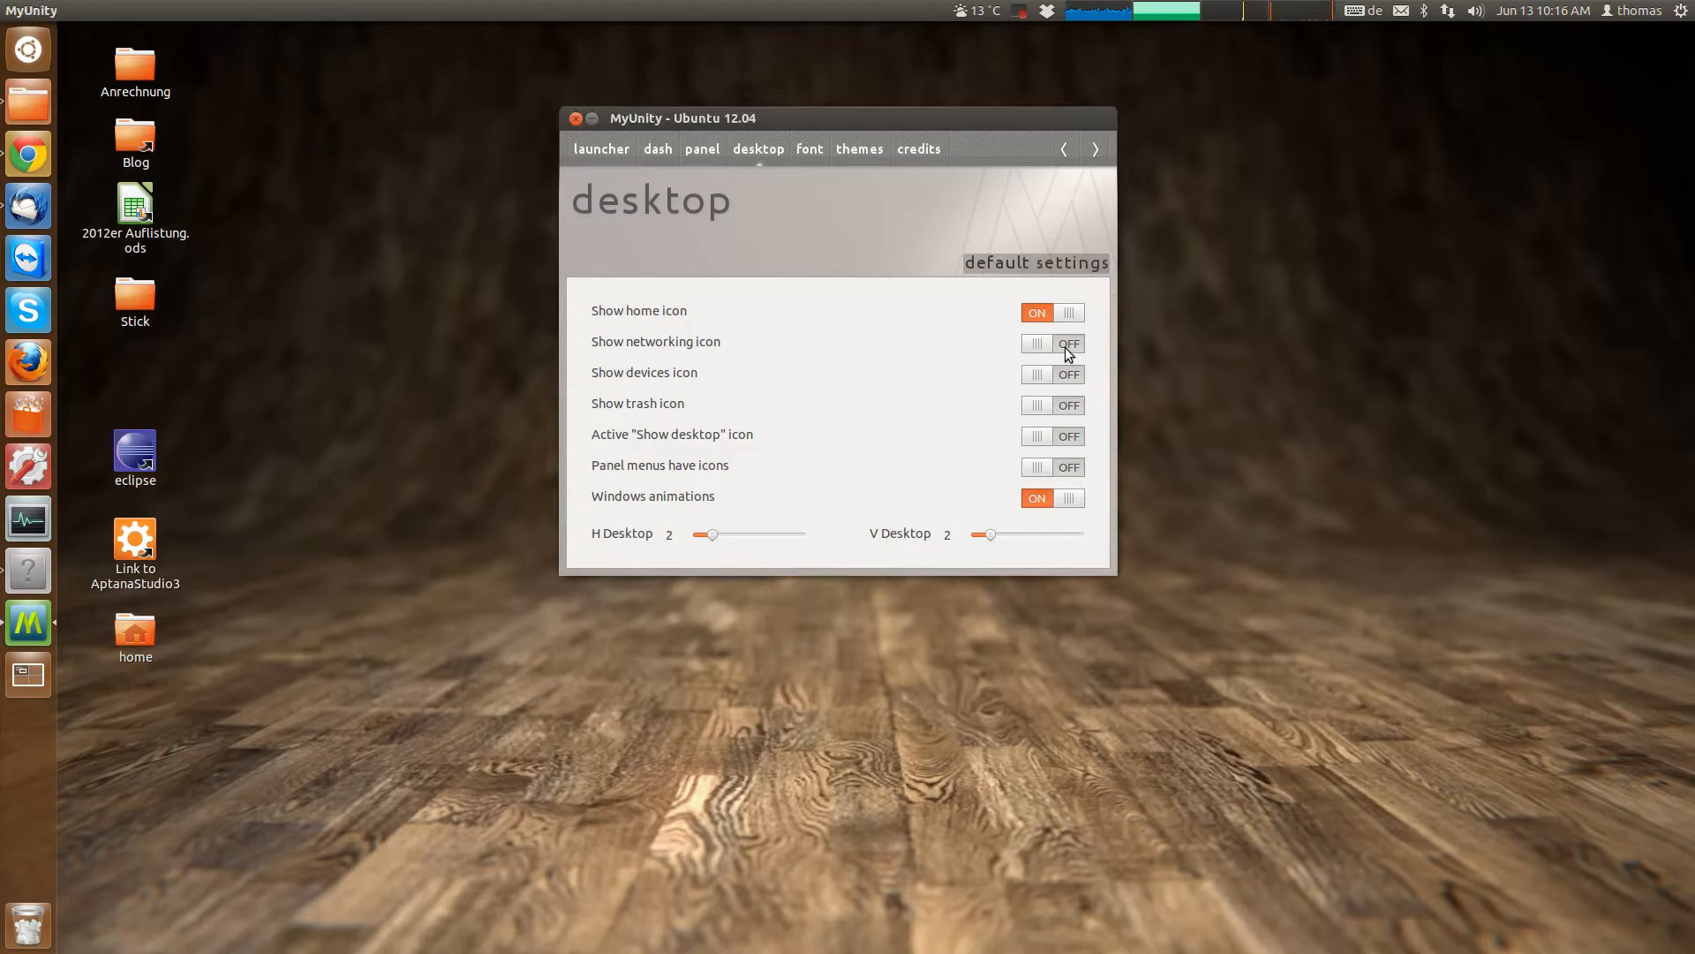
pyautogui.click(1052, 343)
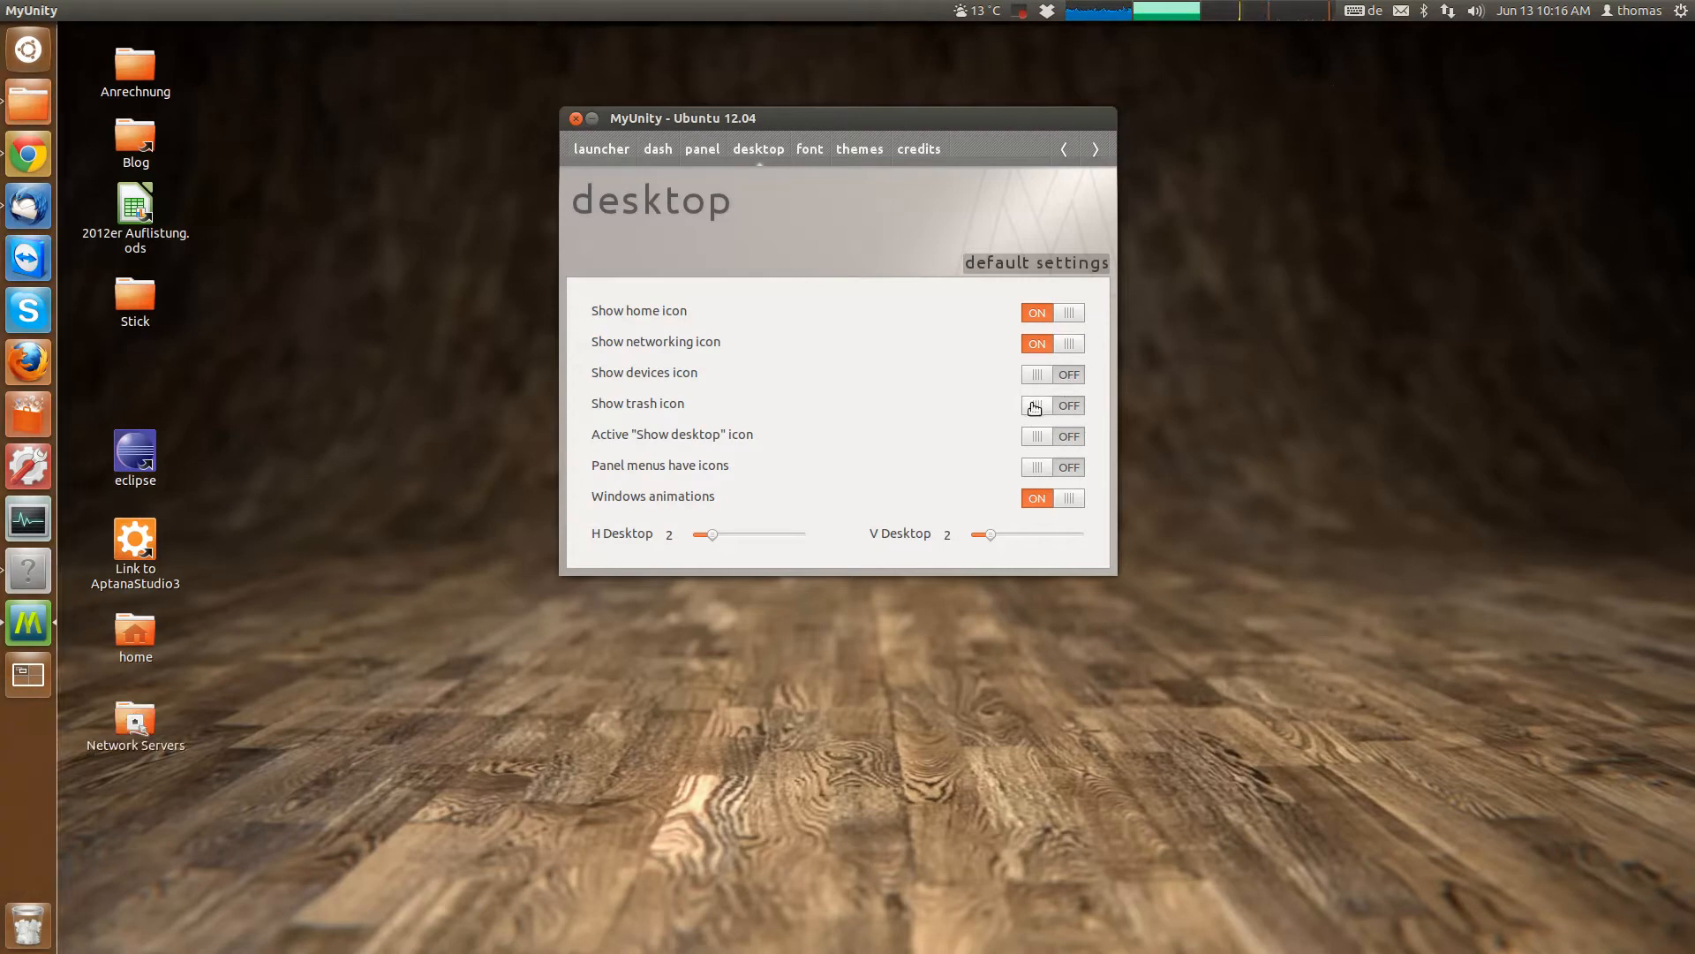
pyautogui.click(1052, 374)
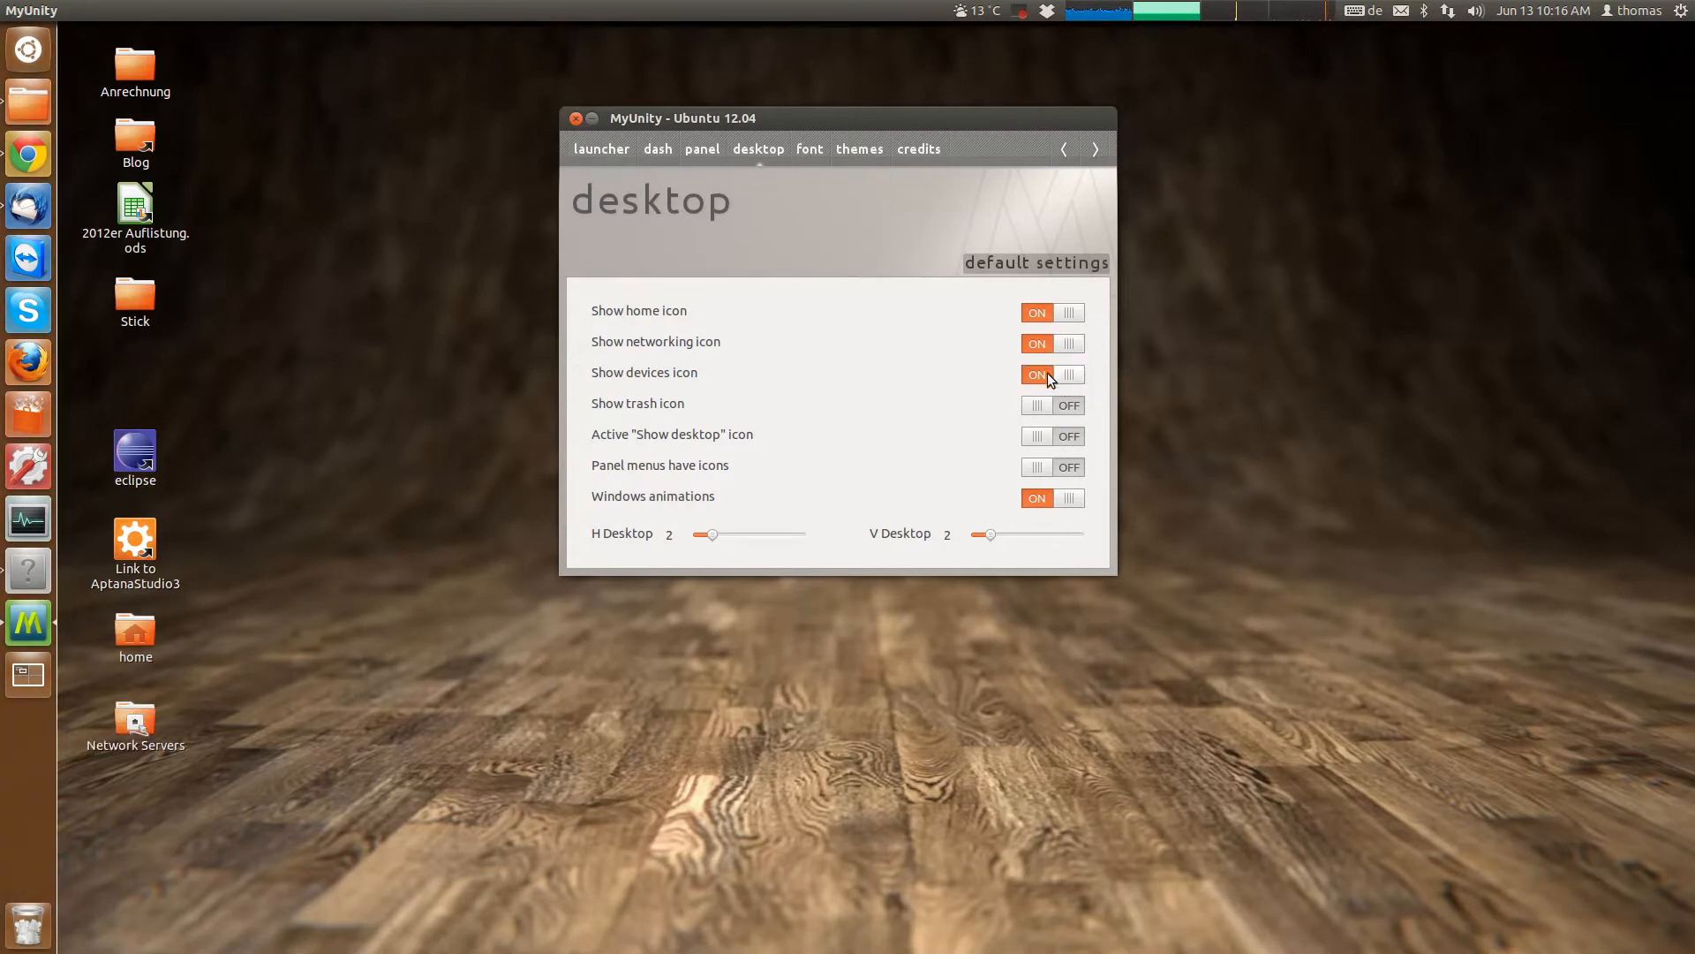
pyautogui.moveTo(1046, 399)
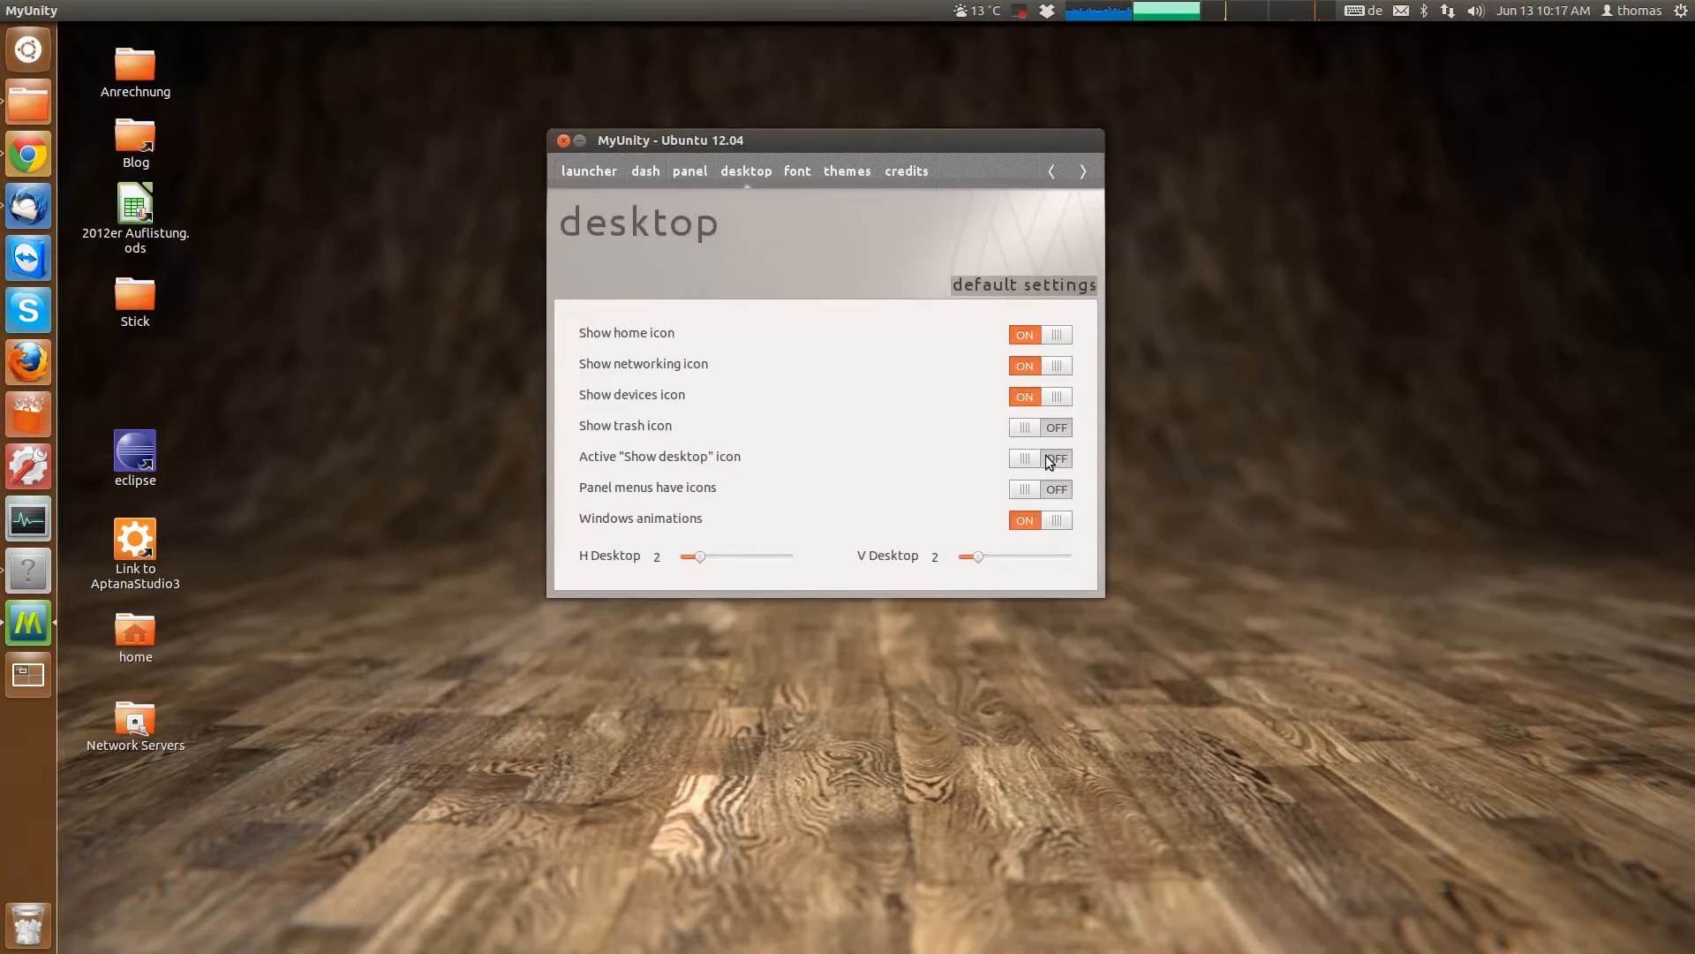
pyautogui.click(1040, 428)
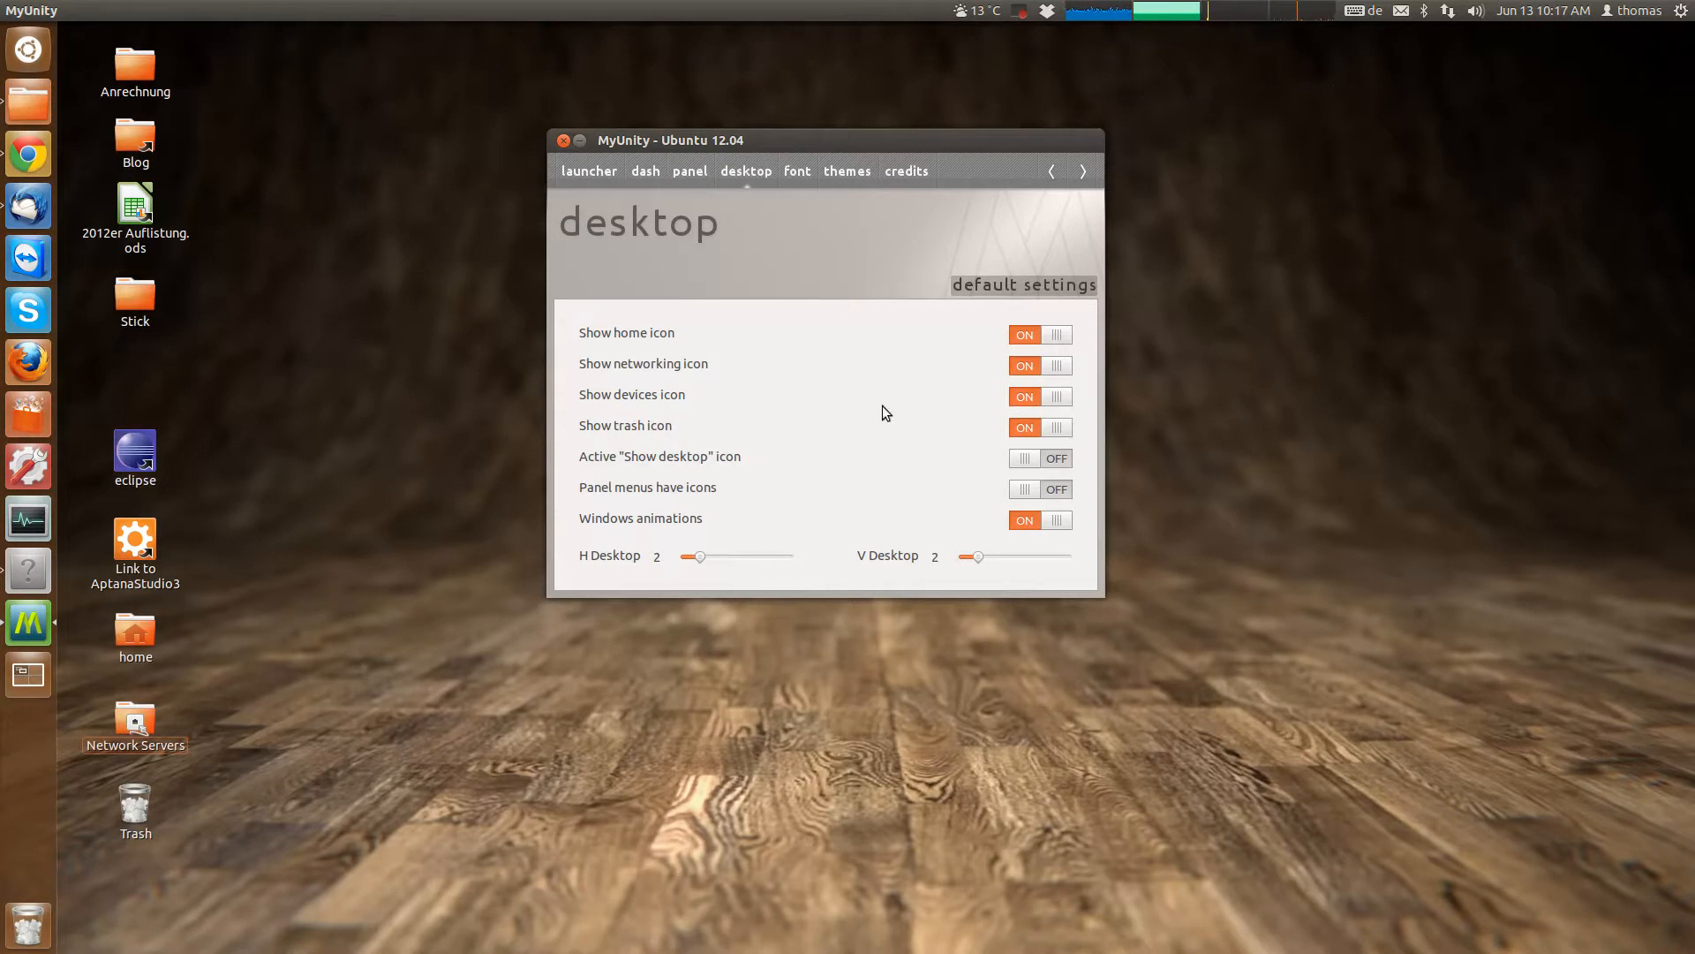
pyautogui.moveTo(731, 399)
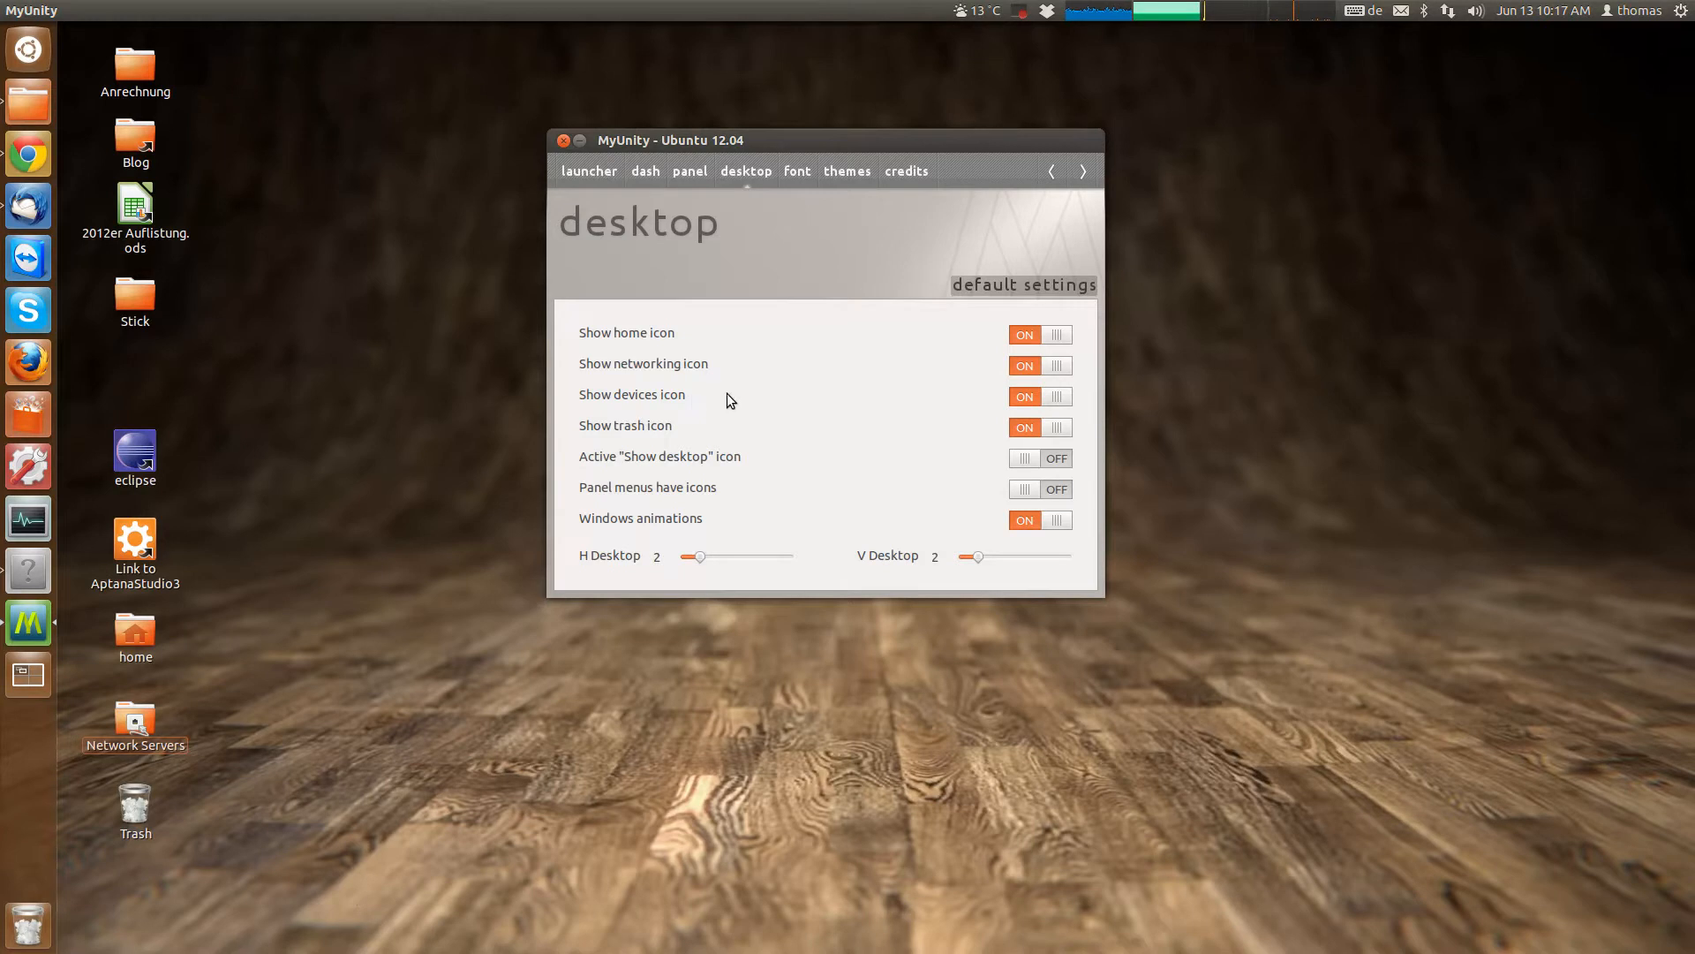
pyautogui.moveTo(915, 452)
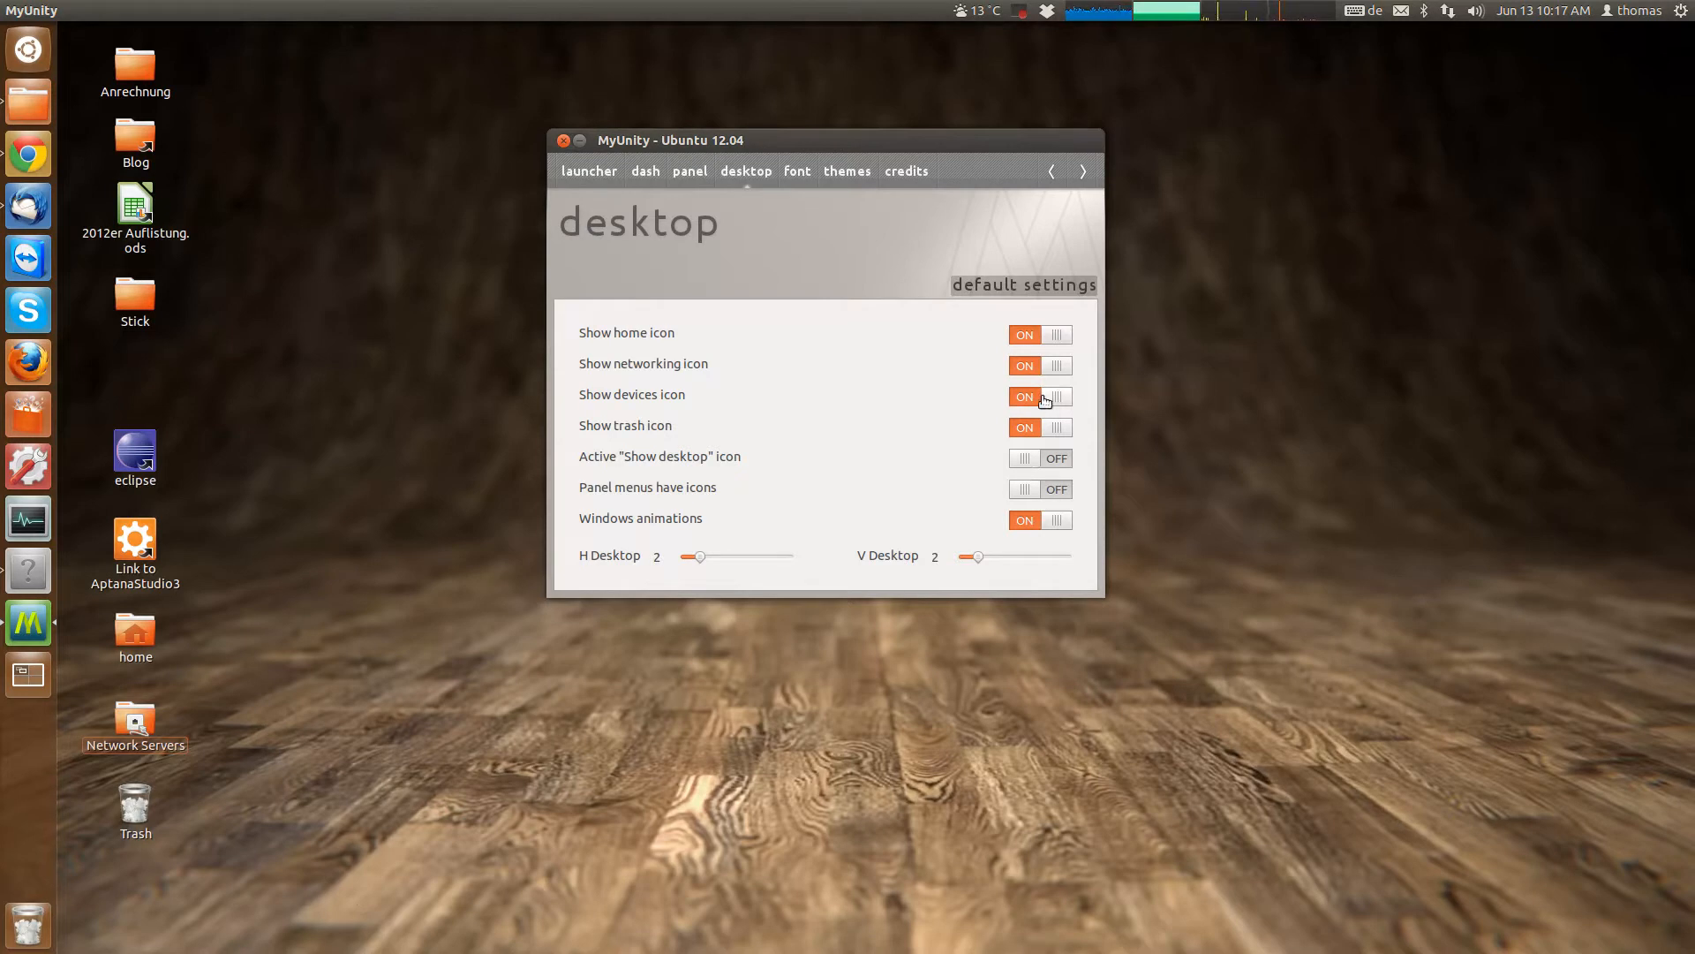
pyautogui.moveTo(1048, 409)
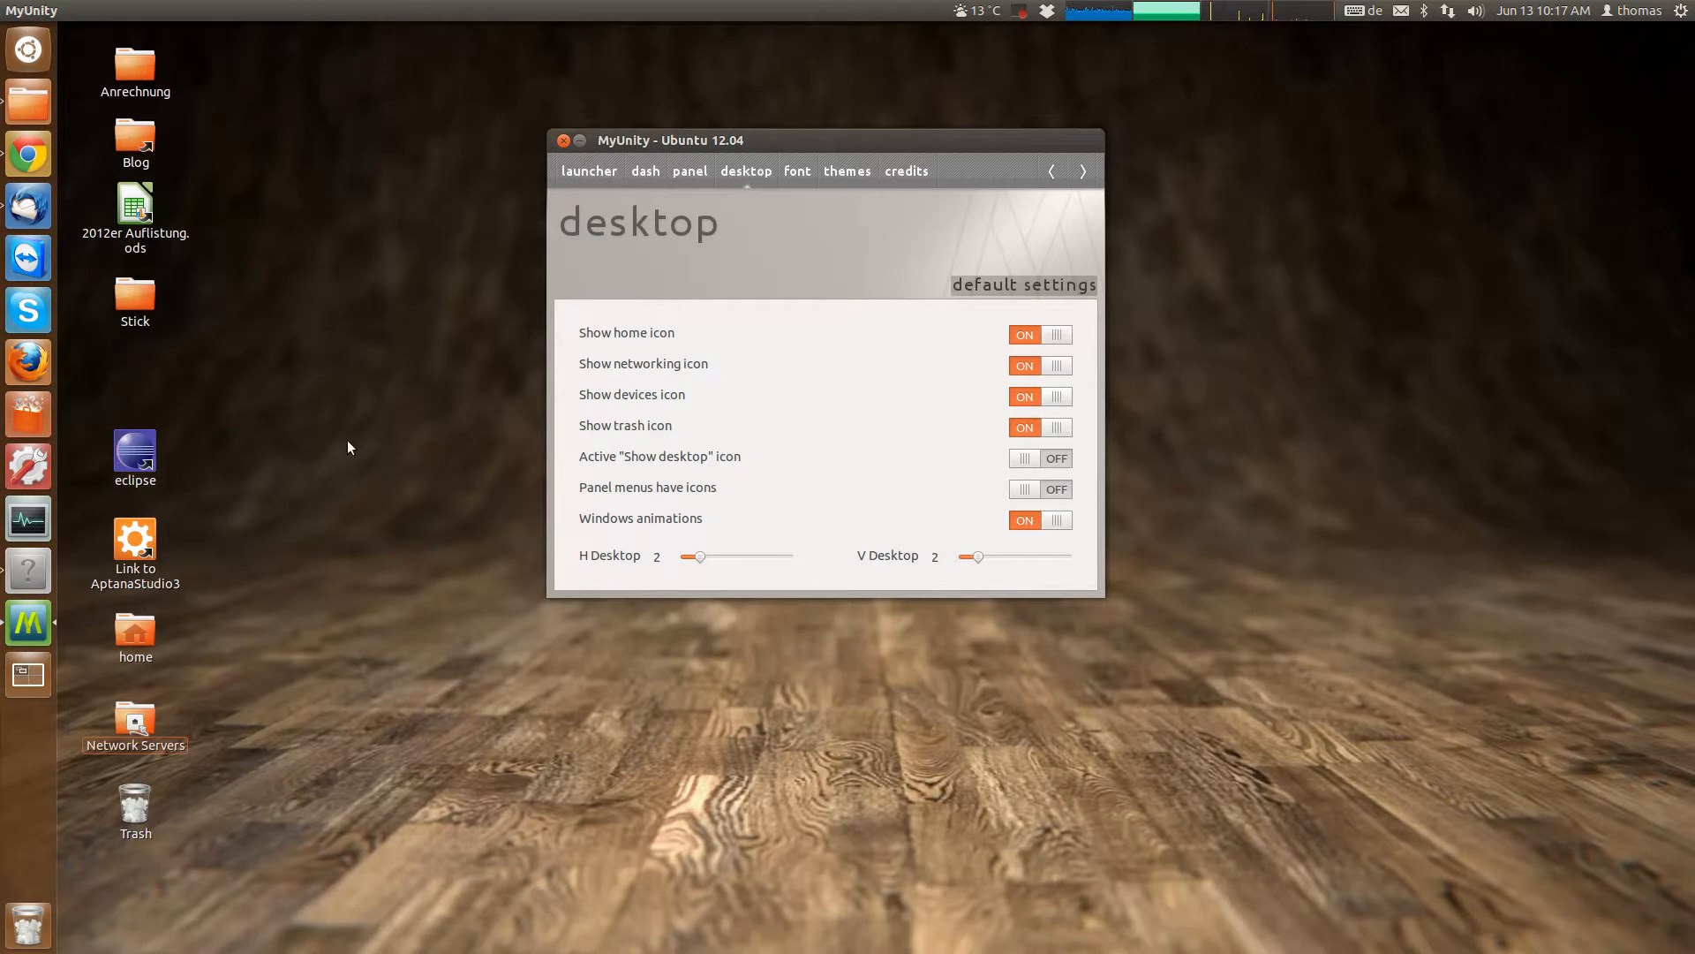
pyautogui.moveTo(343, 176)
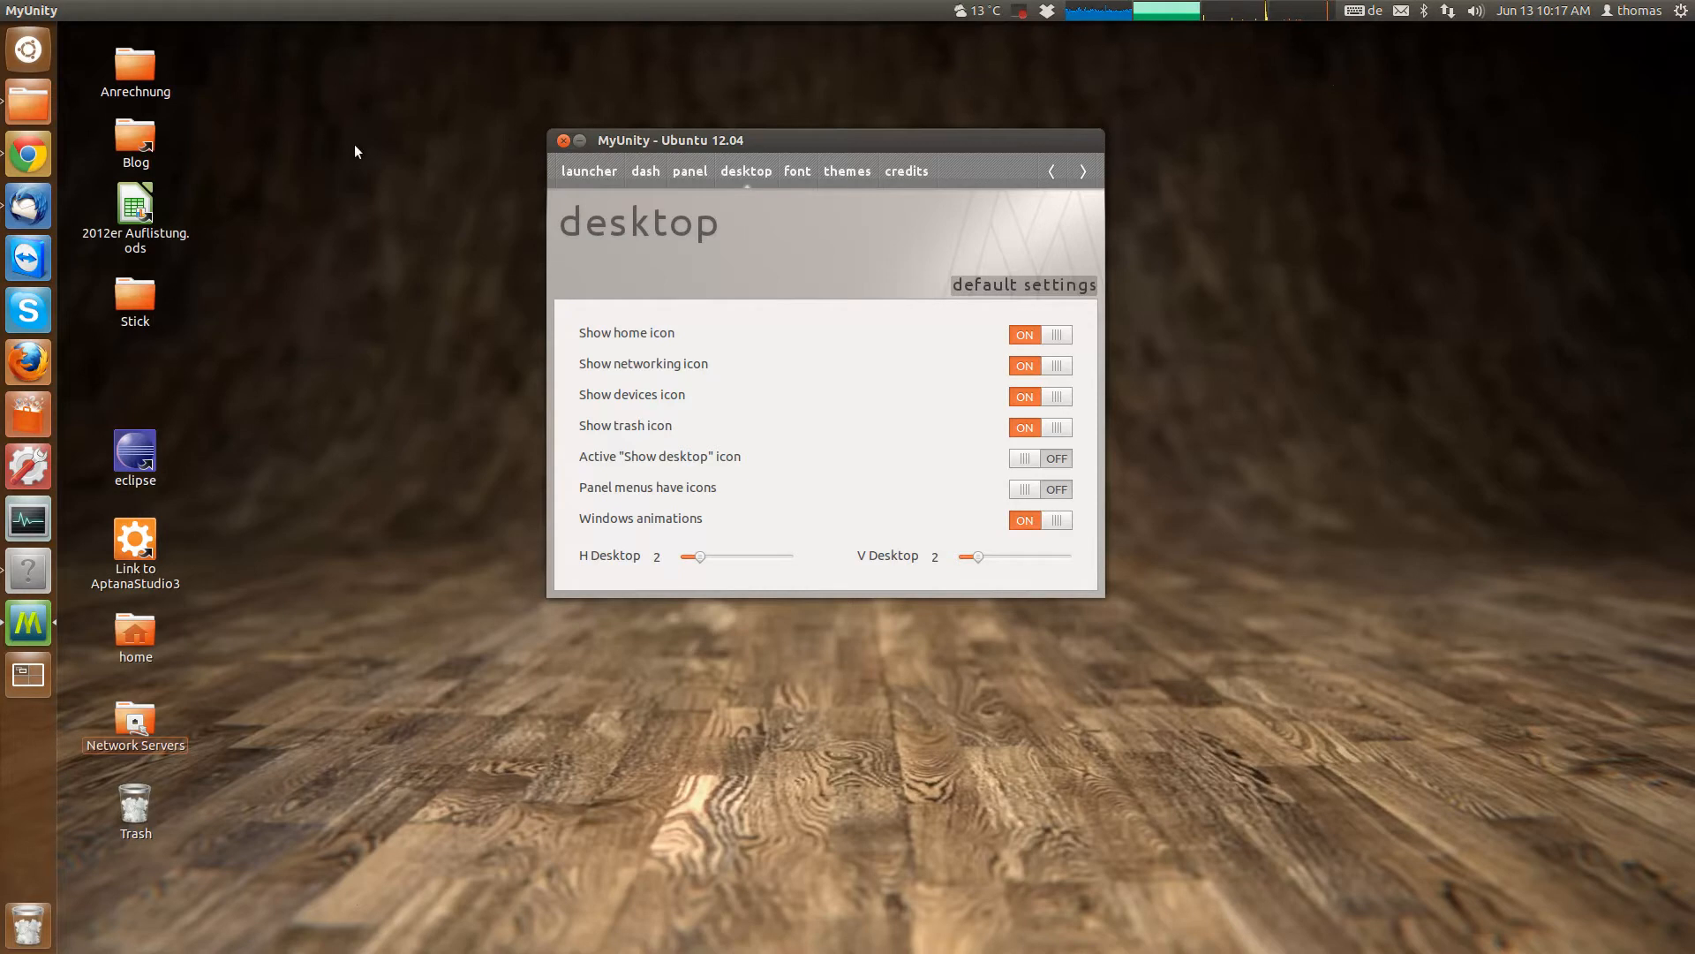
pyautogui.moveTo(371, 406)
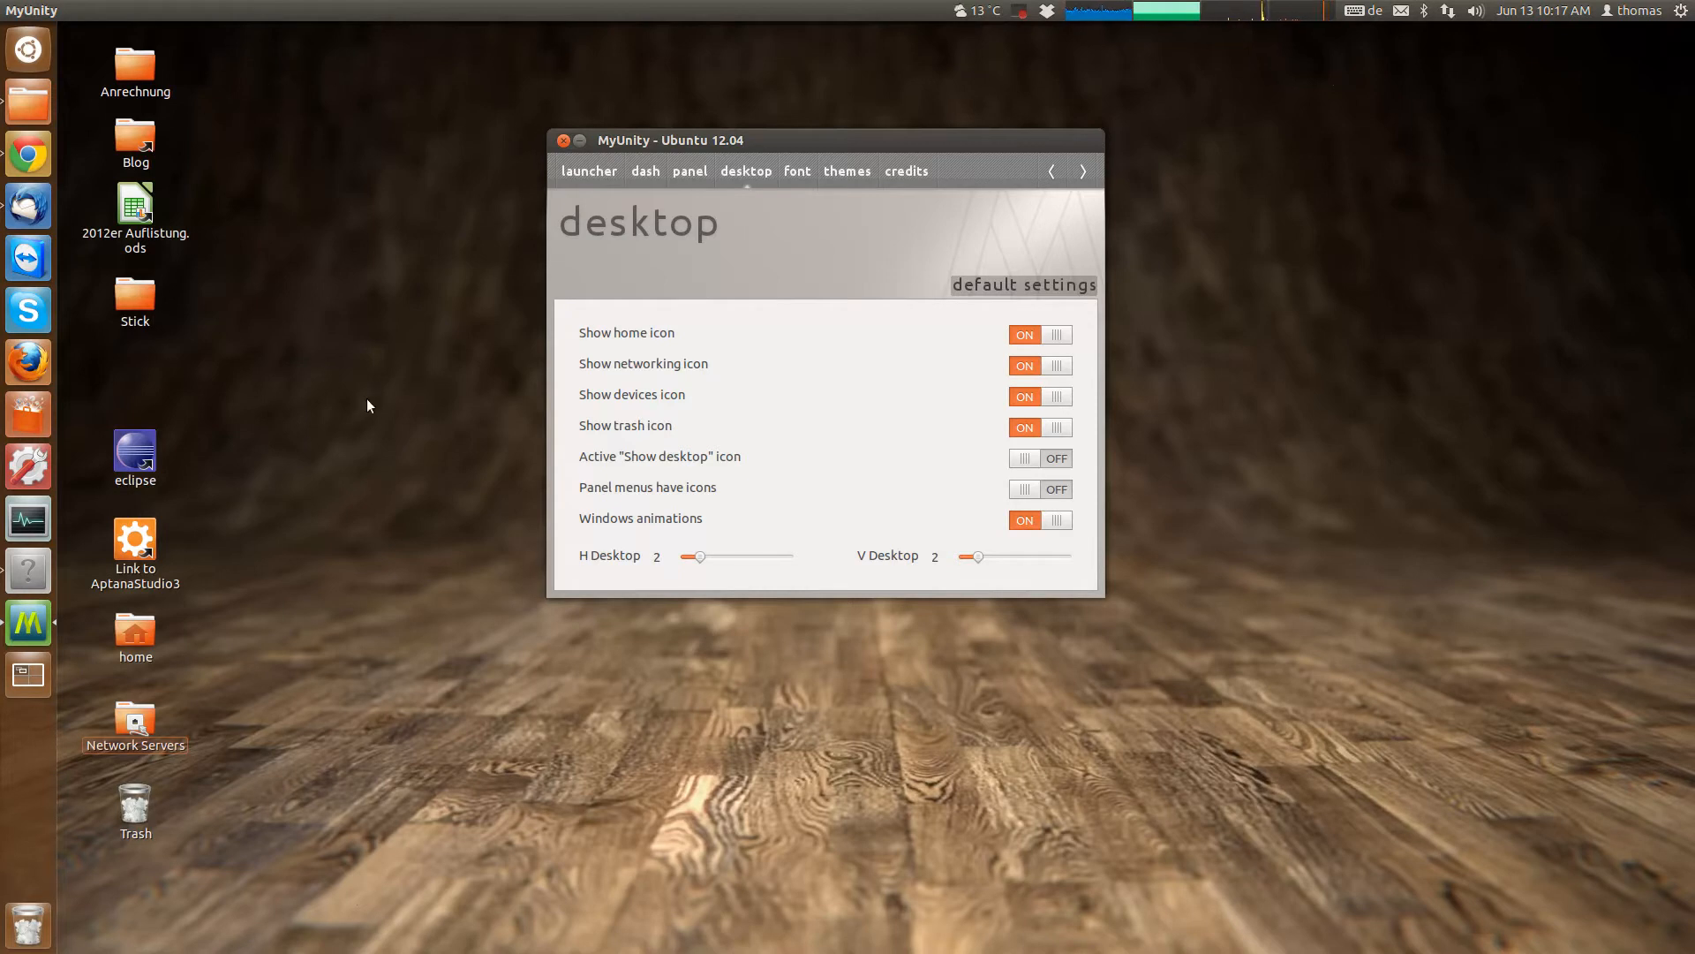
pyautogui.moveTo(1012, 482)
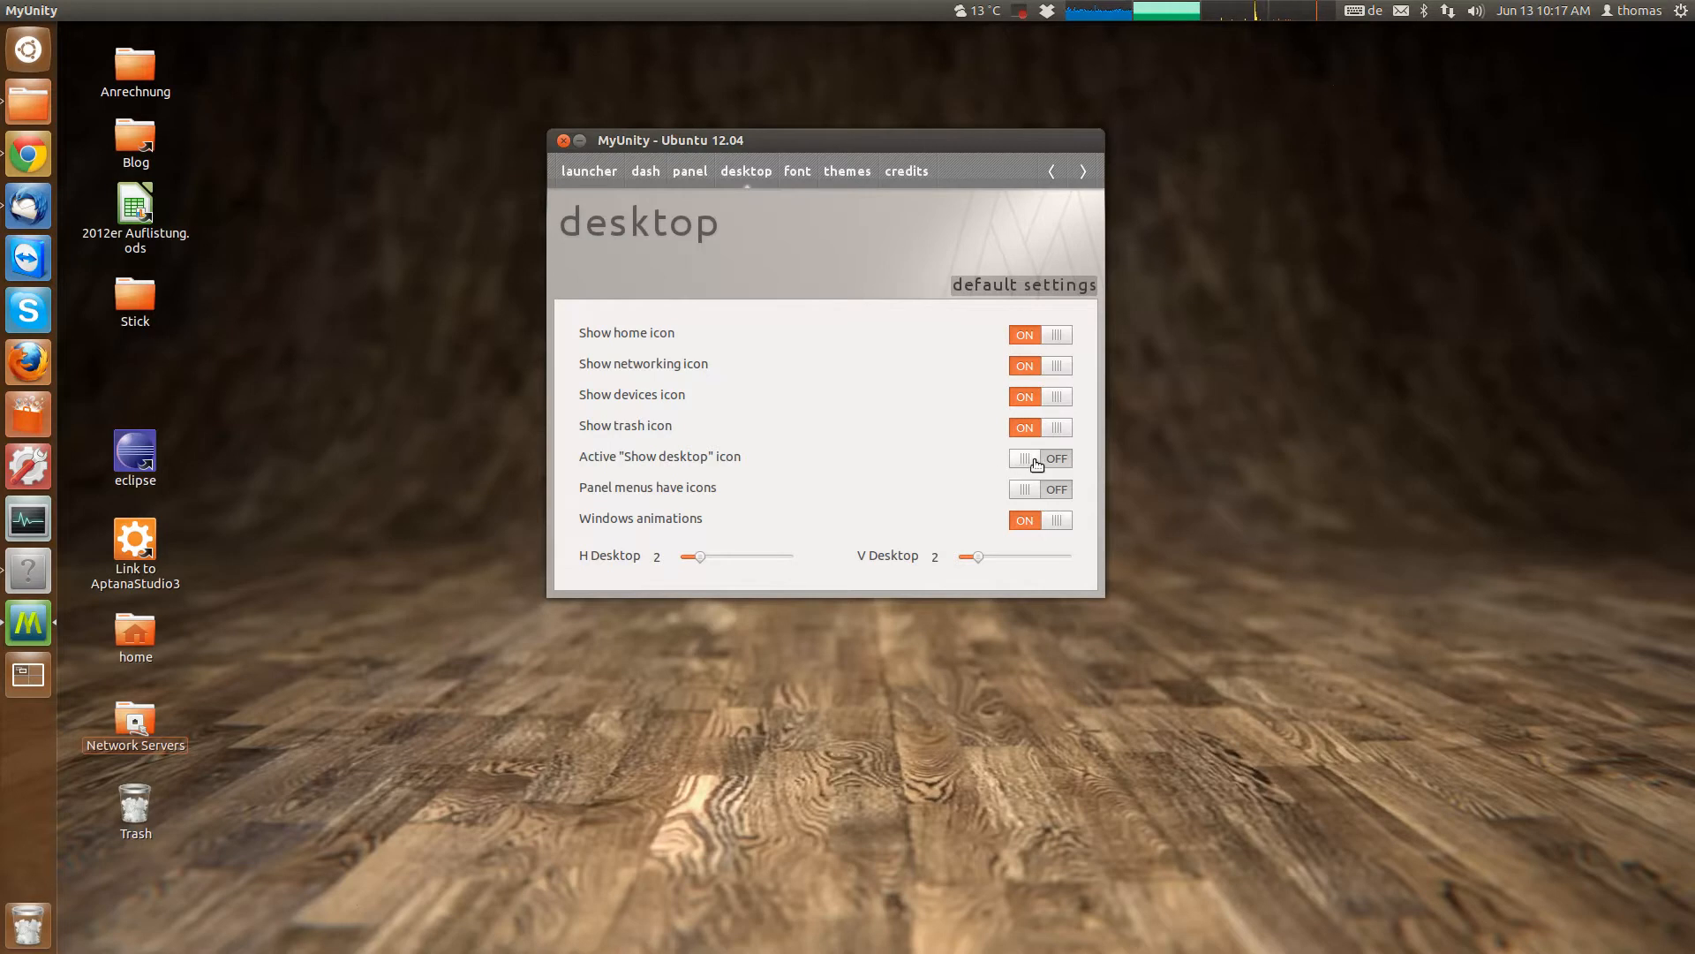
pyautogui.click(1040, 459)
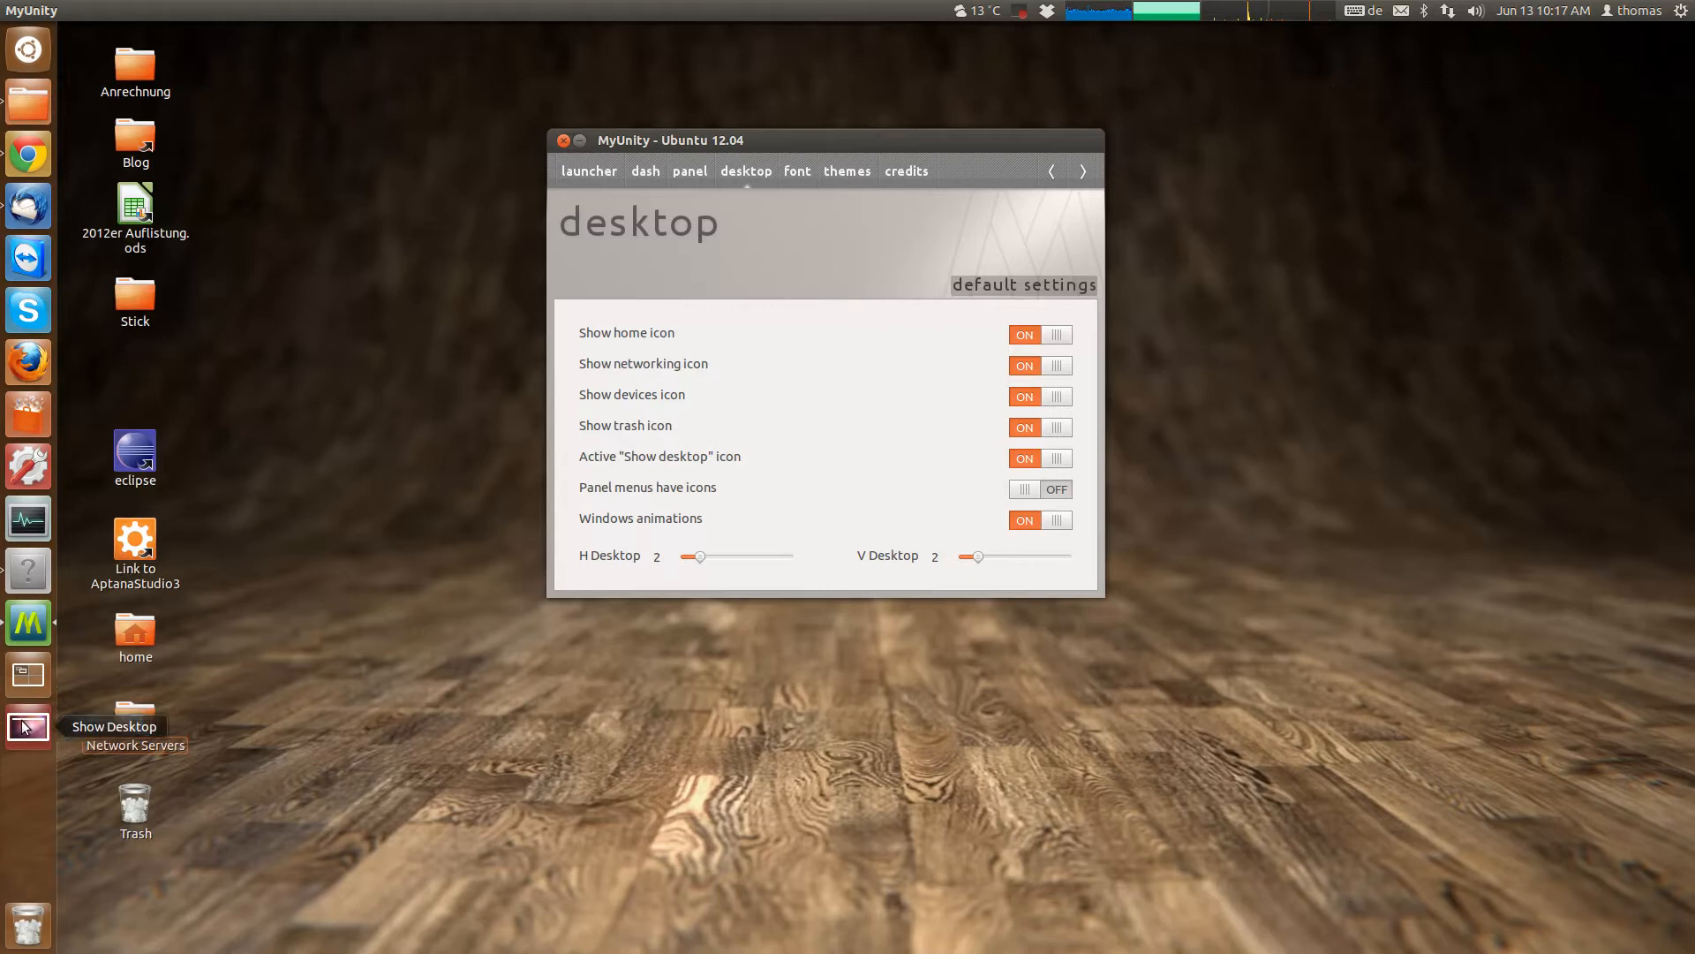
pyautogui.moveTo(53, 710)
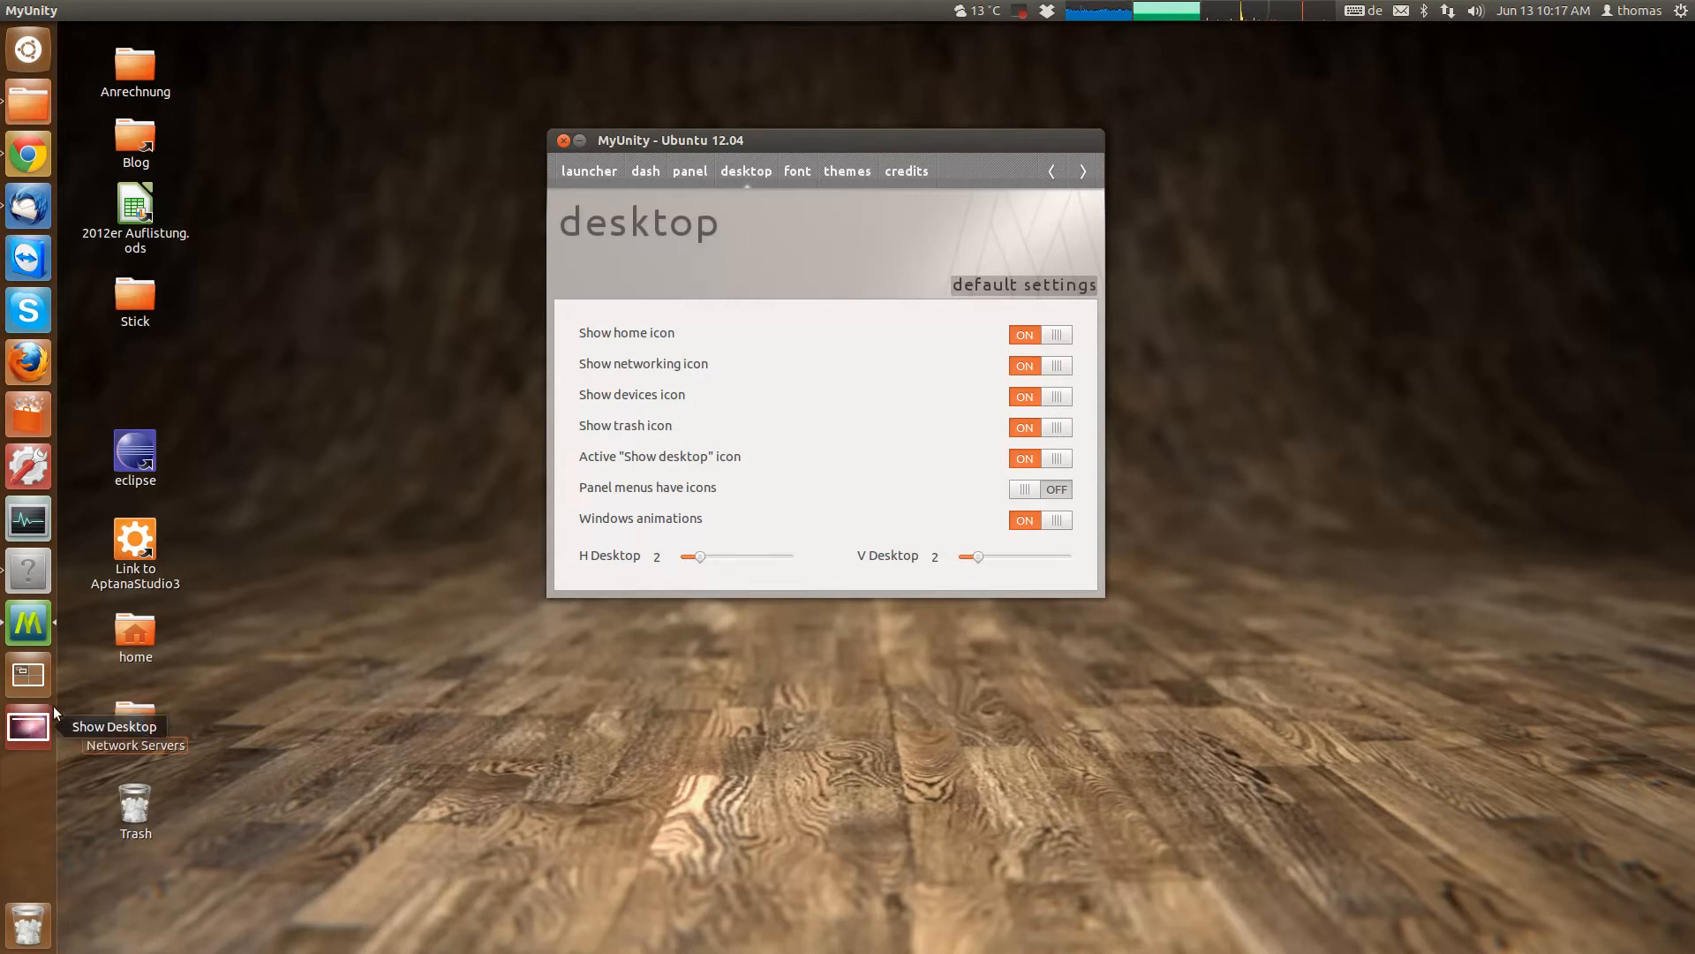
pyautogui.moveTo(876, 484)
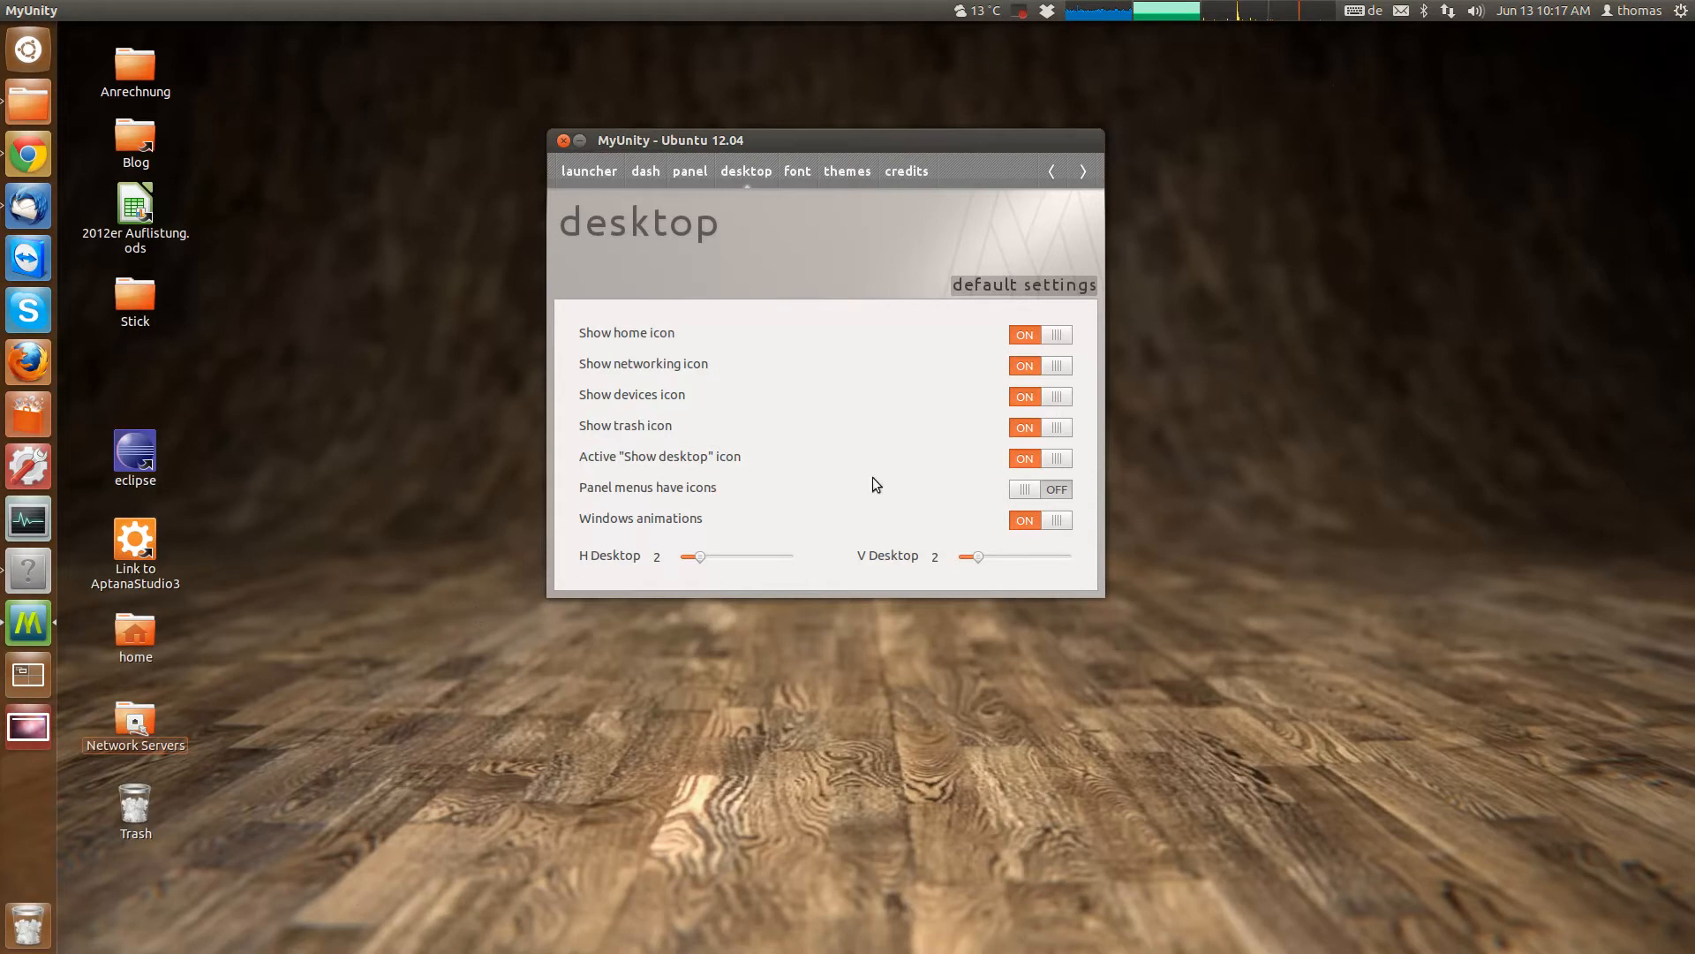
pyautogui.moveTo(943, 104)
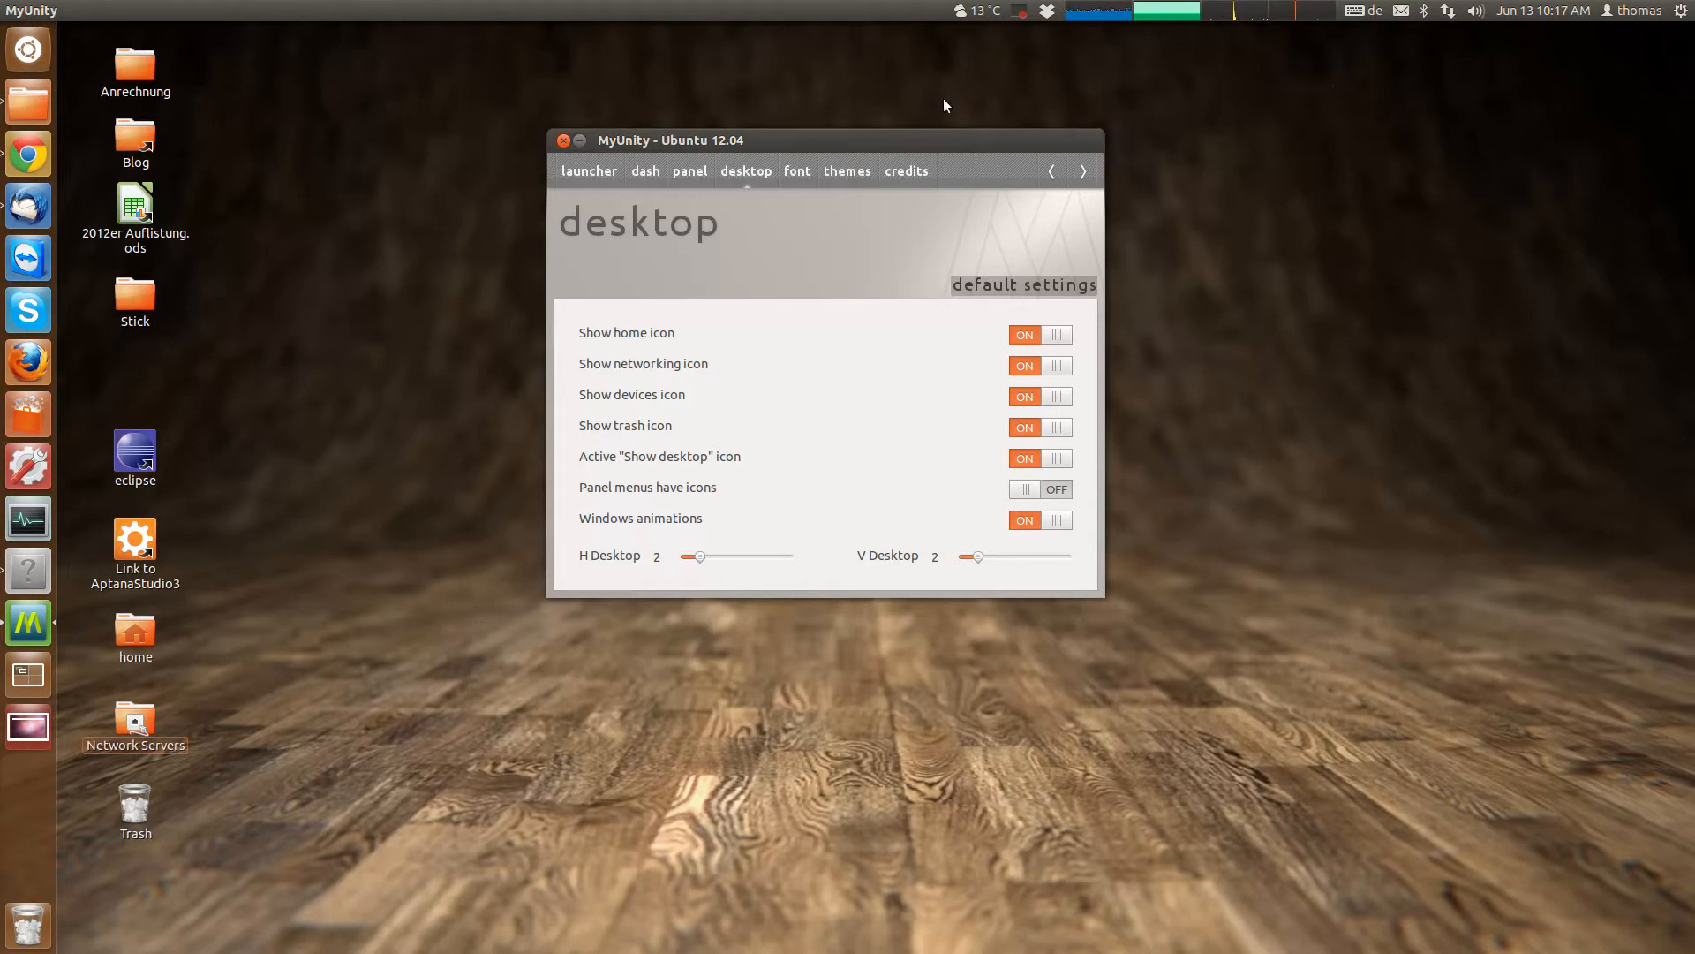
pyautogui.moveTo(1028, 490)
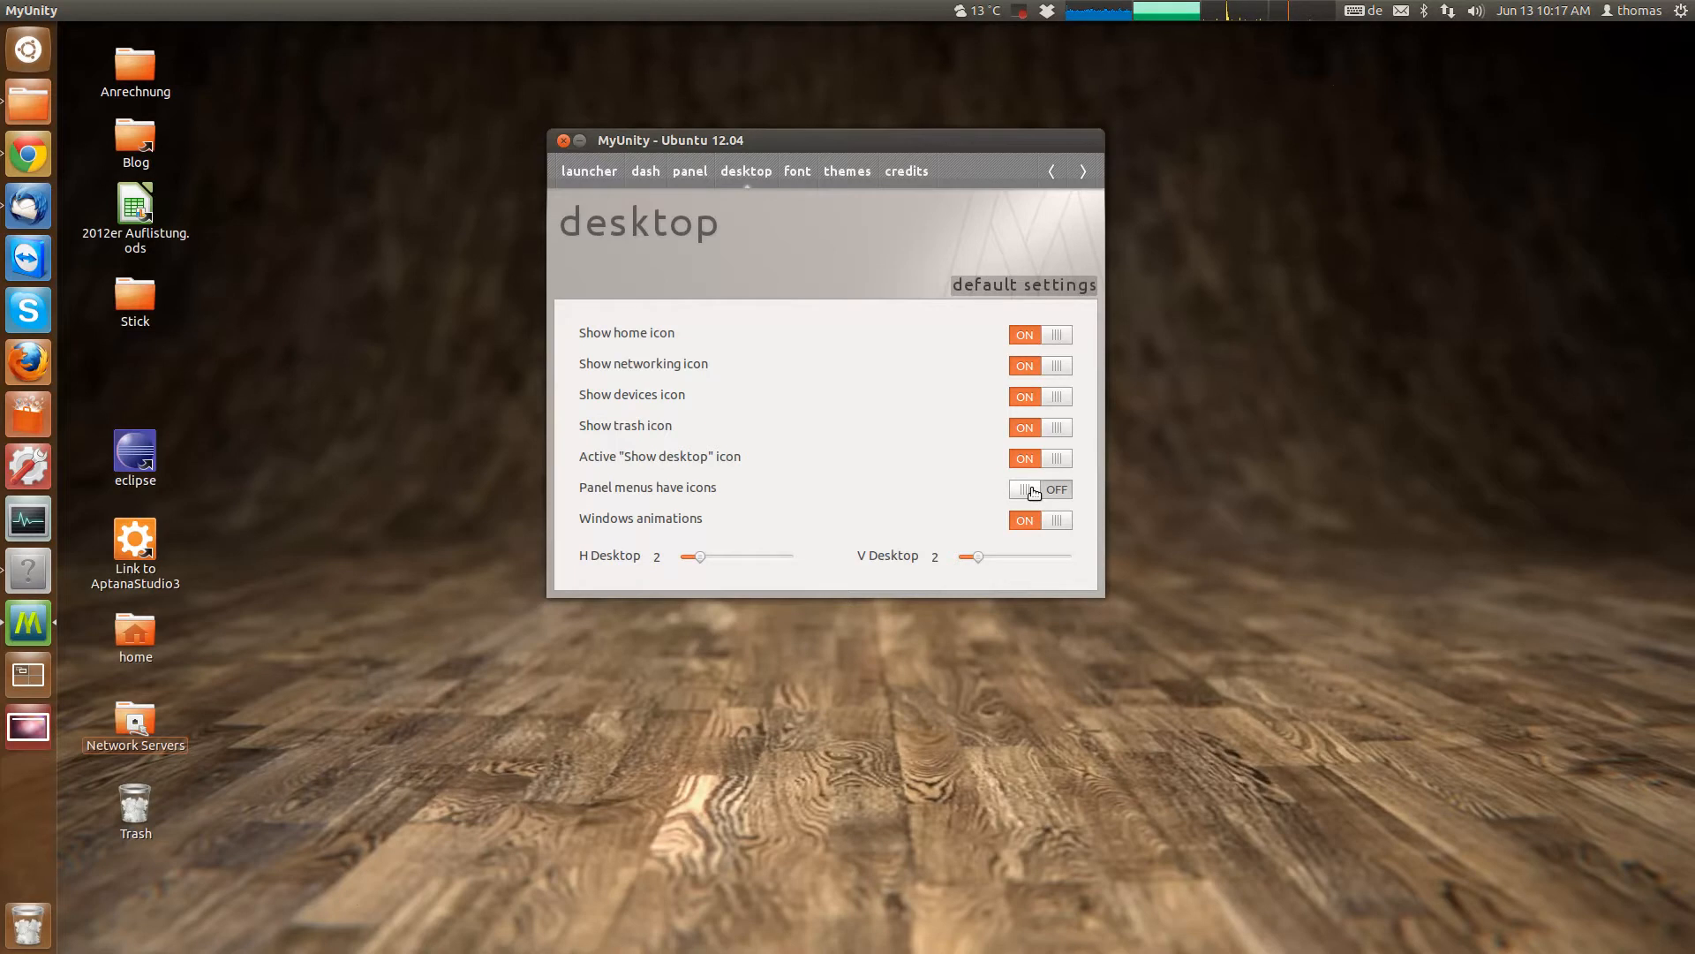
# Toggle 'Panel menus have icons' on then off, and request restoring the desktop defaults.
pyautogui.click(1039, 490)
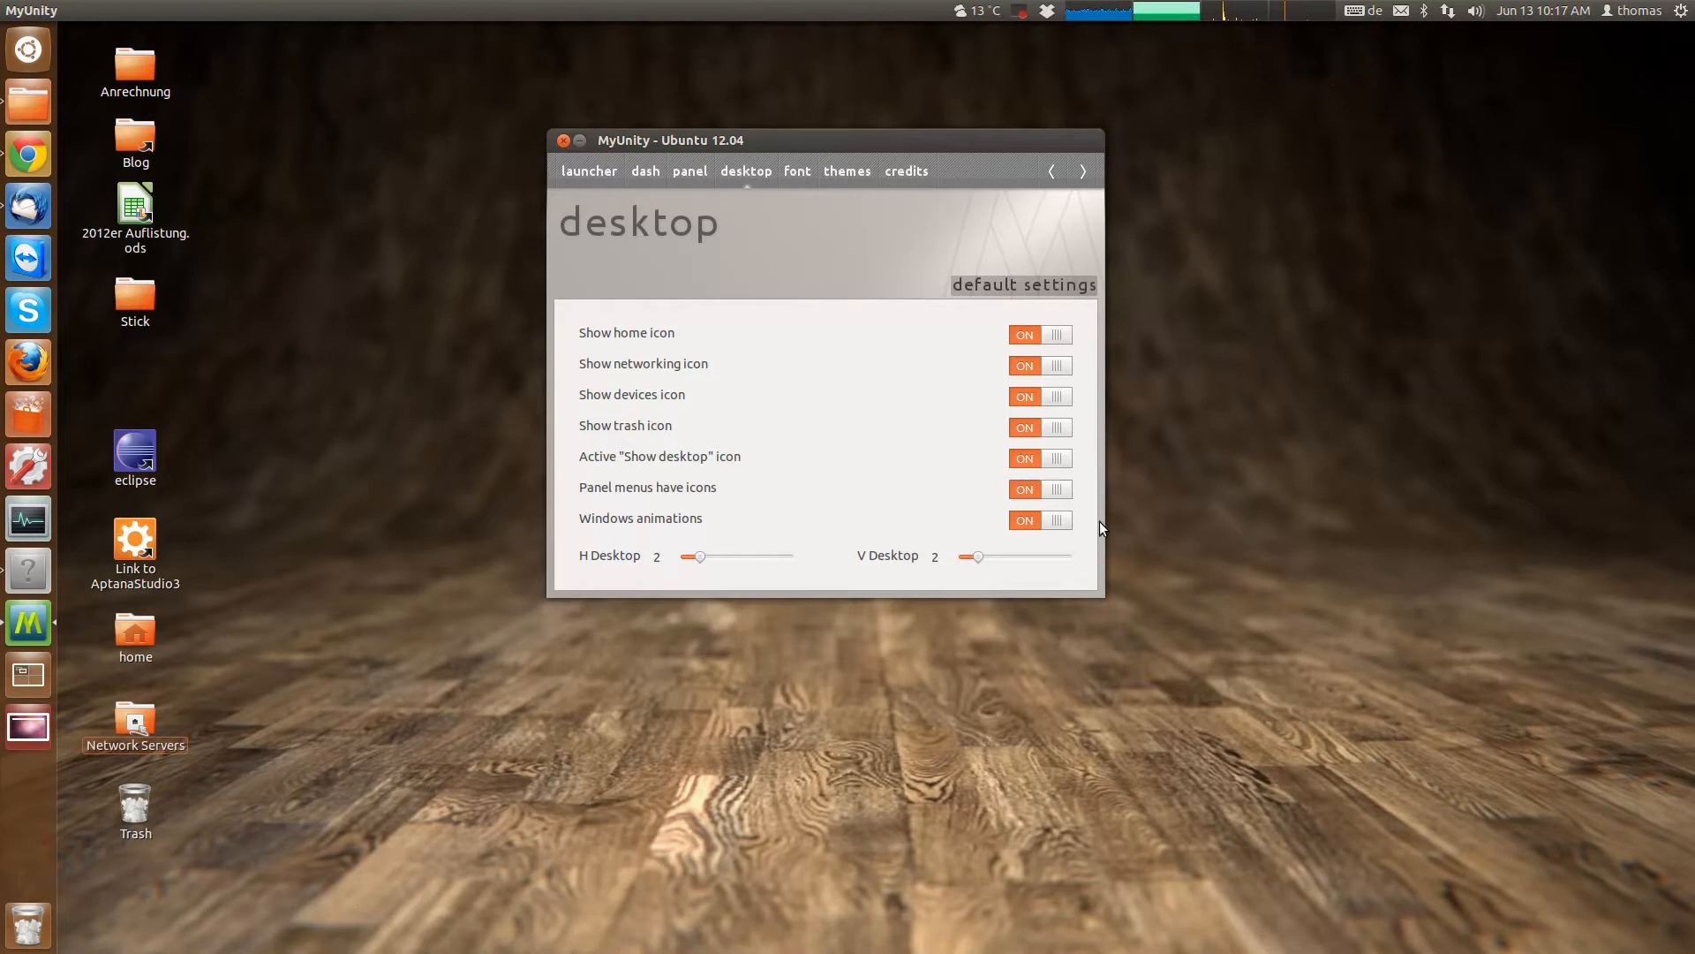
pyautogui.moveTo(1065, 498)
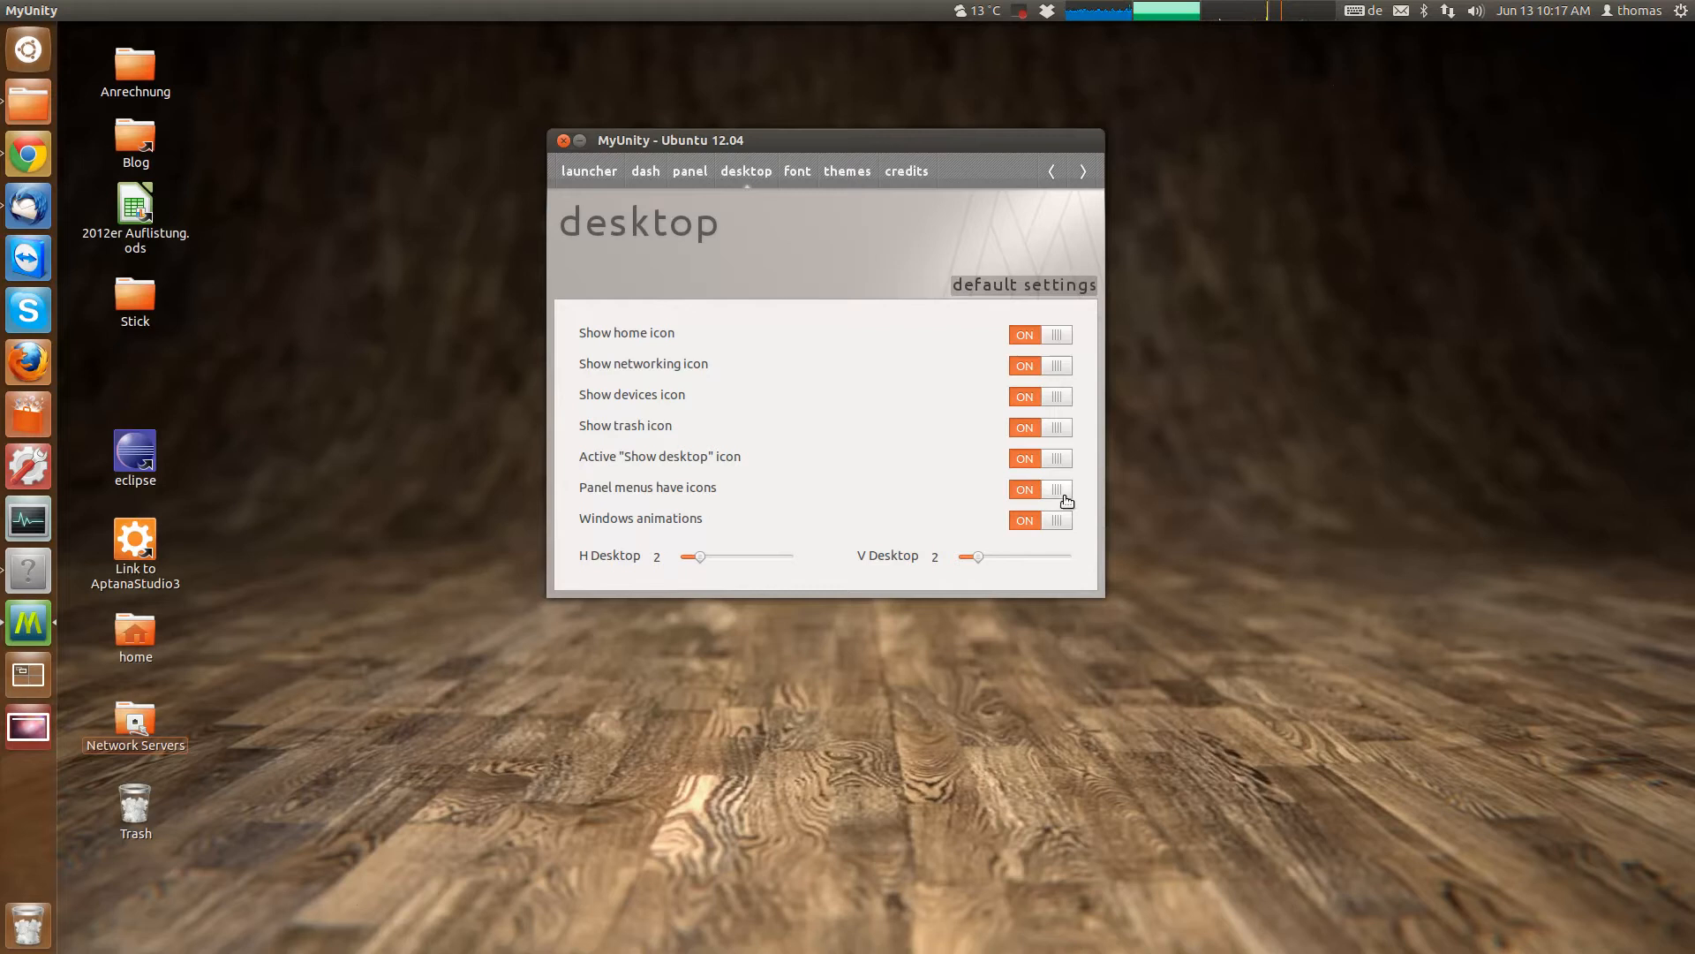
pyautogui.click(1040, 490)
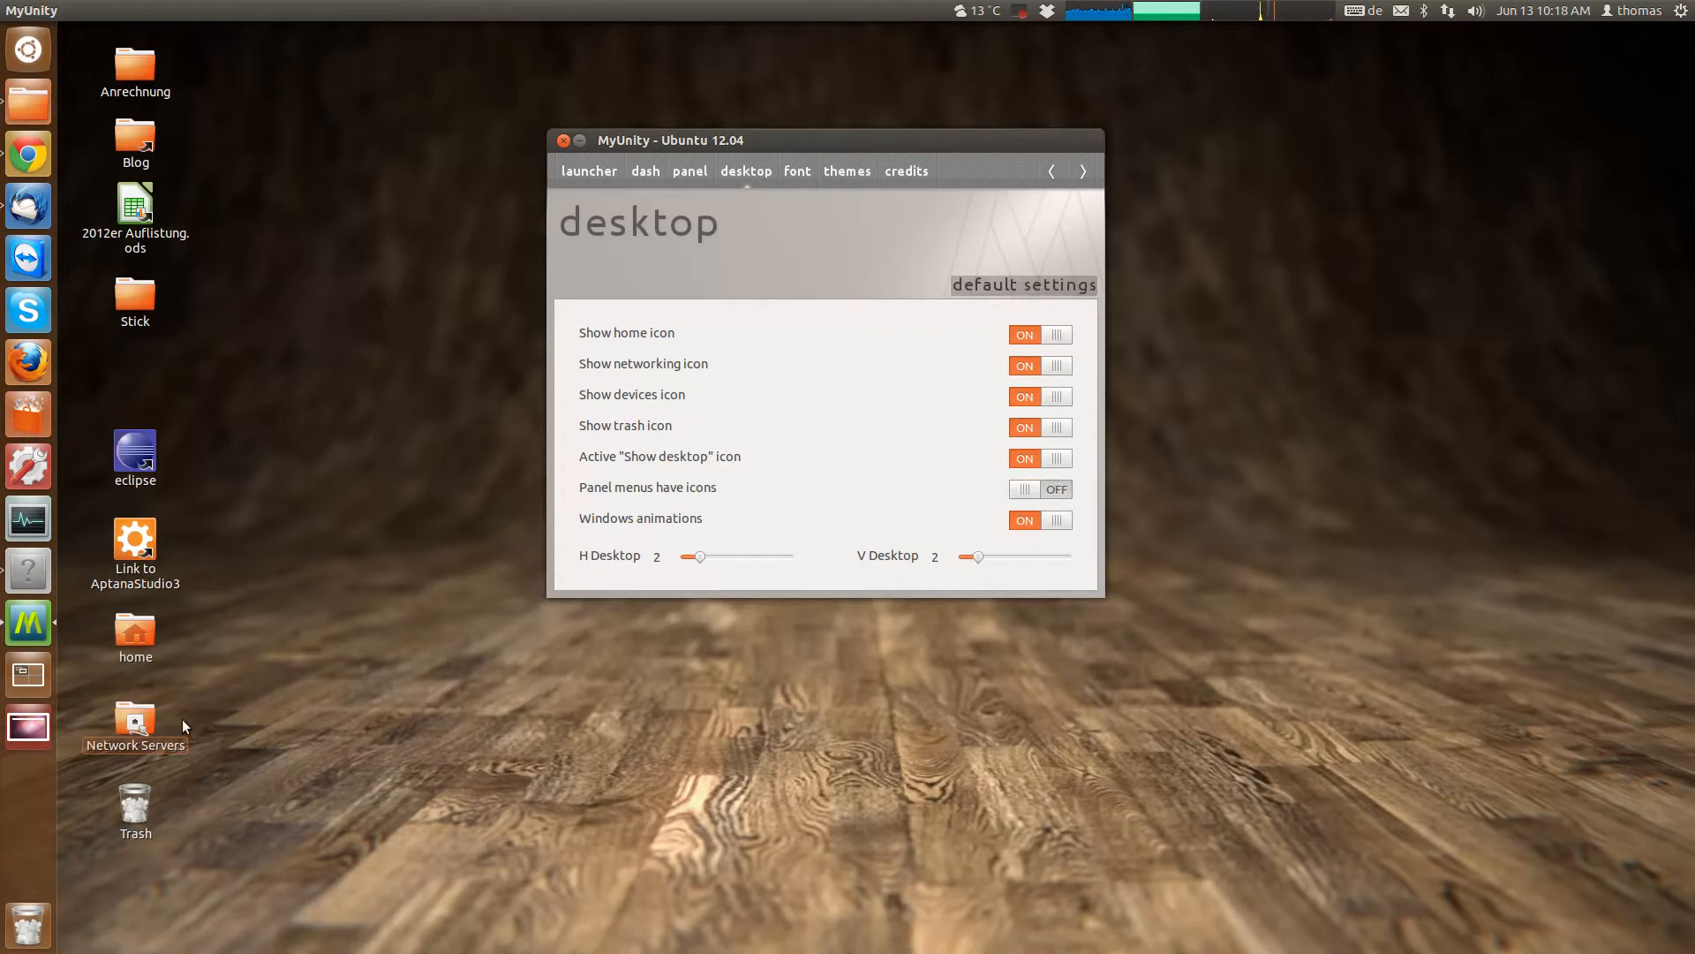
pyautogui.click(1024, 282)
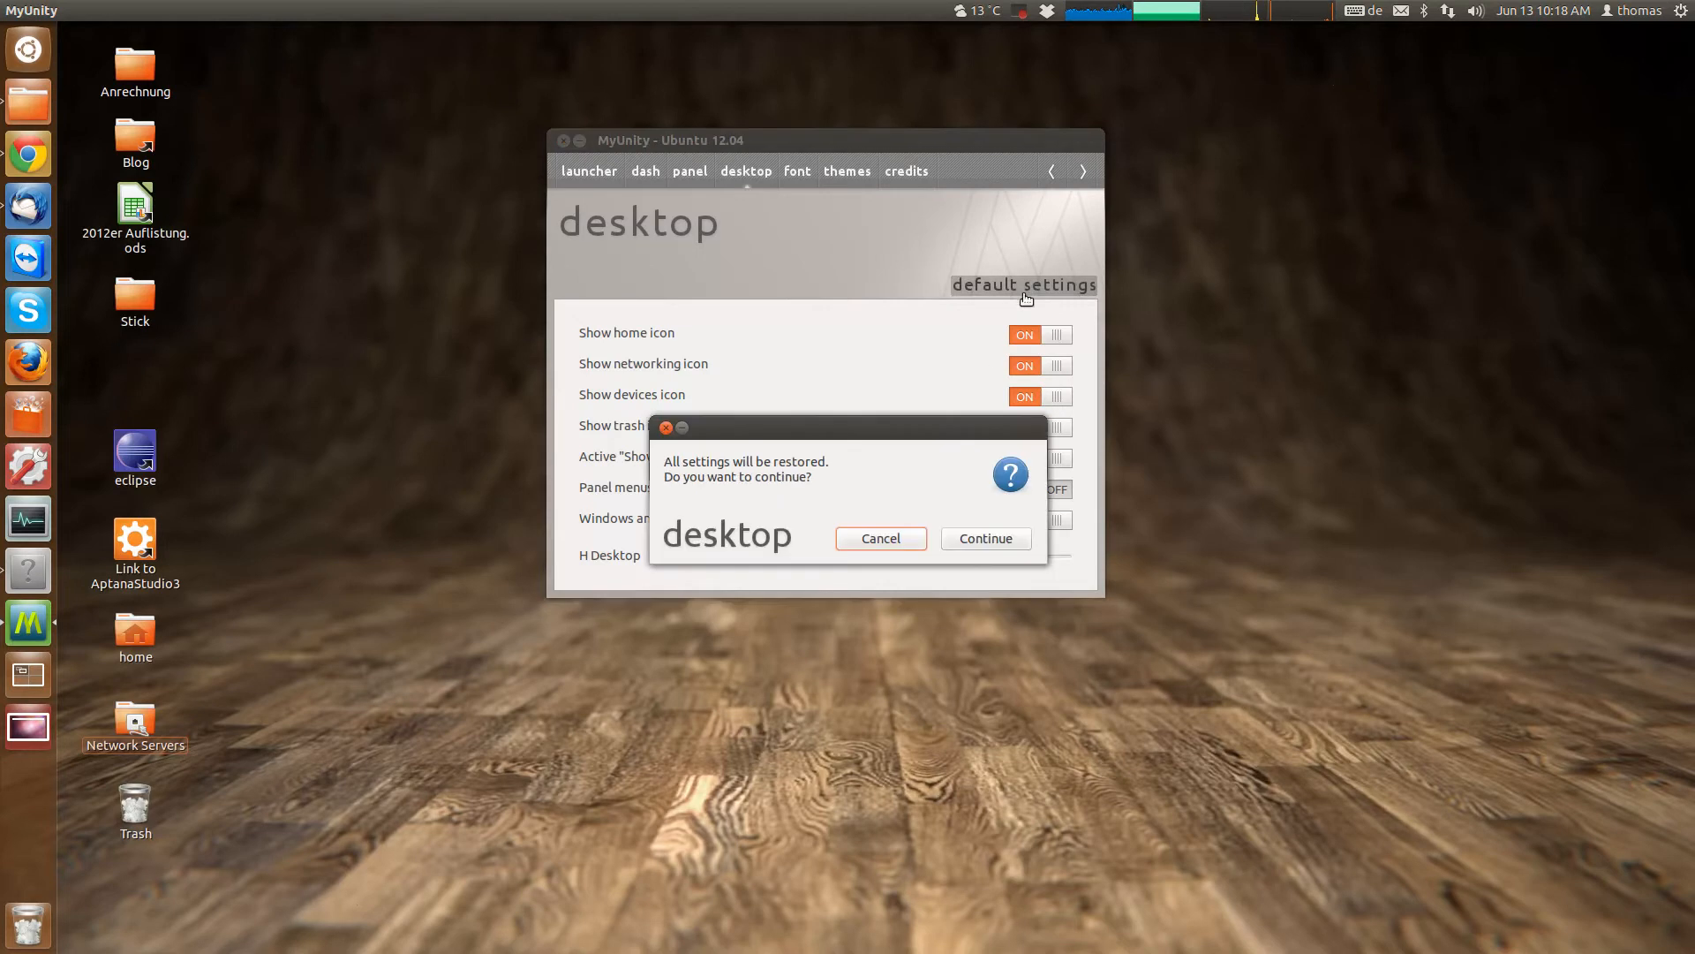
# Confirm restoring all settings to defaults and toggle the Show desktop icon switch.
pyautogui.click(985, 537)
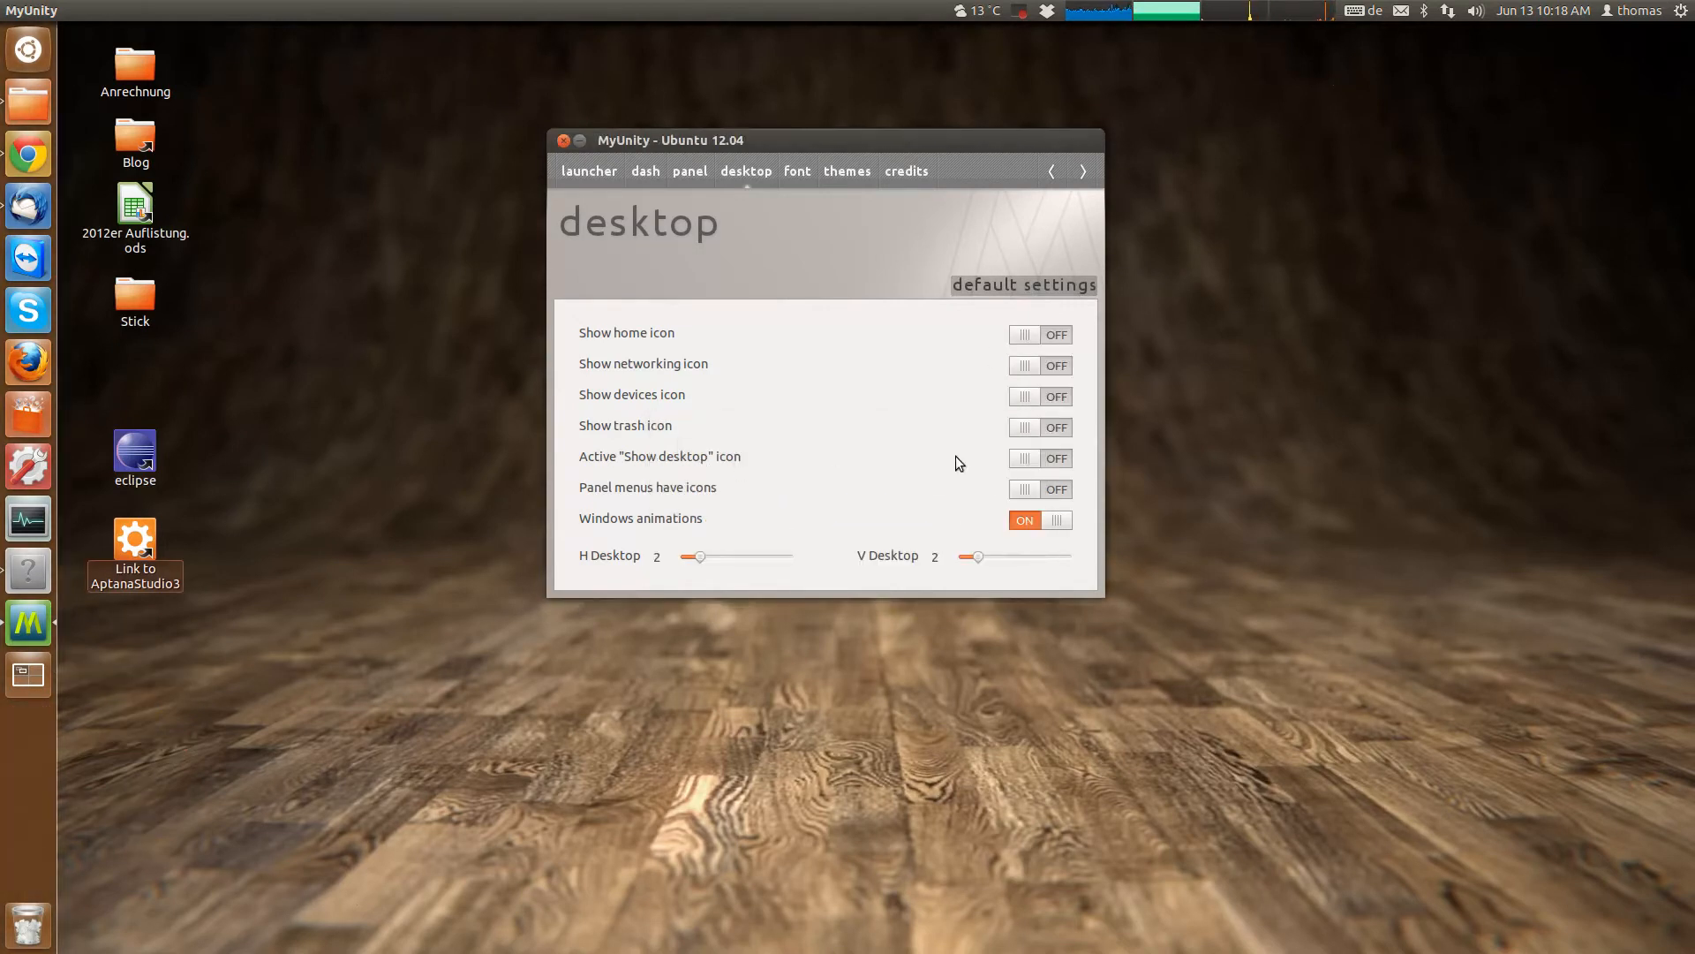
pyautogui.click(1040, 459)
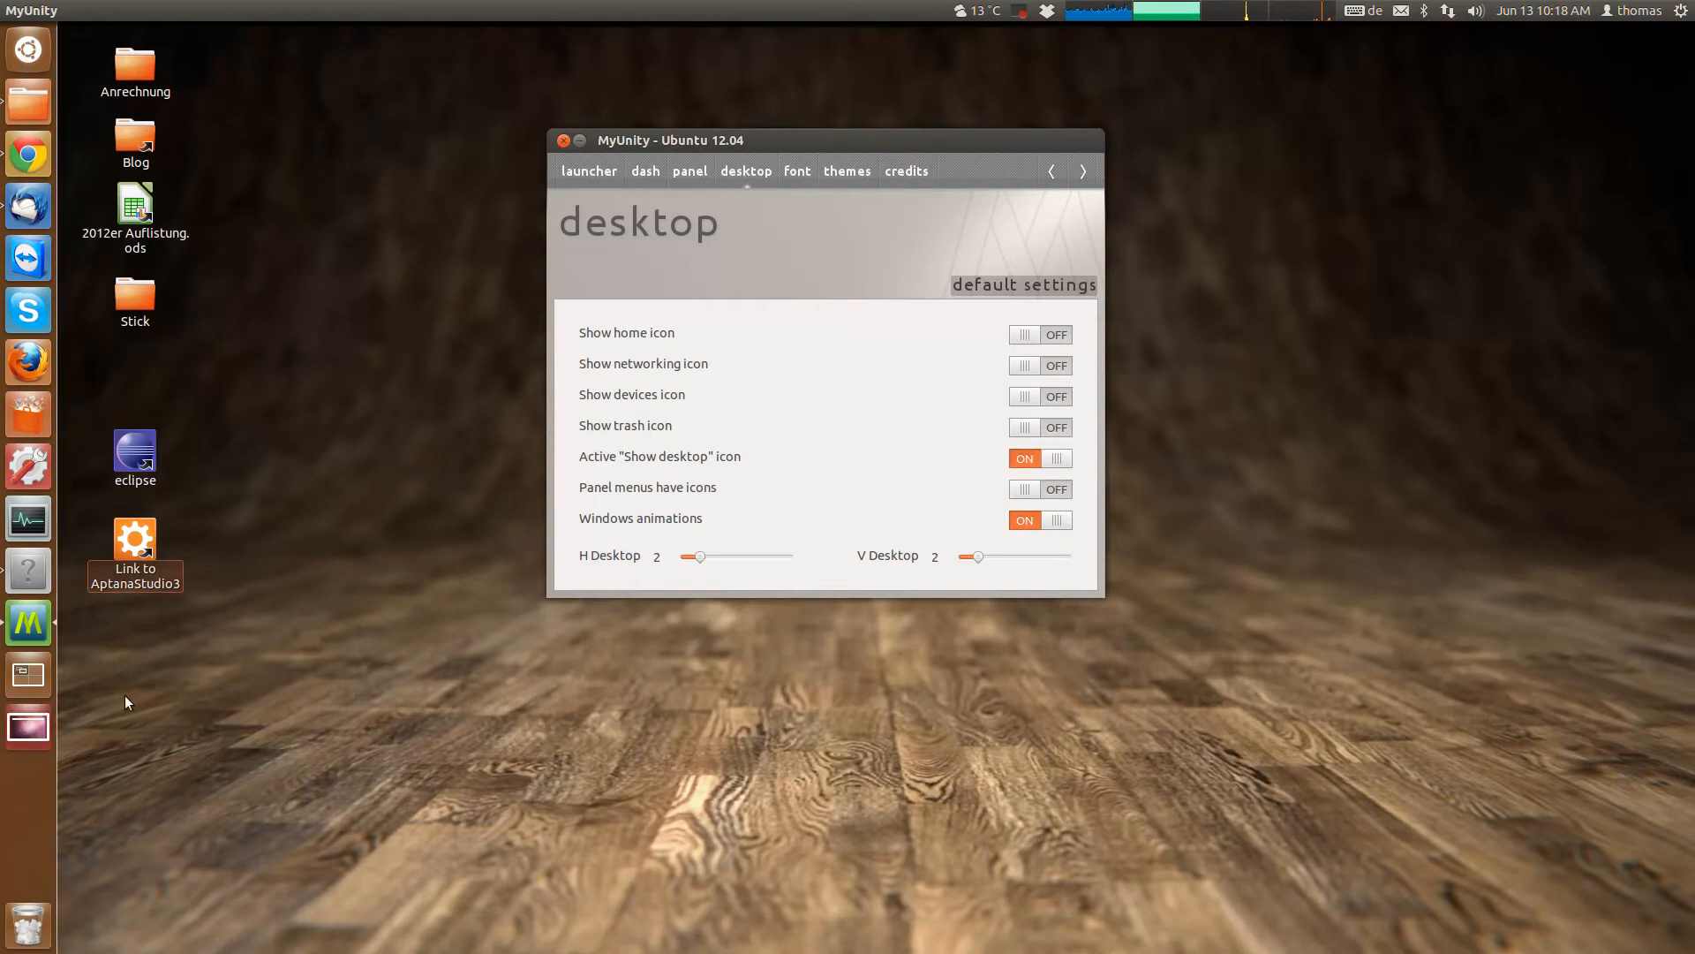
pyautogui.click(797, 171)
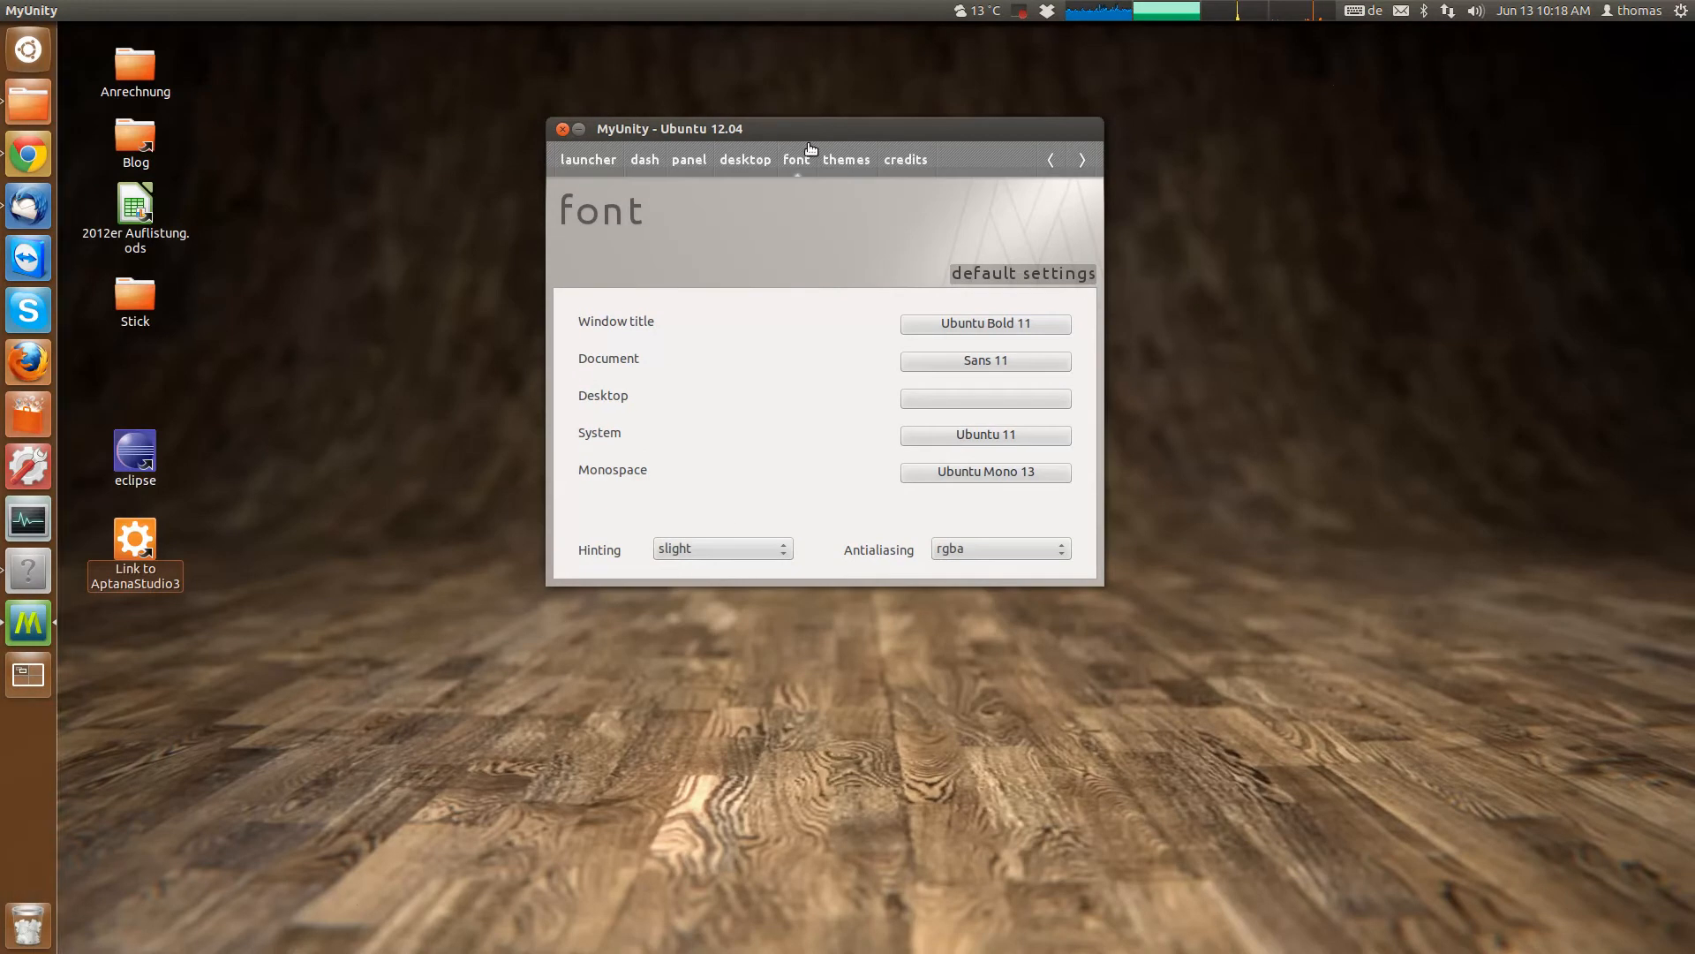
pyautogui.moveTo(1086, 353)
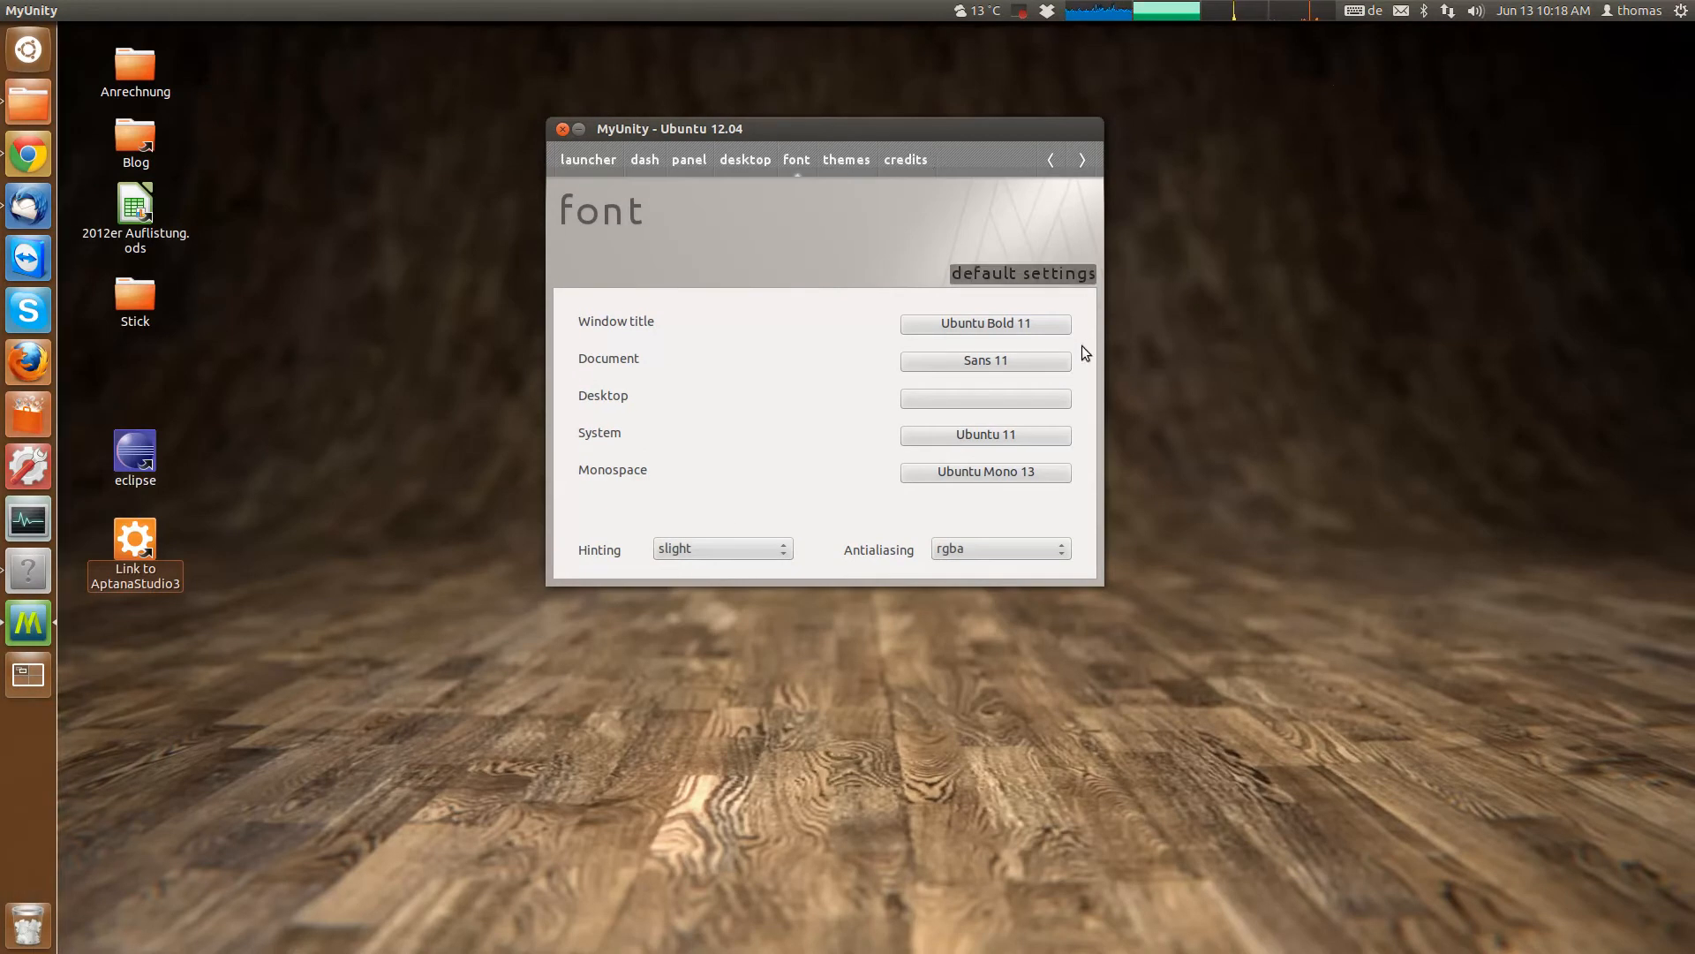
pyautogui.moveTo(1059, 481)
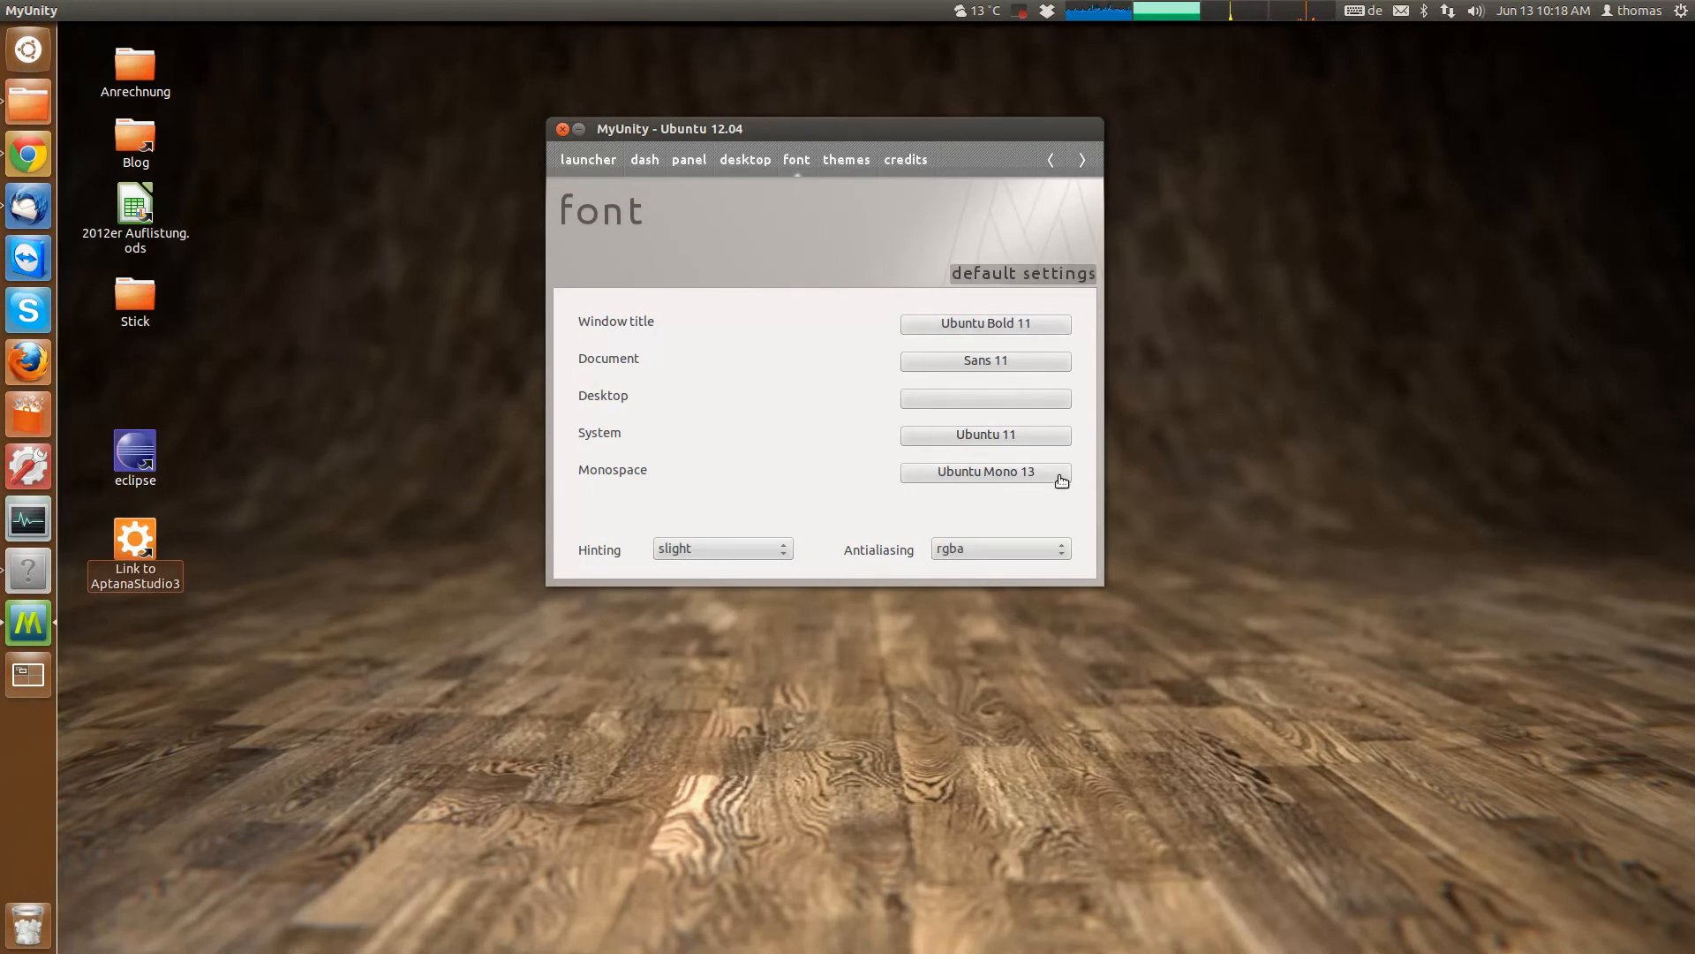
pyautogui.click(846, 159)
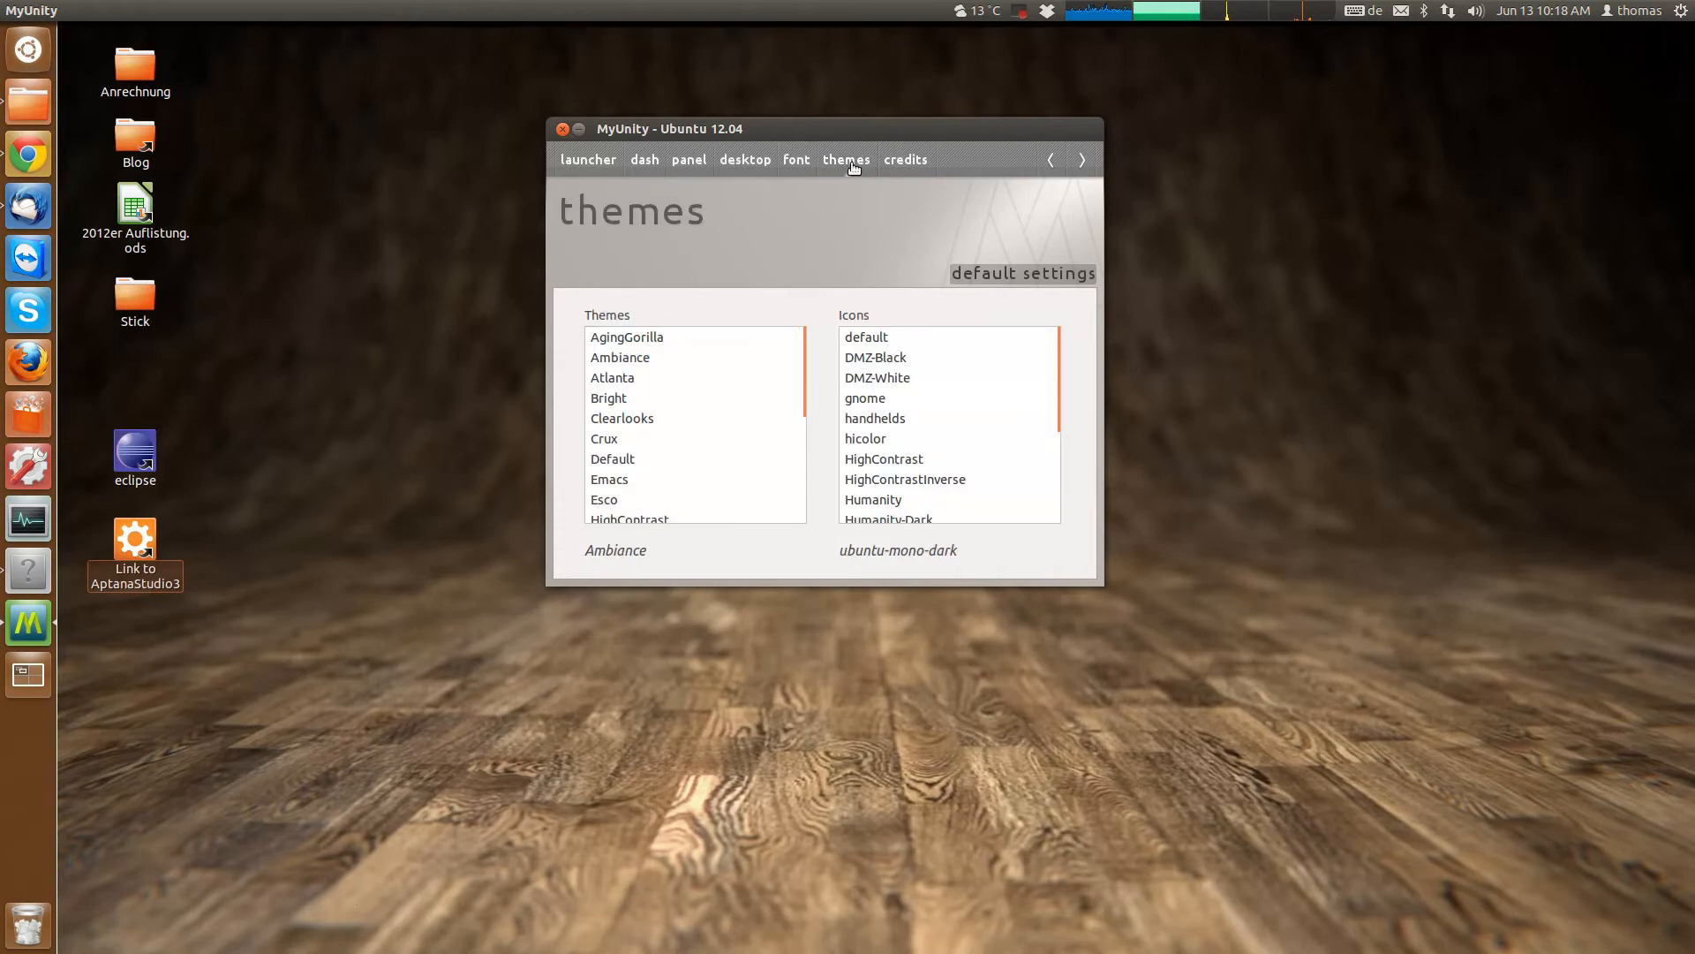
pyautogui.moveTo(812, 360)
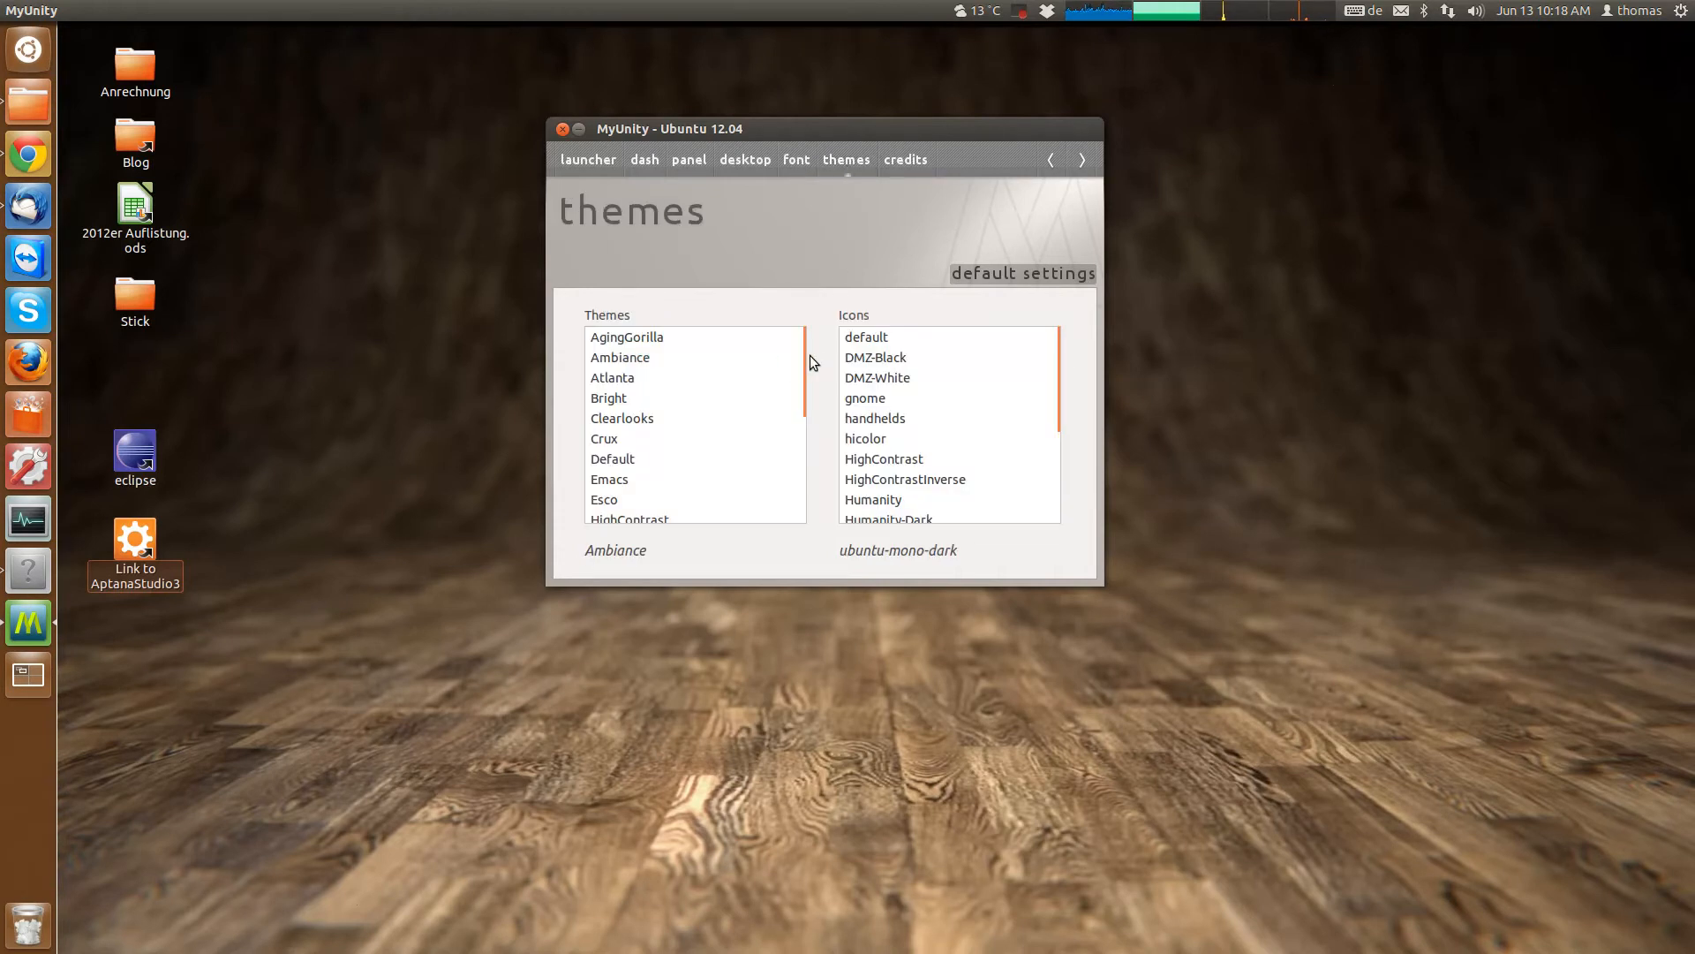
pyautogui.scroll(-3)
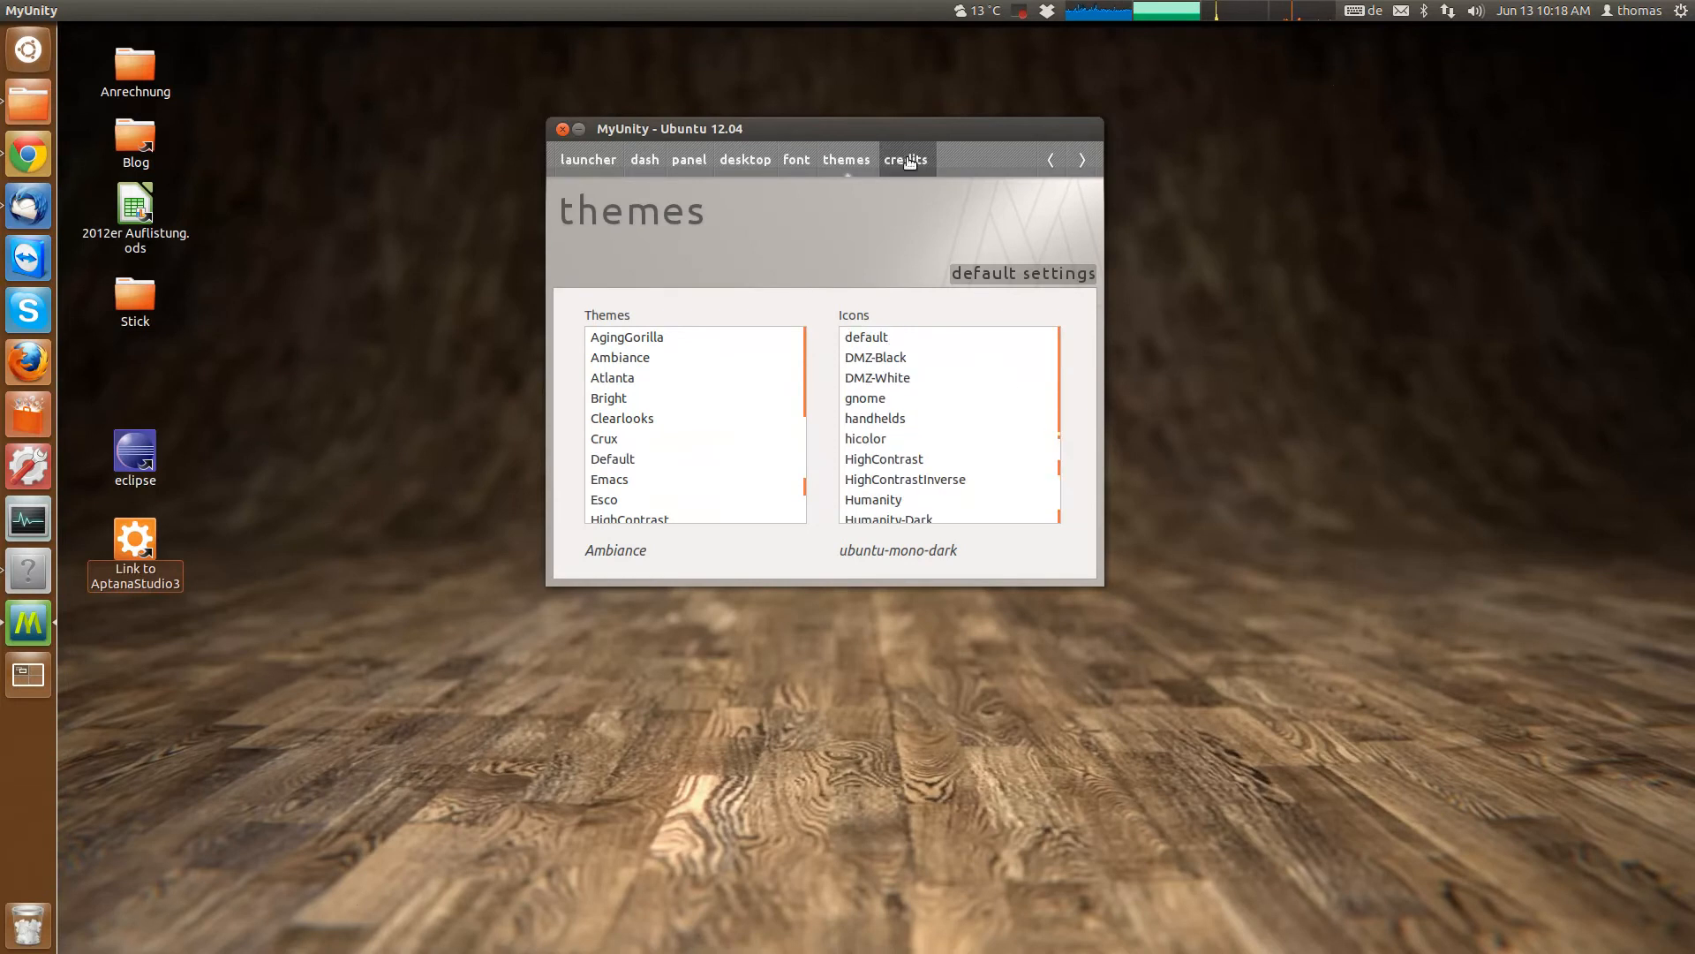
pyautogui.click(794, 159)
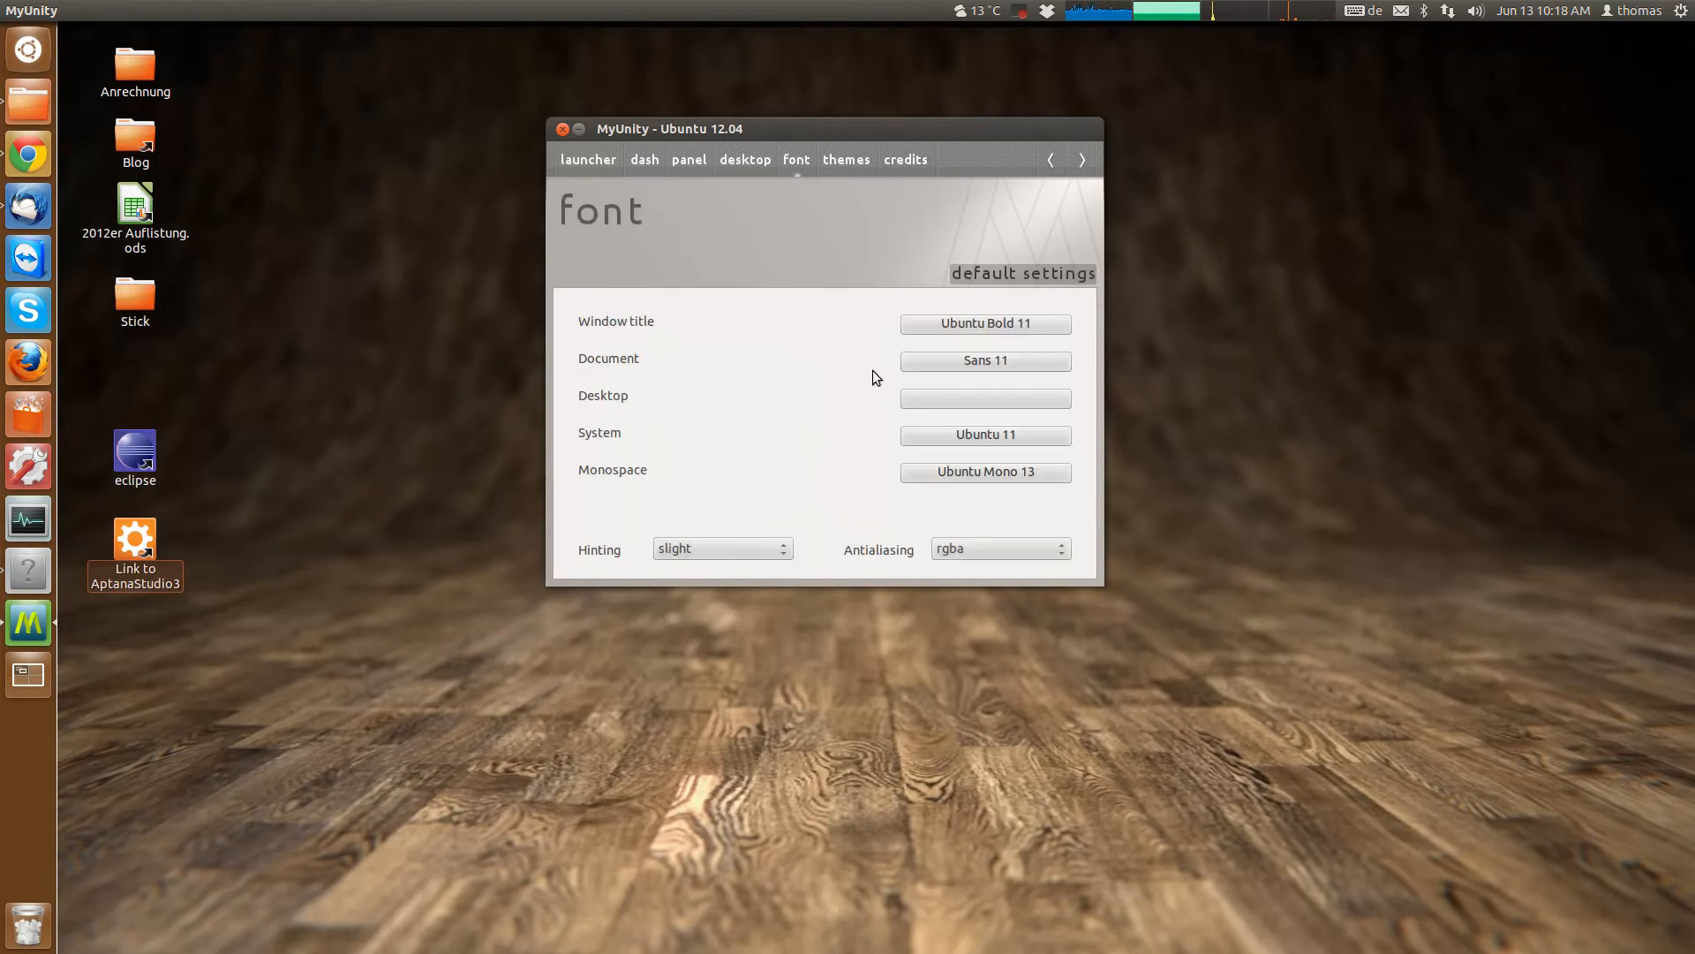
pyautogui.moveTo(668, 127); pyautogui.dragTo(740, 171)
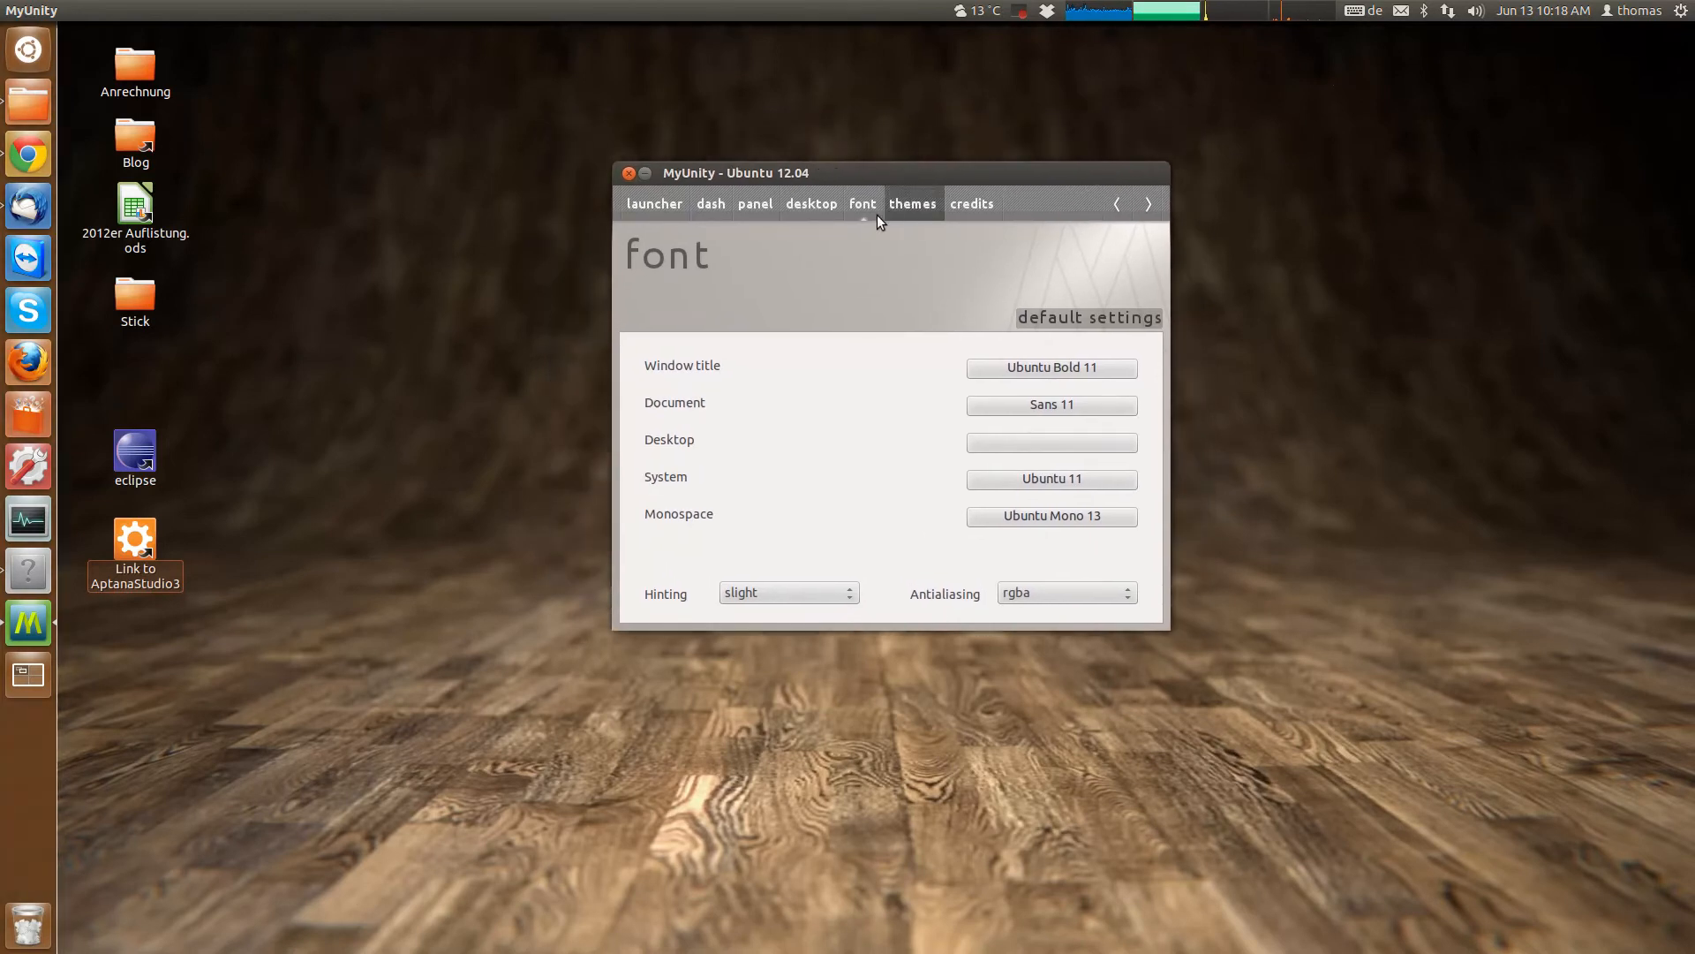
pyautogui.click(913, 205)
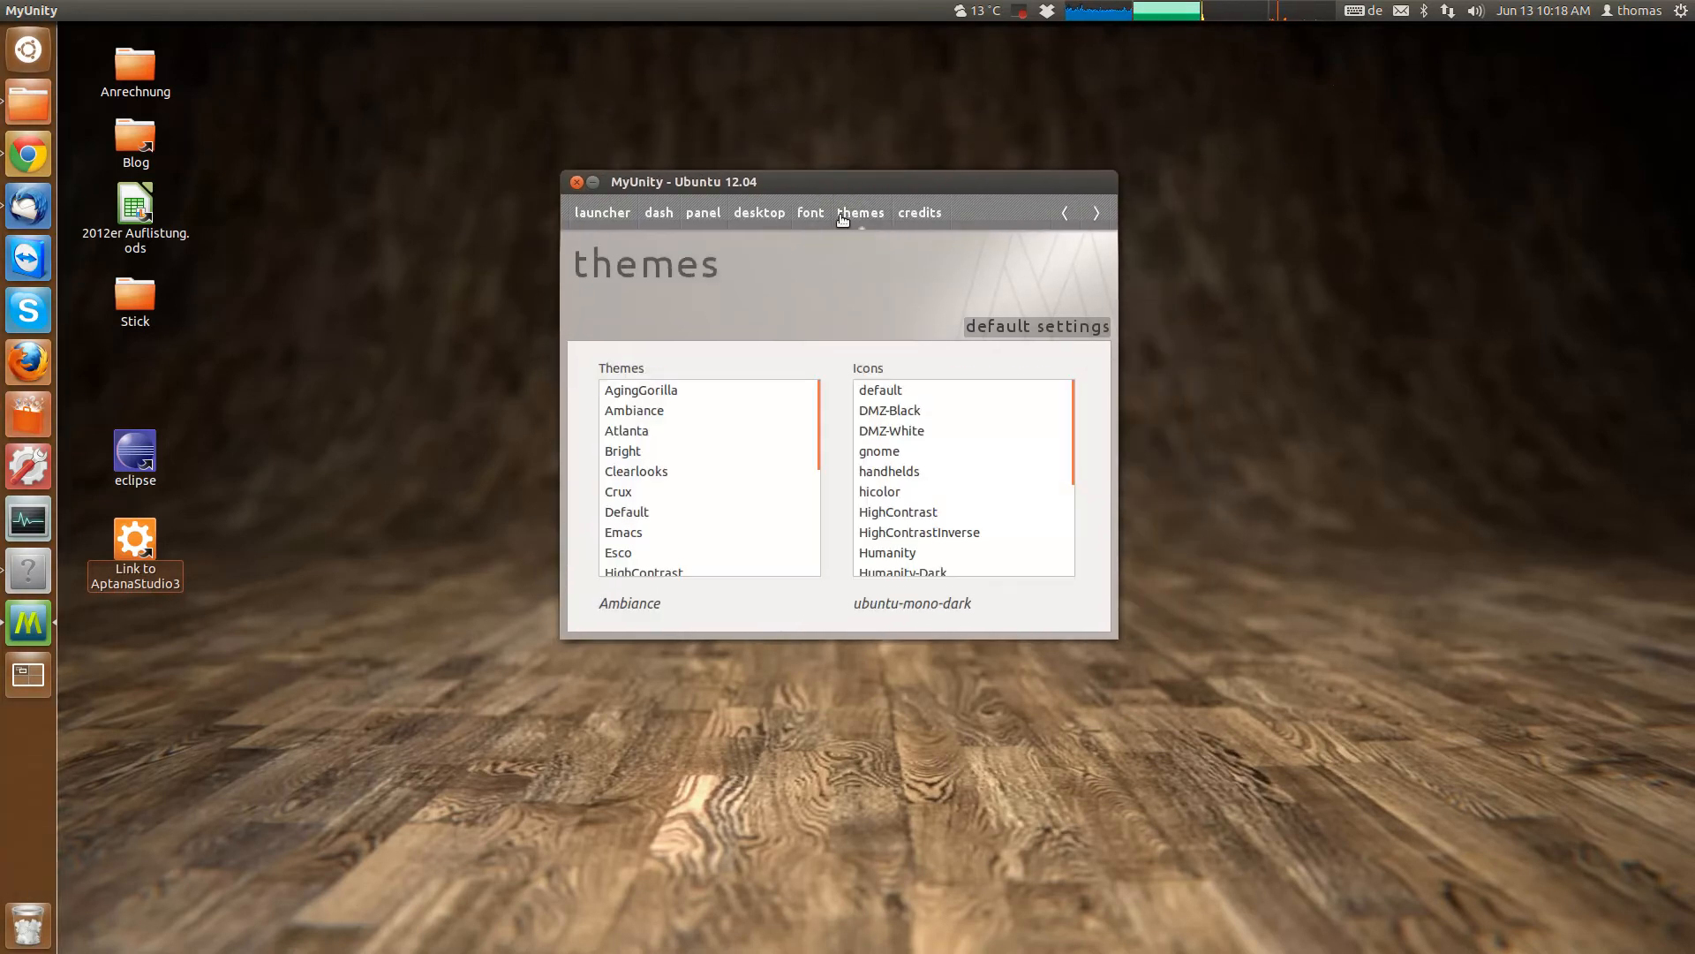
pyautogui.click(811, 212)
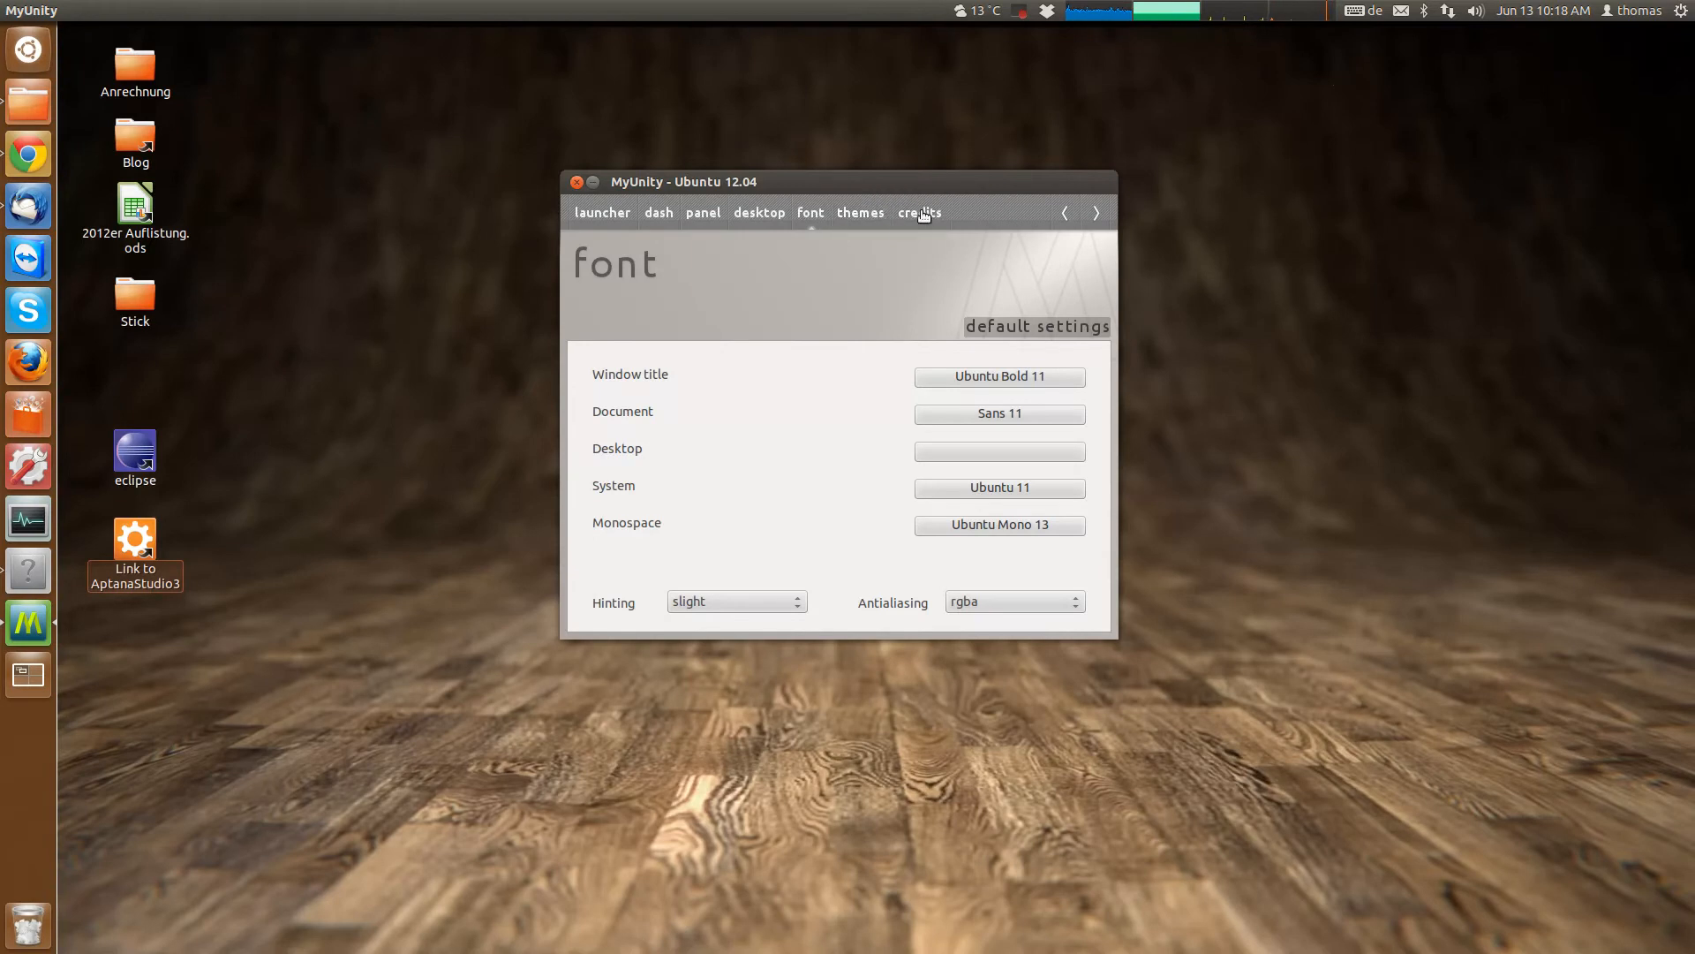
# Return to the launcher settings page and reposition the MyUnity window by its title bar.
pyautogui.click(600, 212)
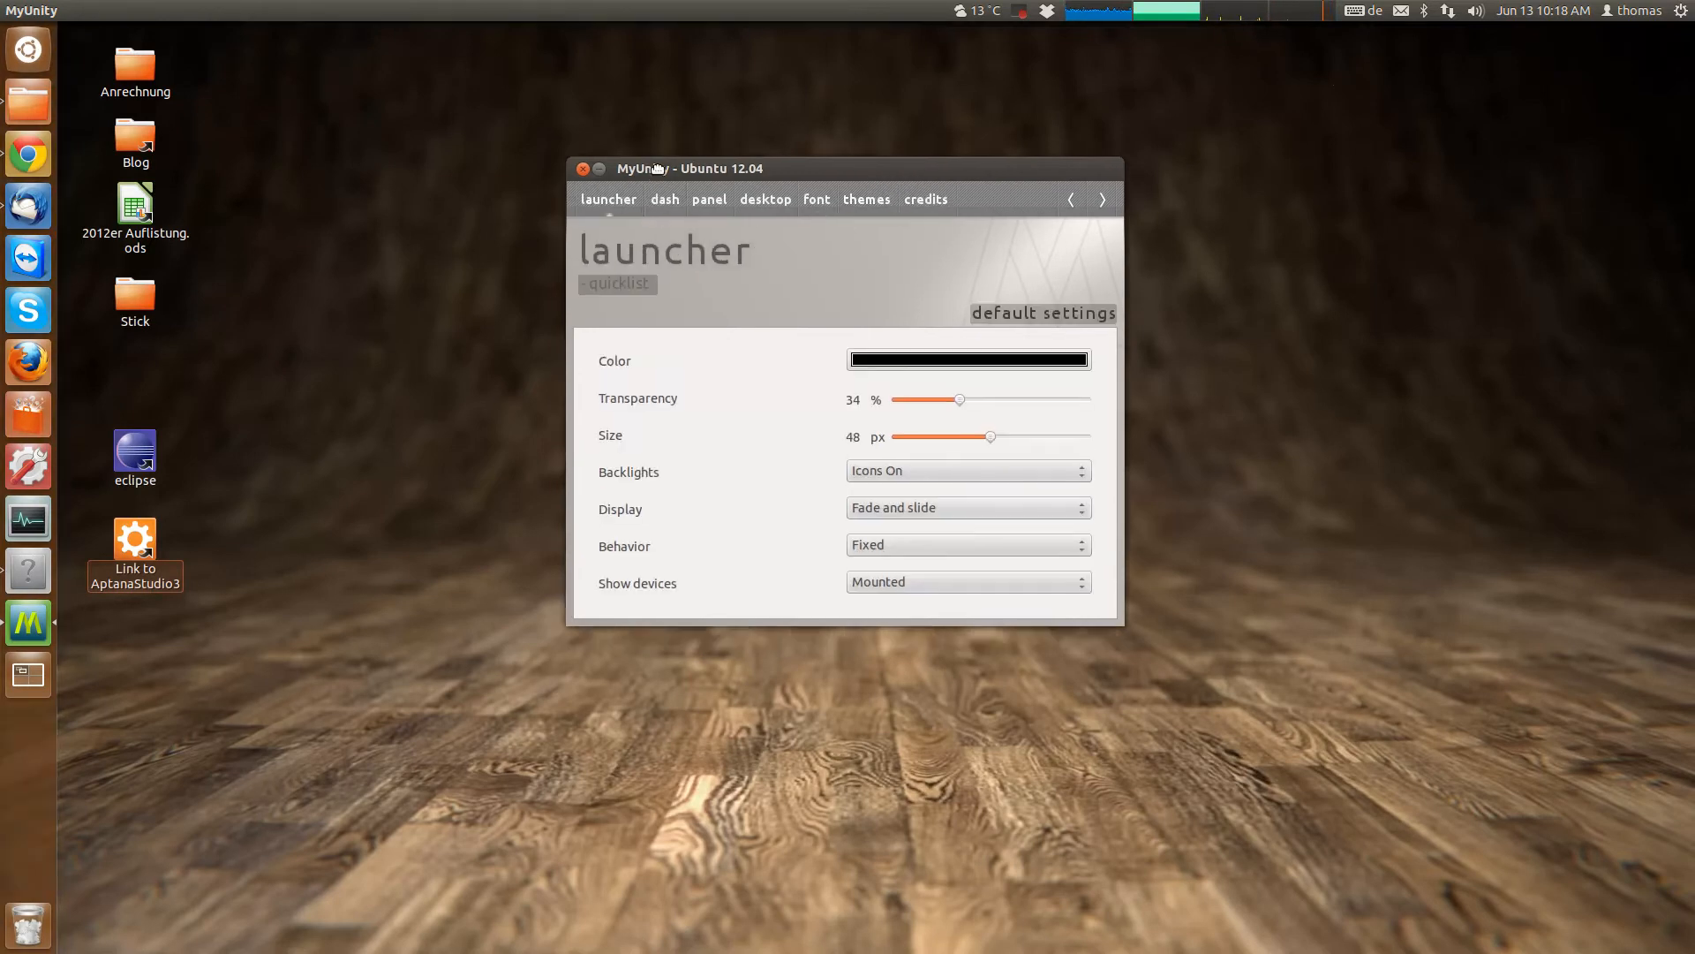
pyautogui.moveTo(648, 168); pyautogui.dragTo(709, 122)
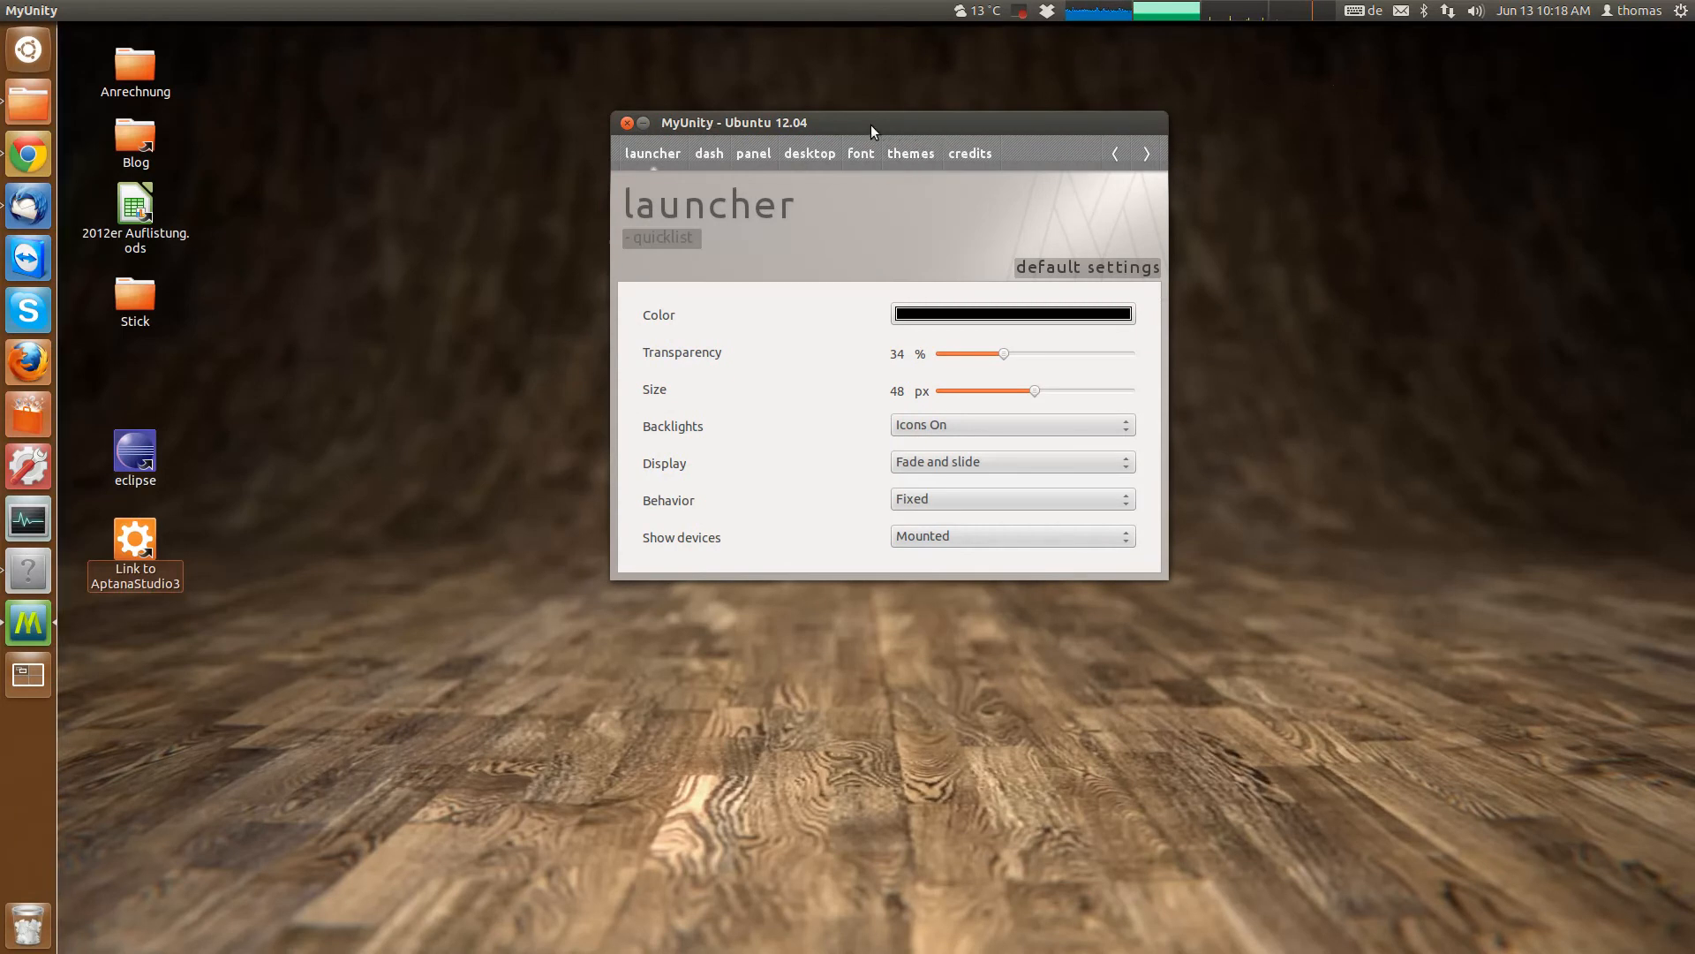
pyautogui.moveTo(872, 121); pyautogui.dragTo(786, 181)
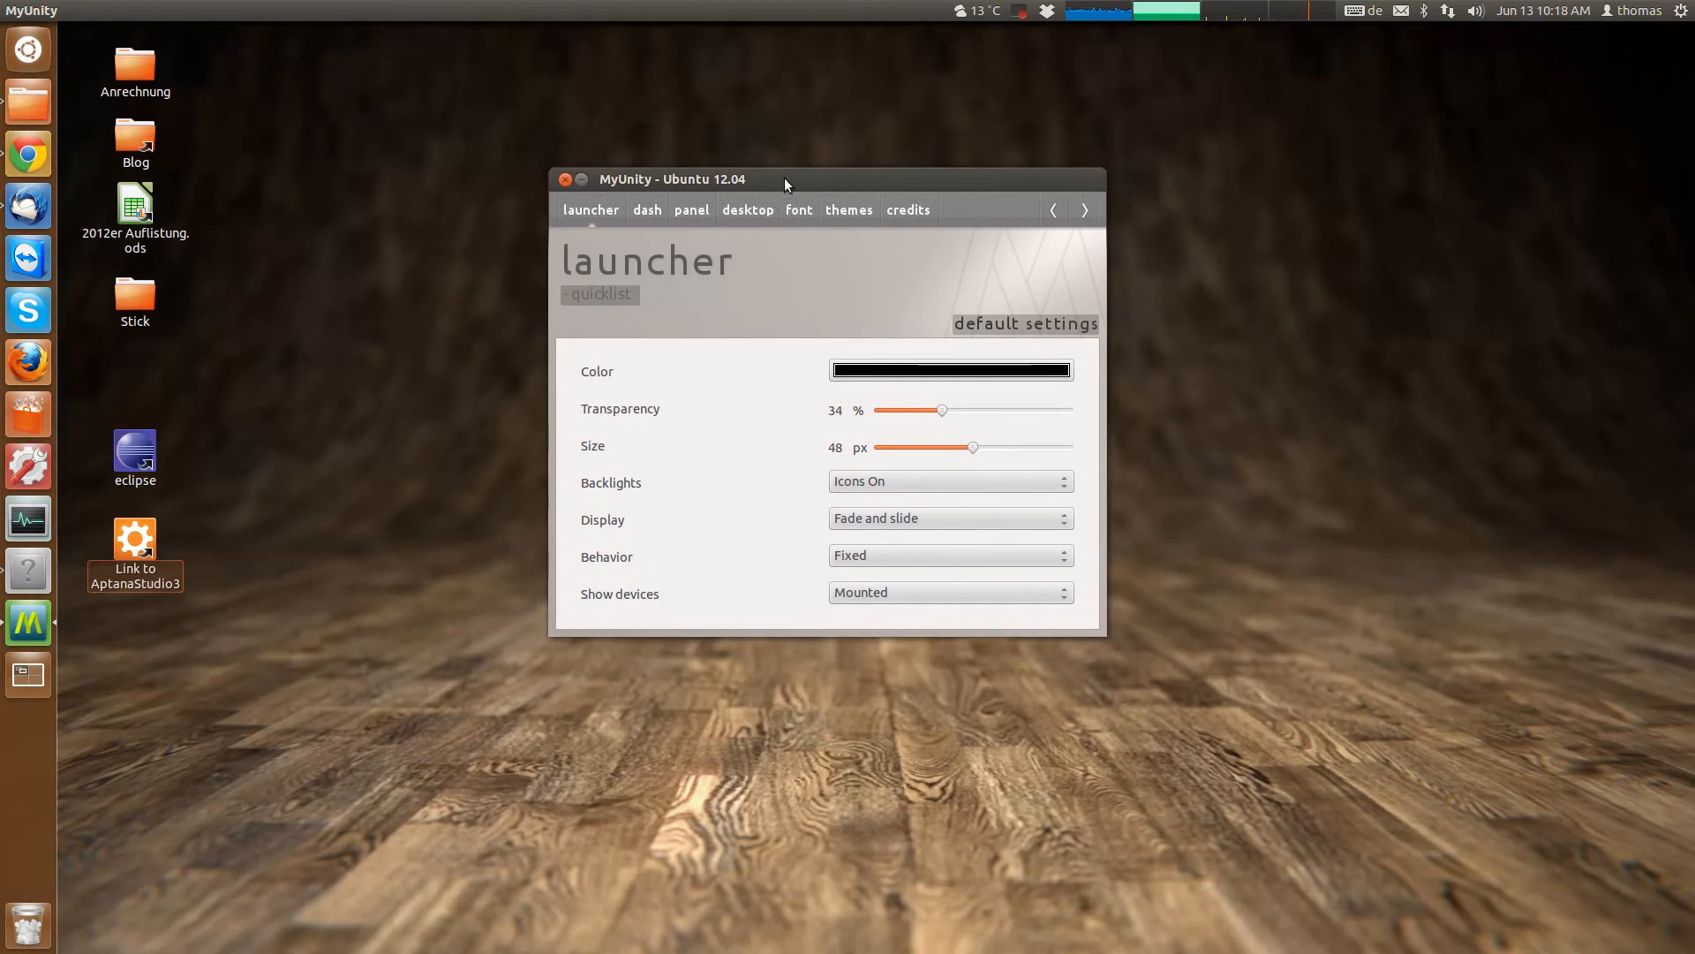
pyautogui.moveTo(818, 319)
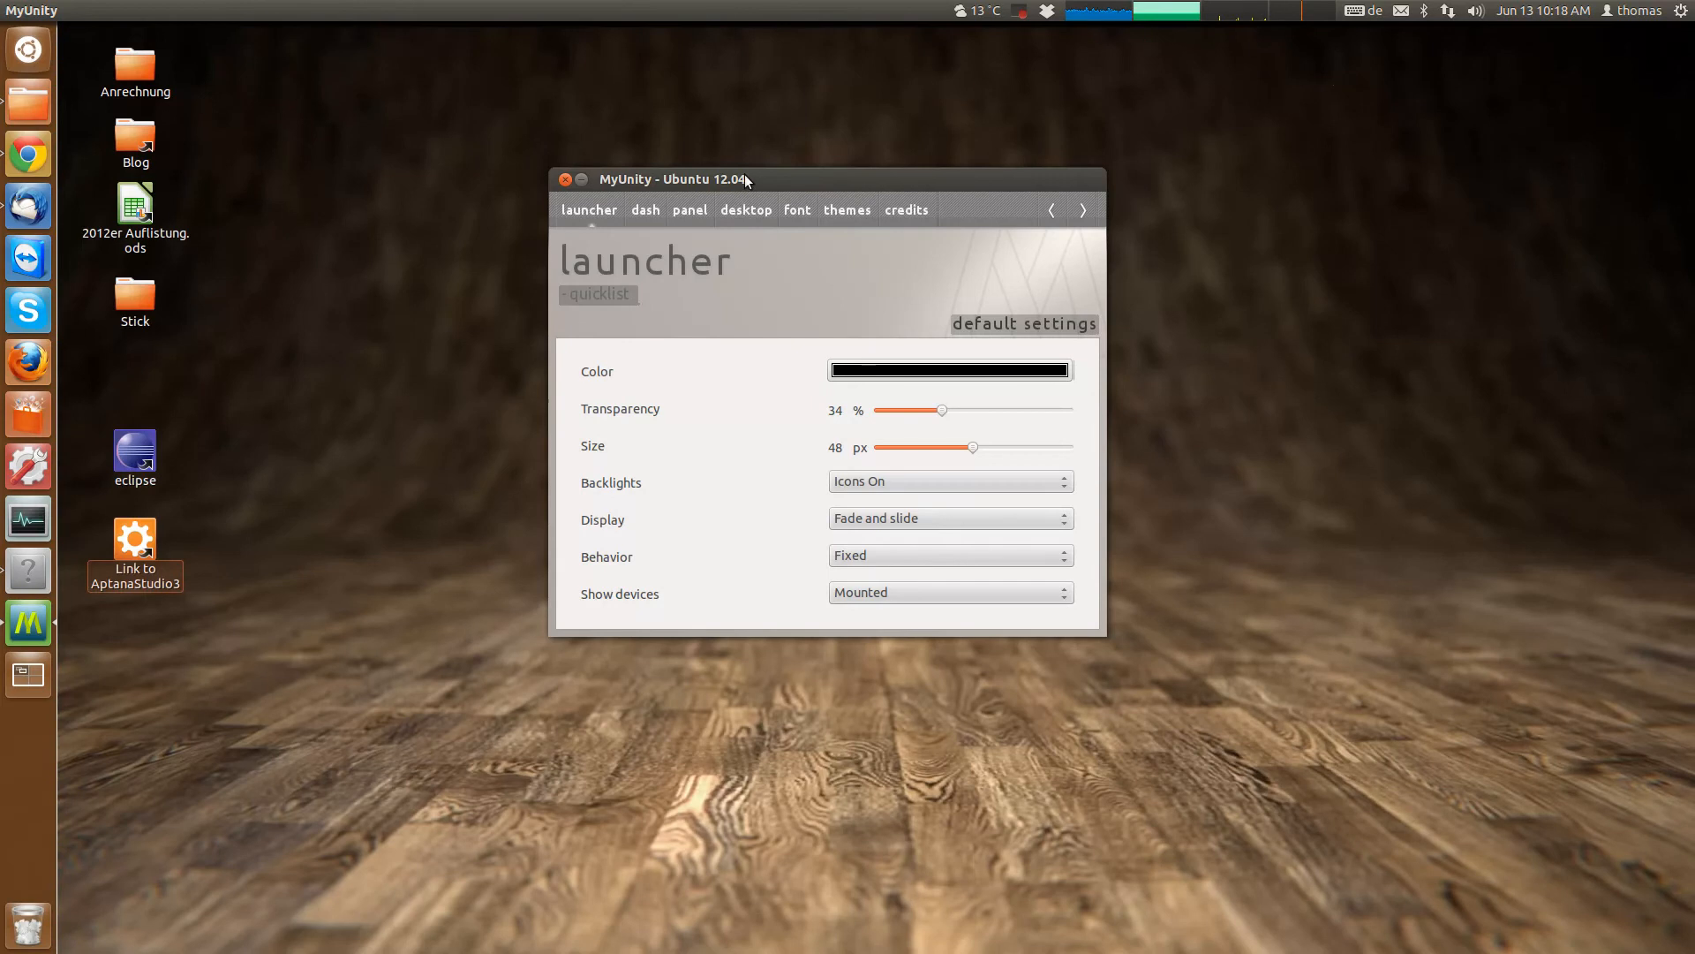
pyautogui.moveTo(743, 178); pyautogui.dragTo(740, 230)
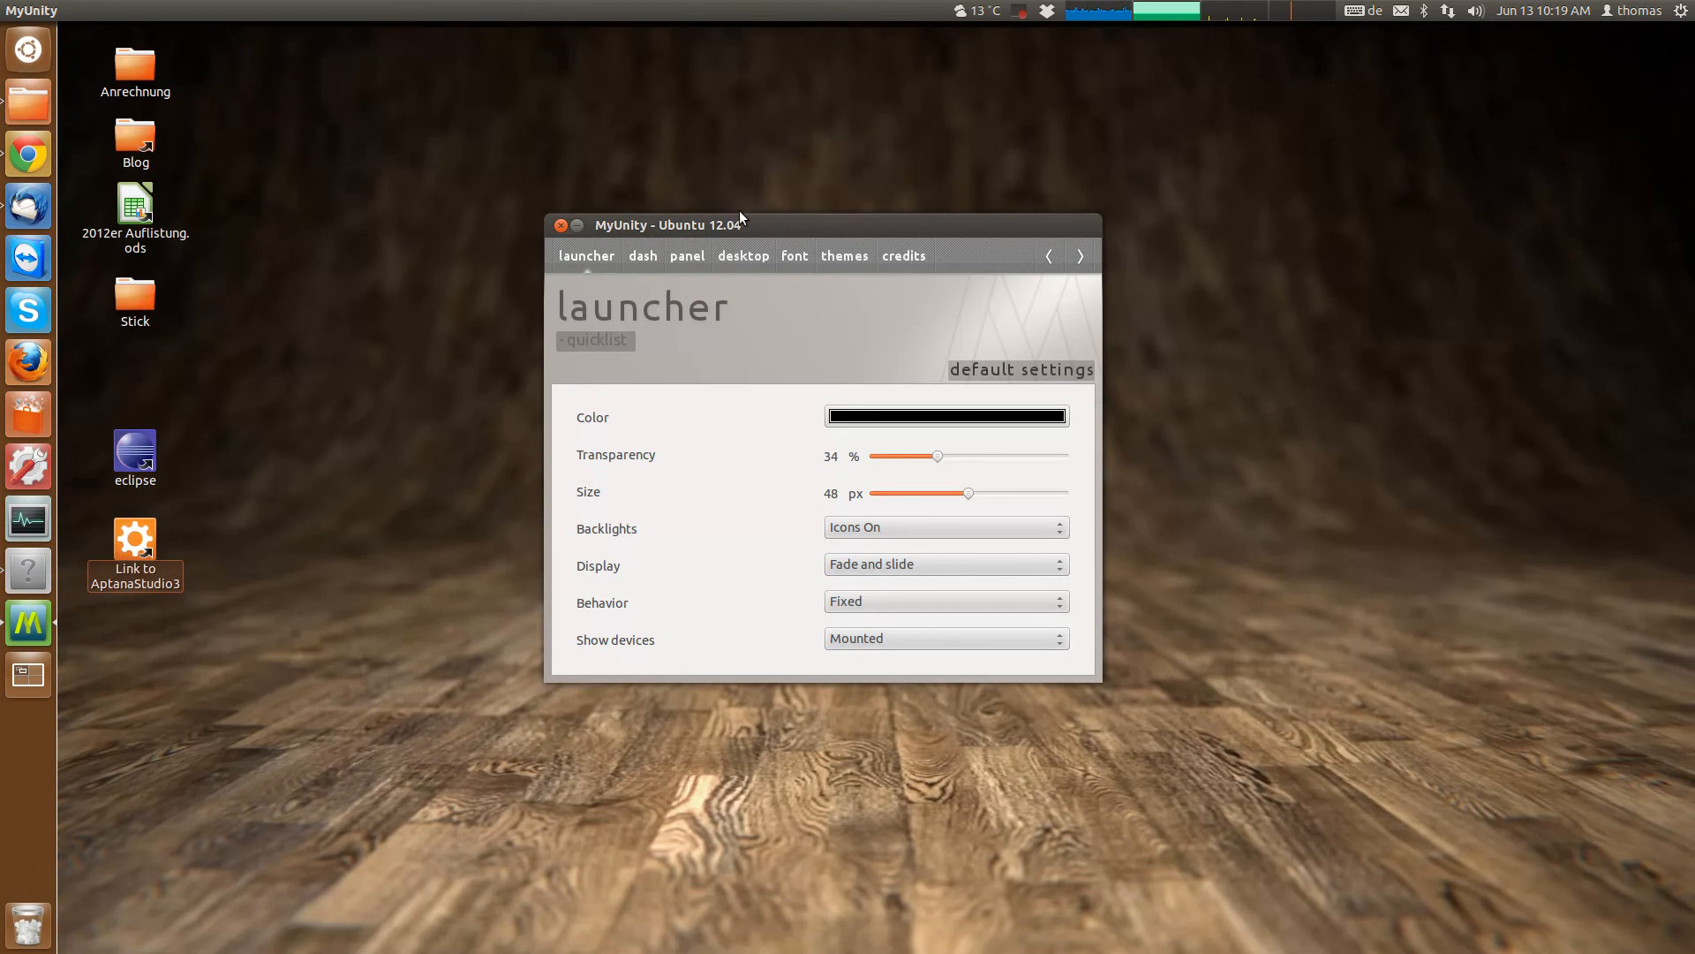
pyautogui.moveTo(706, 219)
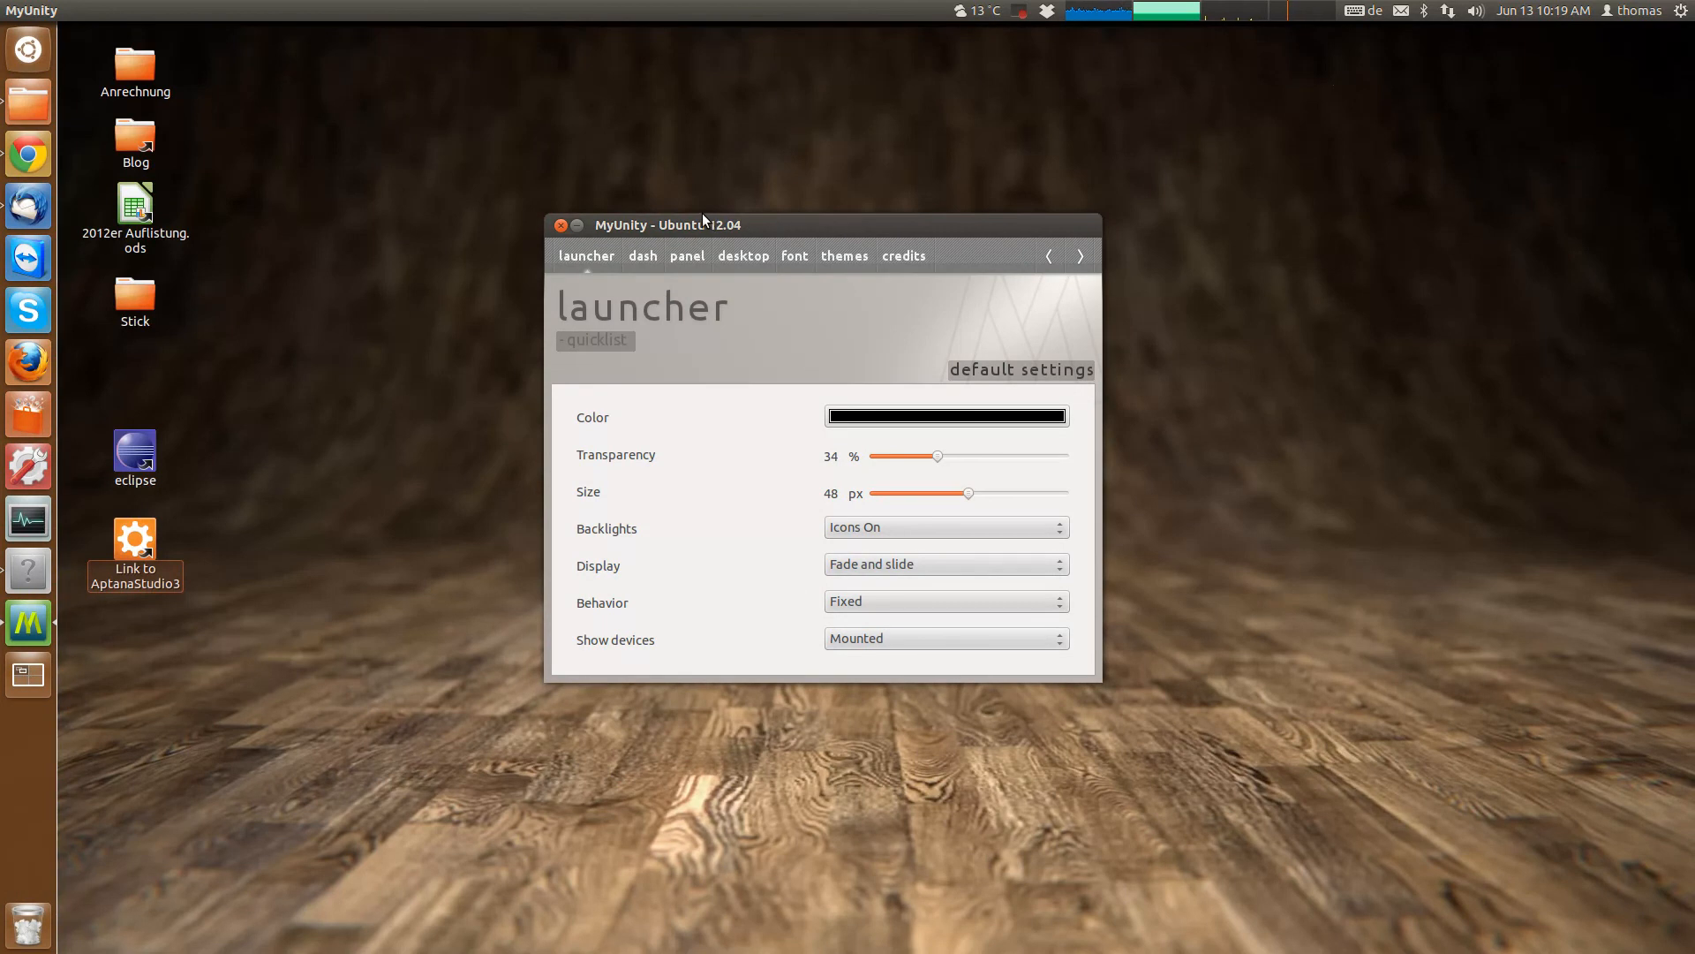
pyautogui.moveTo(700, 209)
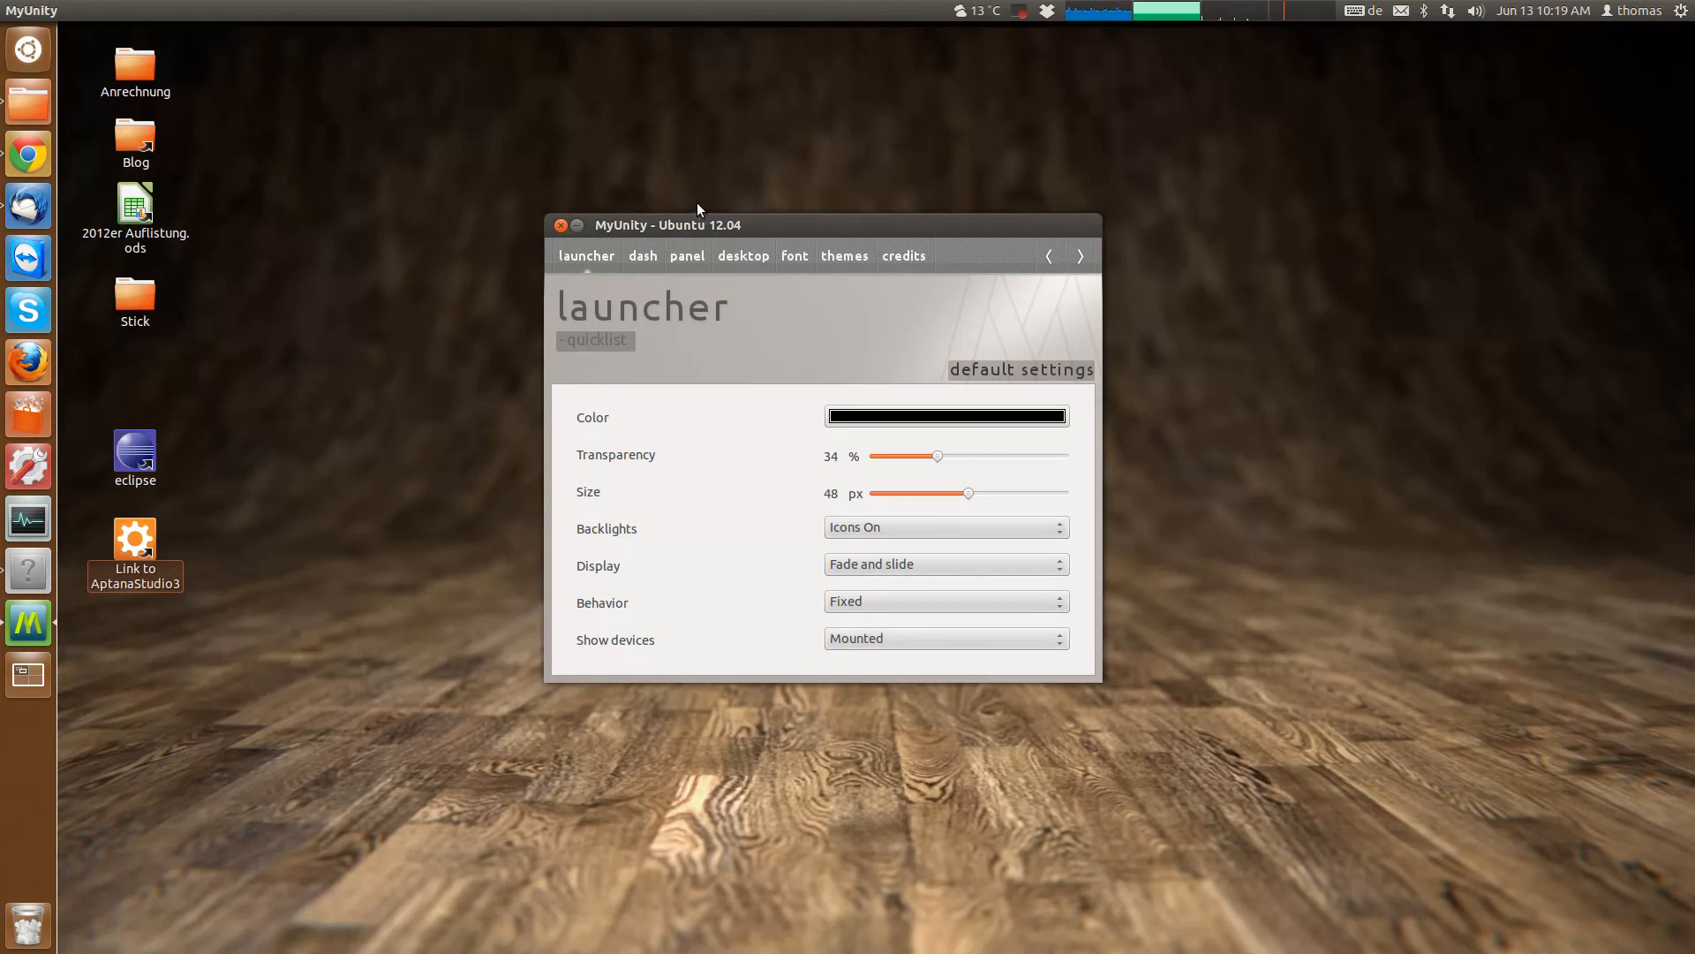